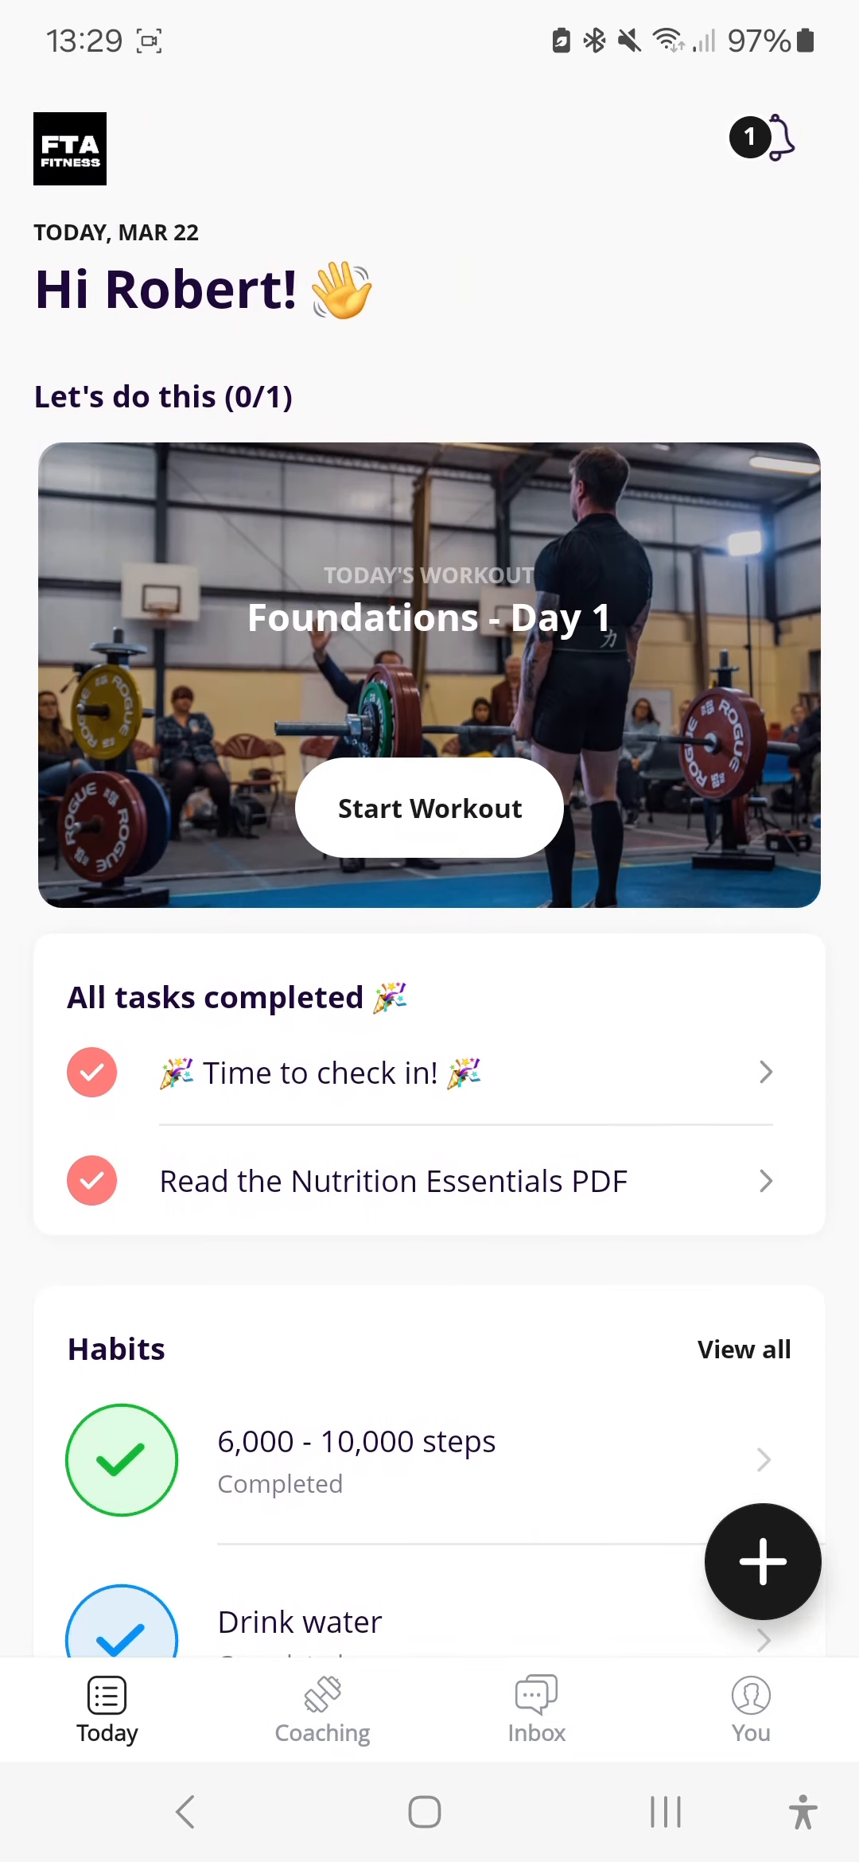
# Step: Find and open today's Foundations - Day 1 workout from the Today feed
pyautogui.scroll(-3)
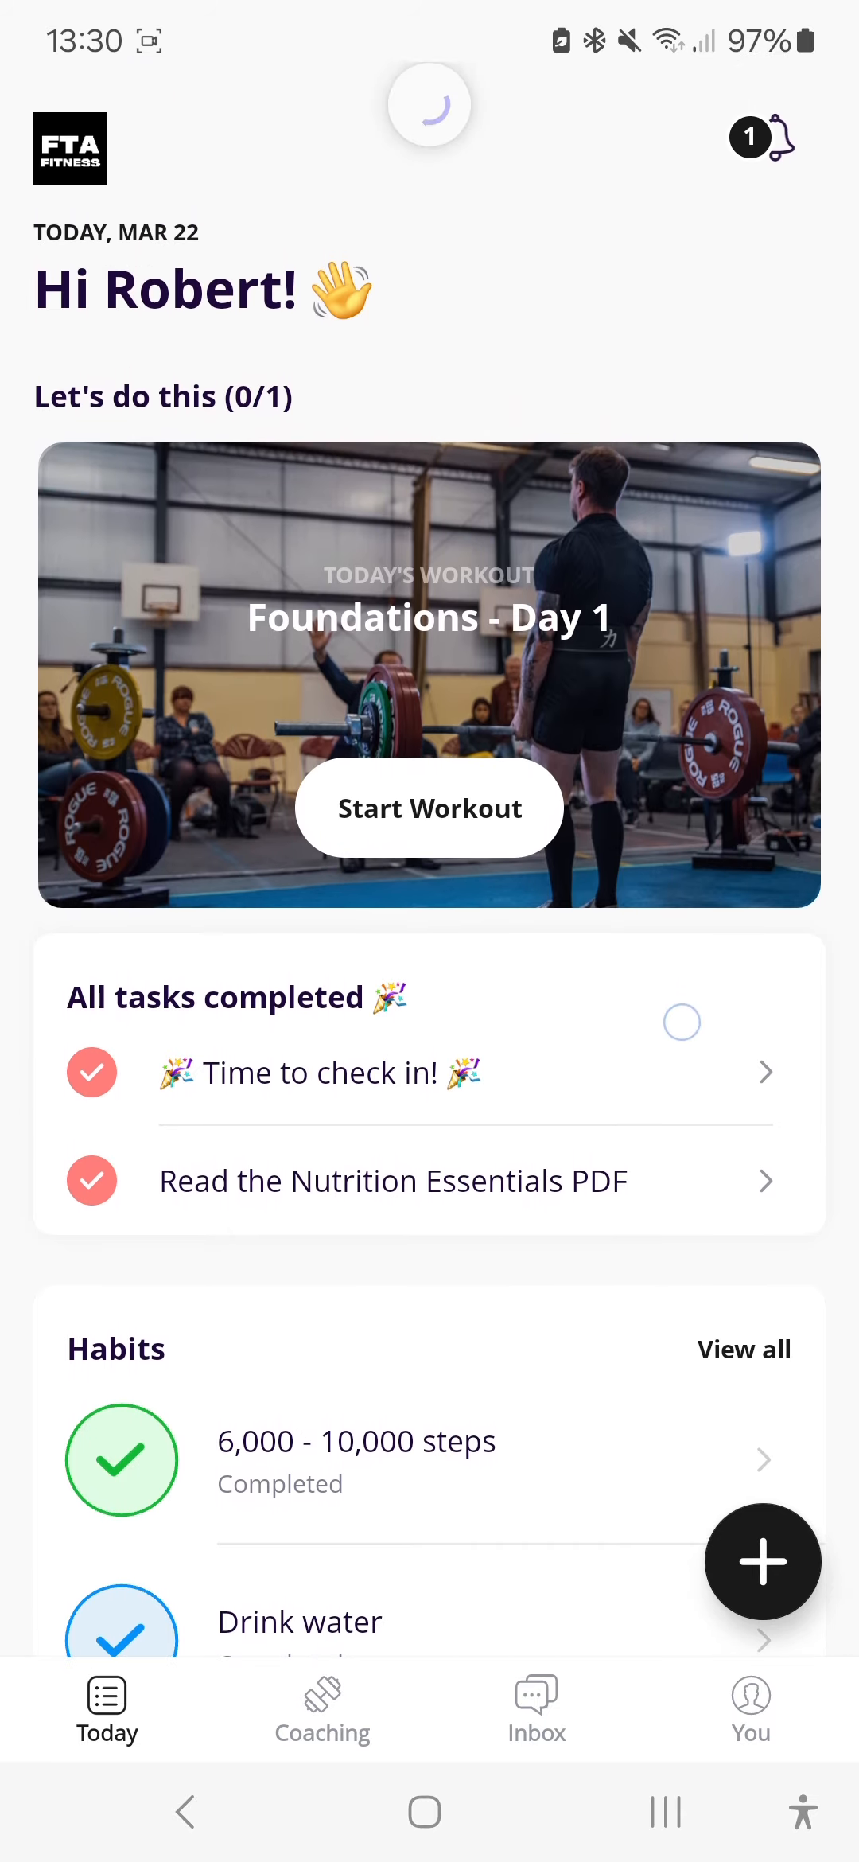
pyautogui.scroll(-3)
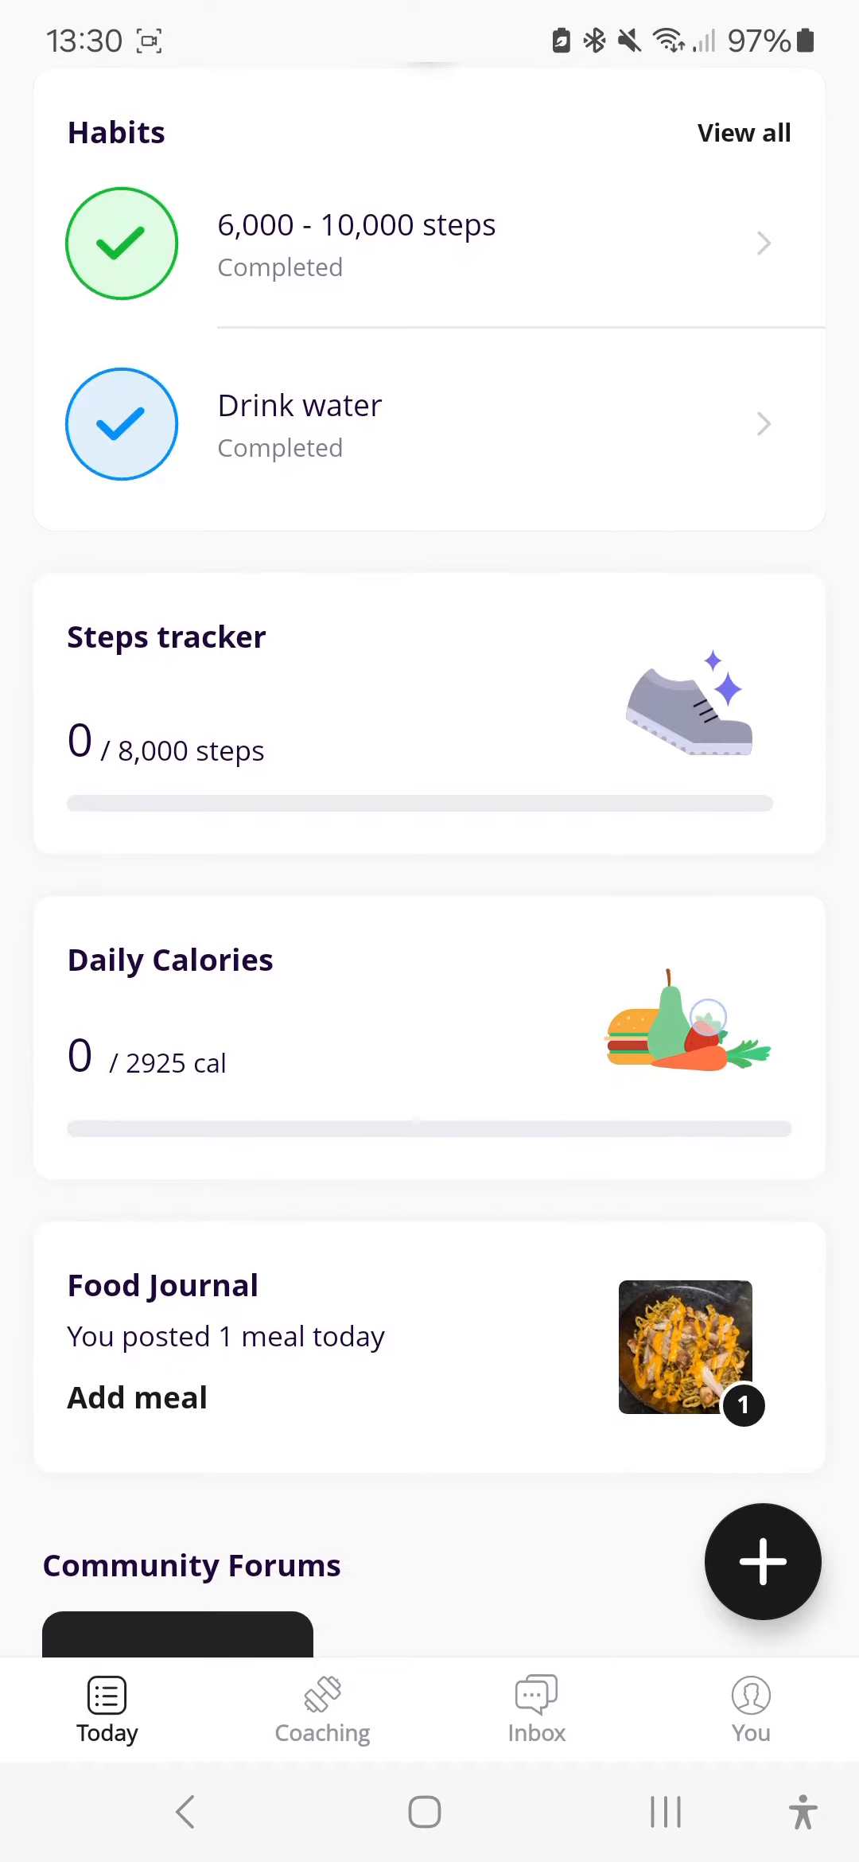
pyautogui.scroll(-3)
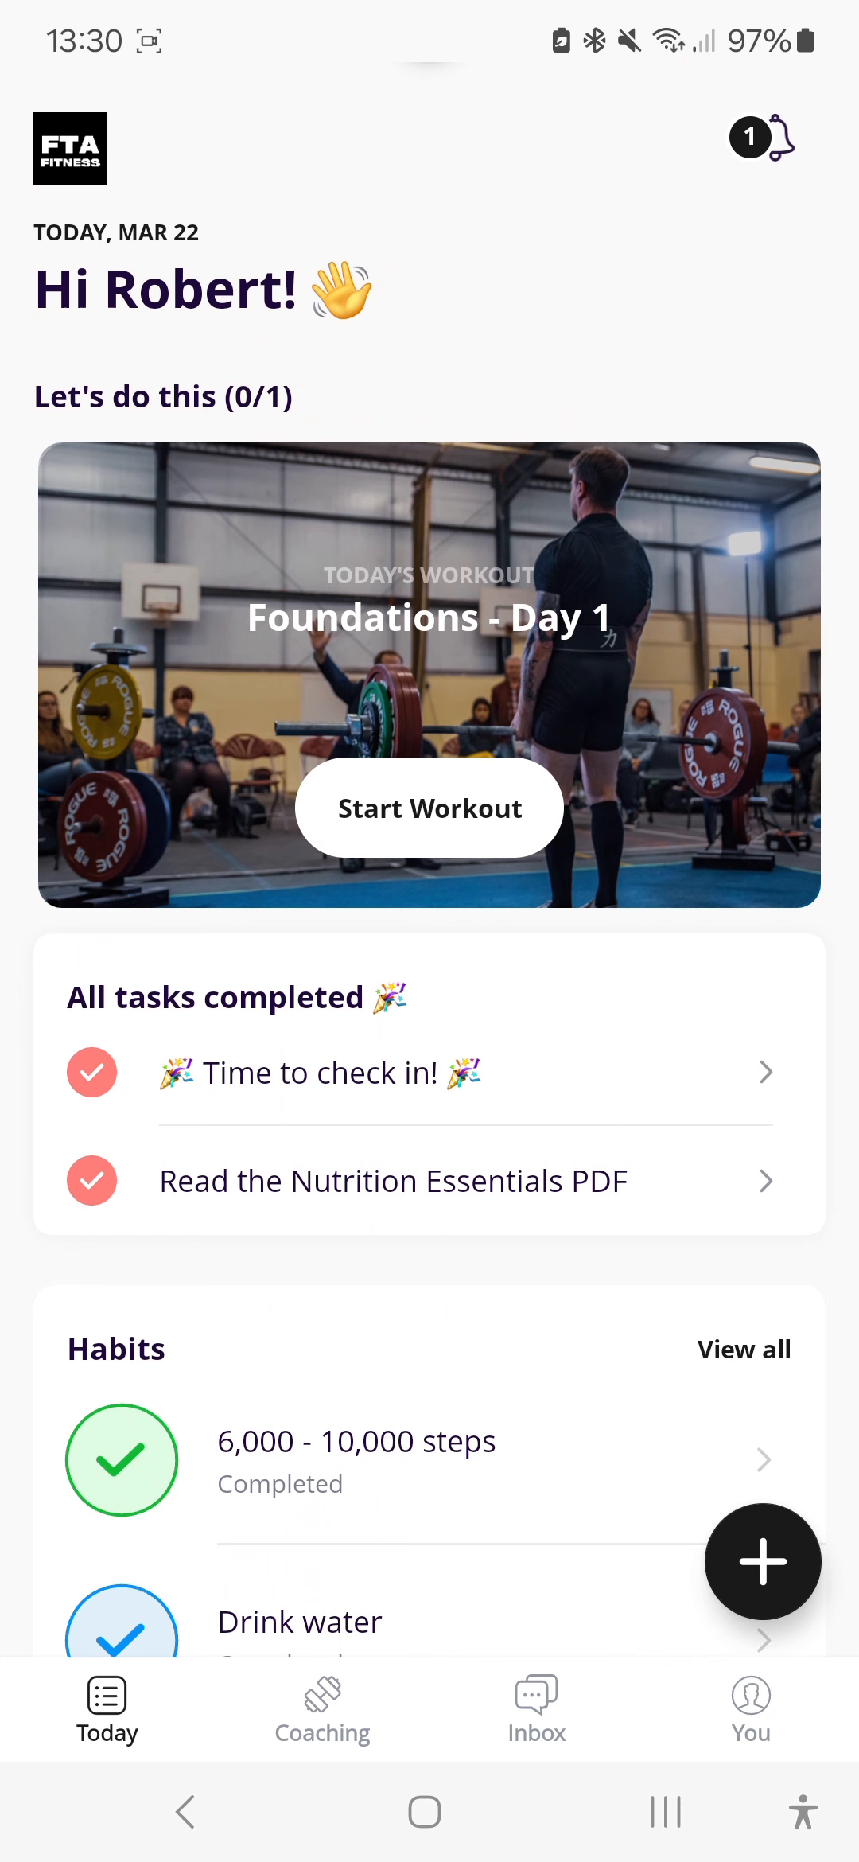
pyautogui.click(428, 677)
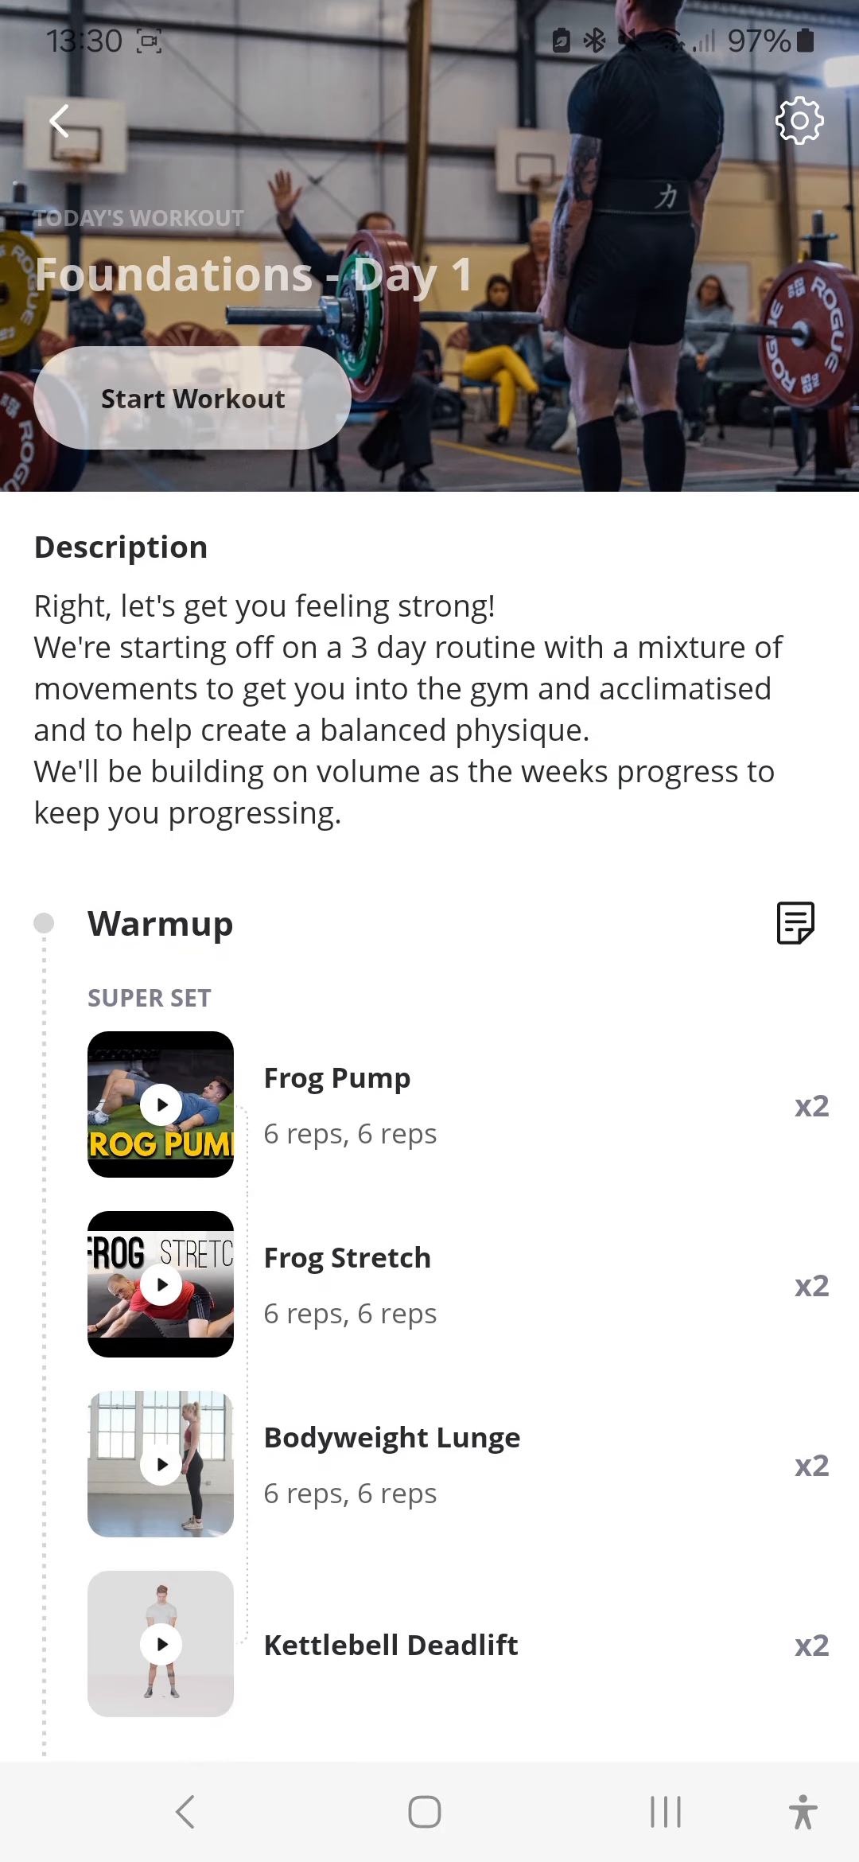
# Step: Read and dismiss the Warmup coaching notes, then enter the Warmup section's exercise list
pyautogui.scroll(-3)
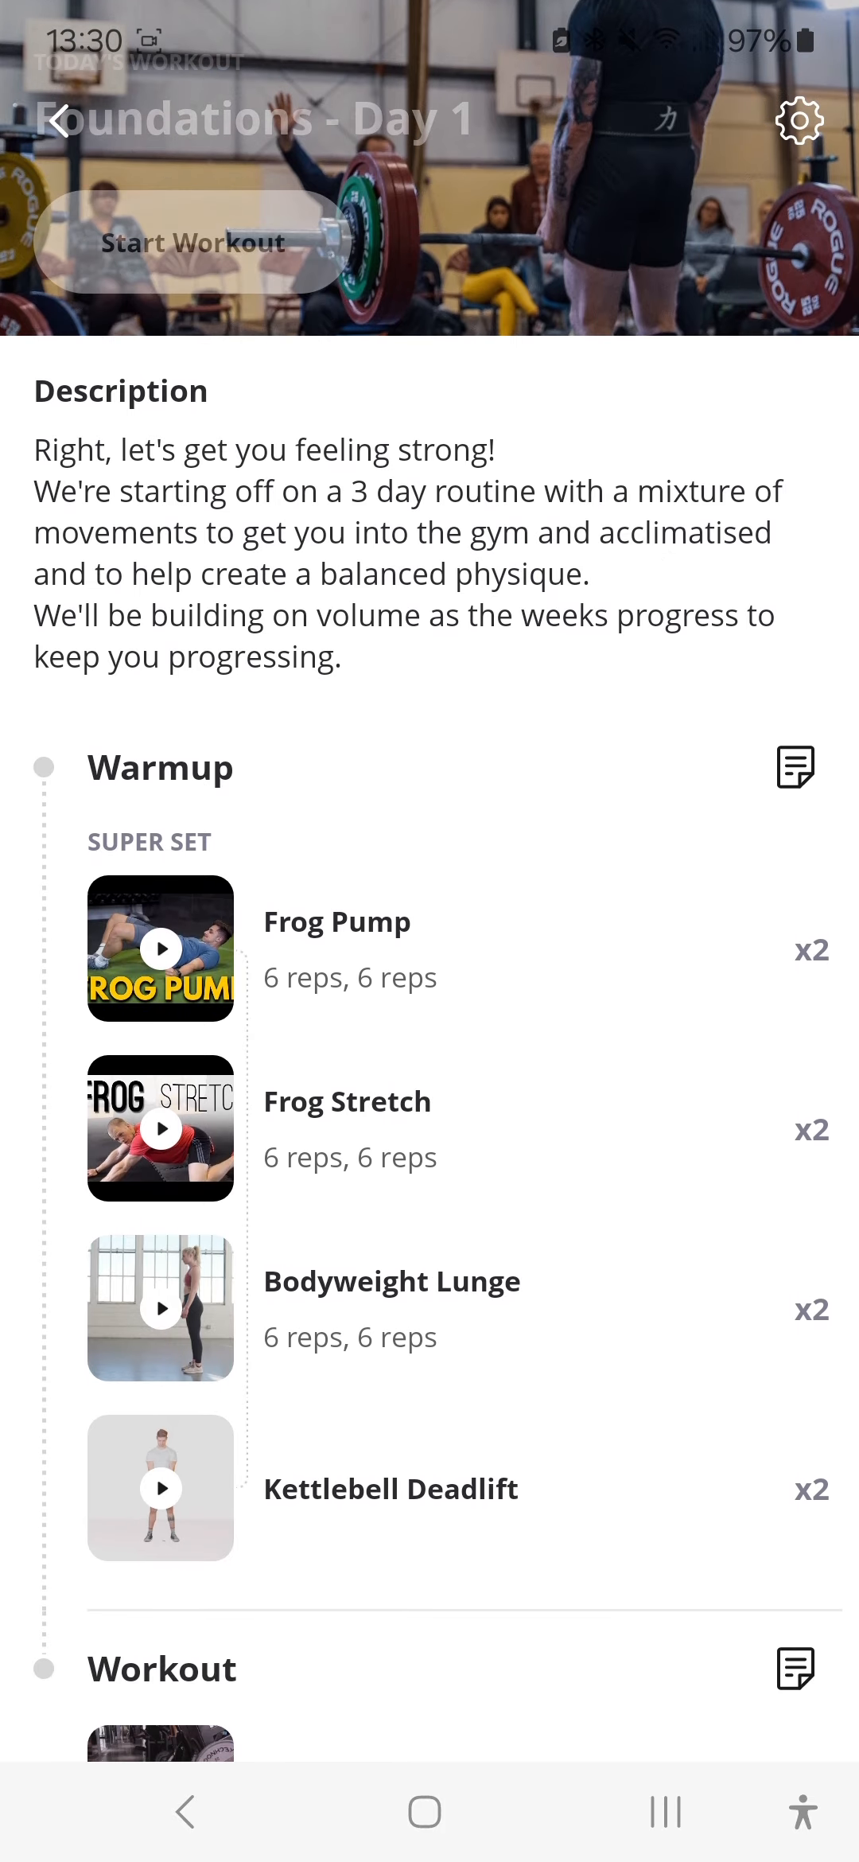
pyautogui.scroll(-3)
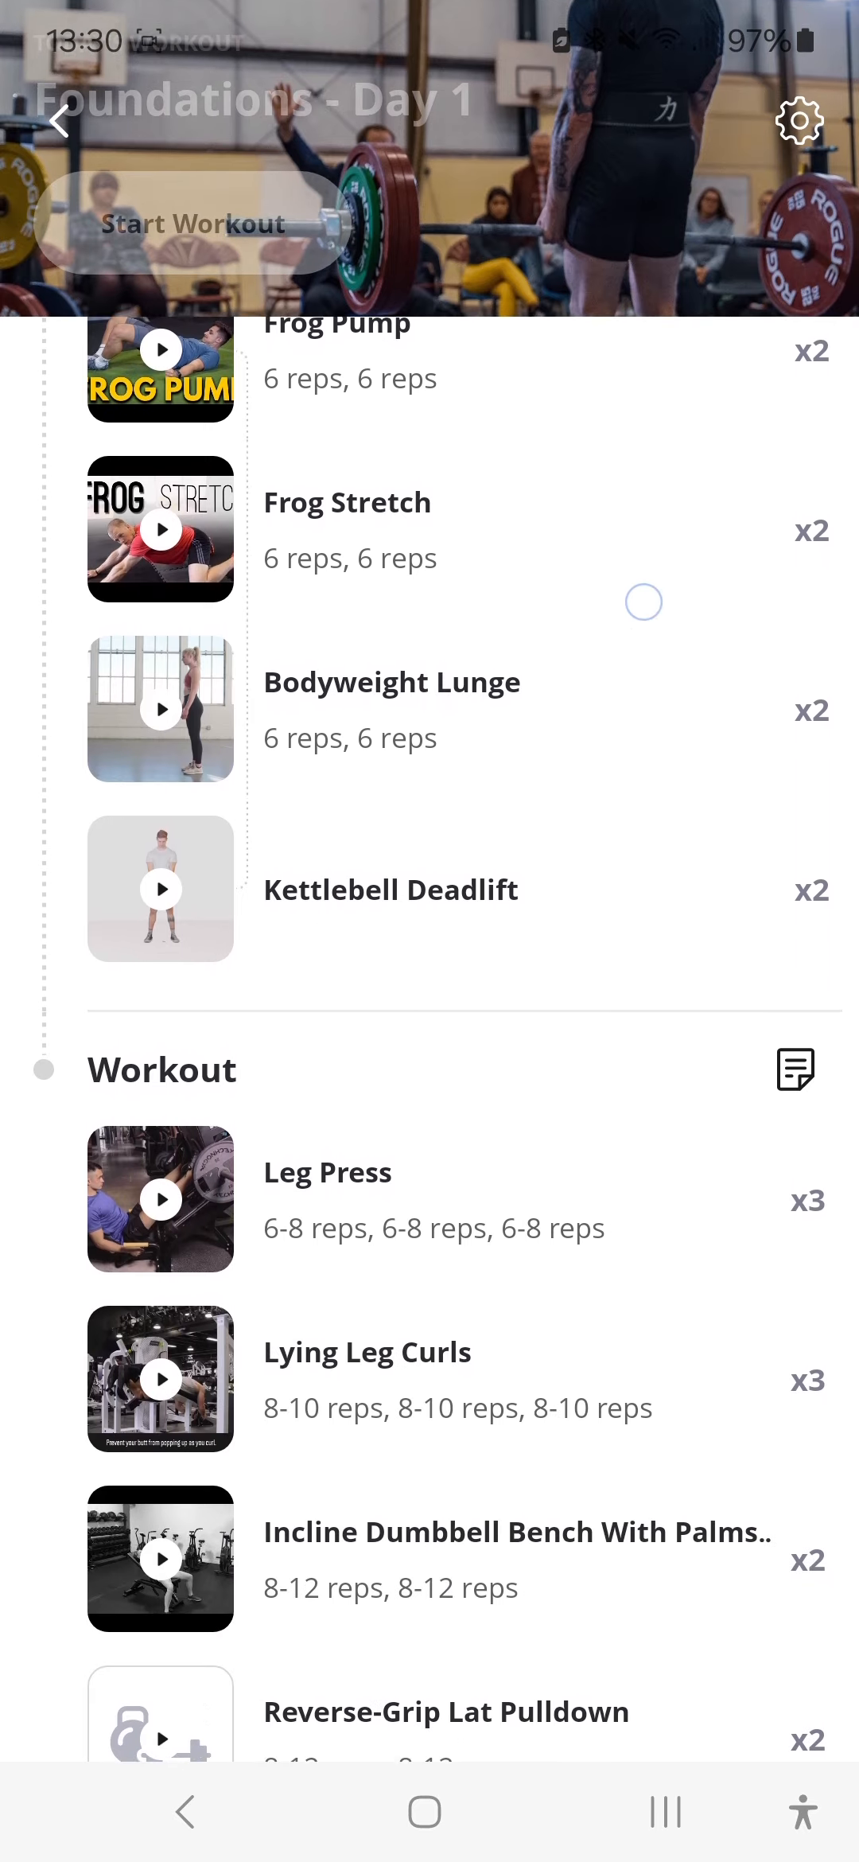
pyautogui.scroll(-3)
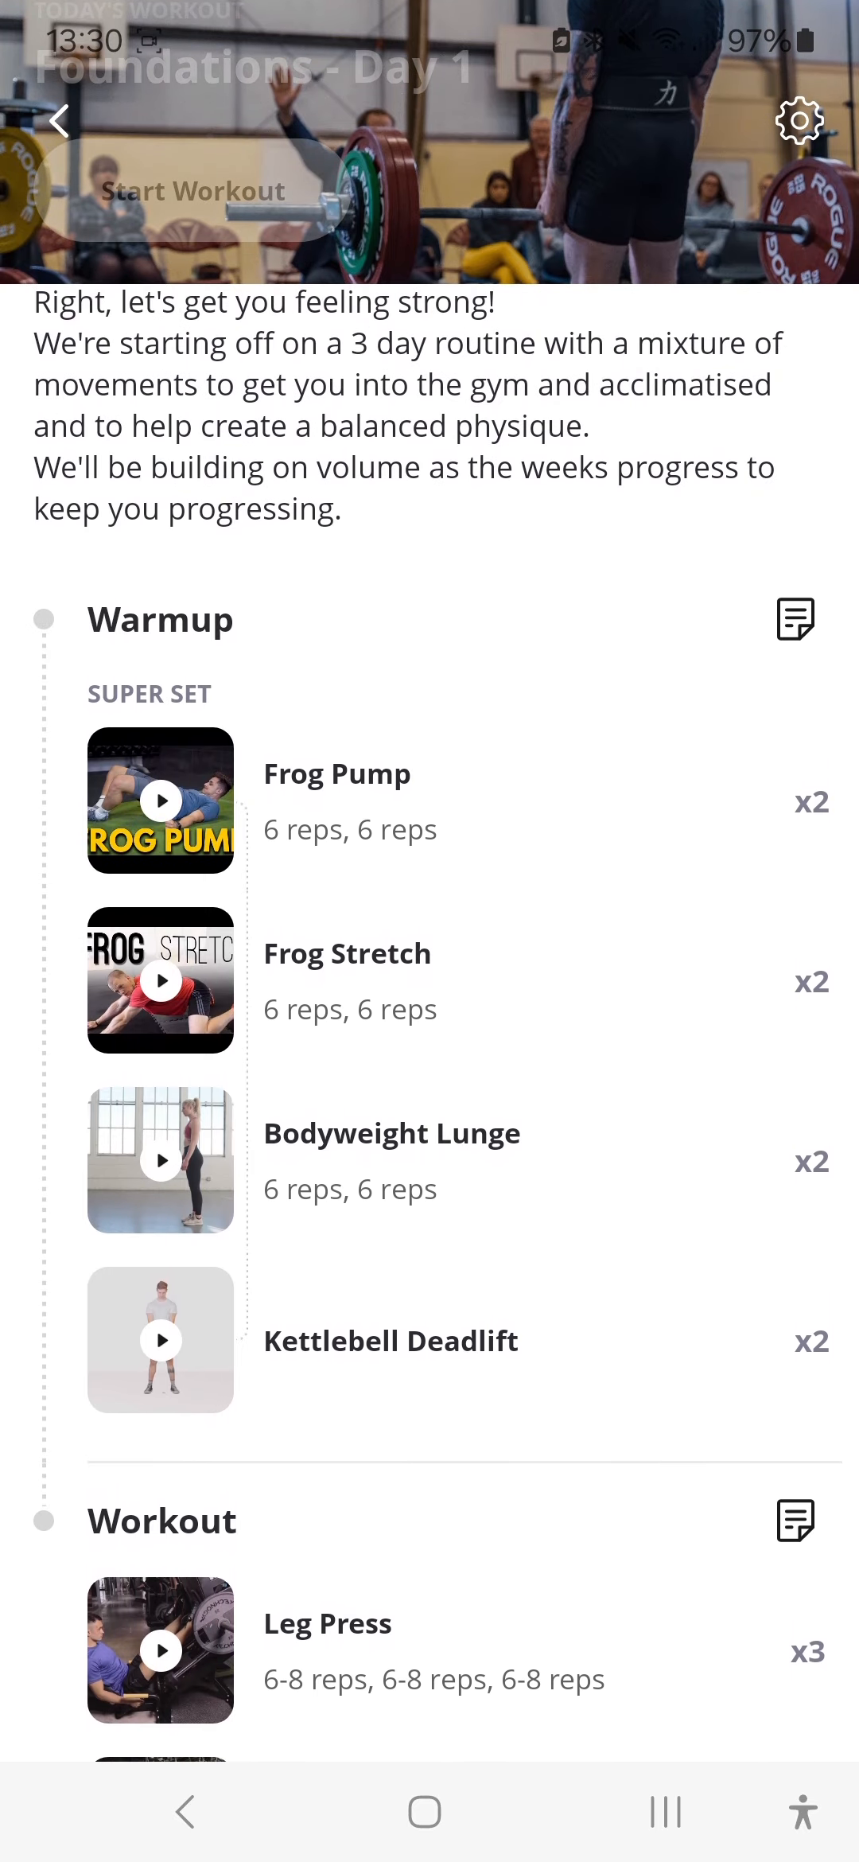
pyautogui.click(796, 620)
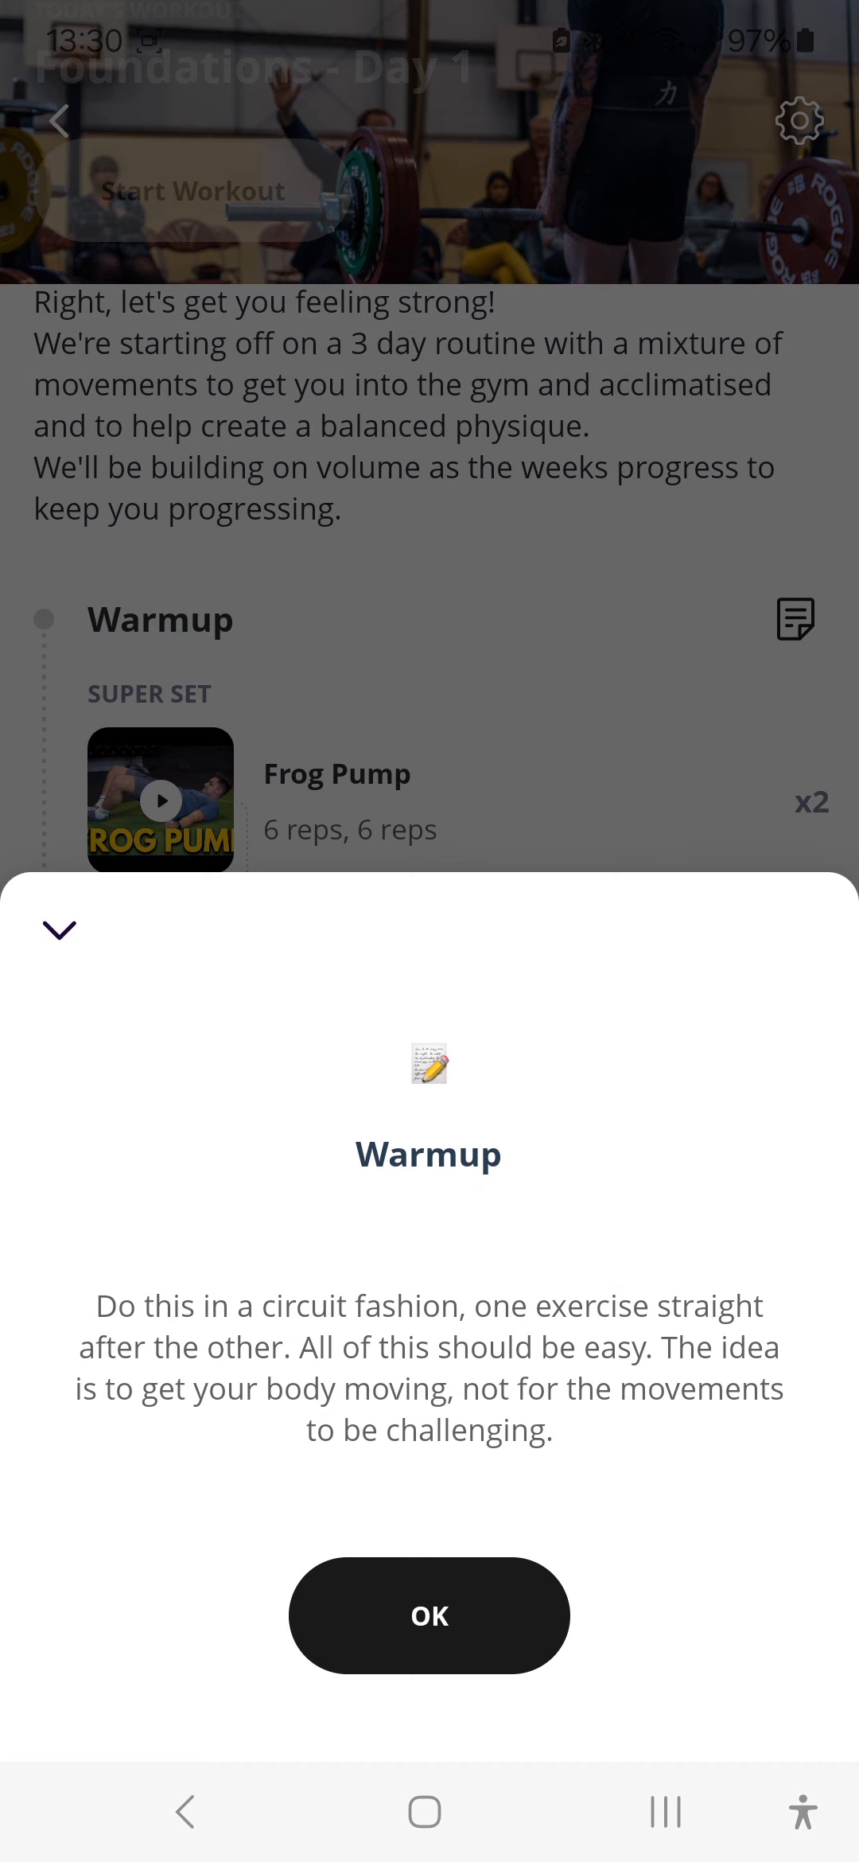
pyautogui.click(428, 1614)
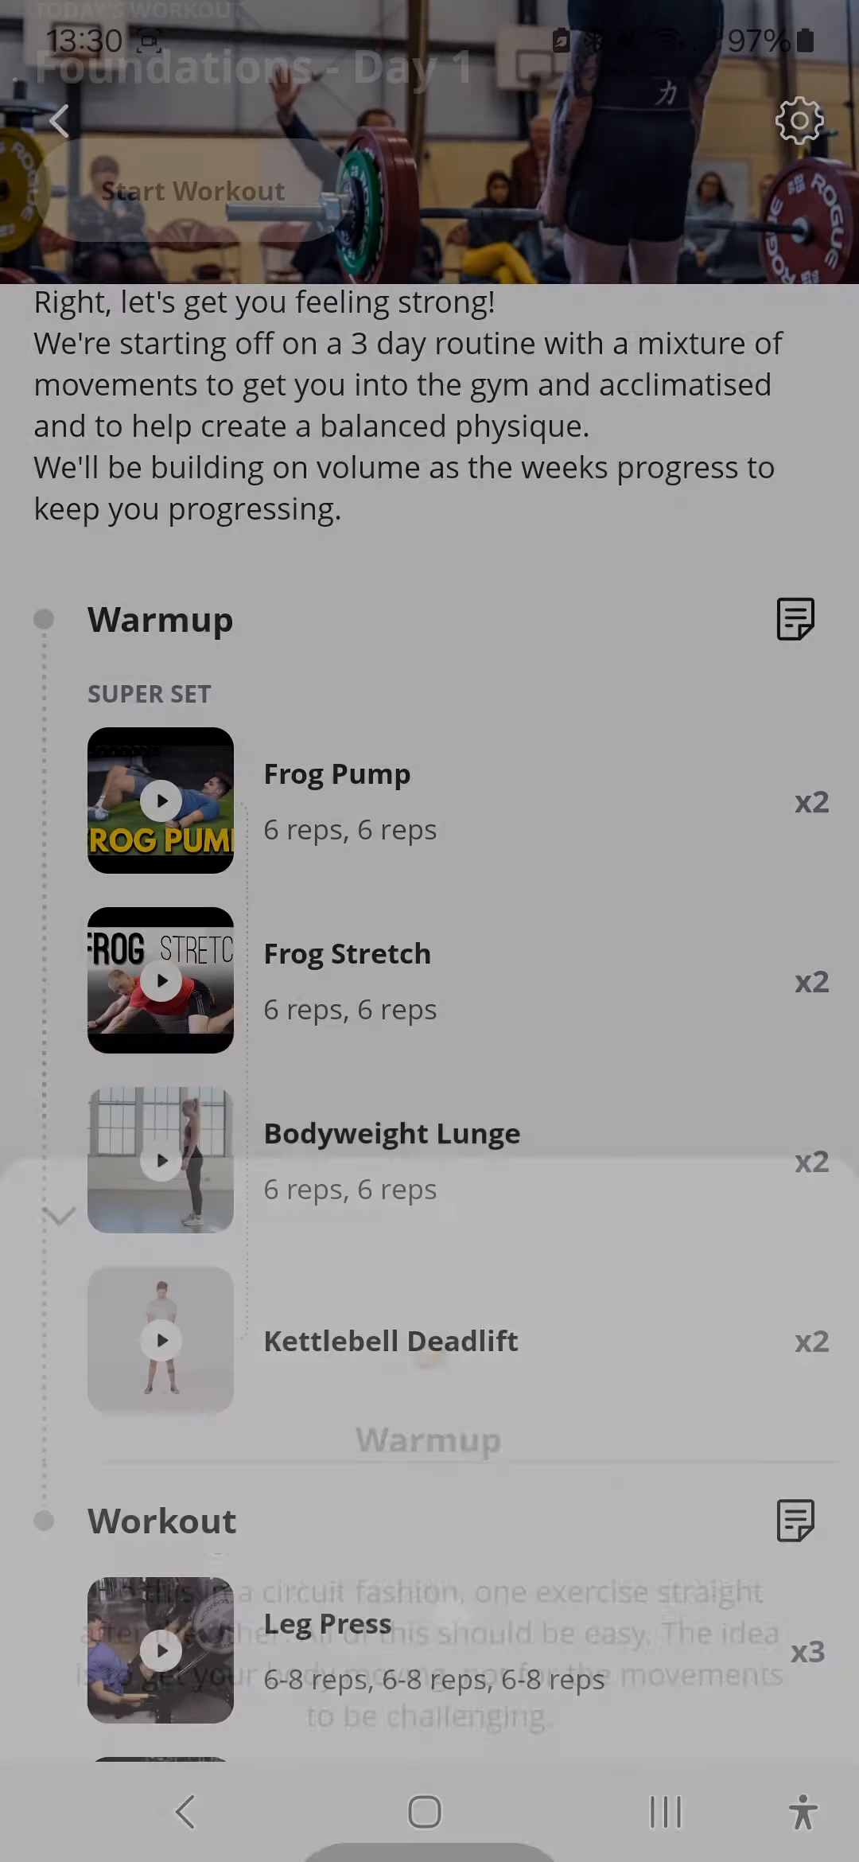
pyautogui.click(161, 798)
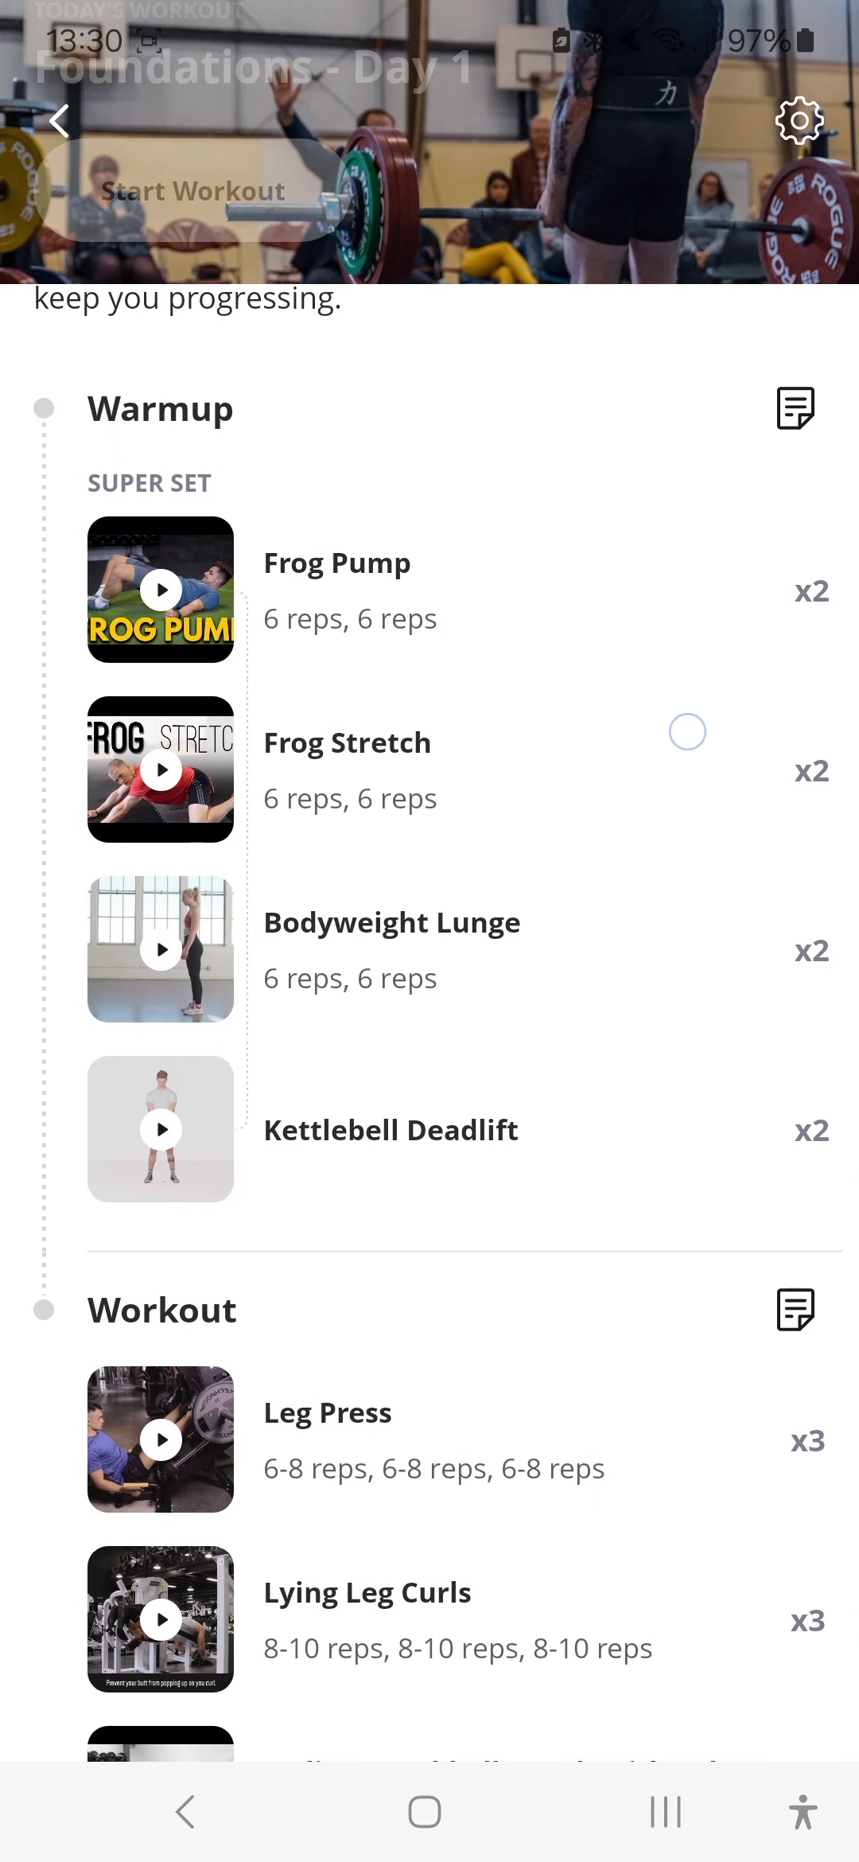
pyautogui.scroll(3)
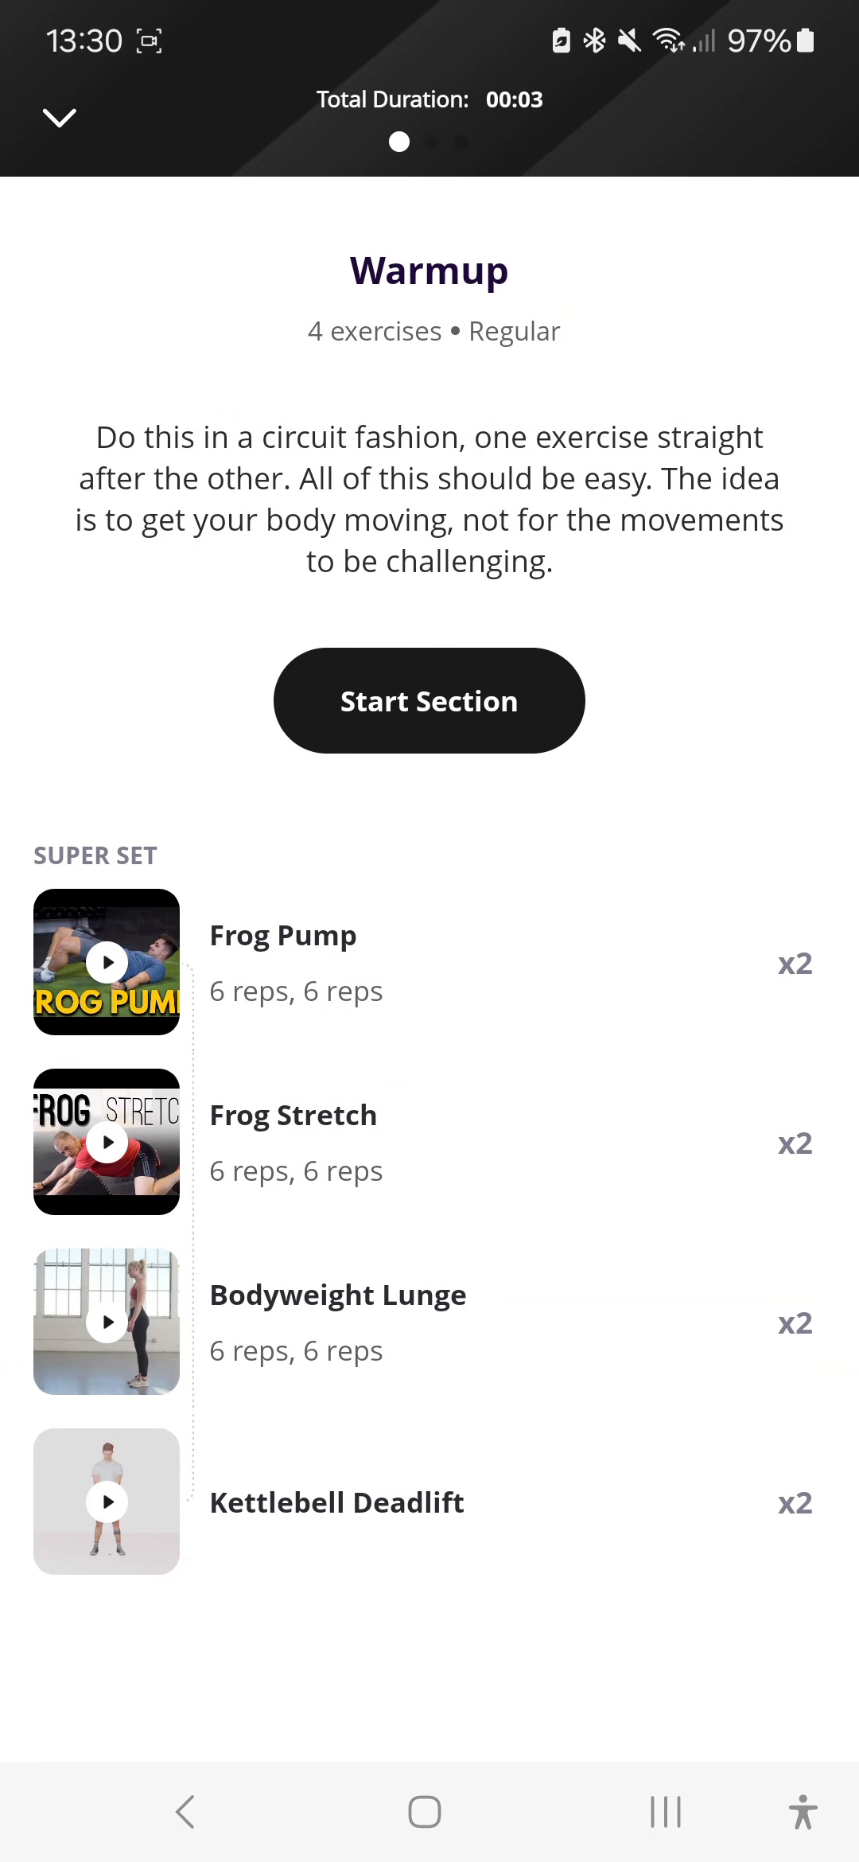
# Step: Start the Warmup section and close the Frog Pump exercise info sheet
pyautogui.click(428, 698)
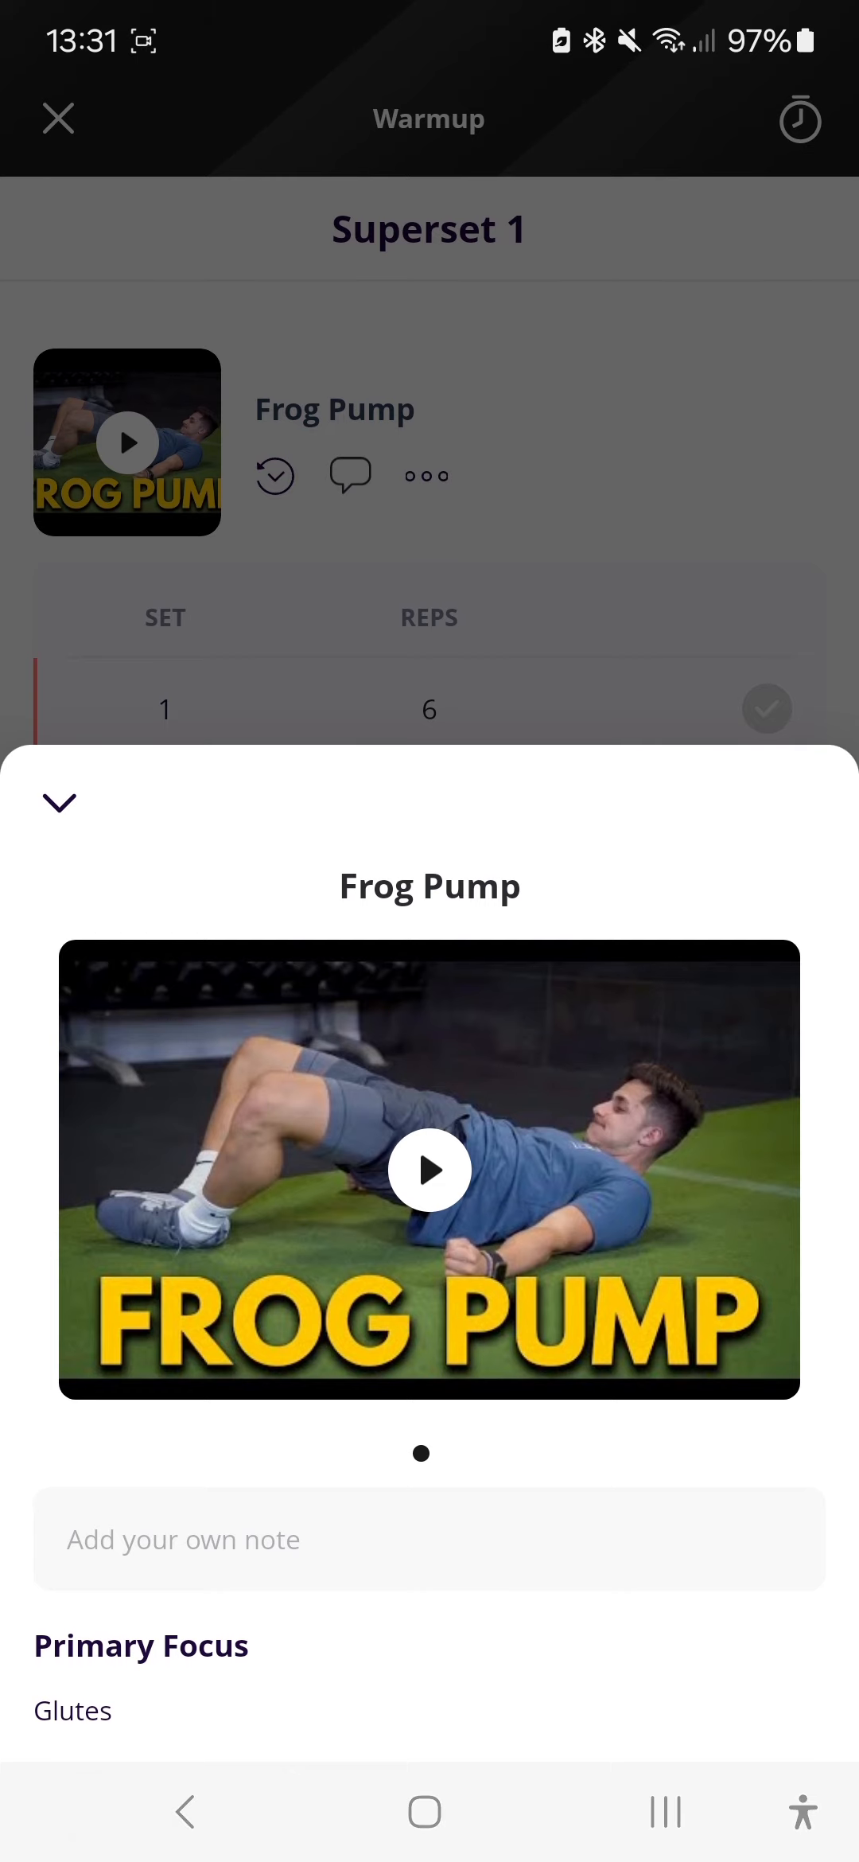
pyautogui.click(59, 802)
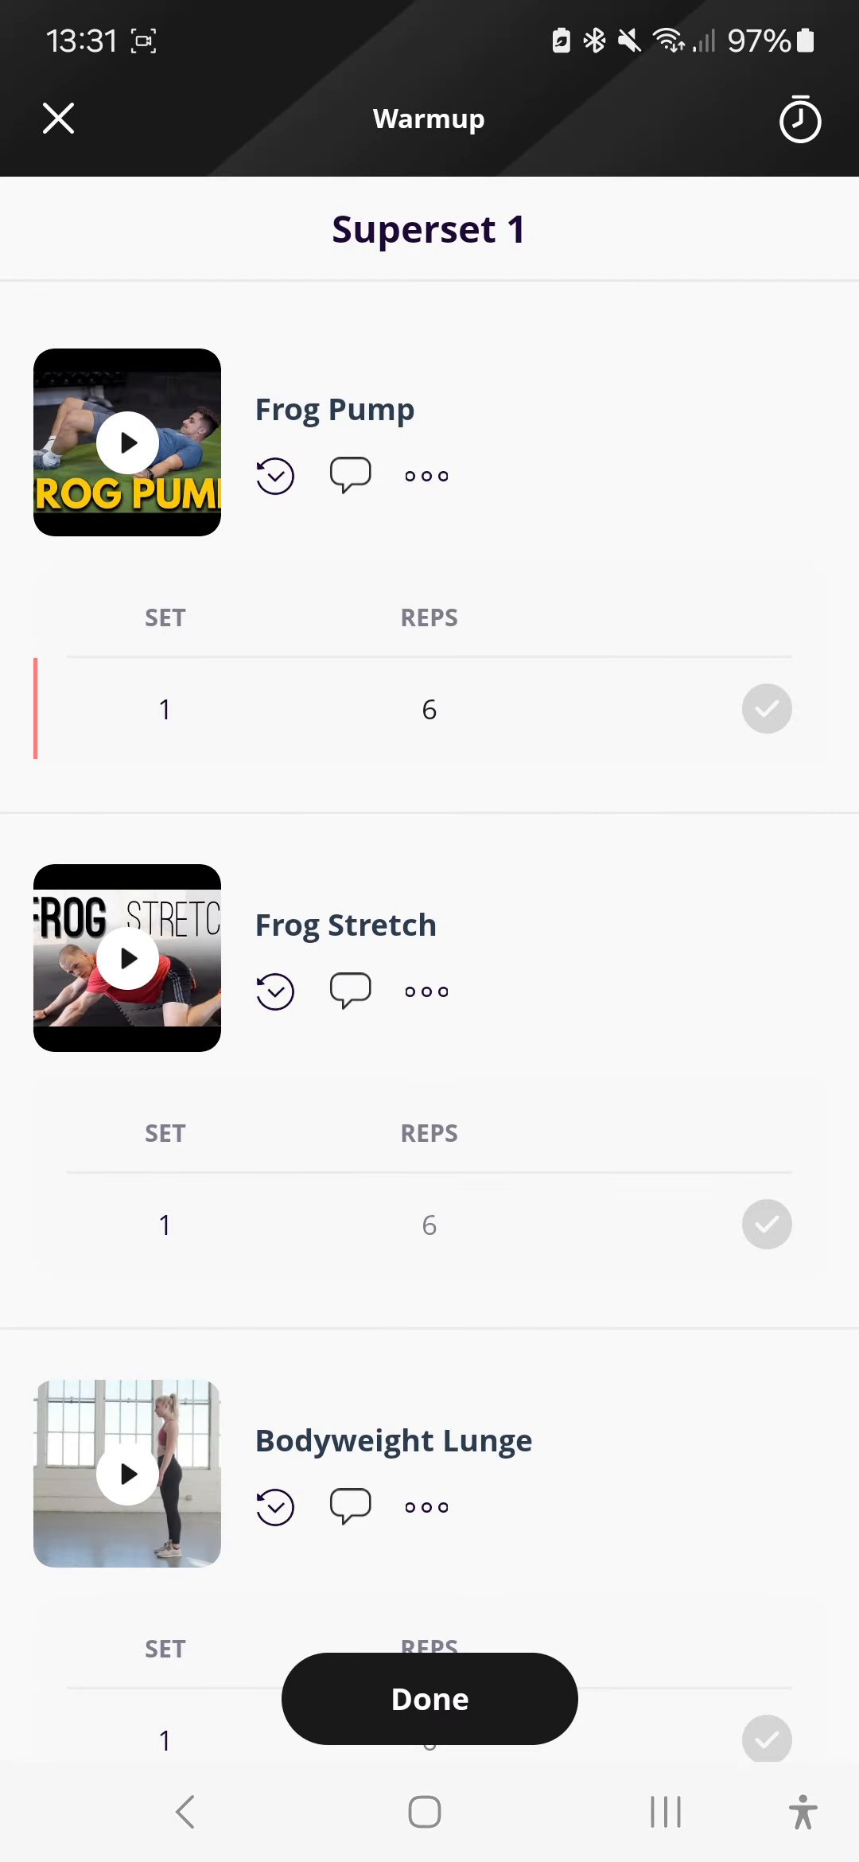
# Step: Browse through Superset 1's four exercises and into Superset 2 without ticking sets
pyautogui.scroll(-3)
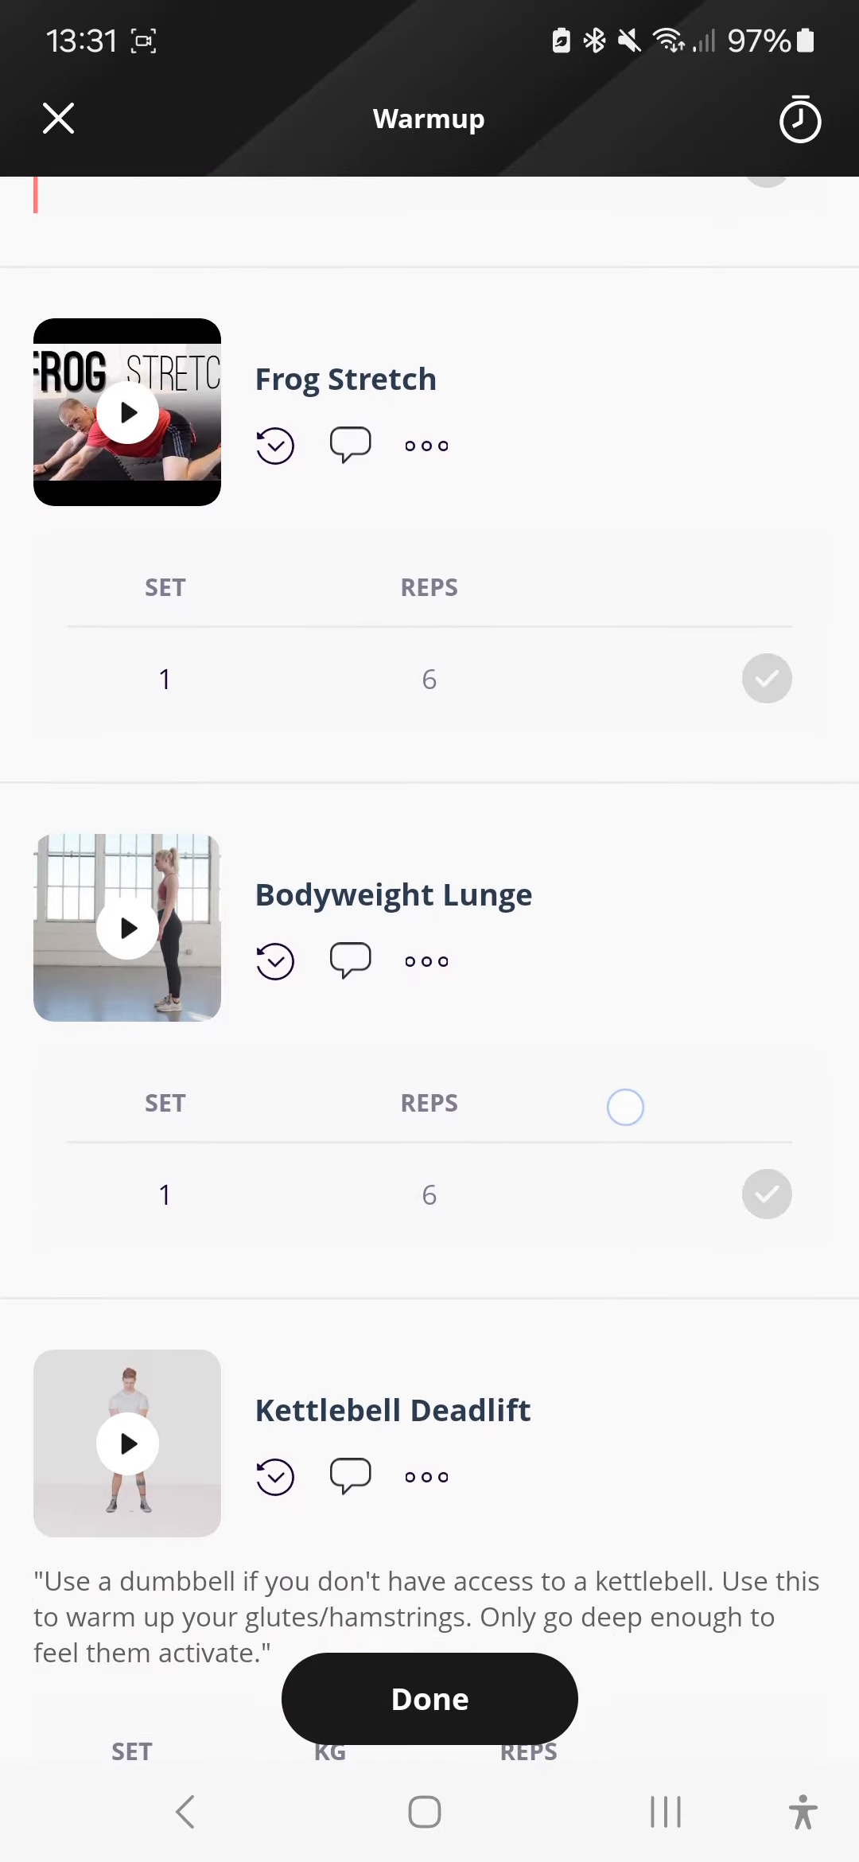
pyautogui.scroll(-3)
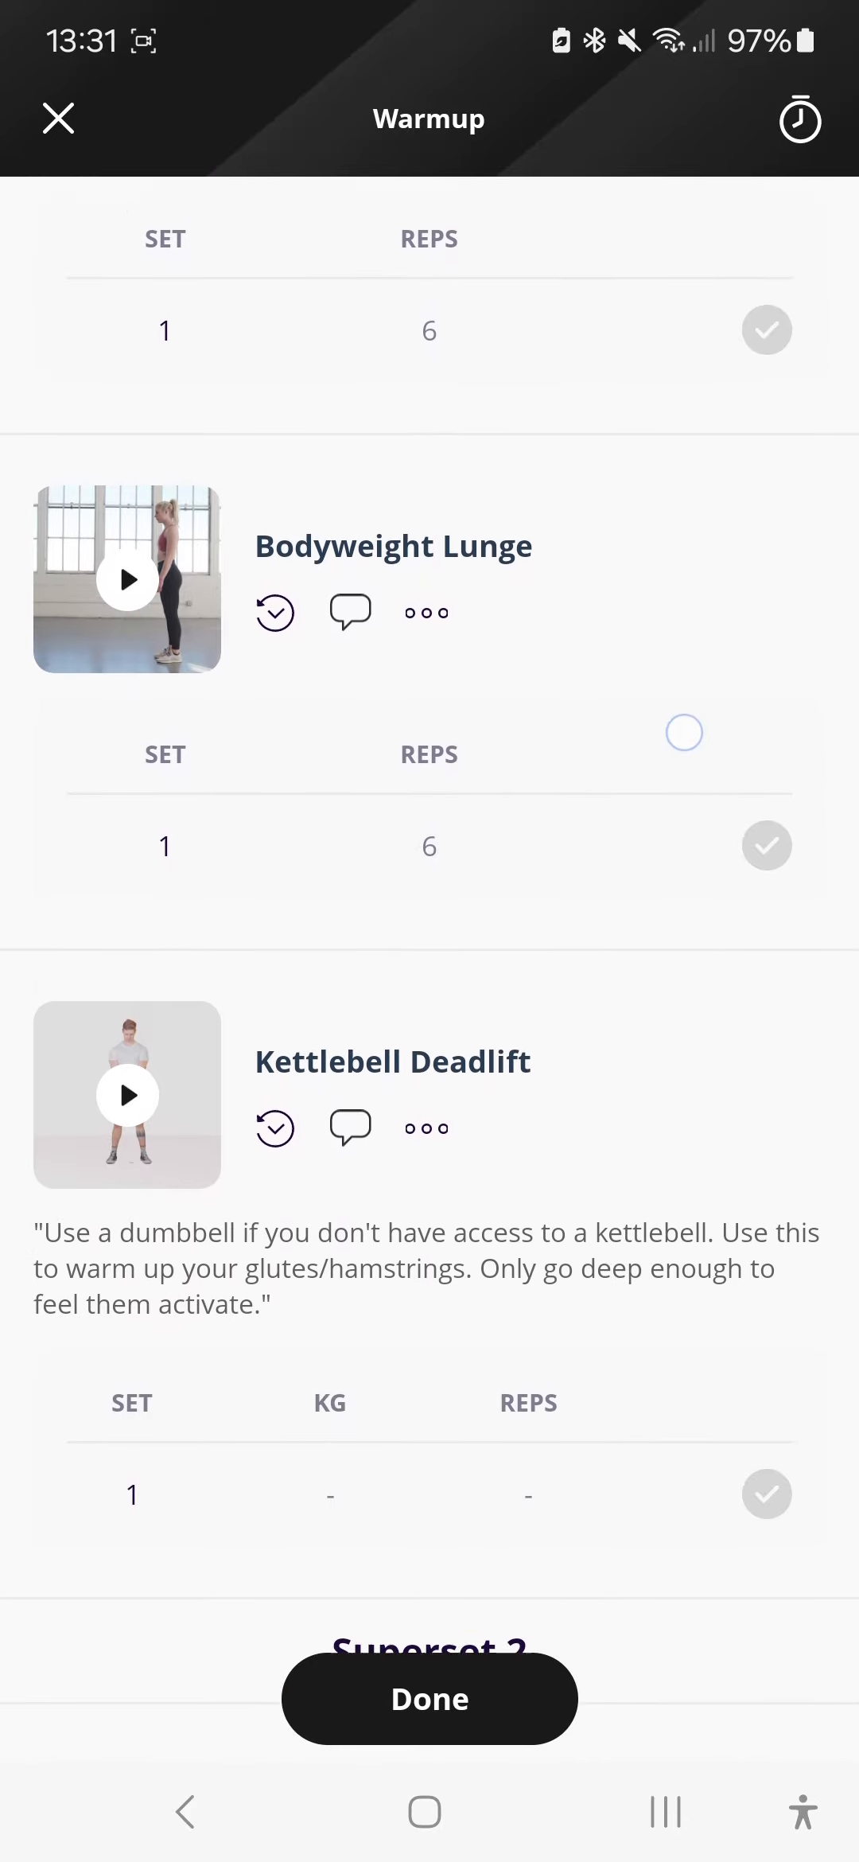
pyautogui.scroll(-3)
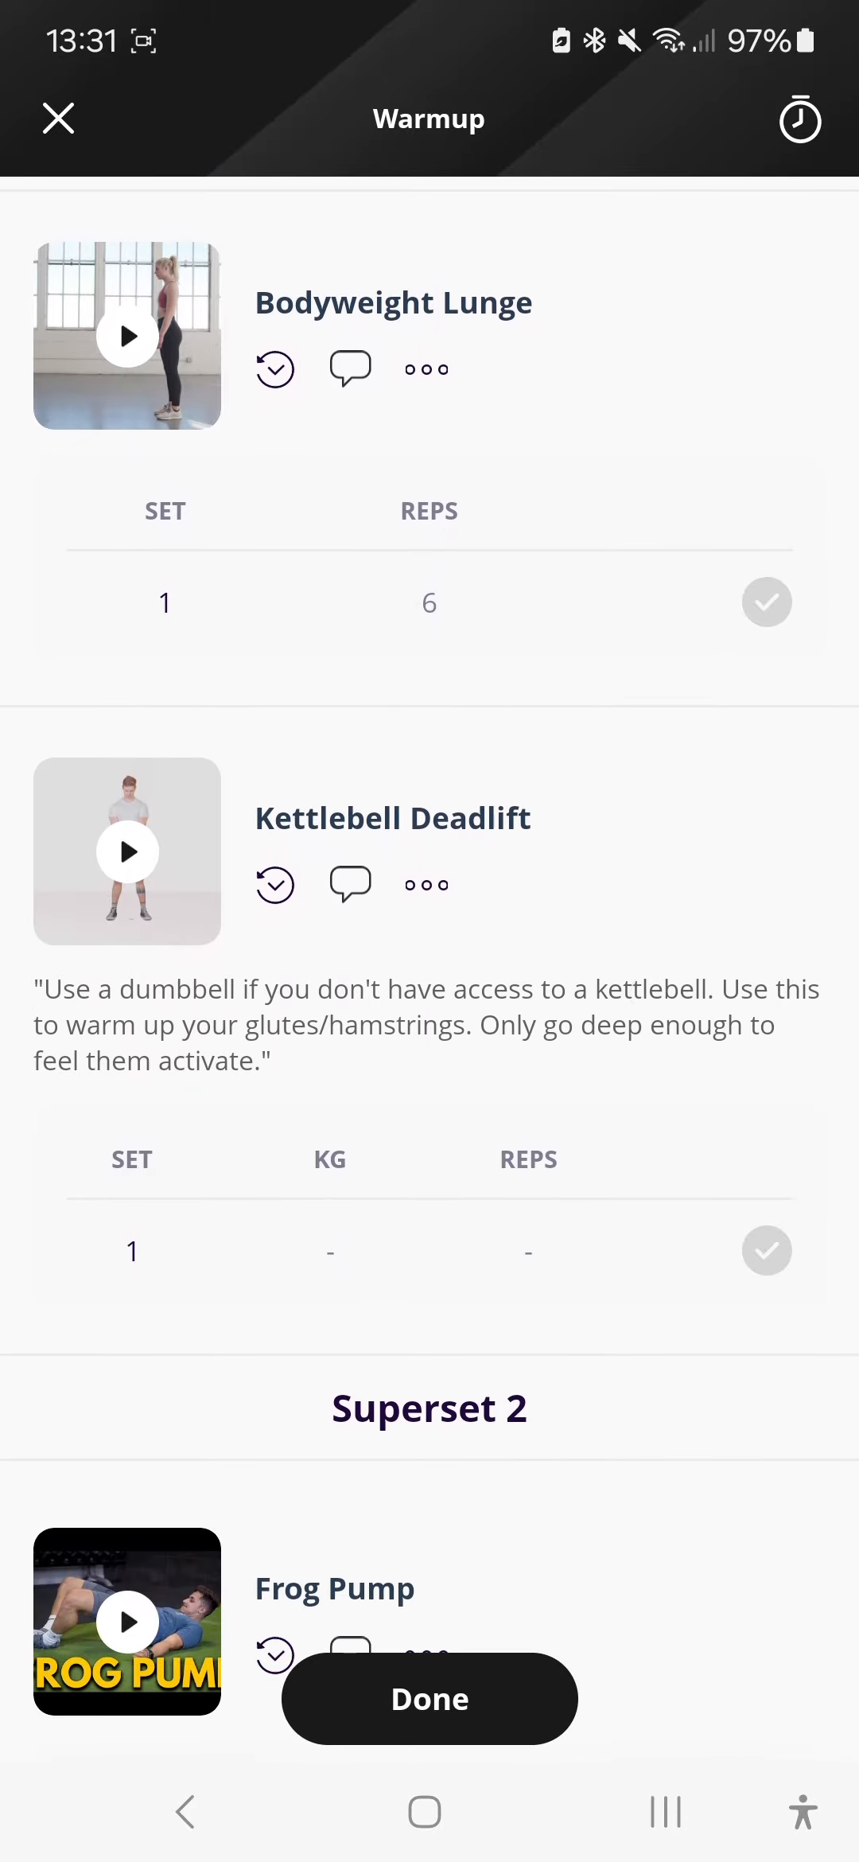
pyautogui.scroll(-3)
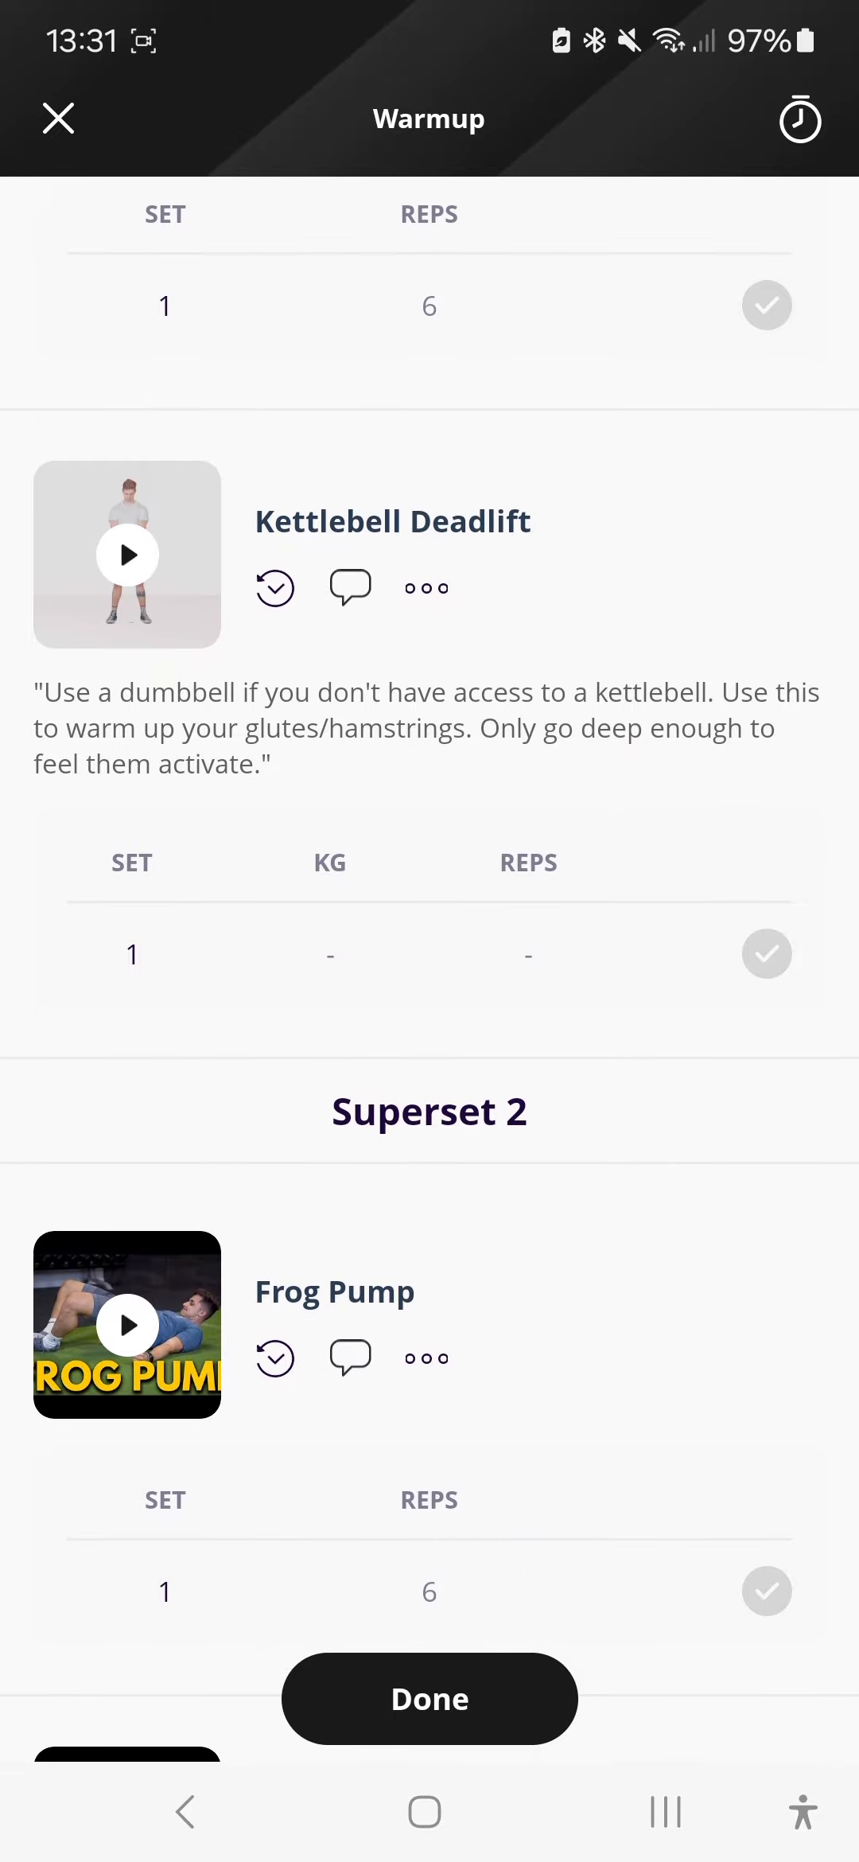
pyautogui.scroll(-3)
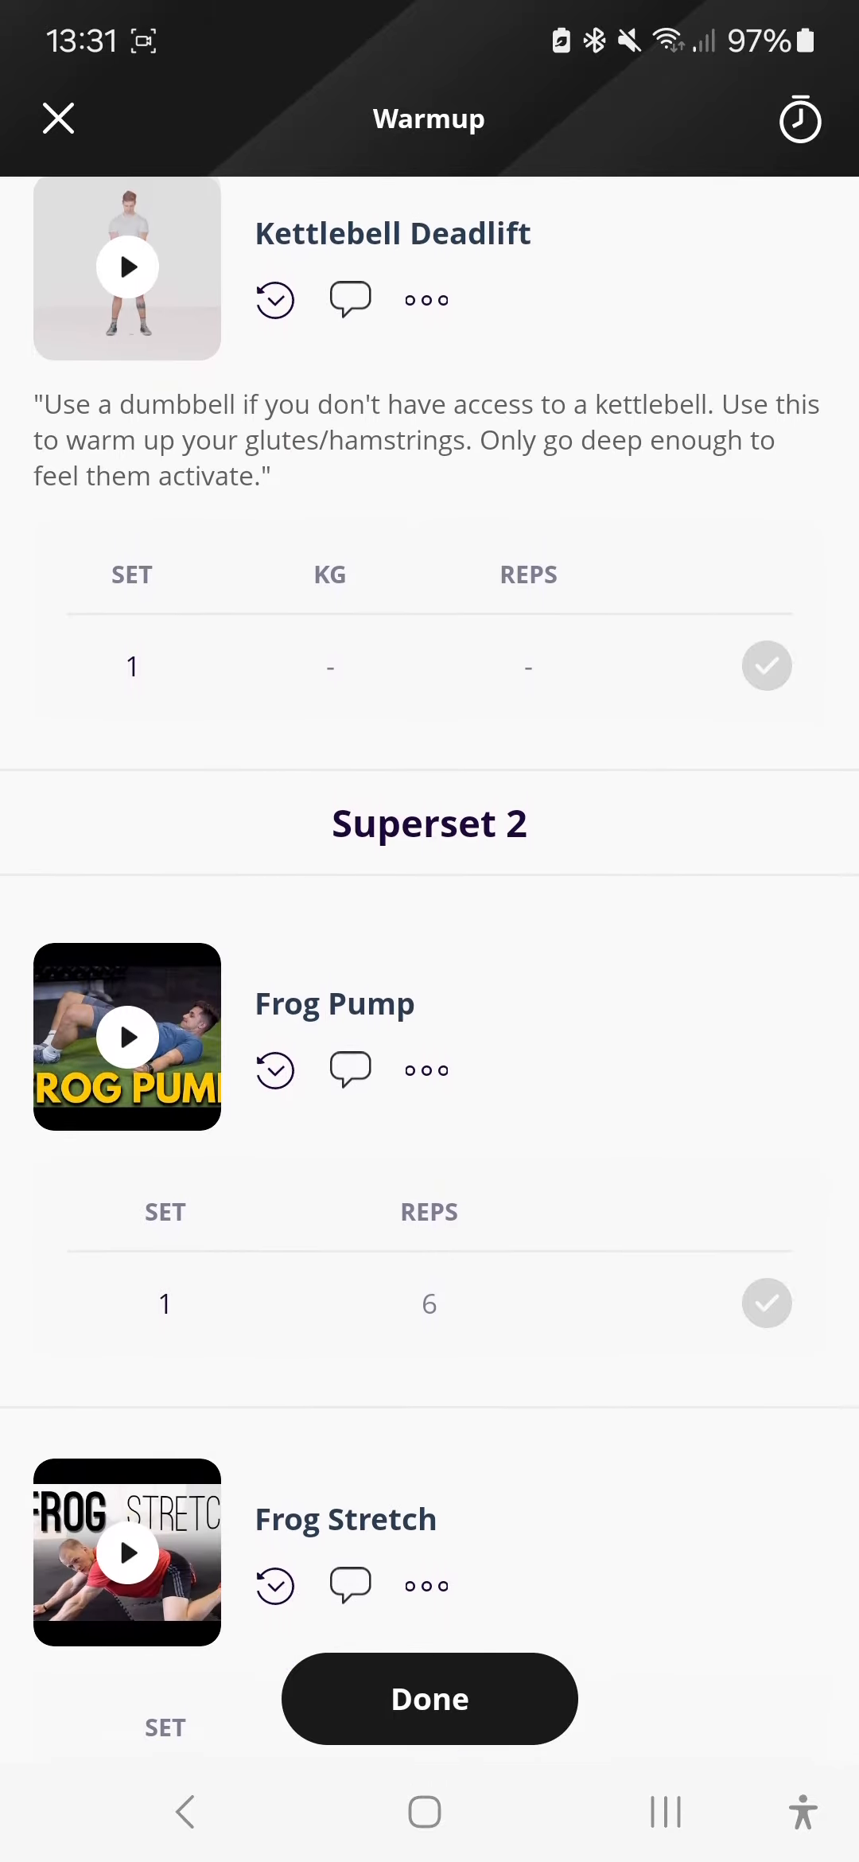
pyautogui.scroll(-3)
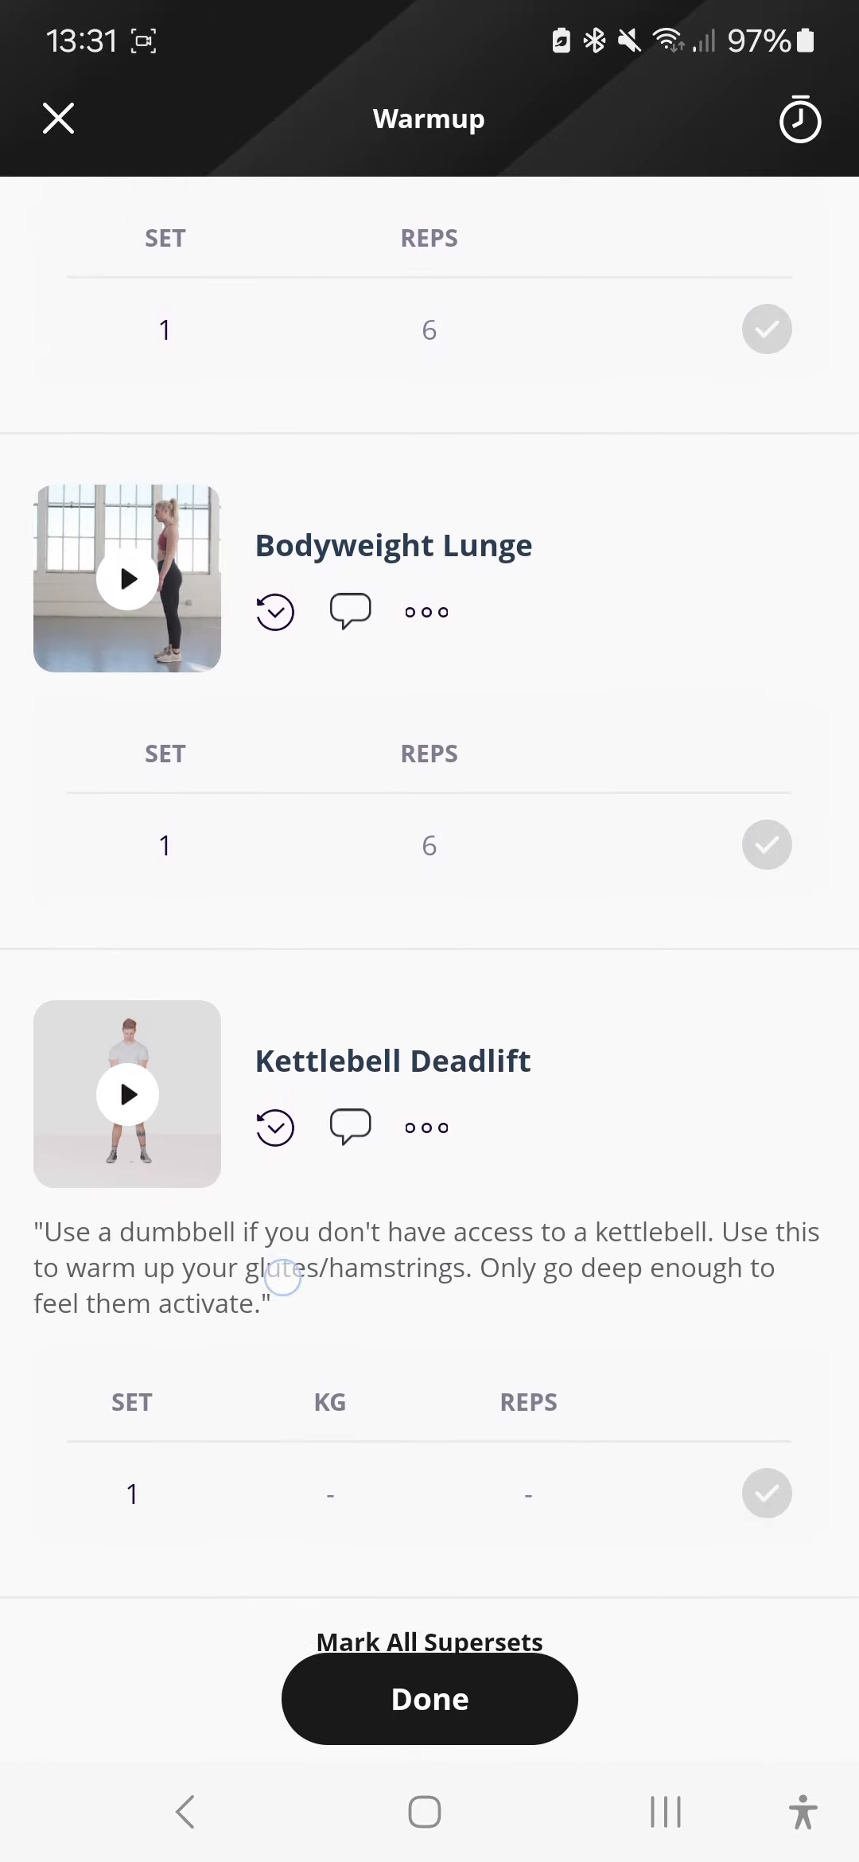
pyautogui.scroll(-3)
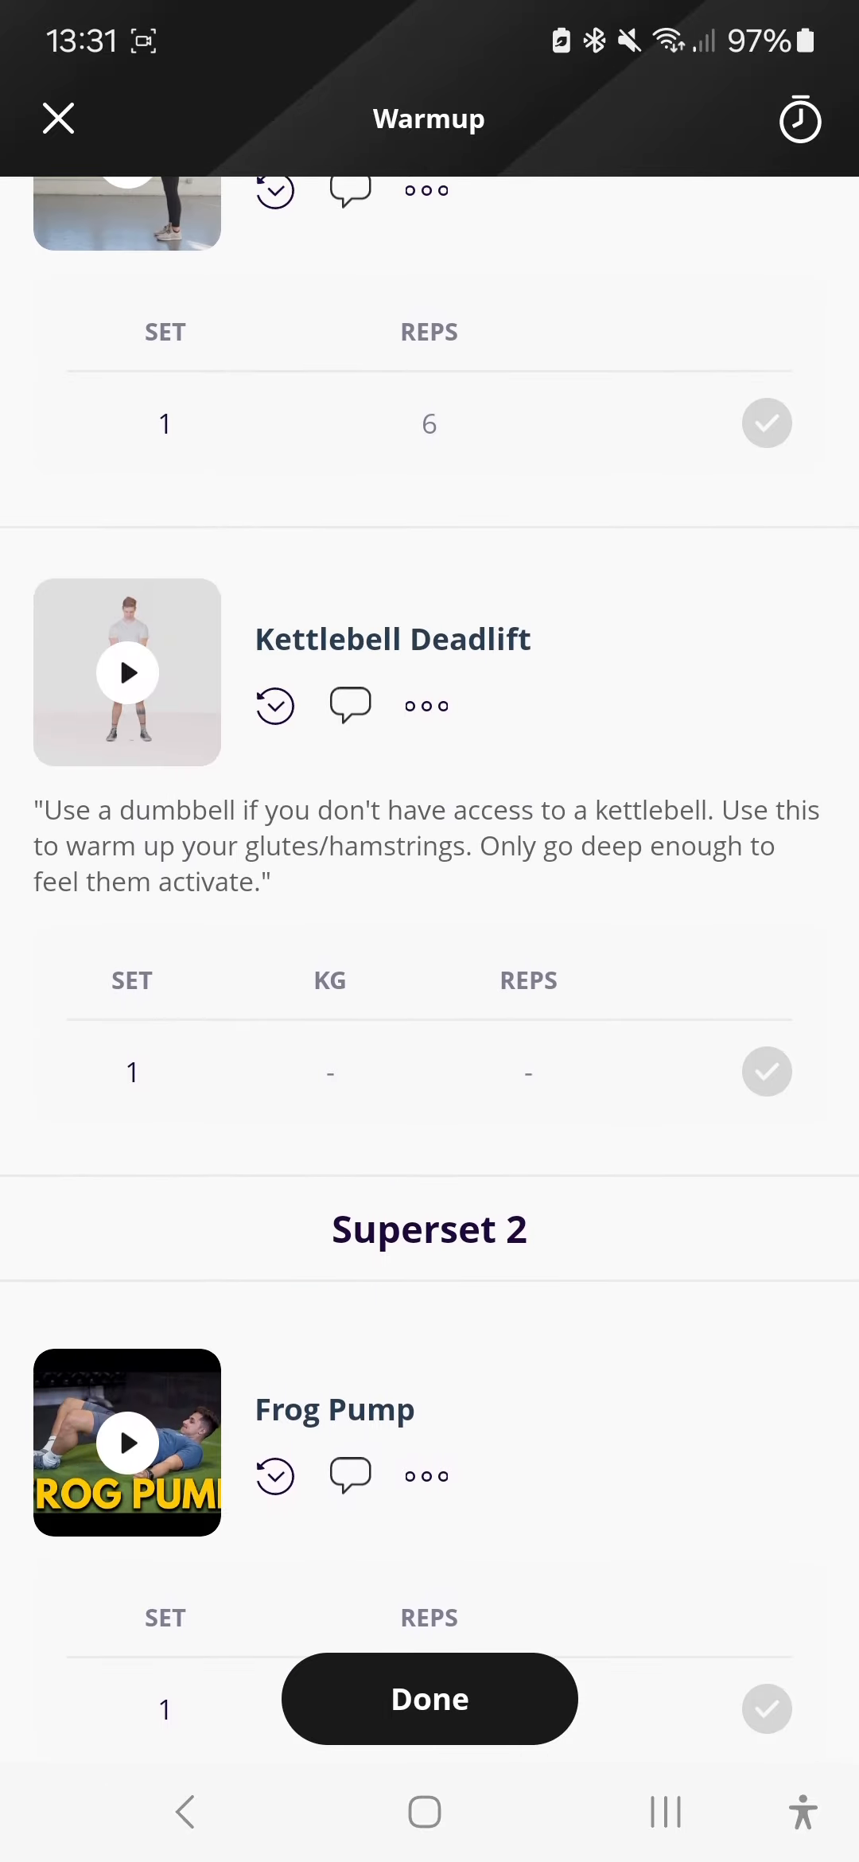
# Step: View an exercise's add, delete or replace set options, then dismiss them
pyautogui.click(349, 705)
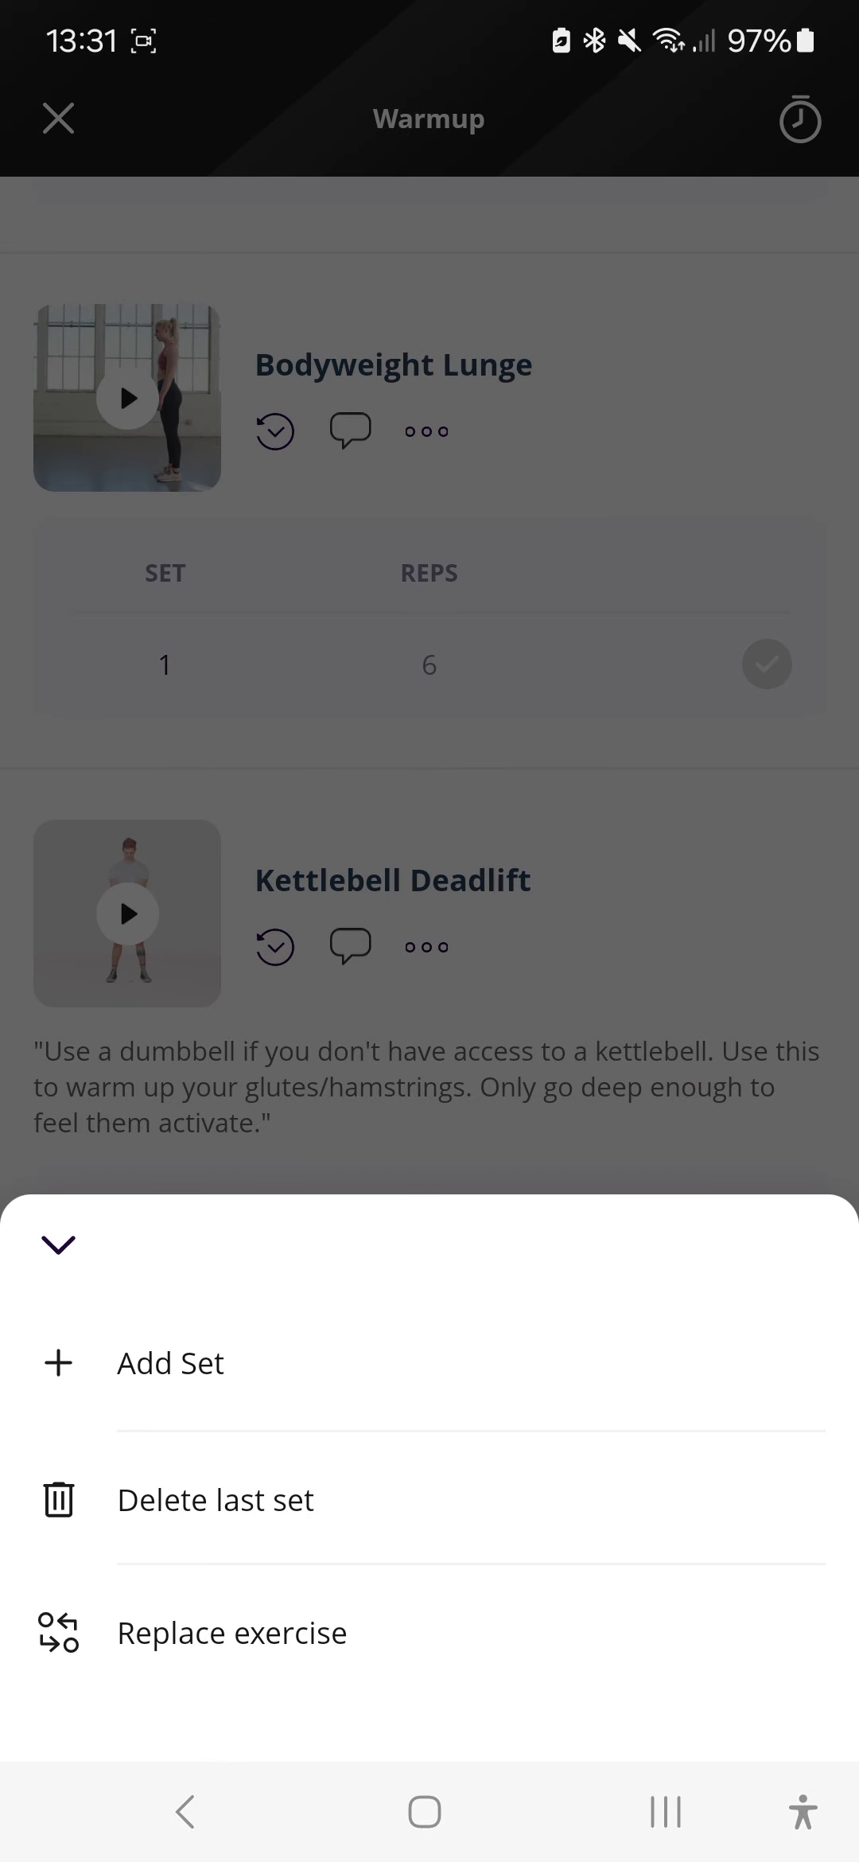
pyautogui.click(57, 1245)
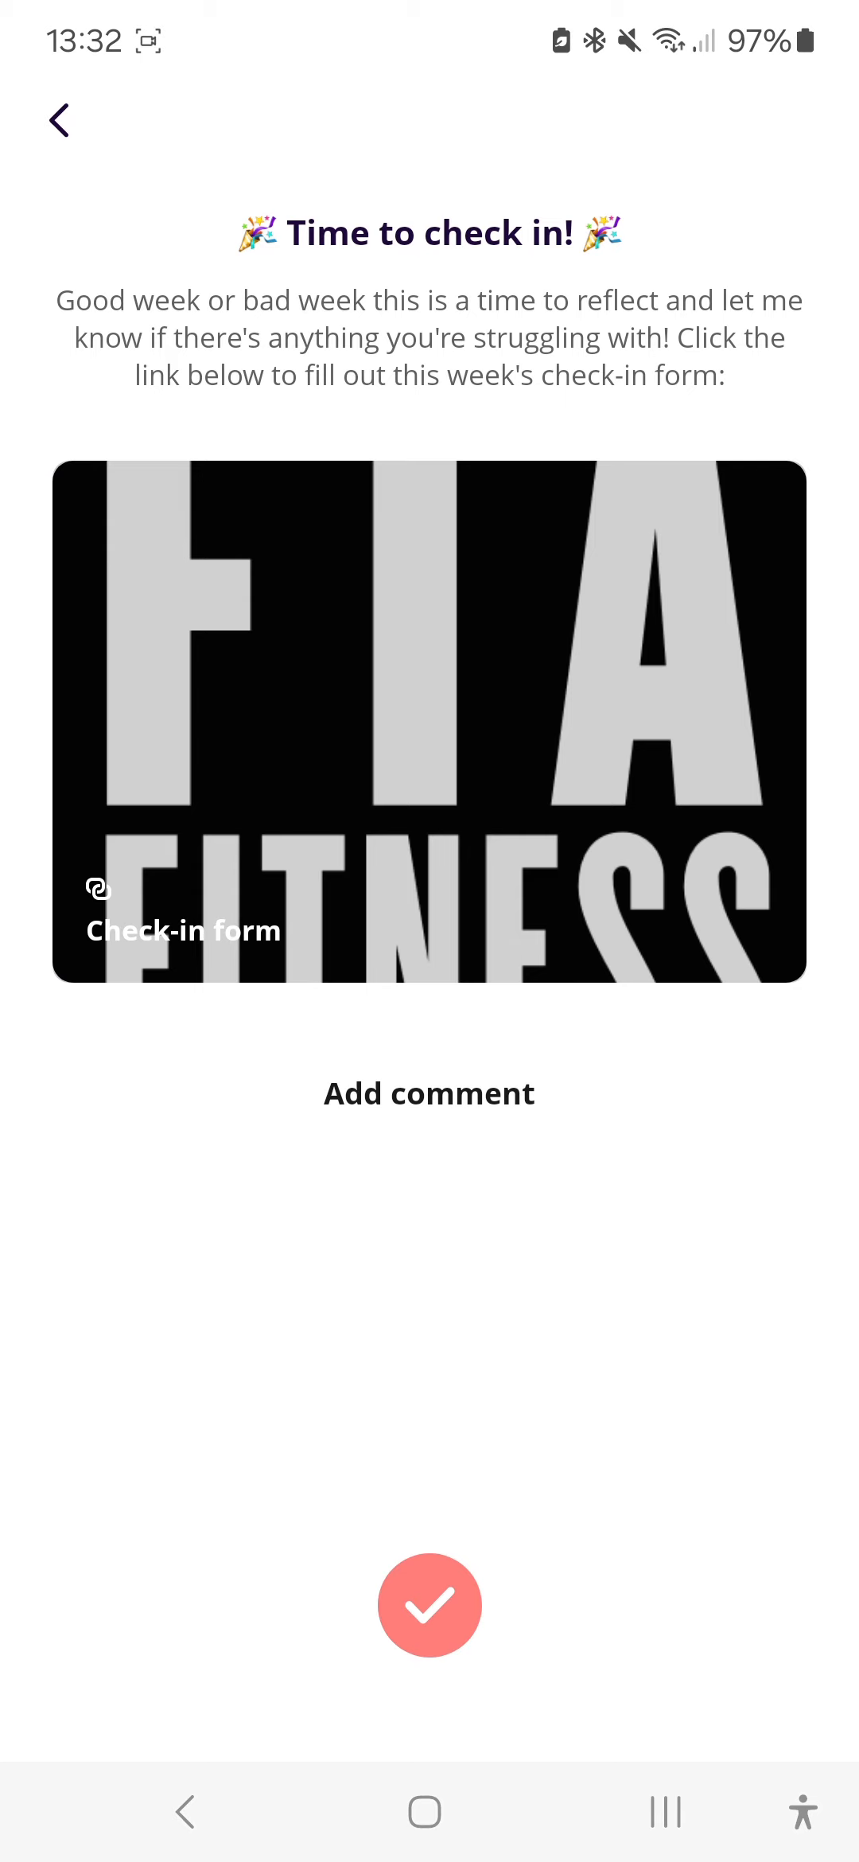
# Step: Preview the check-in form's welcome page and return to the check-in task
pyautogui.click(429, 723)
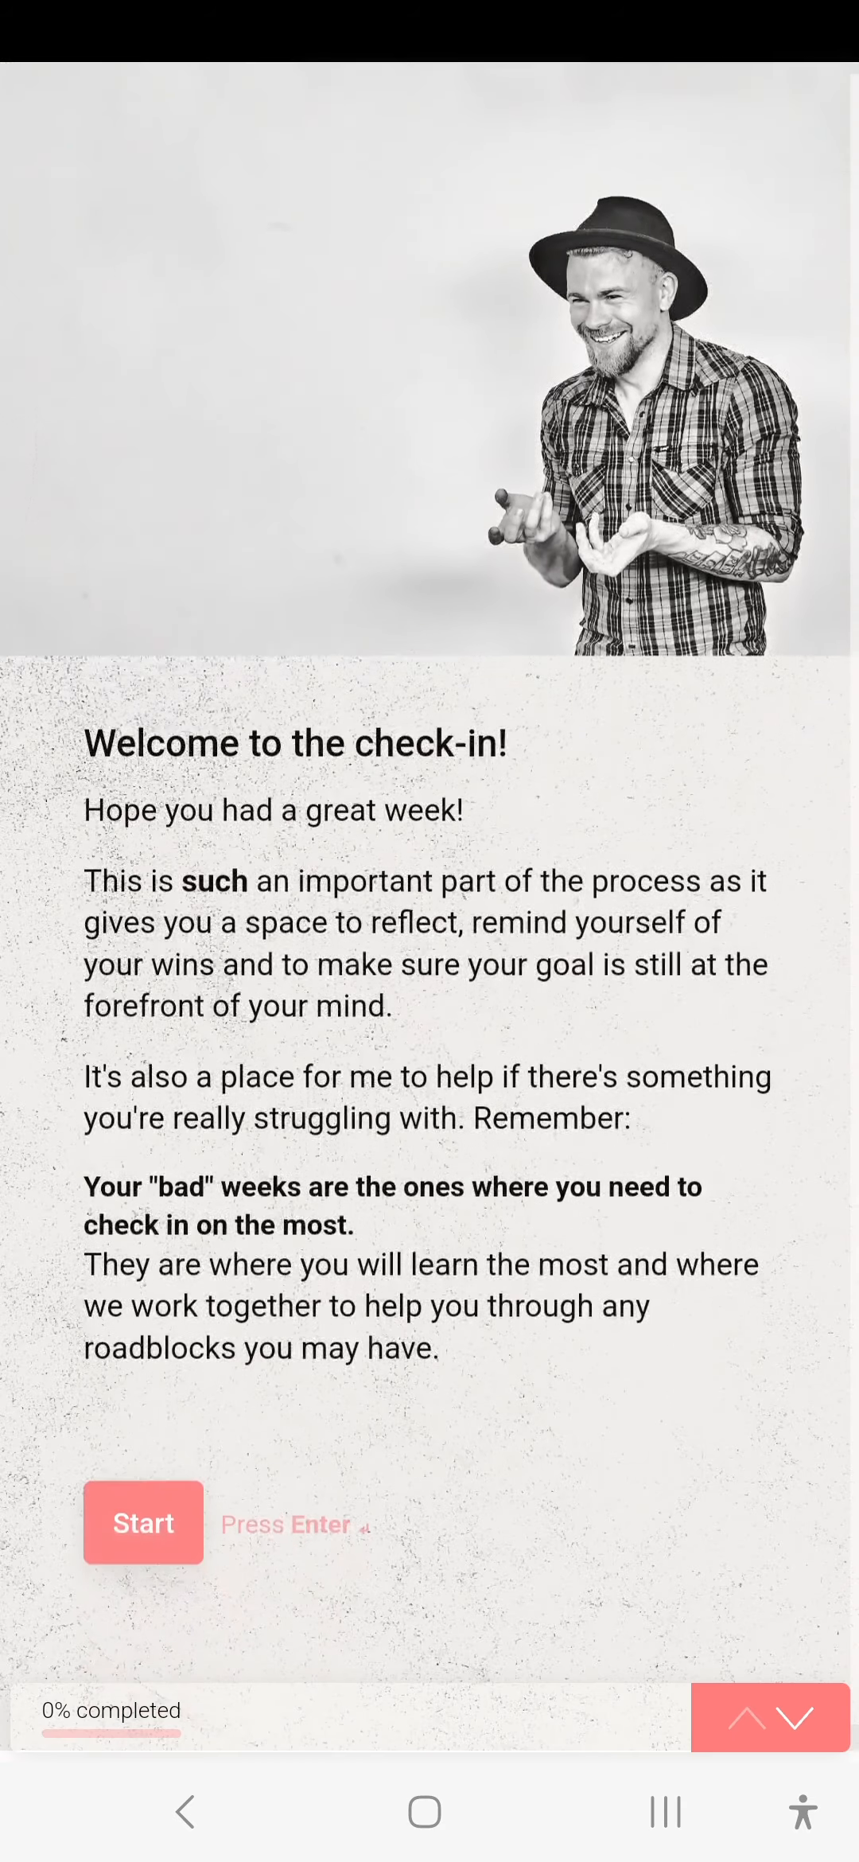
pyautogui.click(143, 1523)
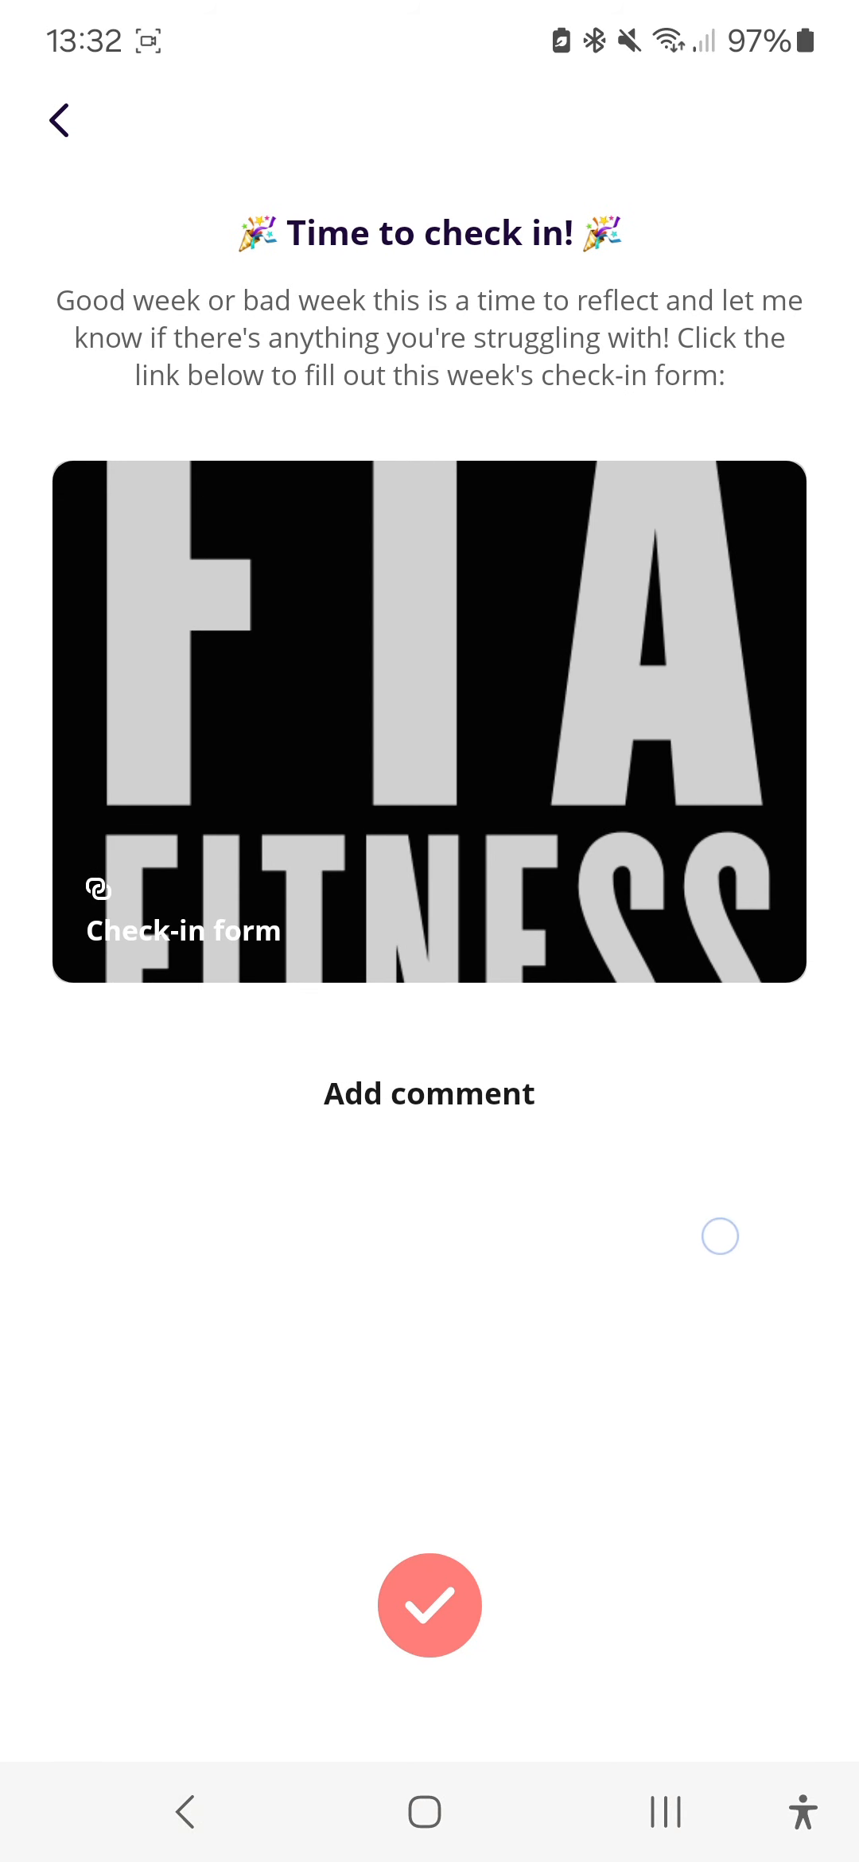
# Step: Toggle the check-in task's completion off and back on, then leave the task
pyautogui.click(428, 1604)
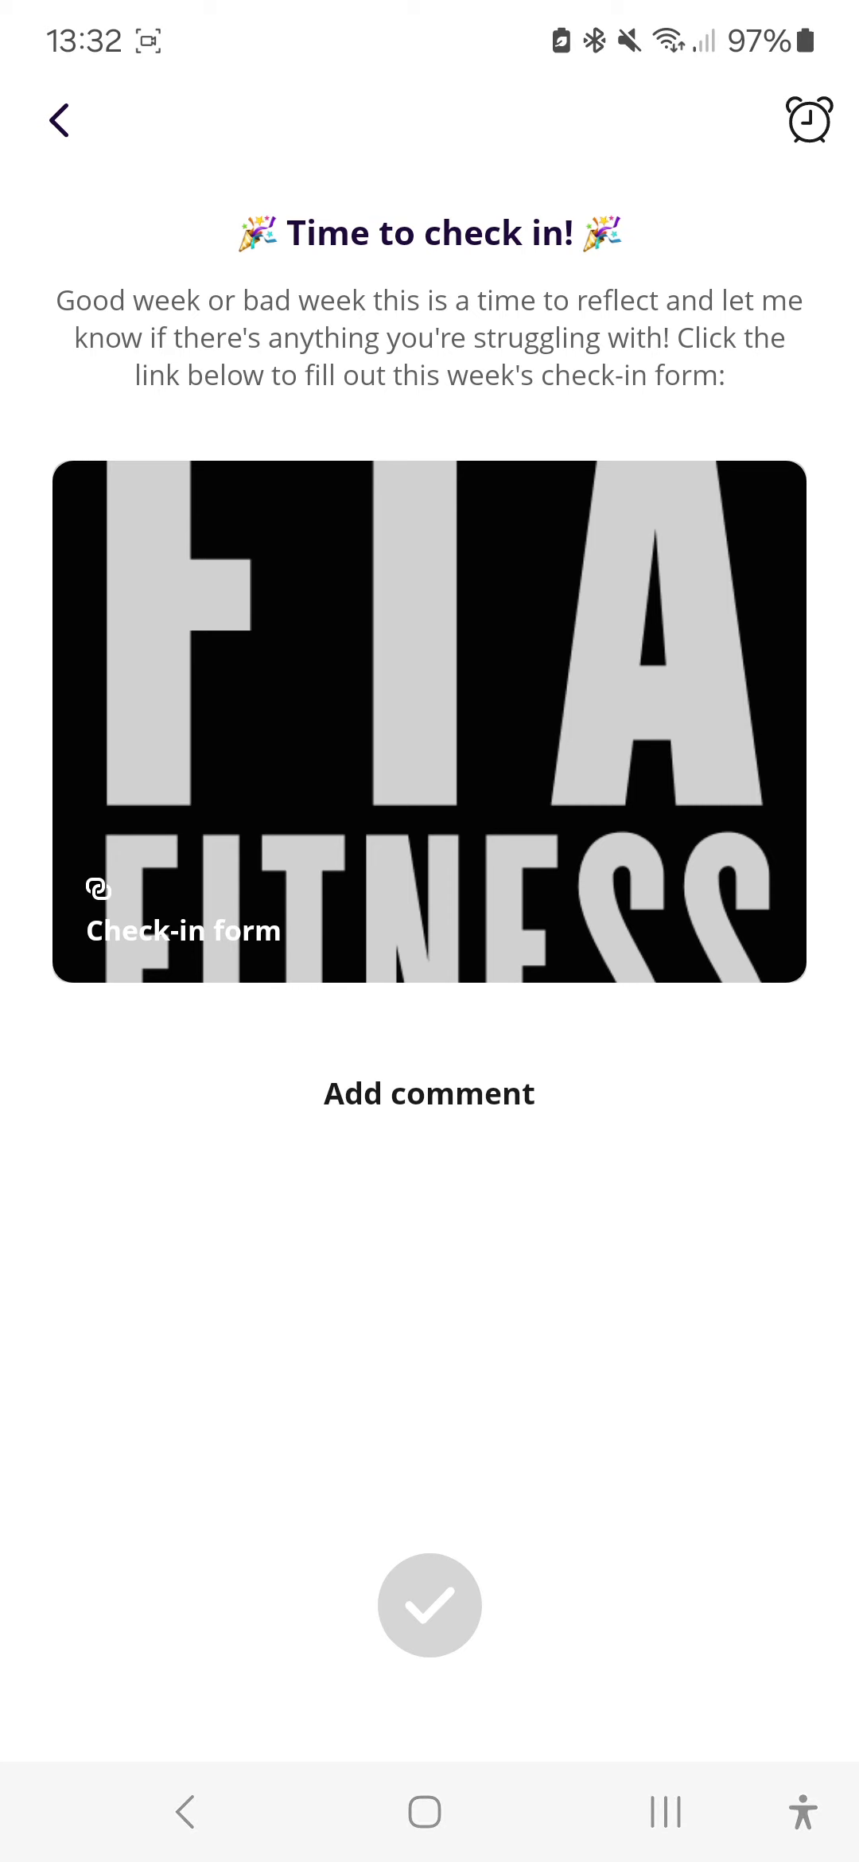
pyautogui.click(430, 1605)
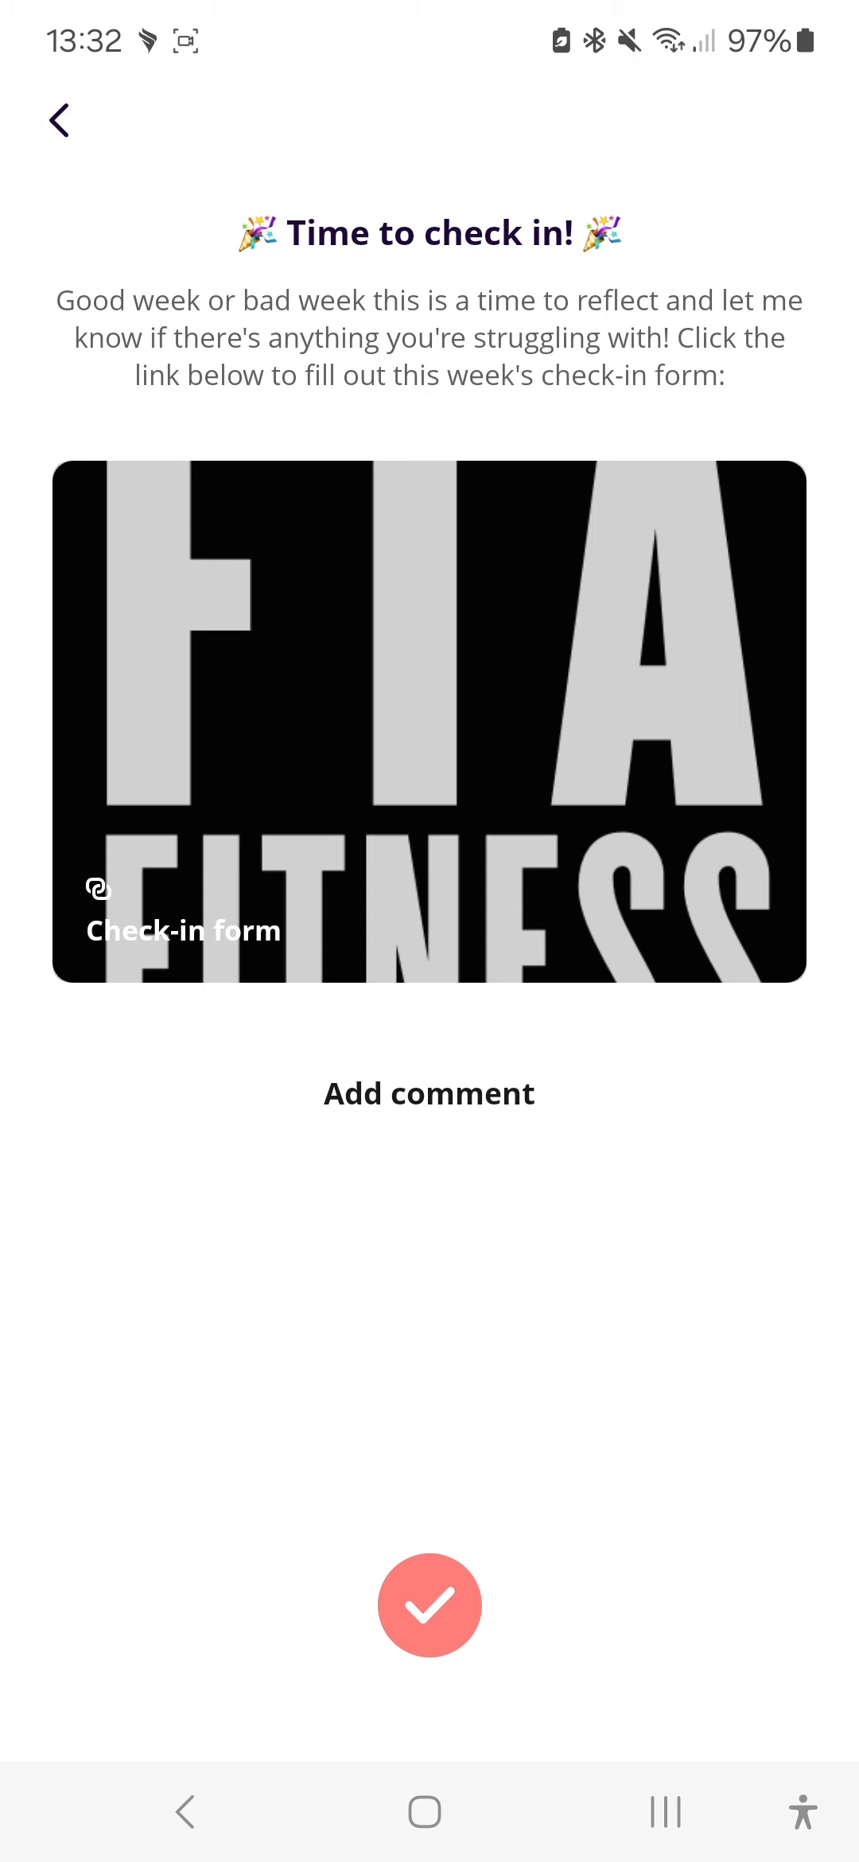
pyautogui.click(59, 120)
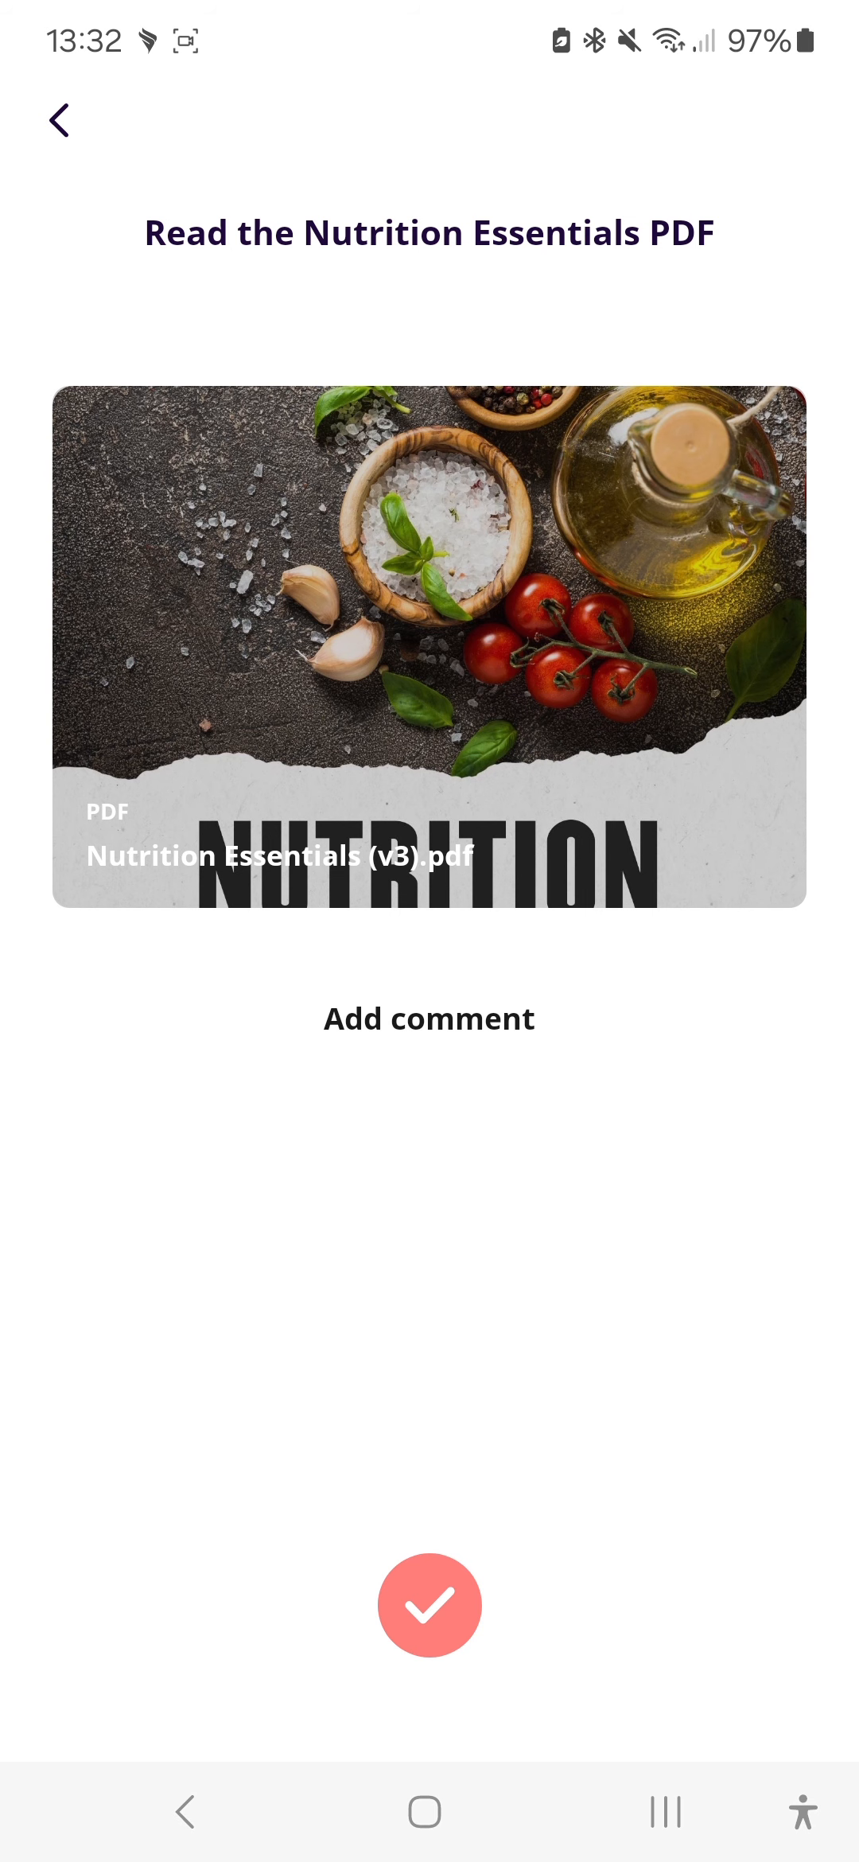
# Step: View the Nutrition Essentials PDF link, re-tick the task as complete, and go back to Today
pyautogui.click(429, 645)
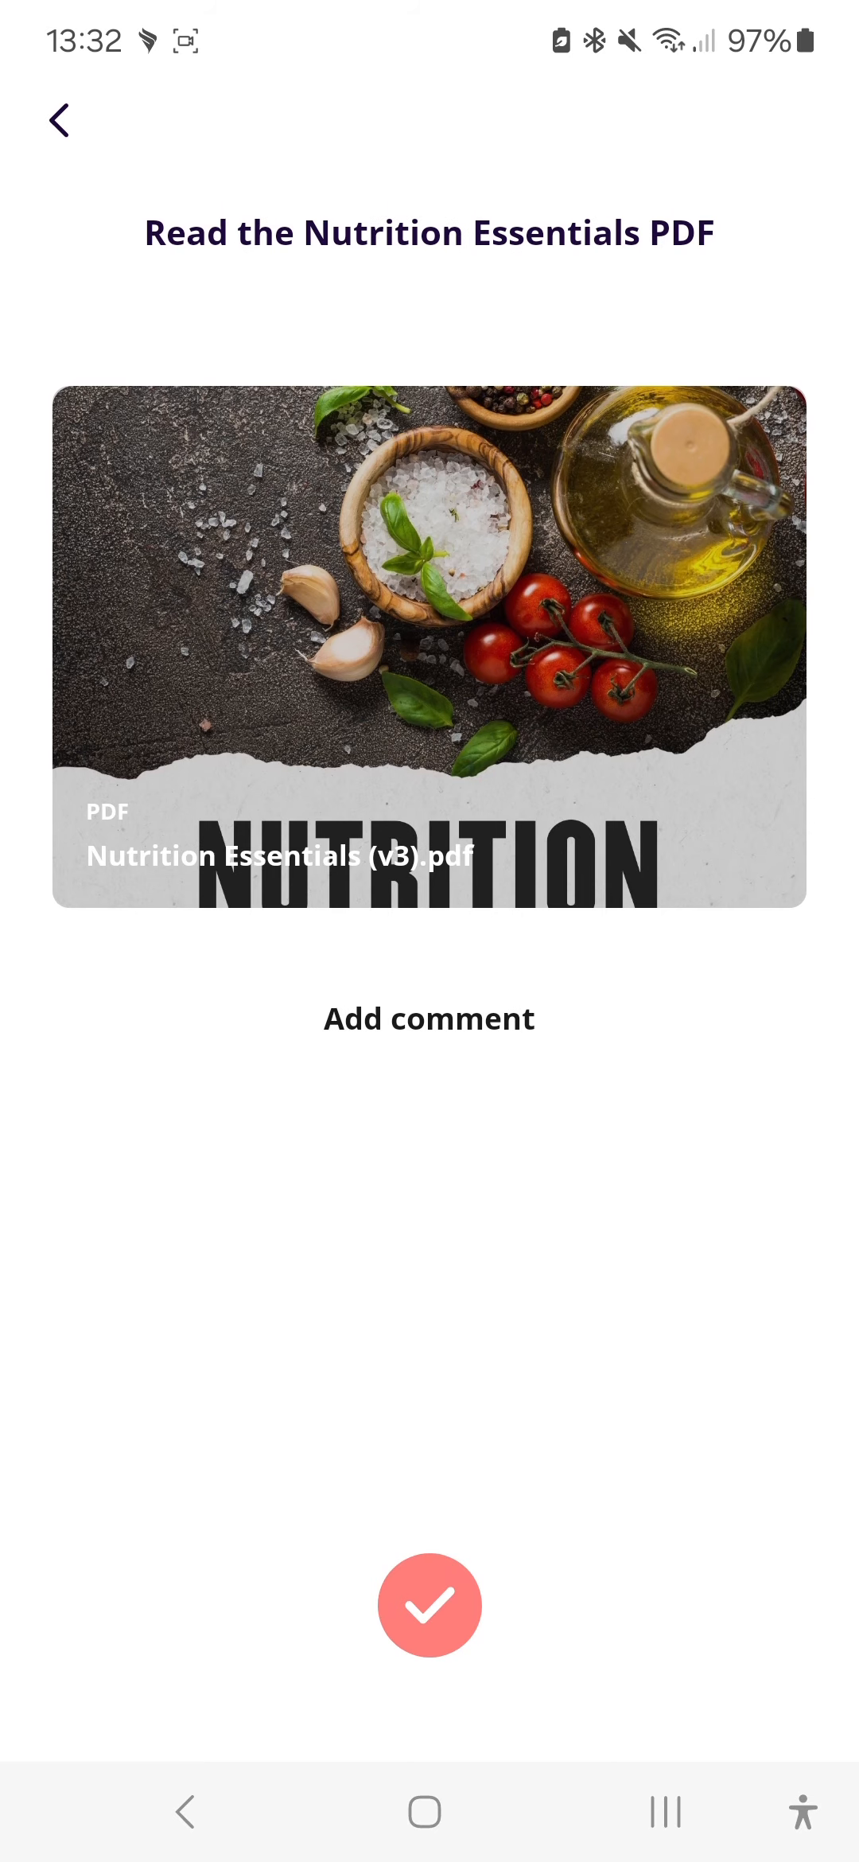
pyautogui.click(428, 1604)
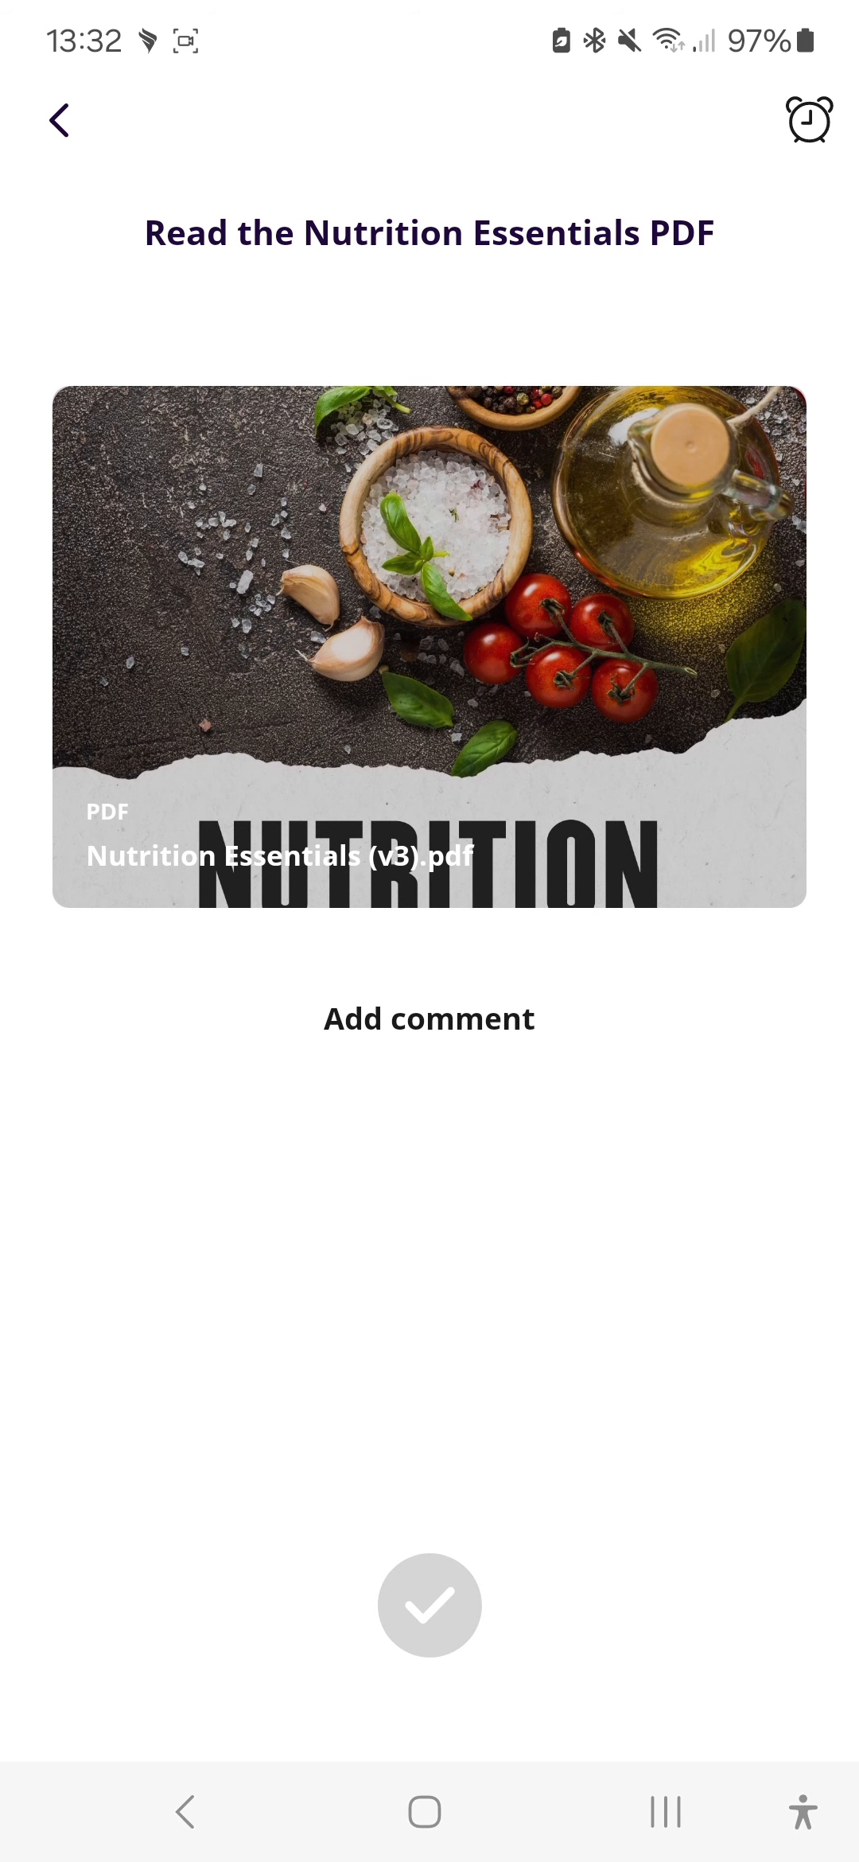
pyautogui.click(428, 1604)
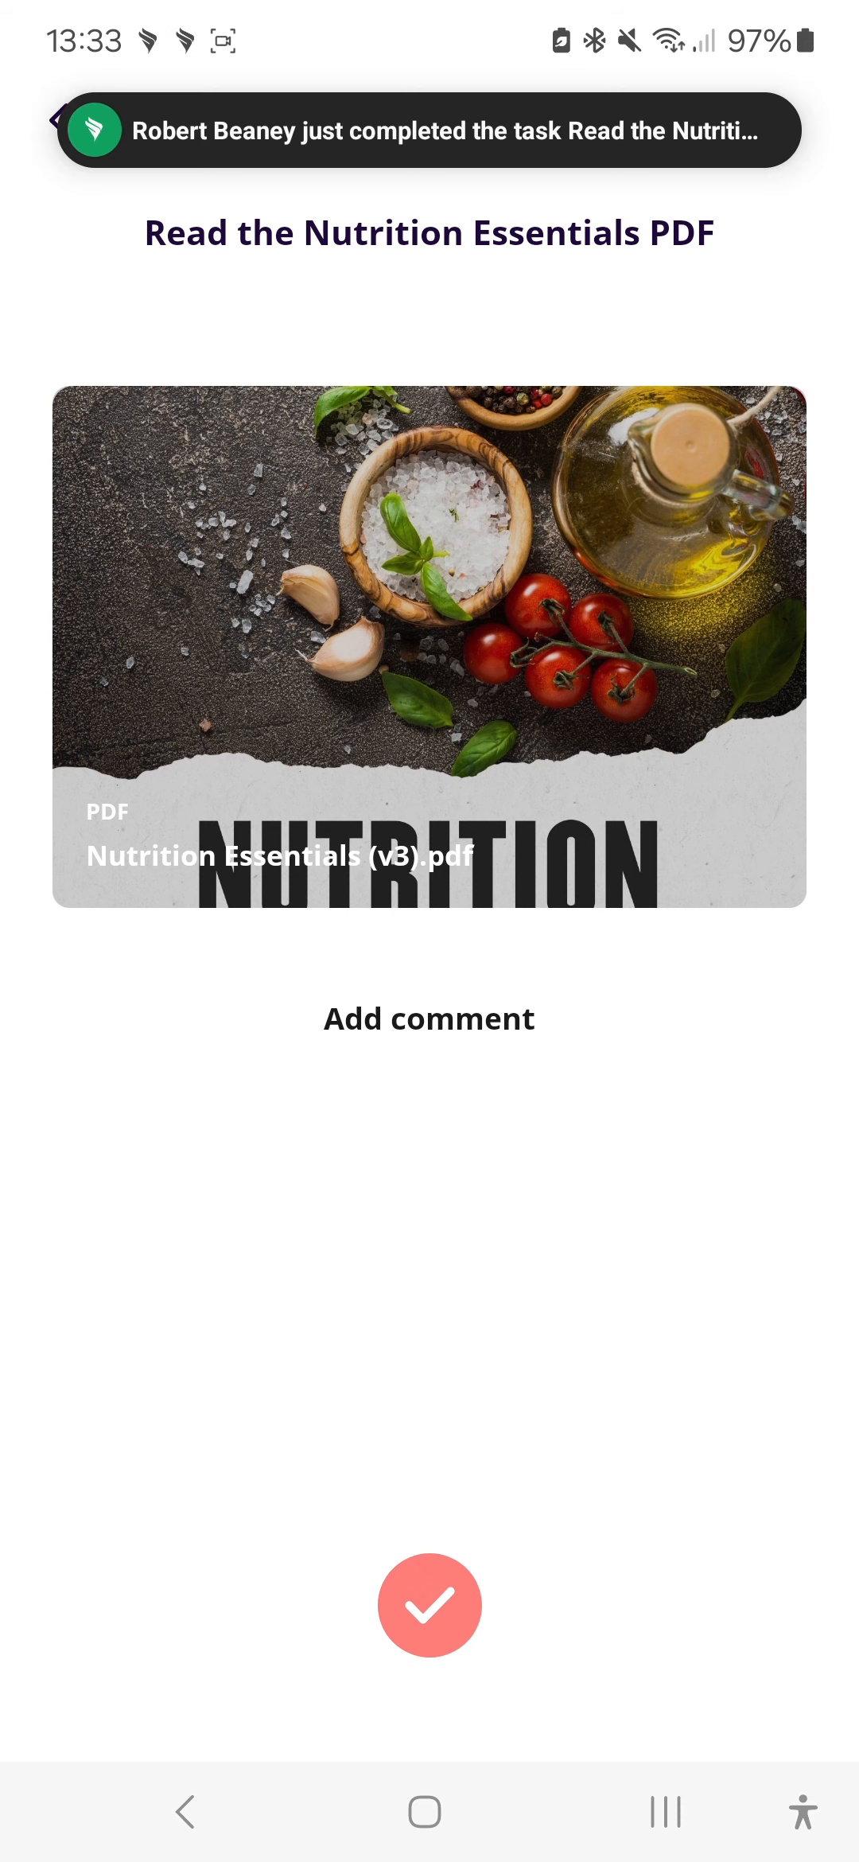
pyautogui.click(428, 1604)
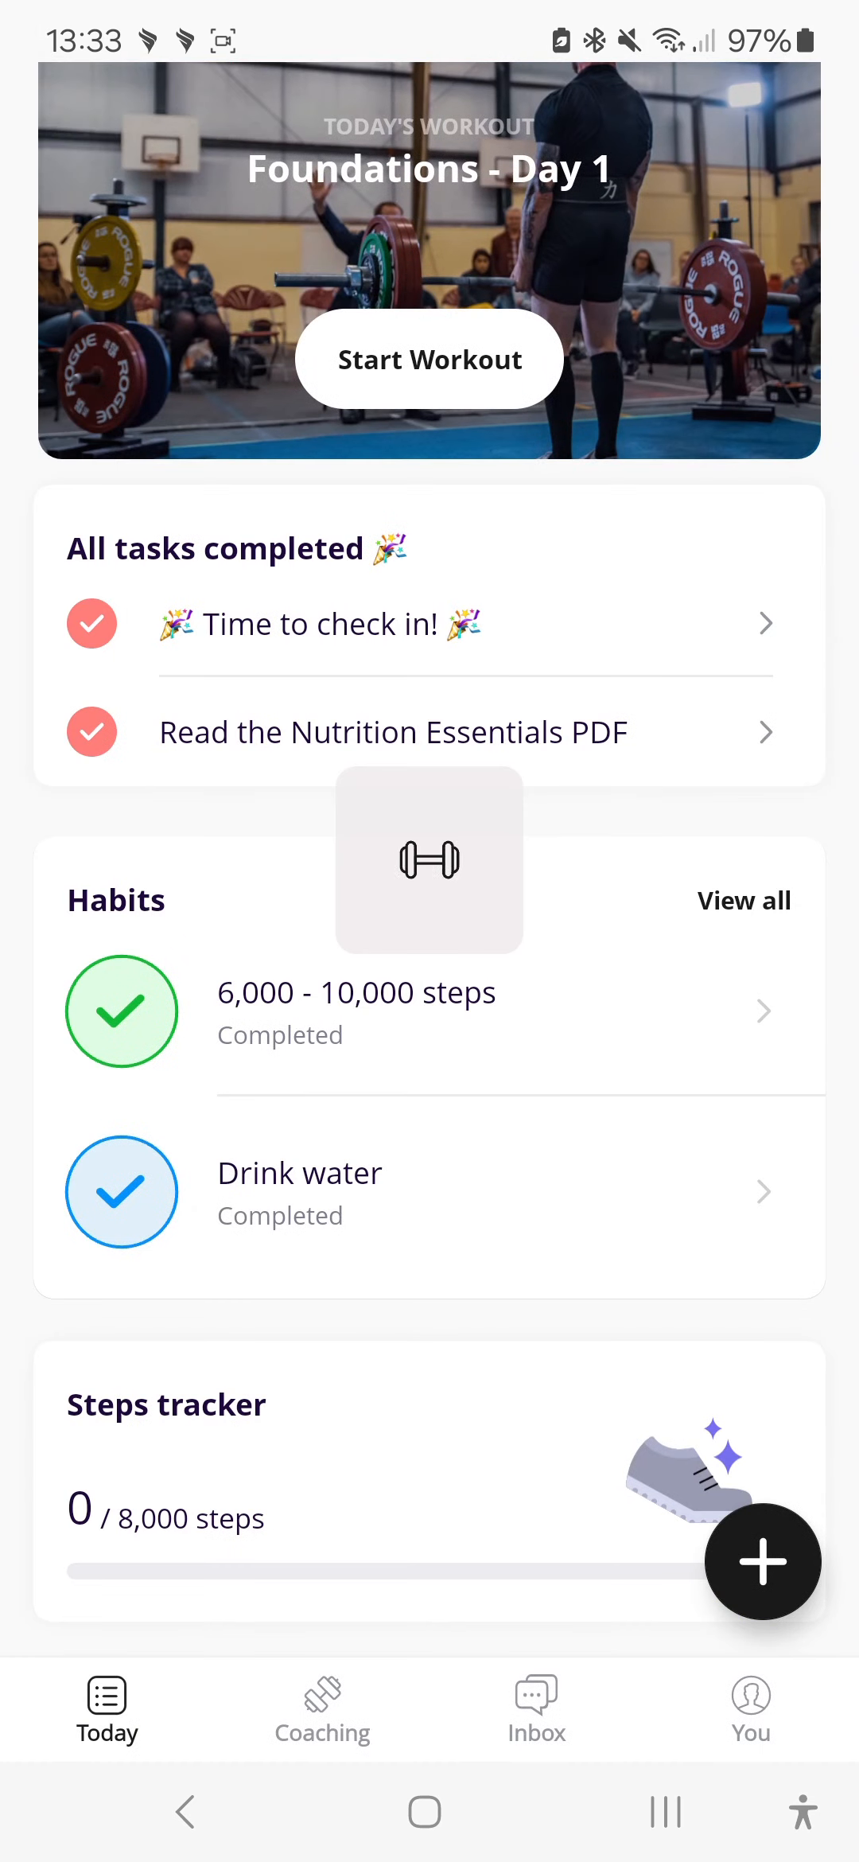
# Step: Open the 6,000 - 10,000 steps habit and keep it marked done for today
pyautogui.scroll(-3)
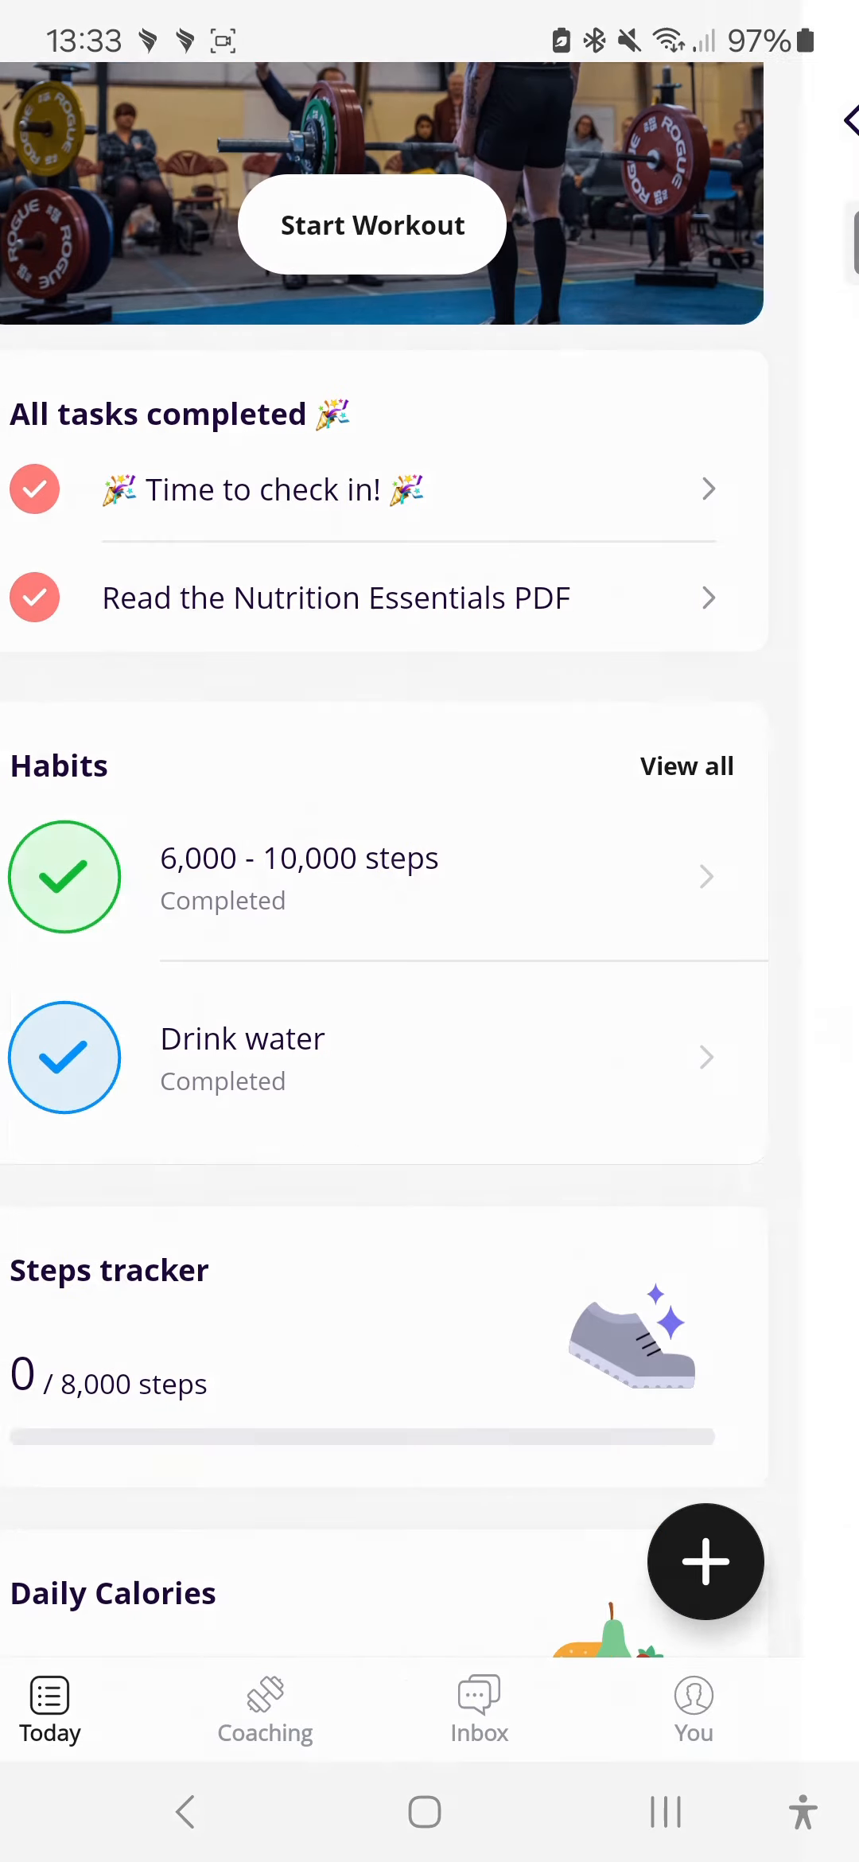
pyautogui.click(299, 877)
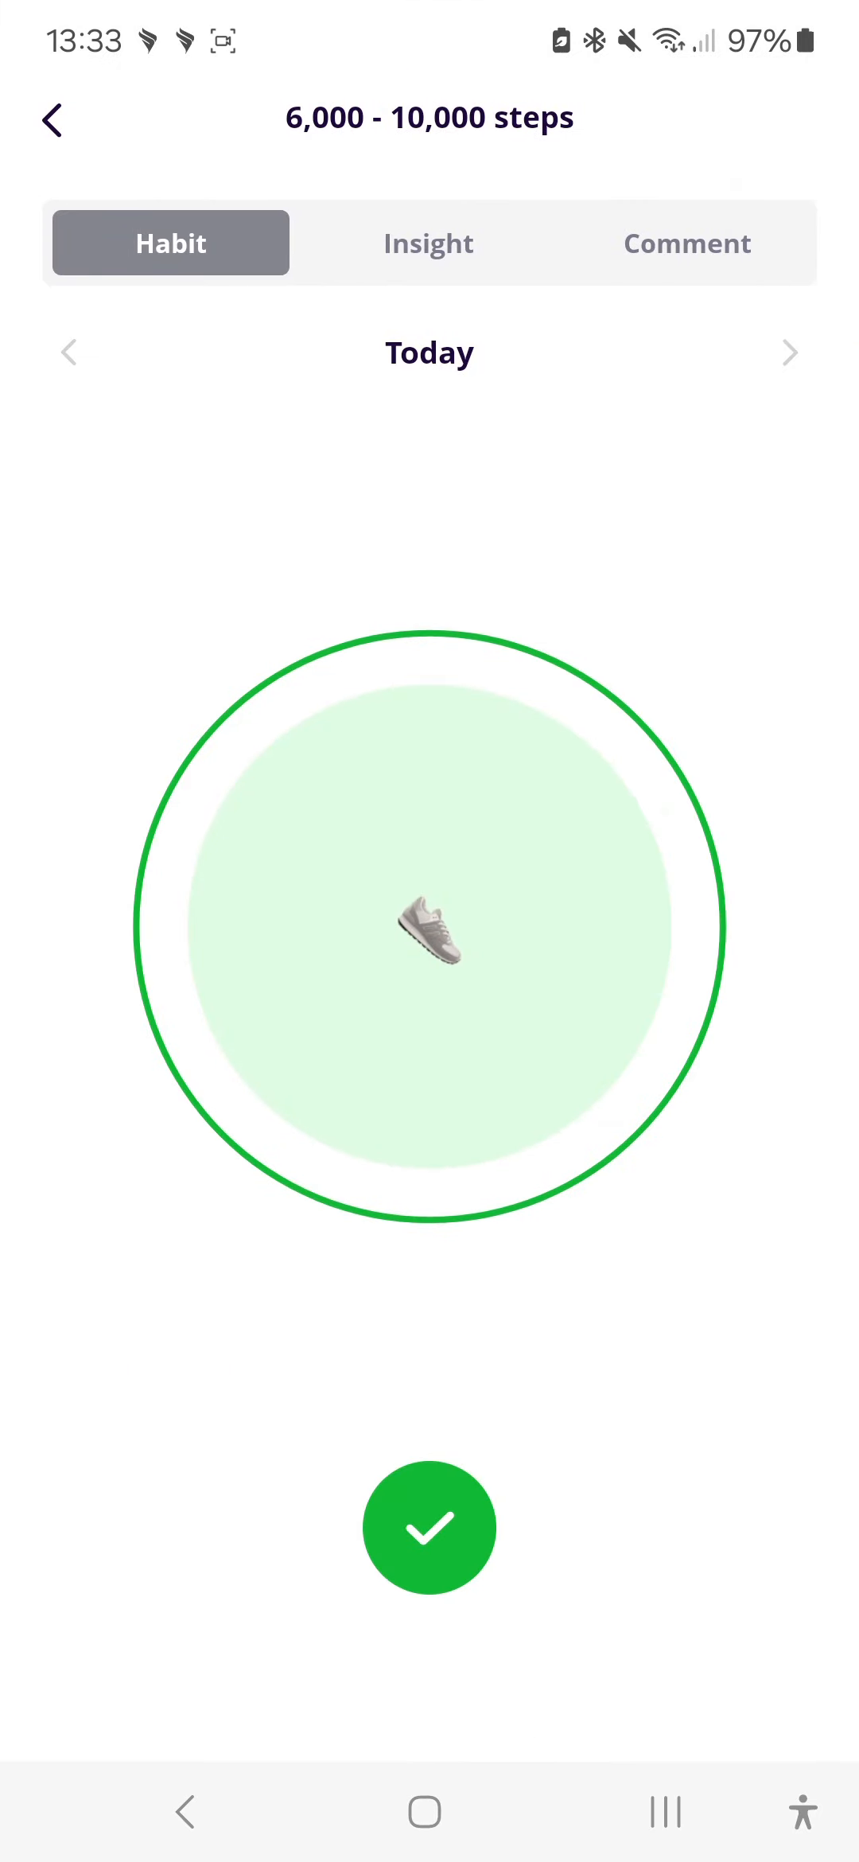
pyautogui.click(428, 1528)
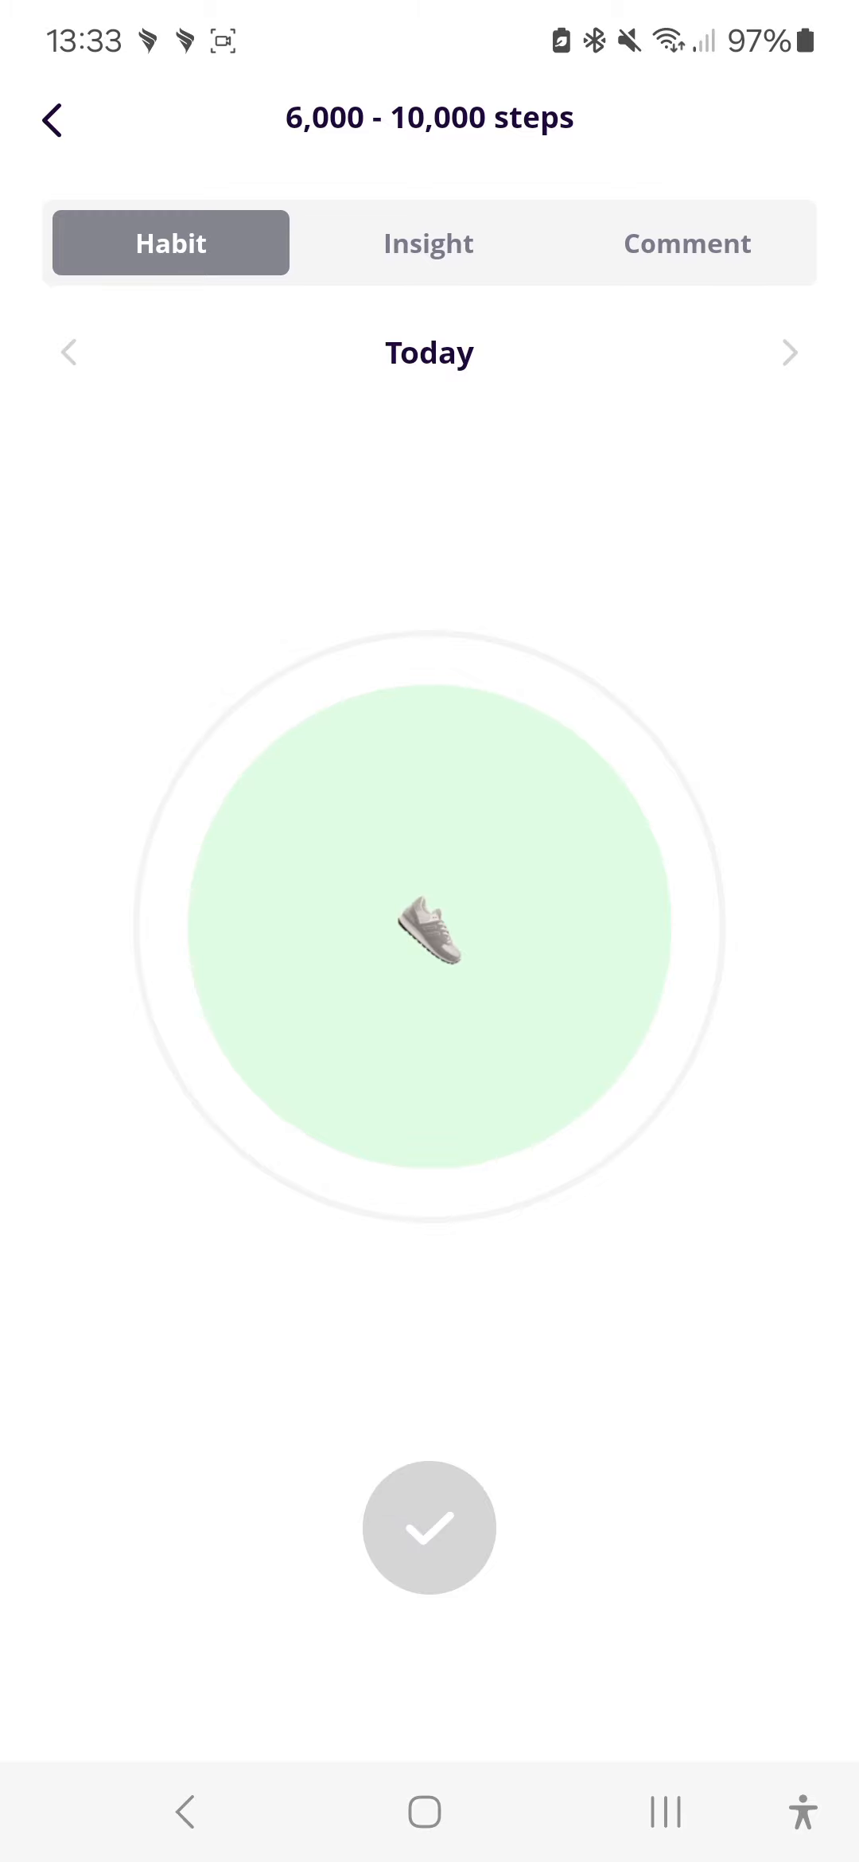
pyautogui.click(428, 1528)
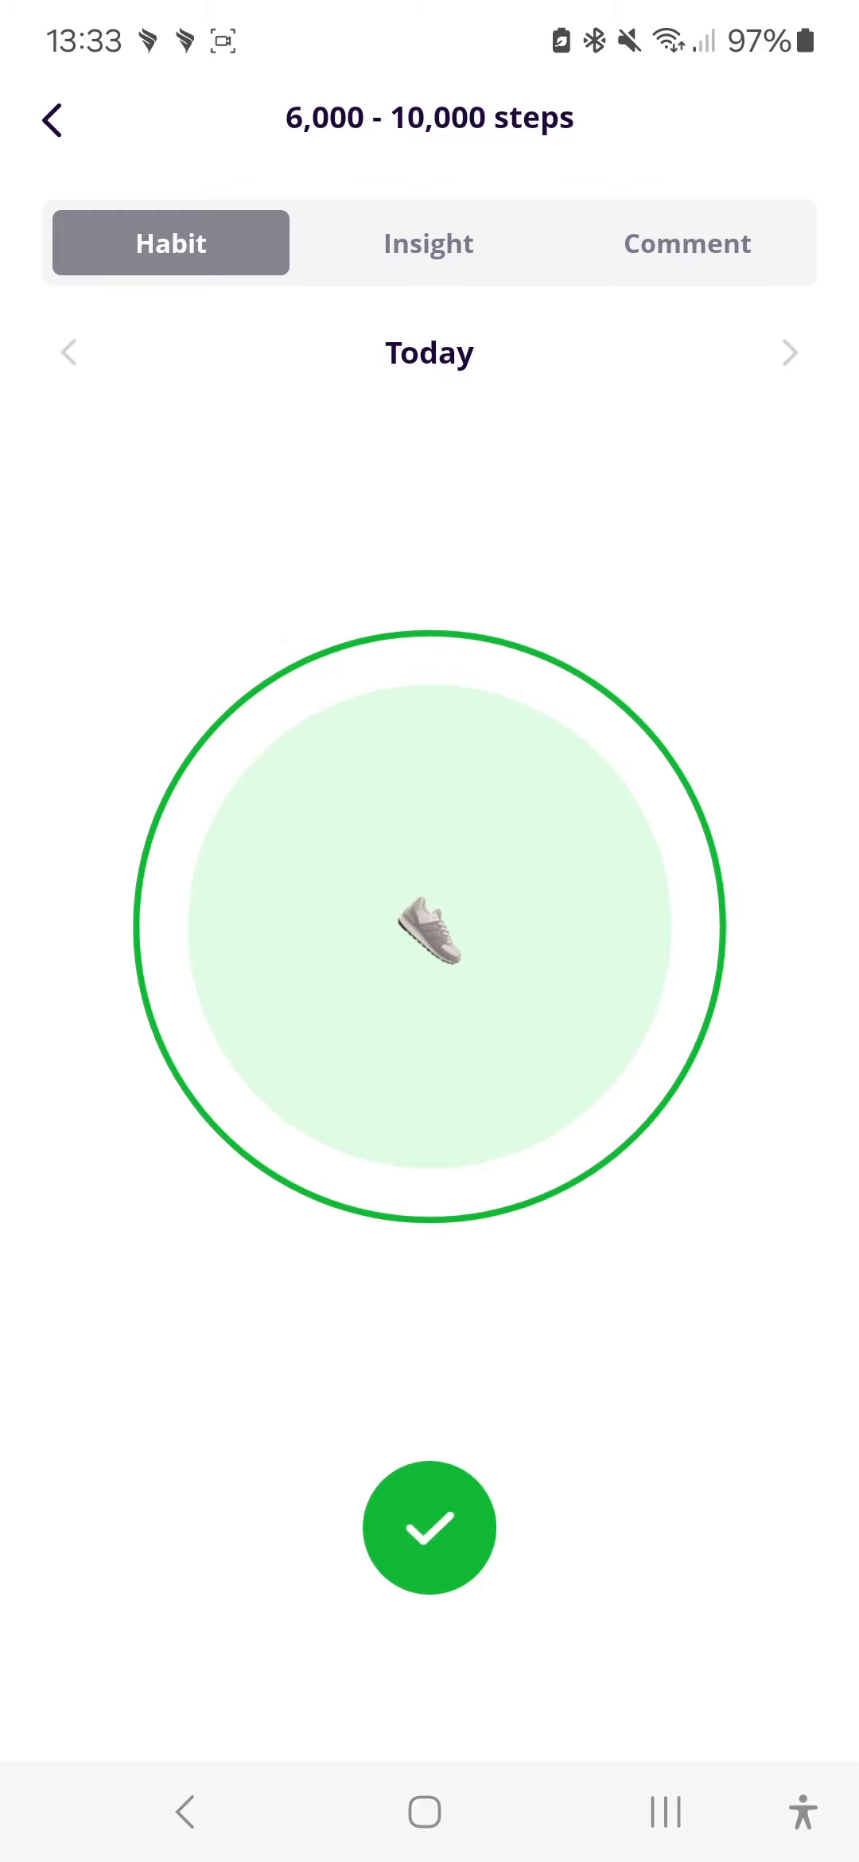
# Step: Review the habit's Insight stats: 1-day streak and 100% completion calendar
pyautogui.click(428, 242)
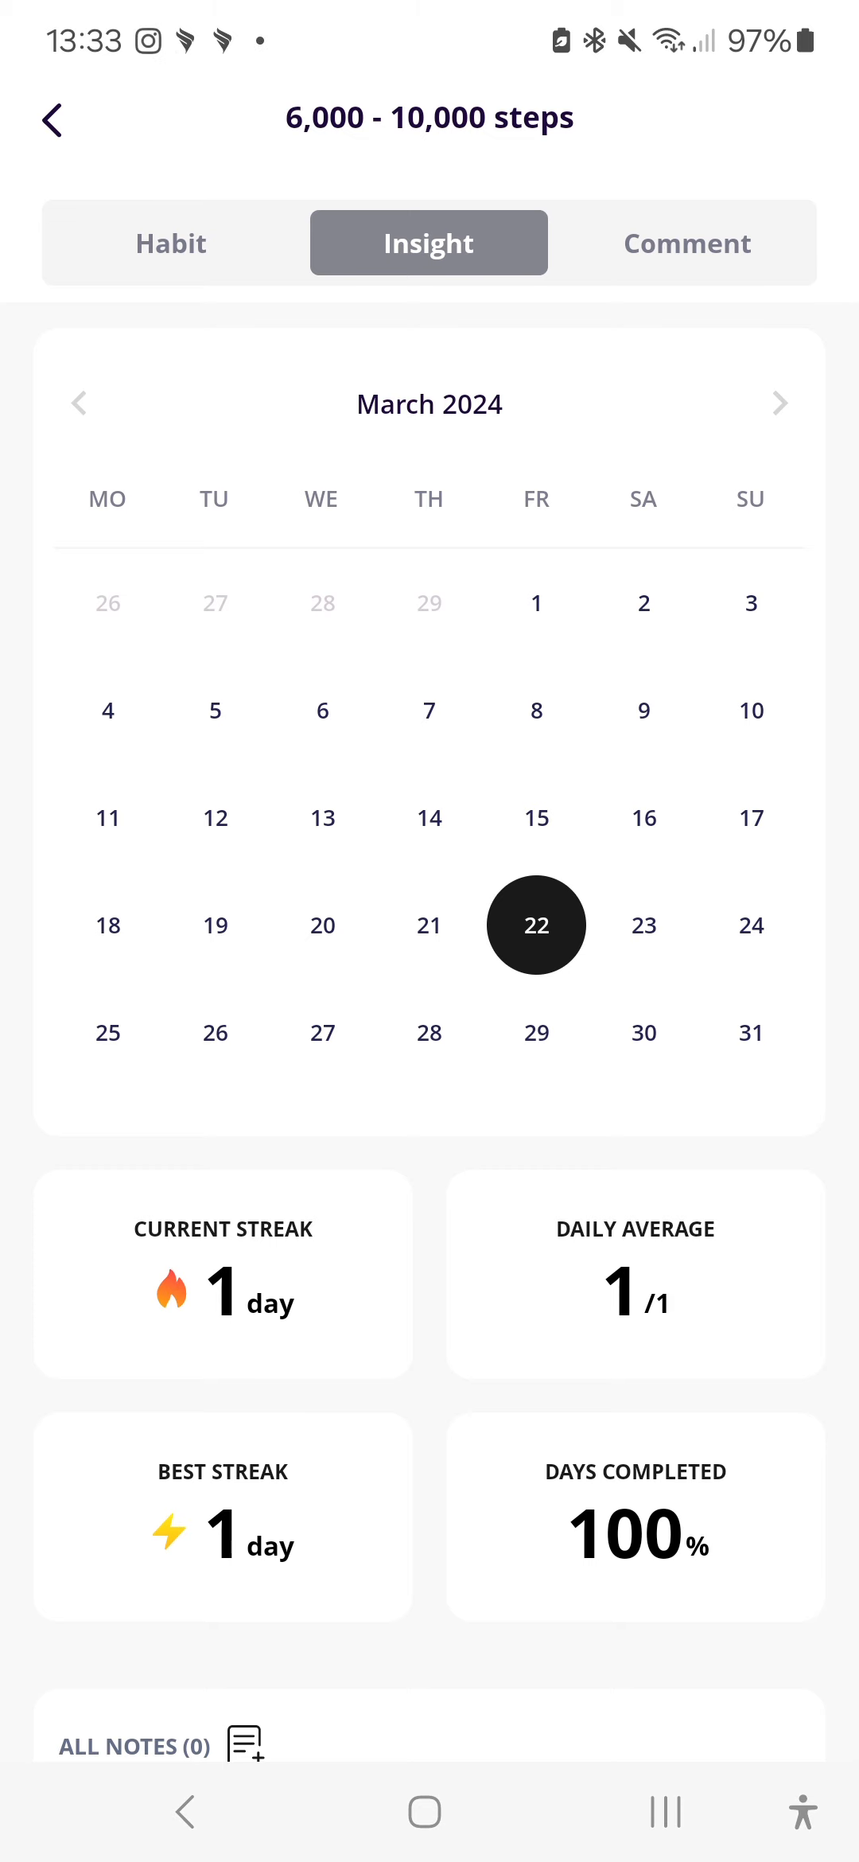
pyautogui.scroll(-3)
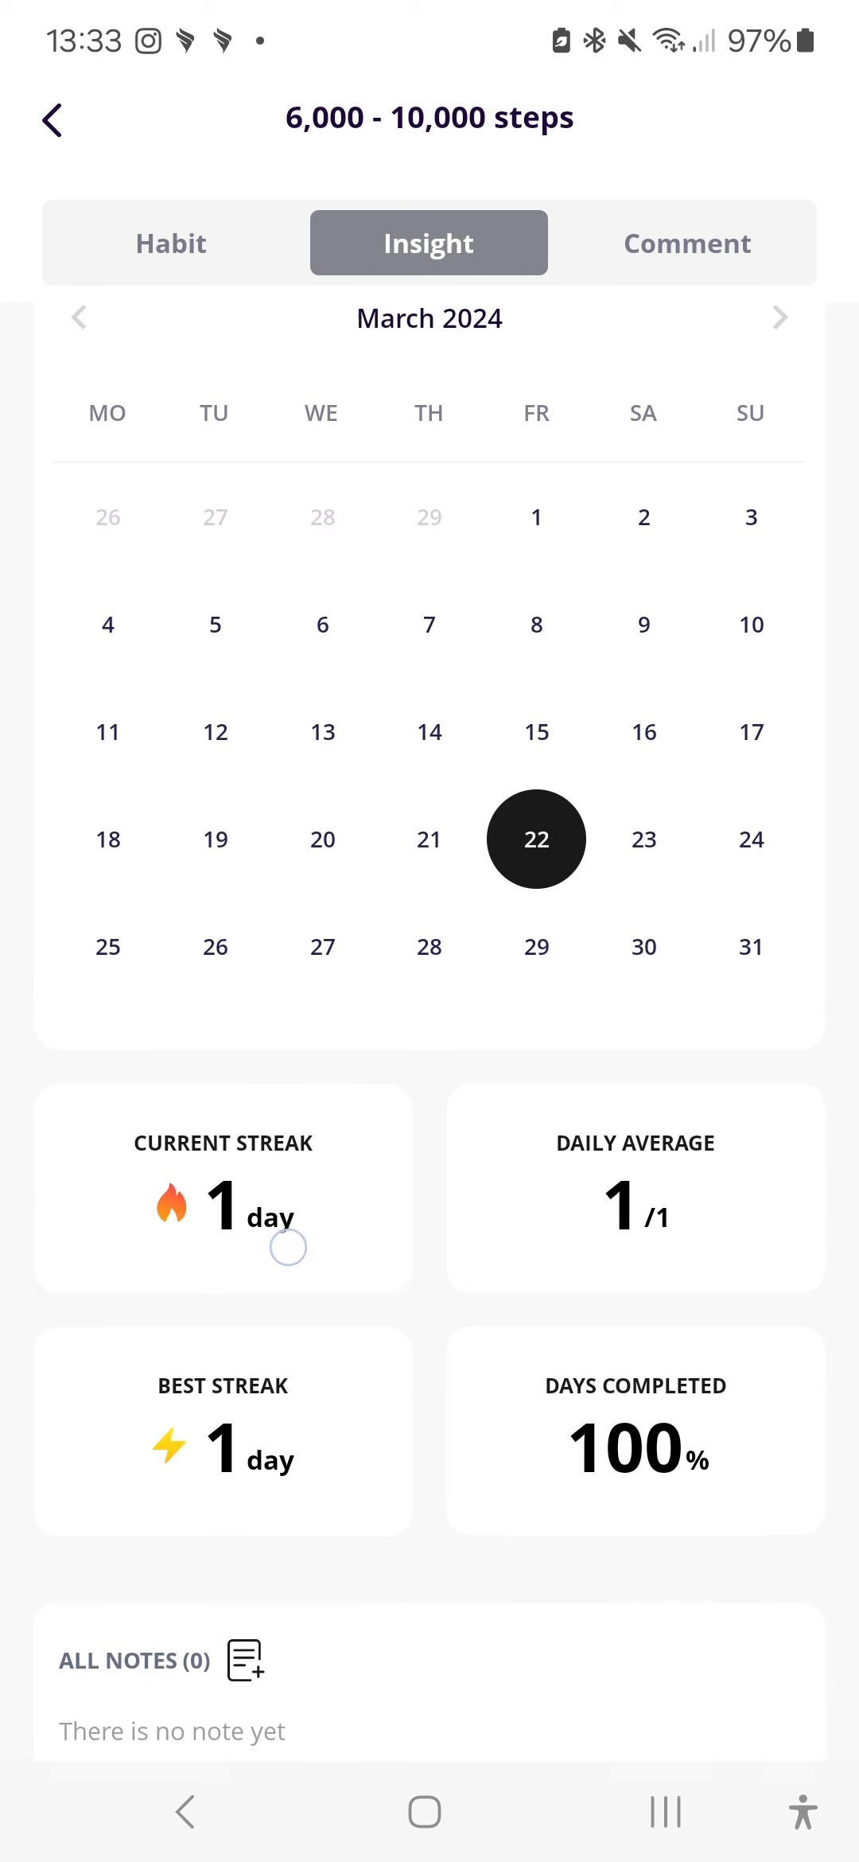
pyautogui.scroll(-3)
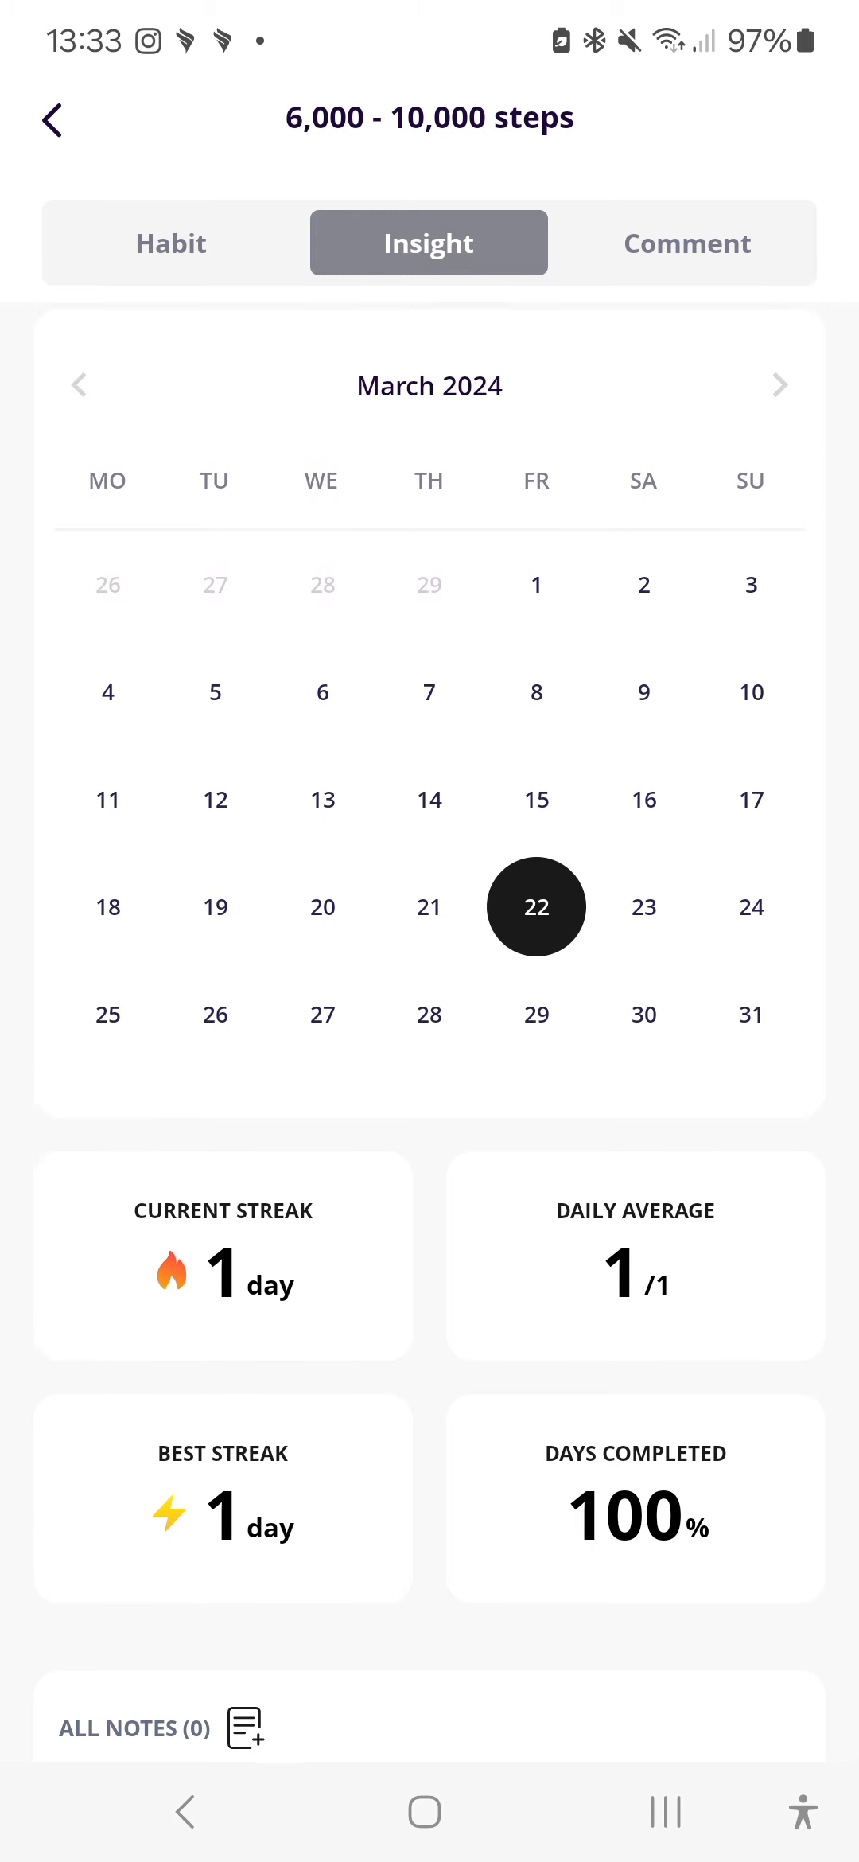
pyautogui.scroll(-3)
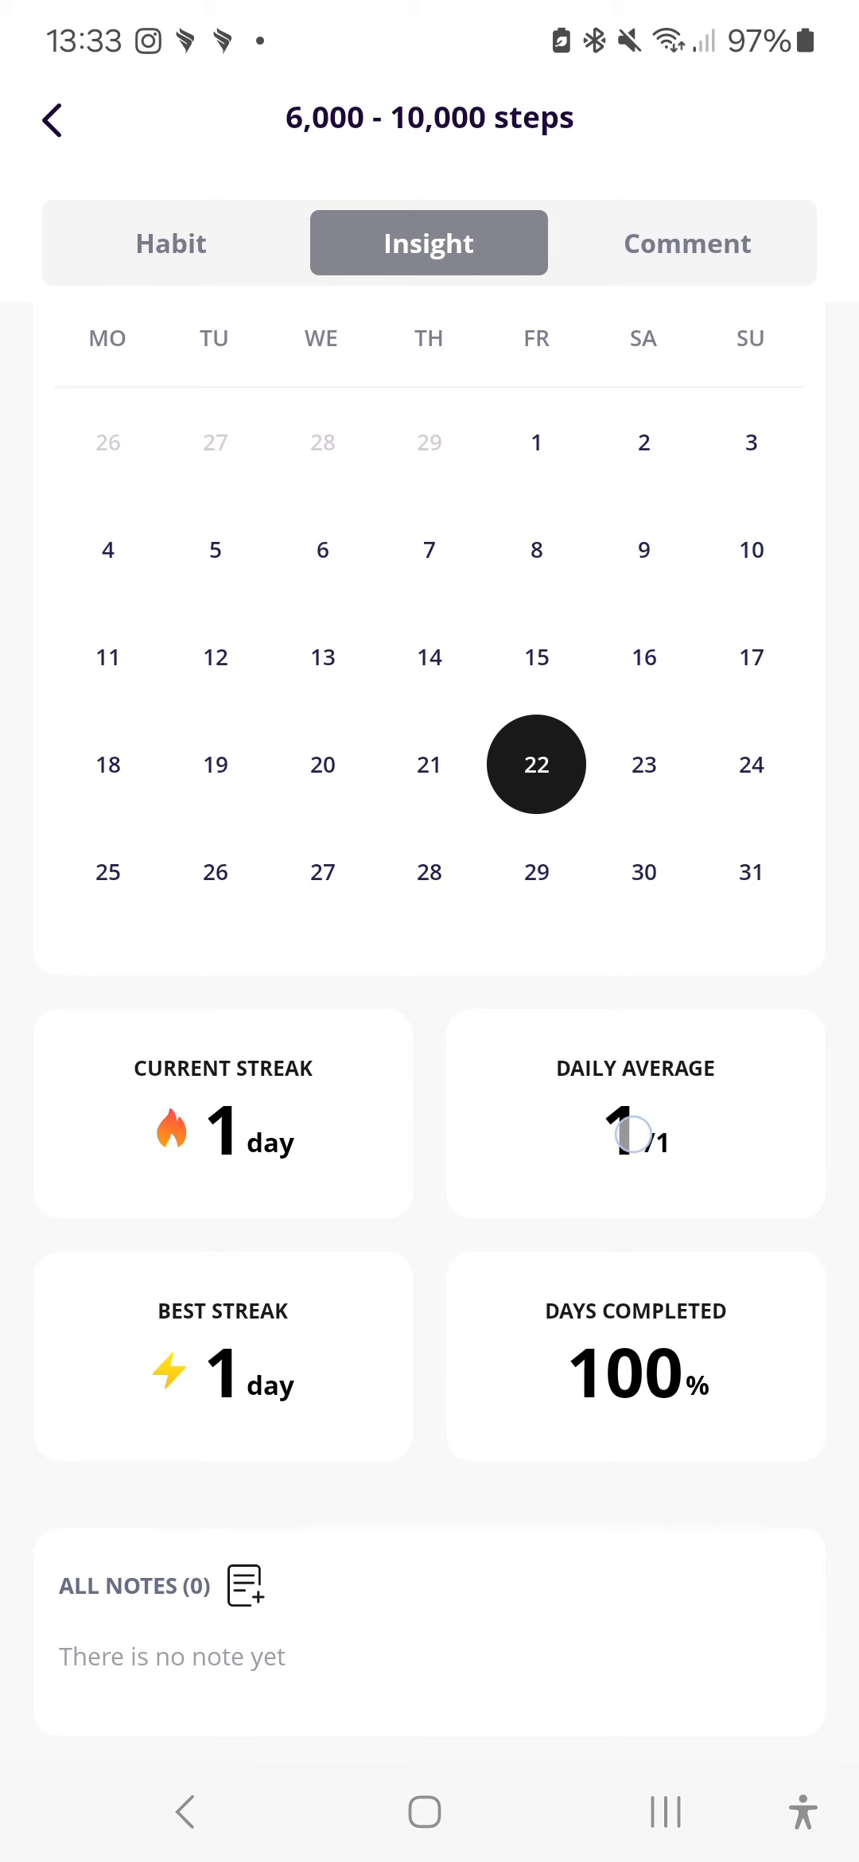
pyautogui.scroll(-3)
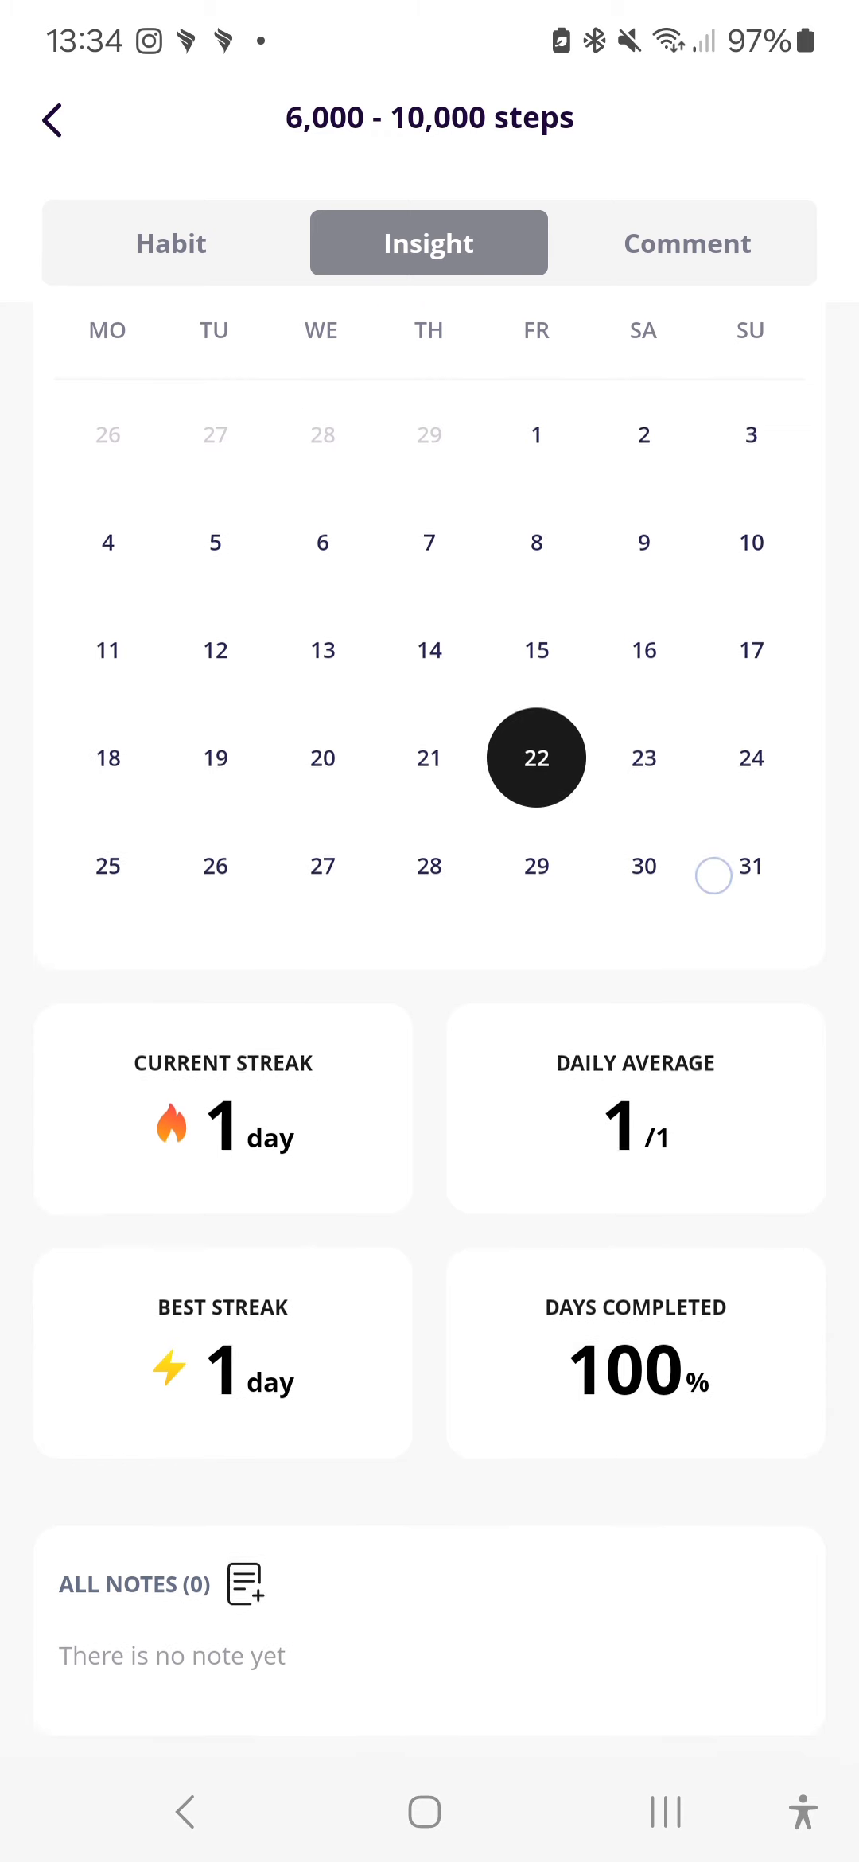
# Step: Check the habit's empty Comment area, return through Insight and Habit views to Today
pyautogui.click(686, 242)
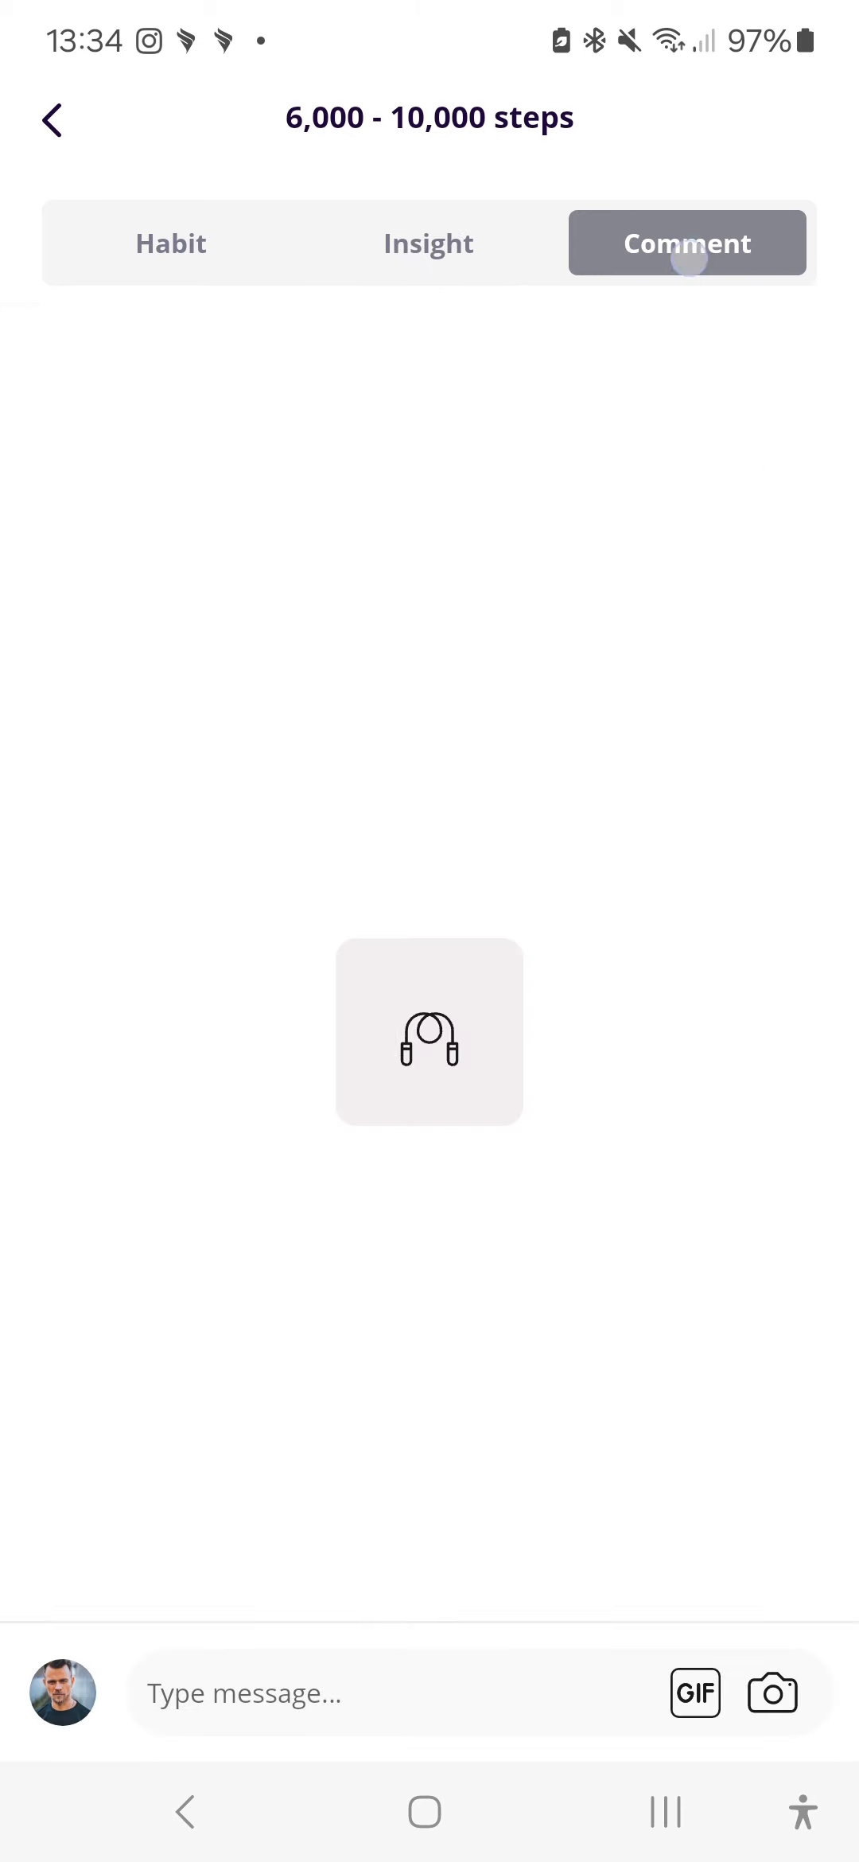
pyautogui.click(686, 242)
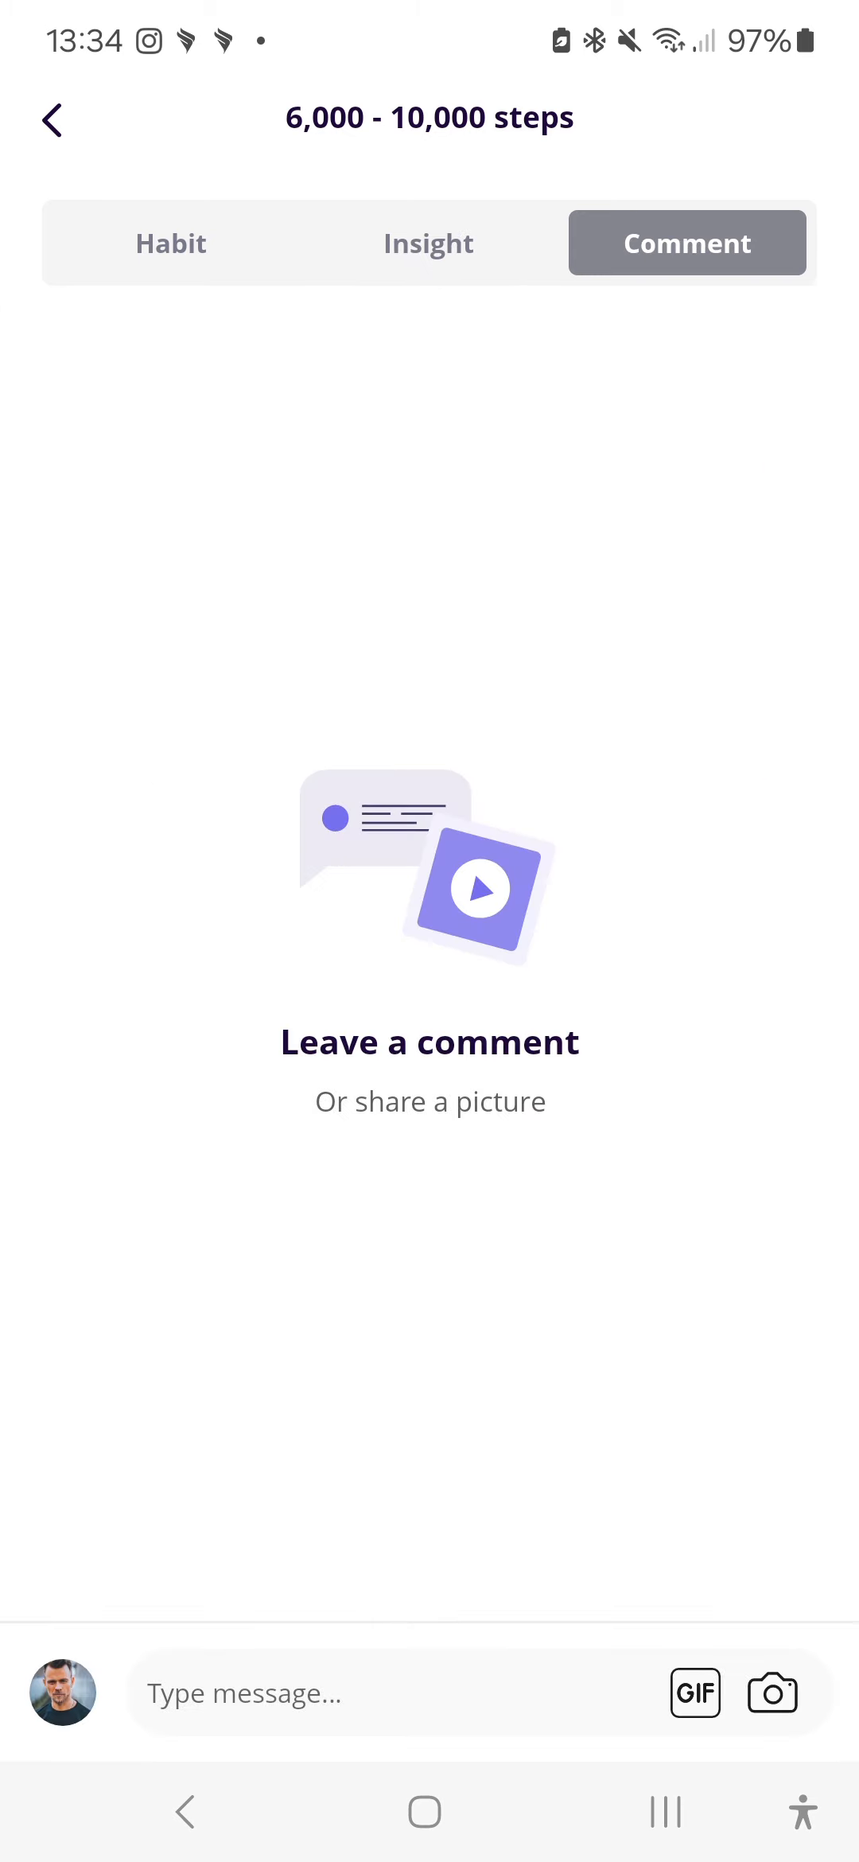
pyautogui.click(428, 242)
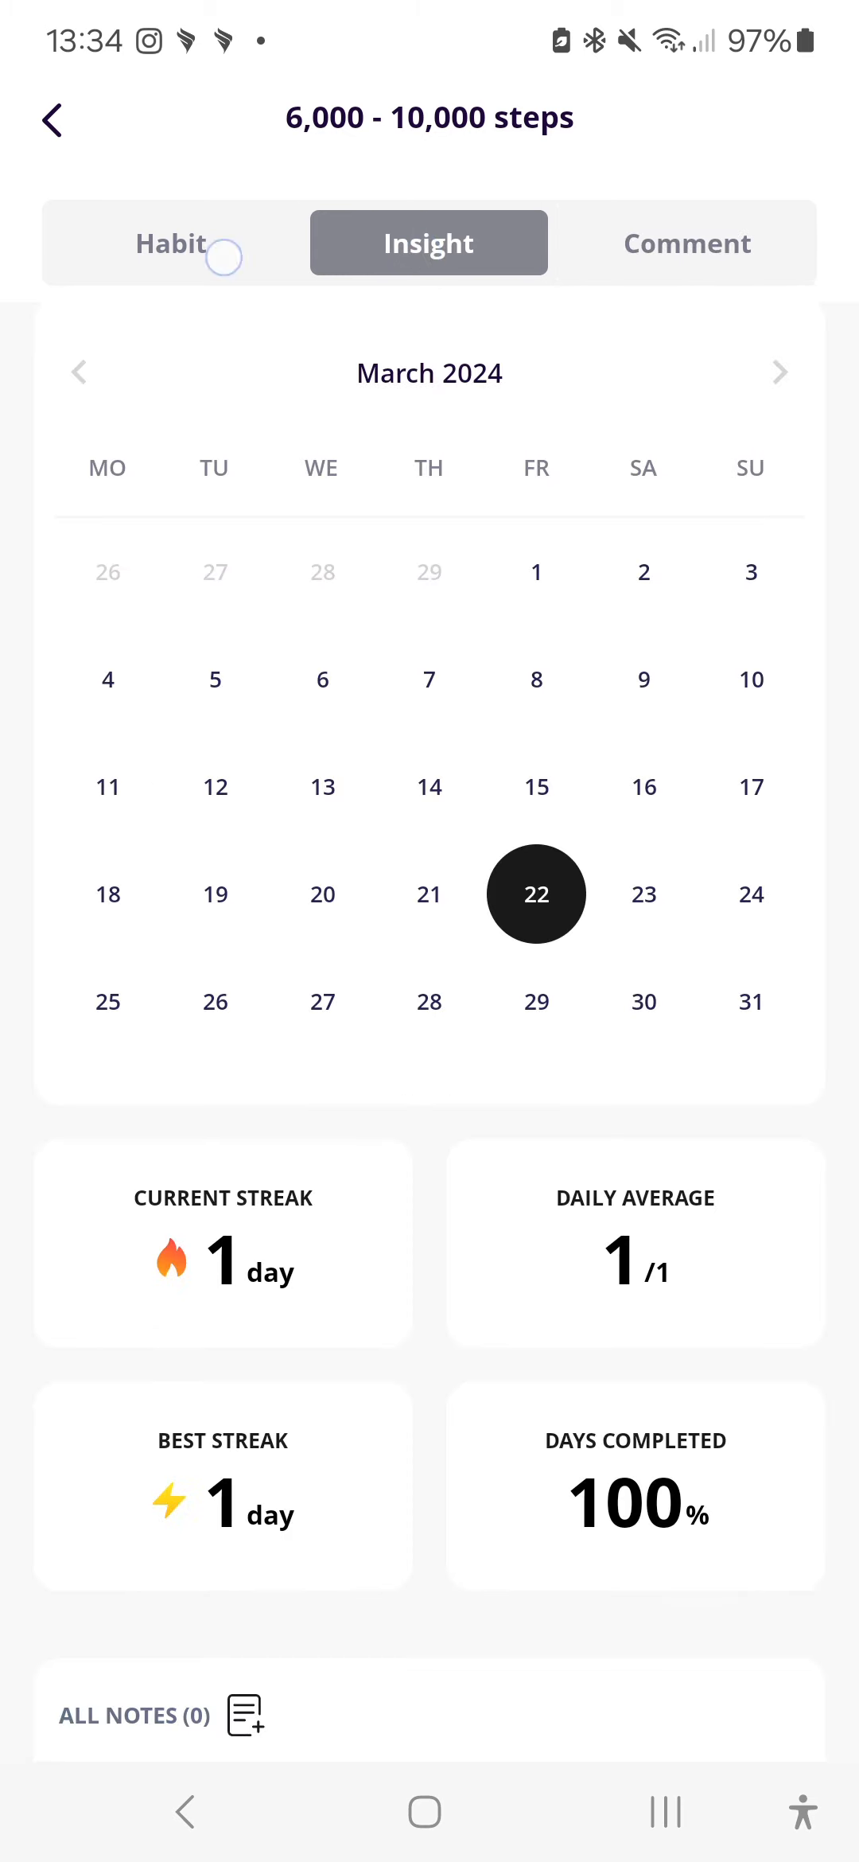
pyautogui.click(170, 242)
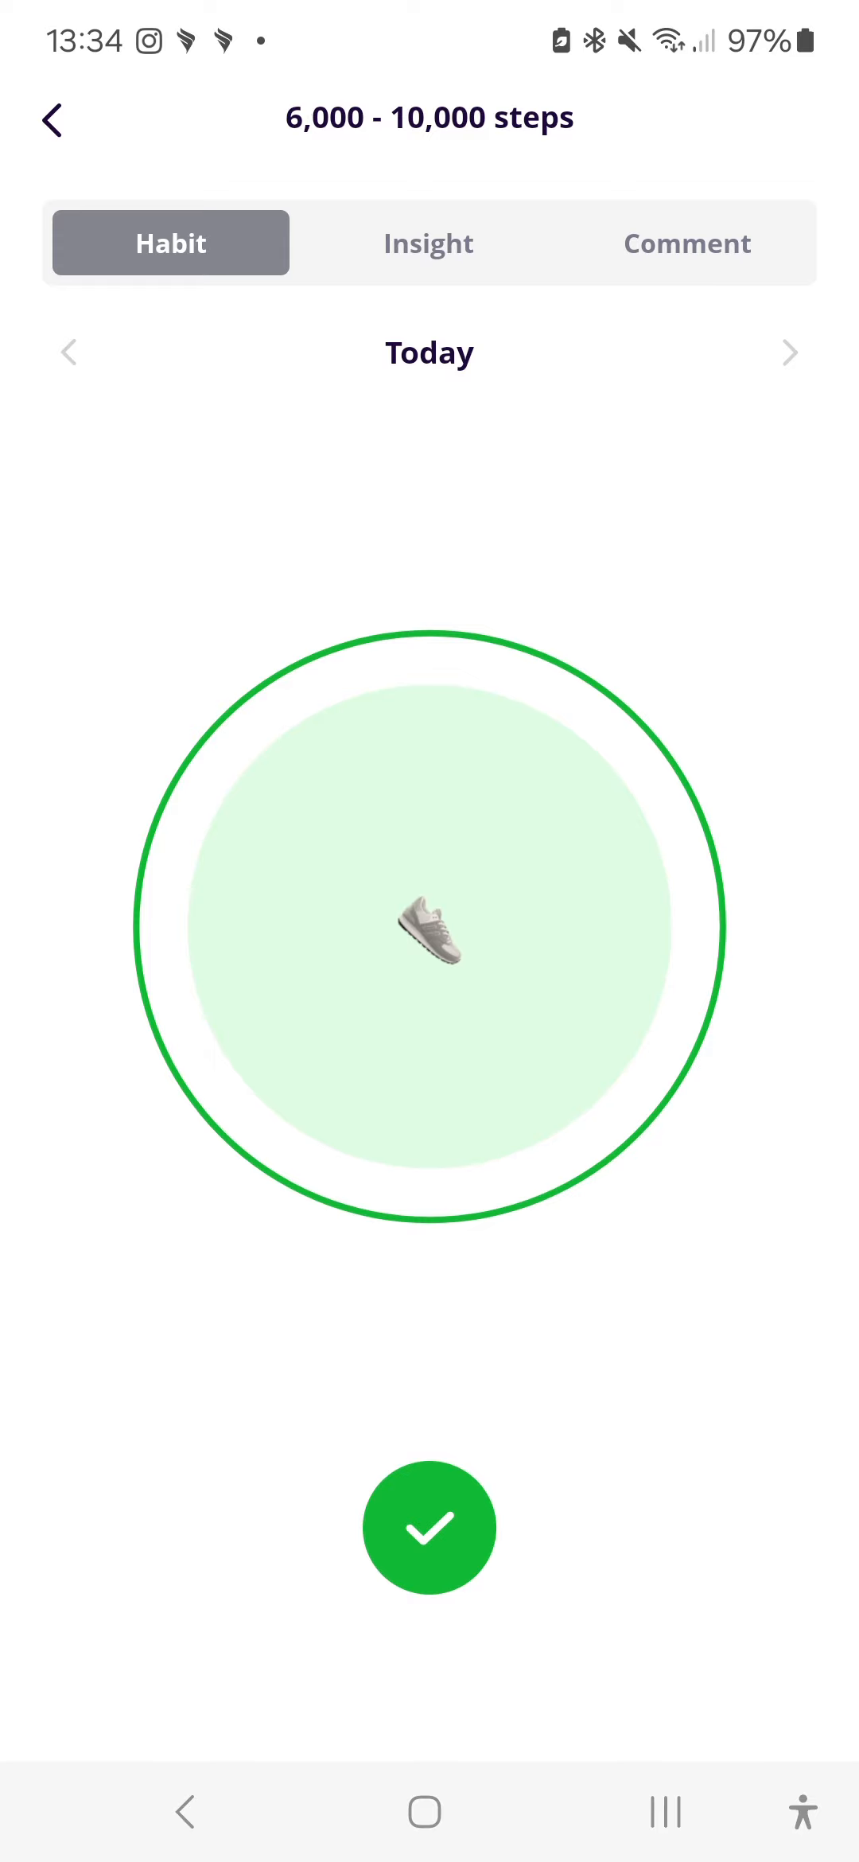
pyautogui.click(428, 1527)
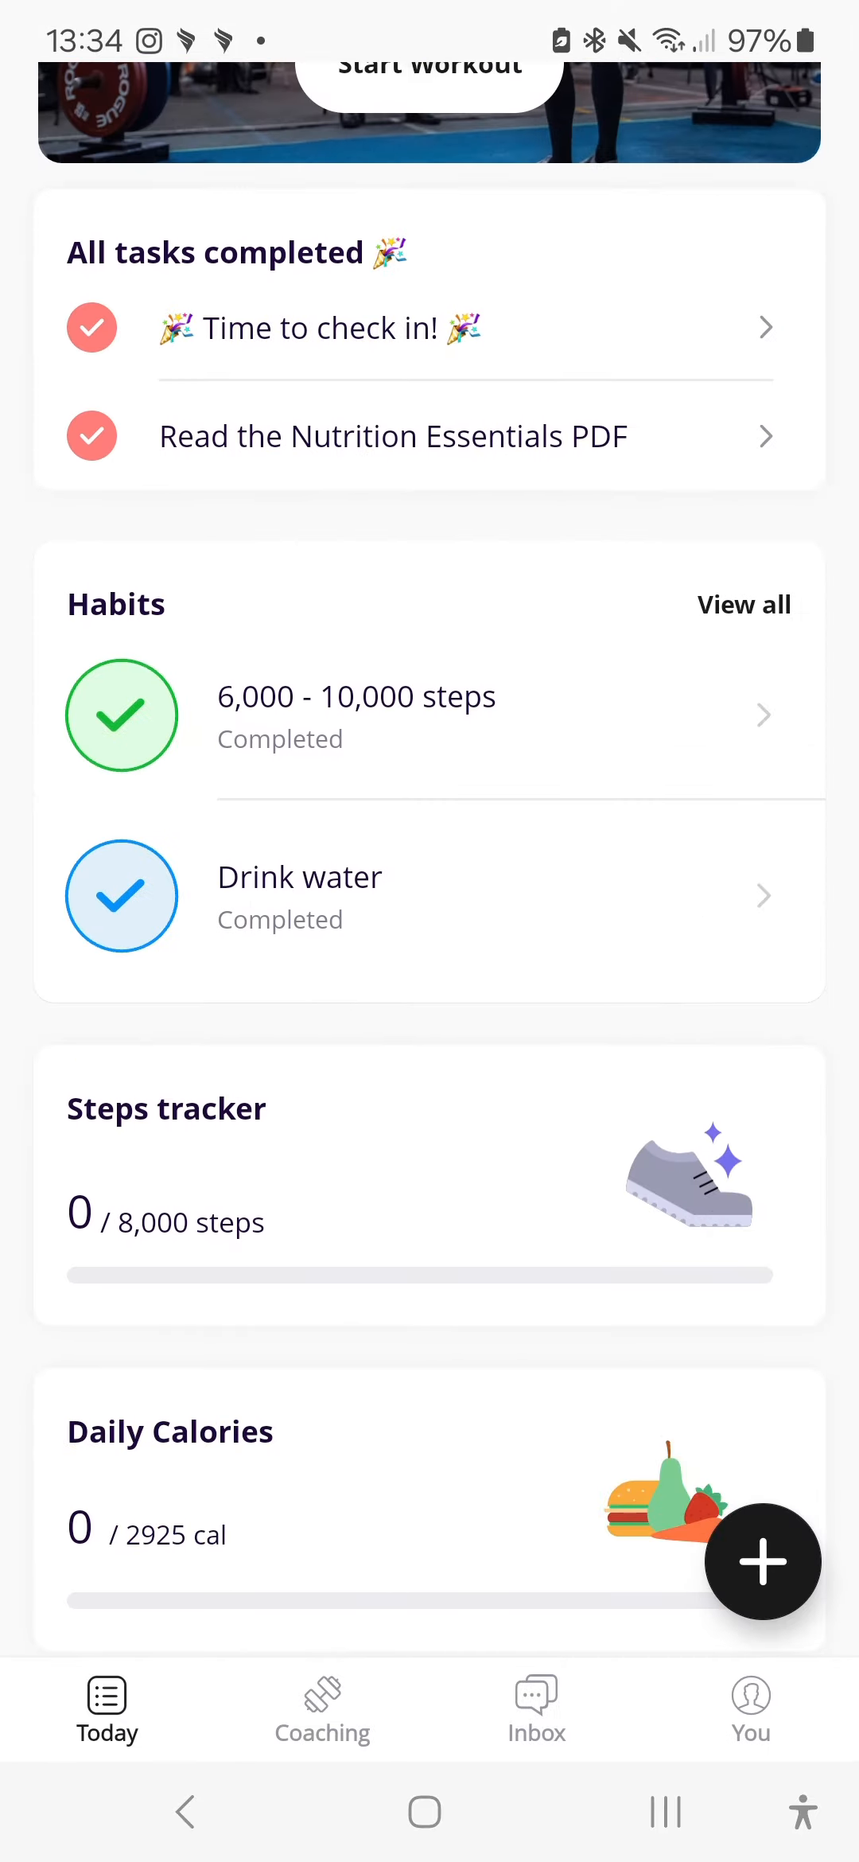
# Step: Review Drink water's 4 of 8 cups and insights, then open the Steps tracker
pyautogui.click(299, 896)
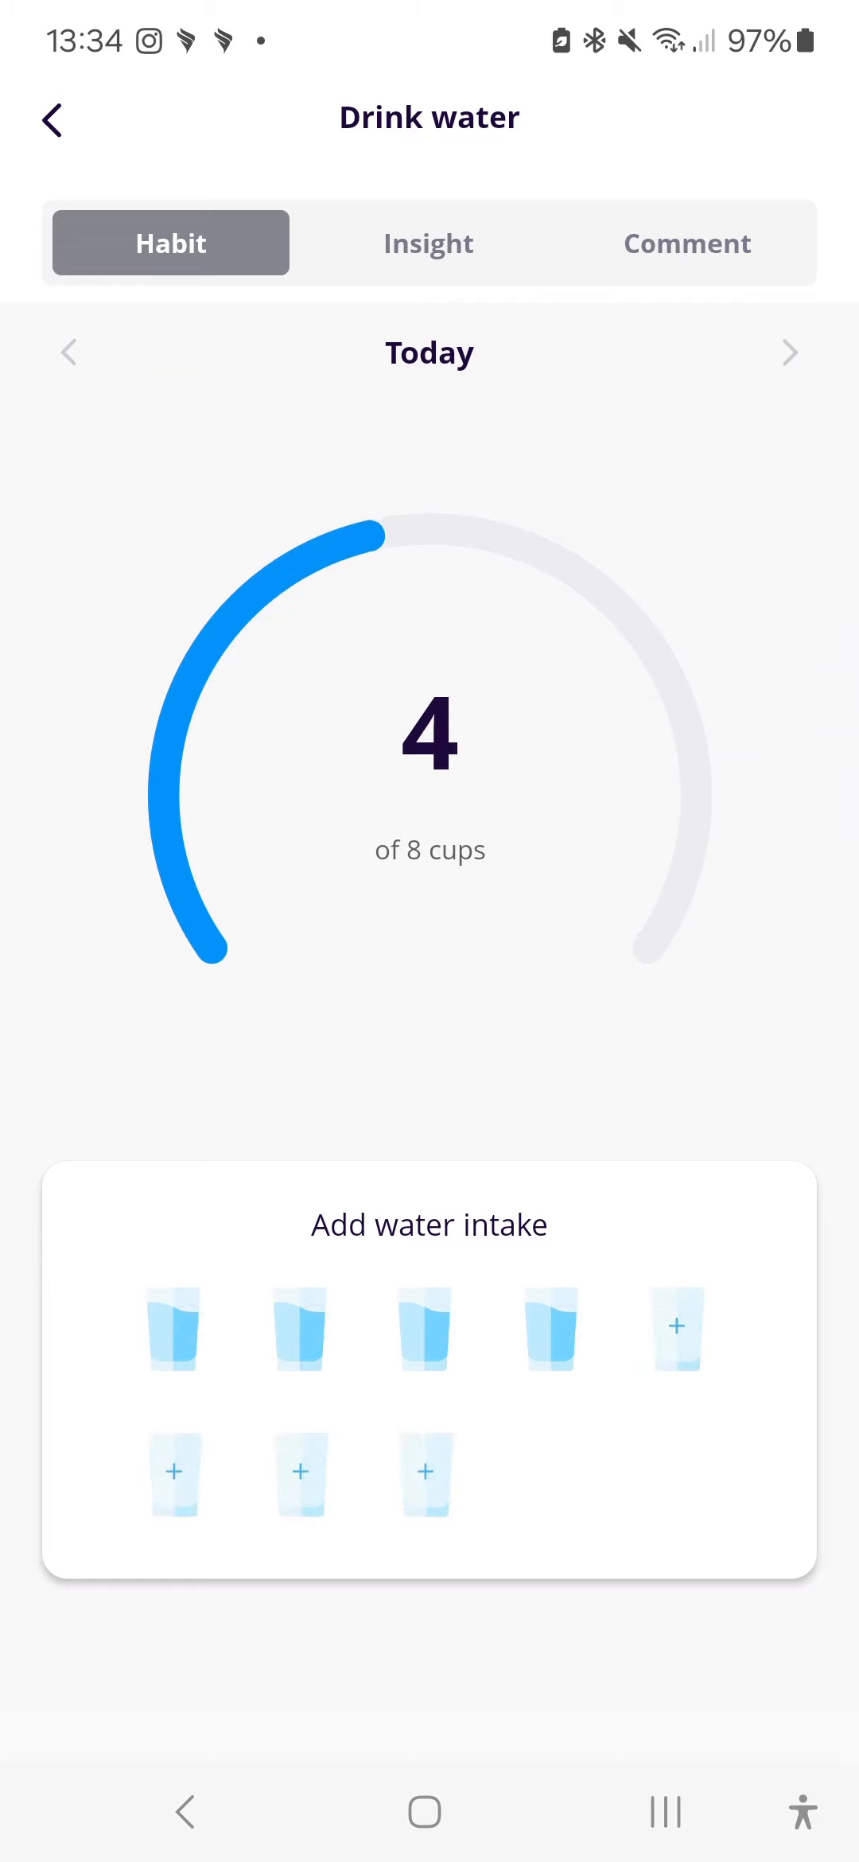
pyautogui.click(428, 242)
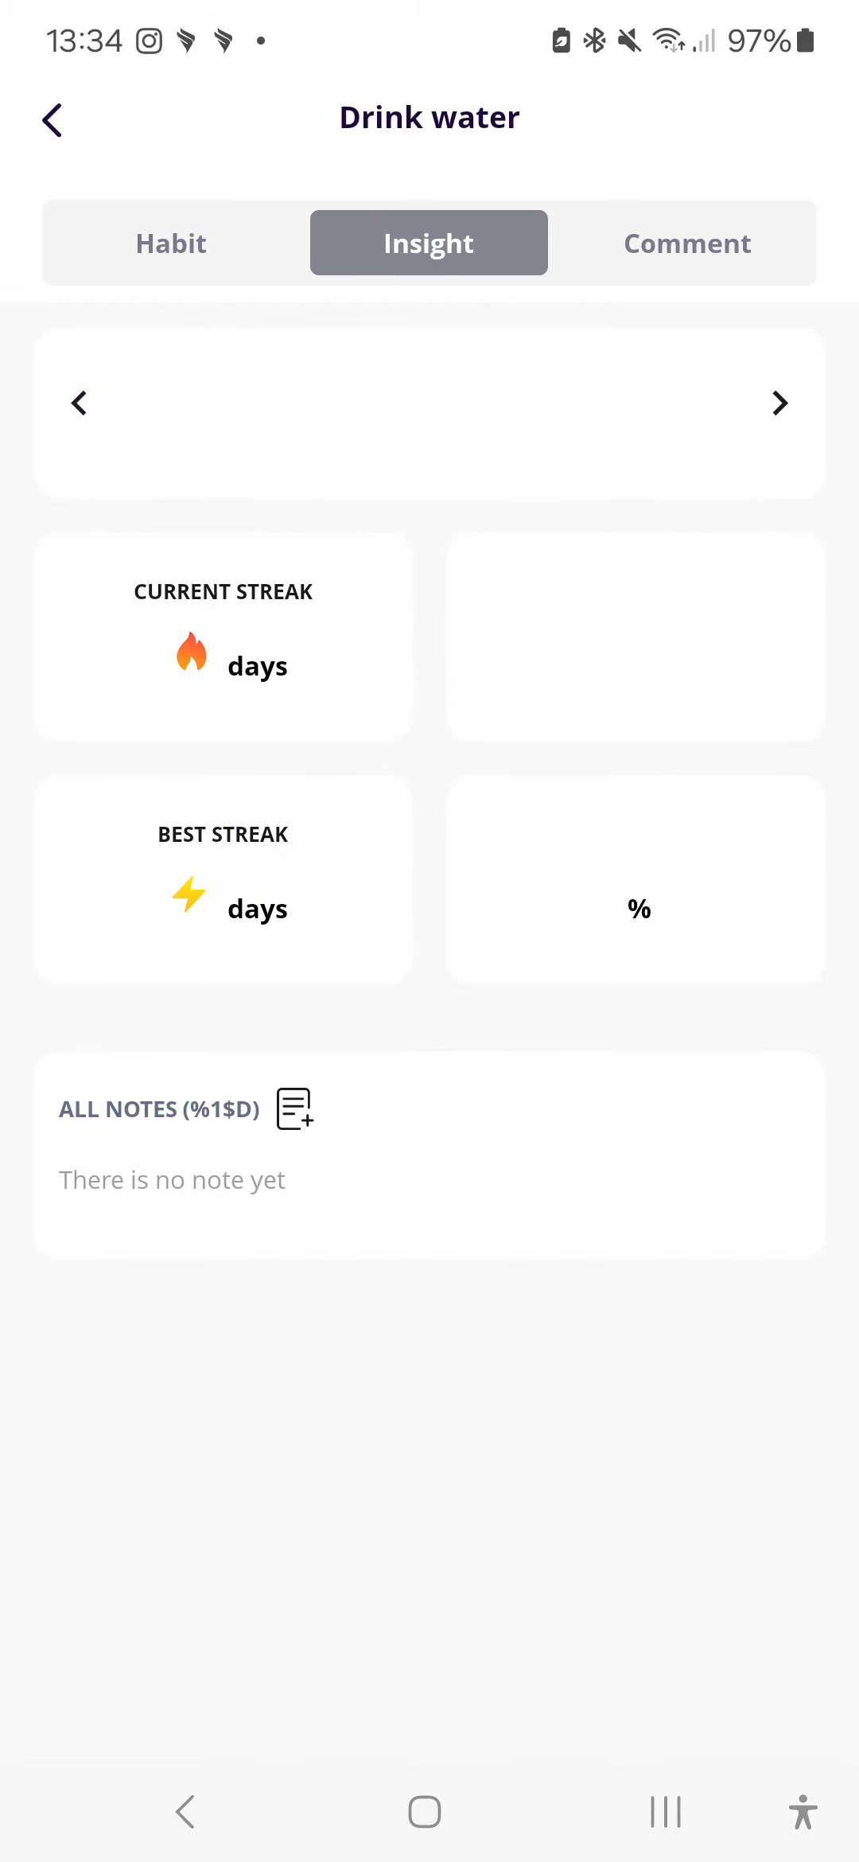
pyautogui.click(49, 120)
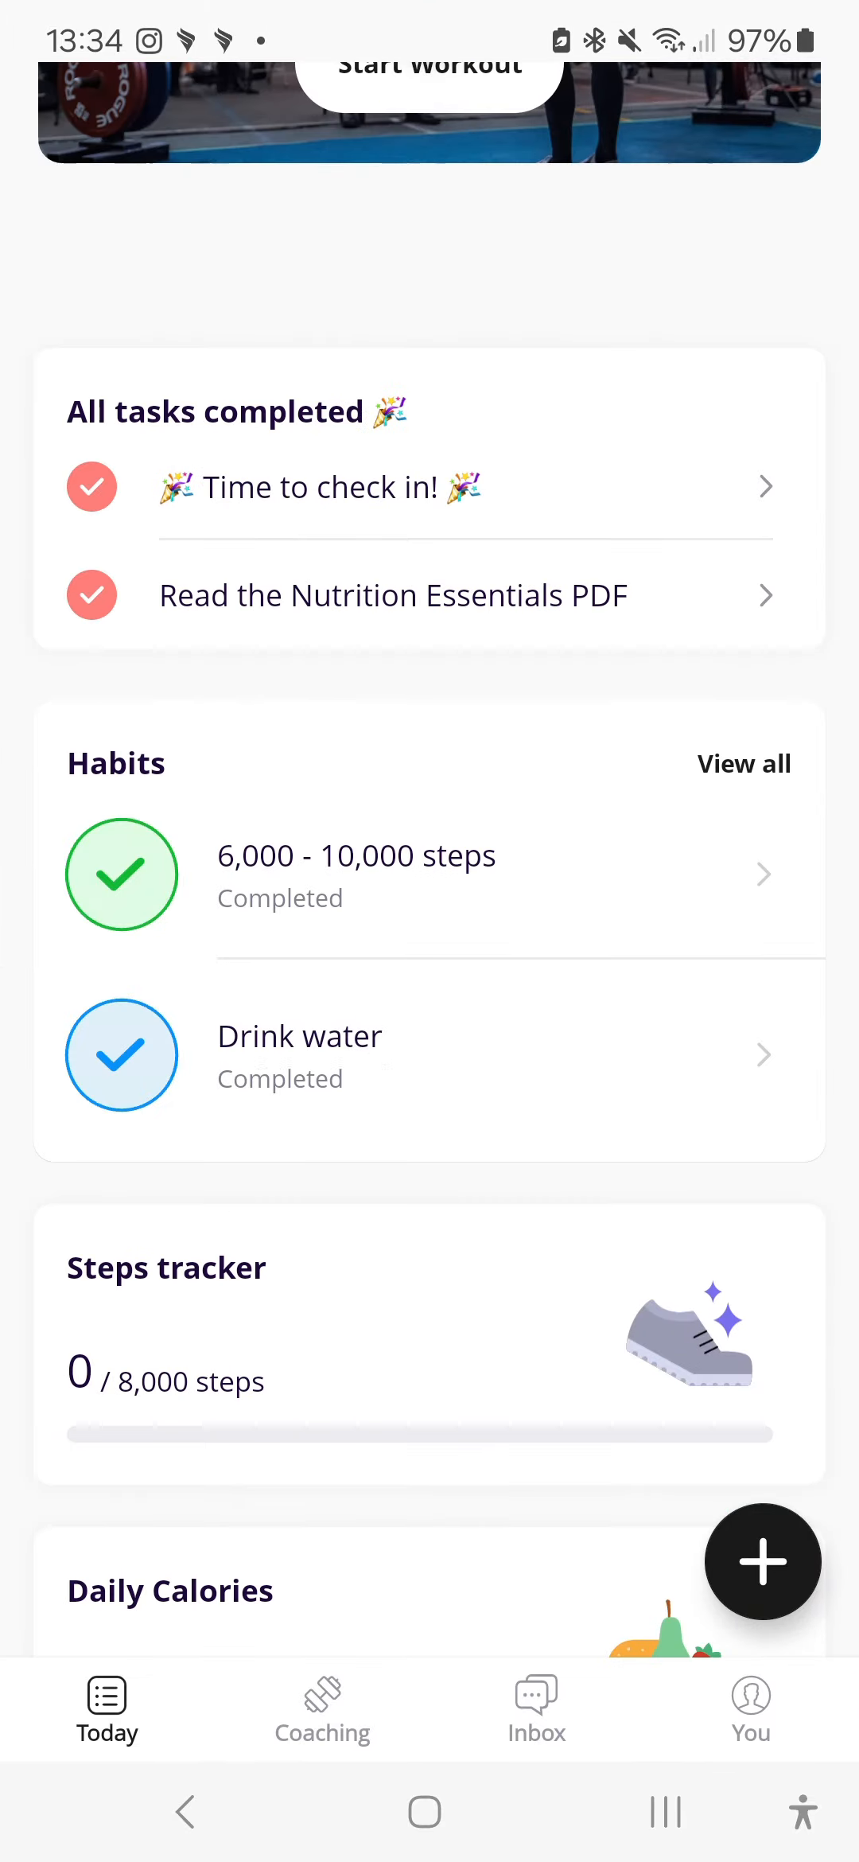
pyautogui.click(300, 1053)
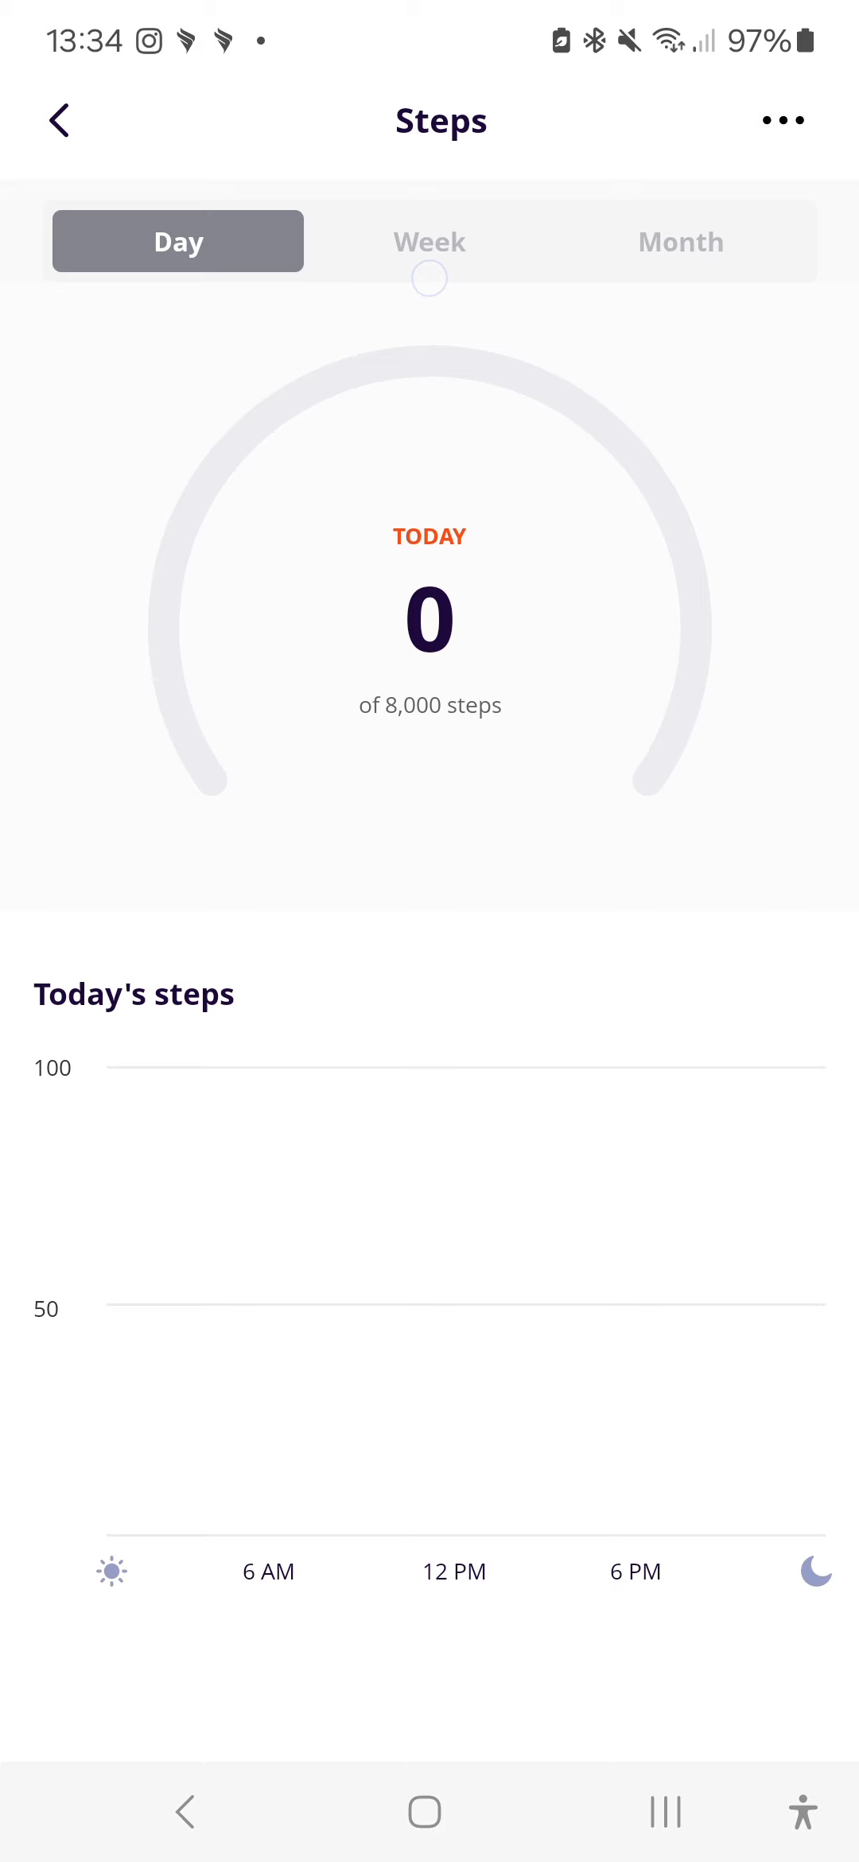
# Step: Switch the Steps tracker between week, month and day charts, then return to Today
pyautogui.click(429, 240)
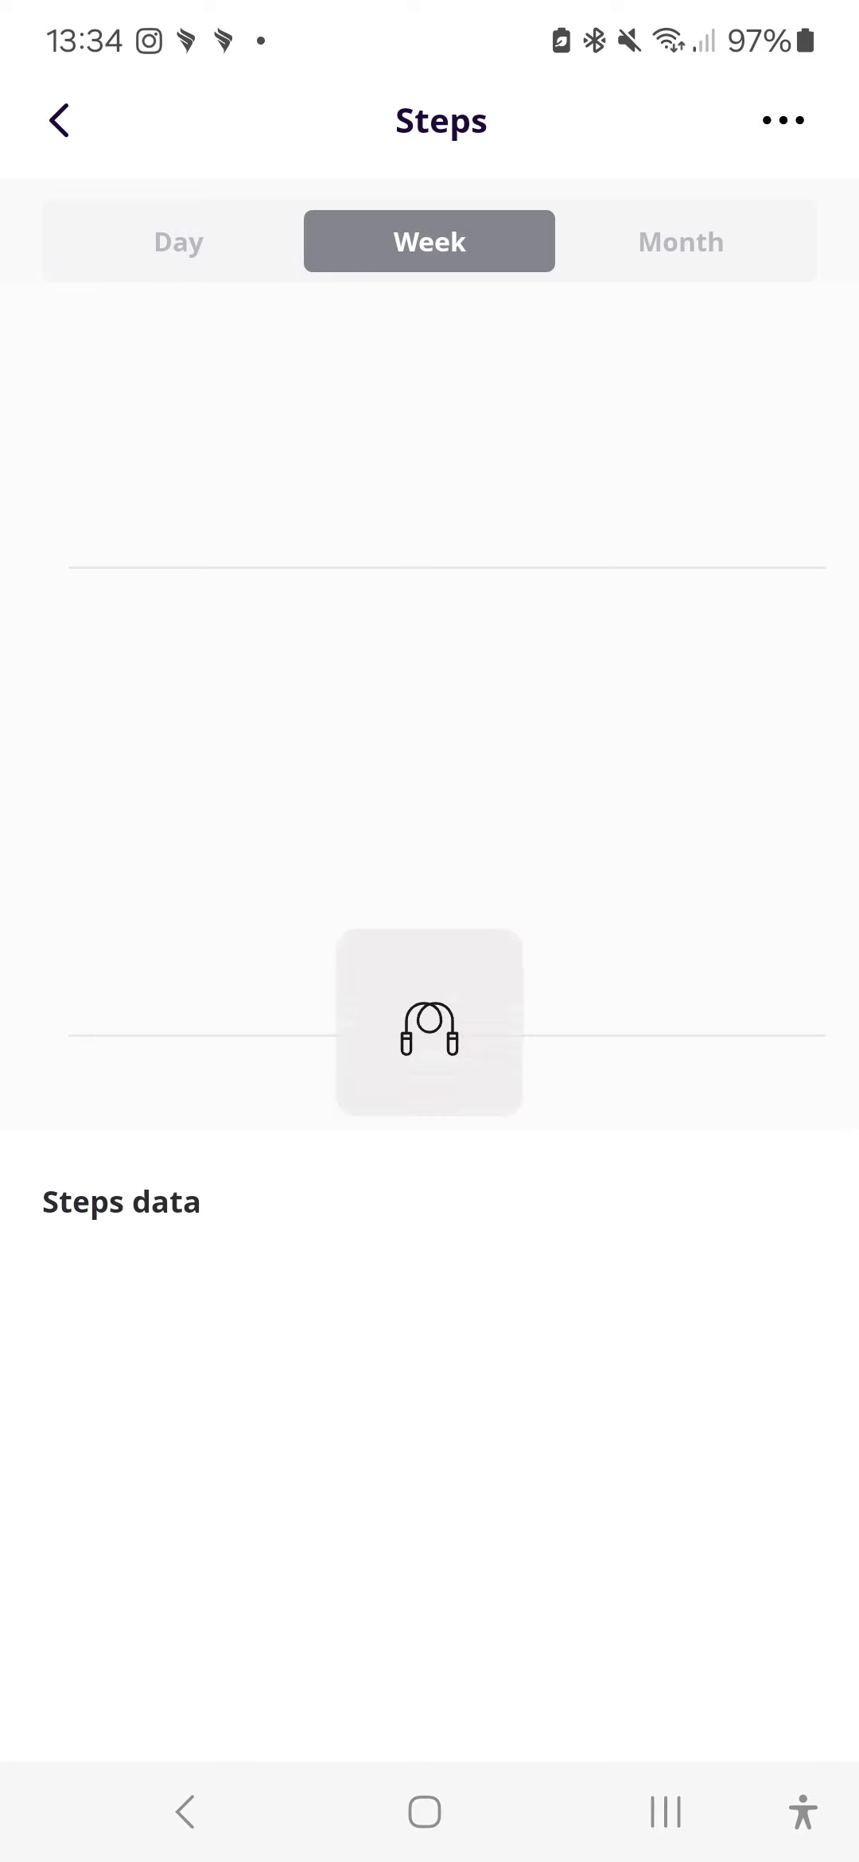
pyautogui.click(680, 241)
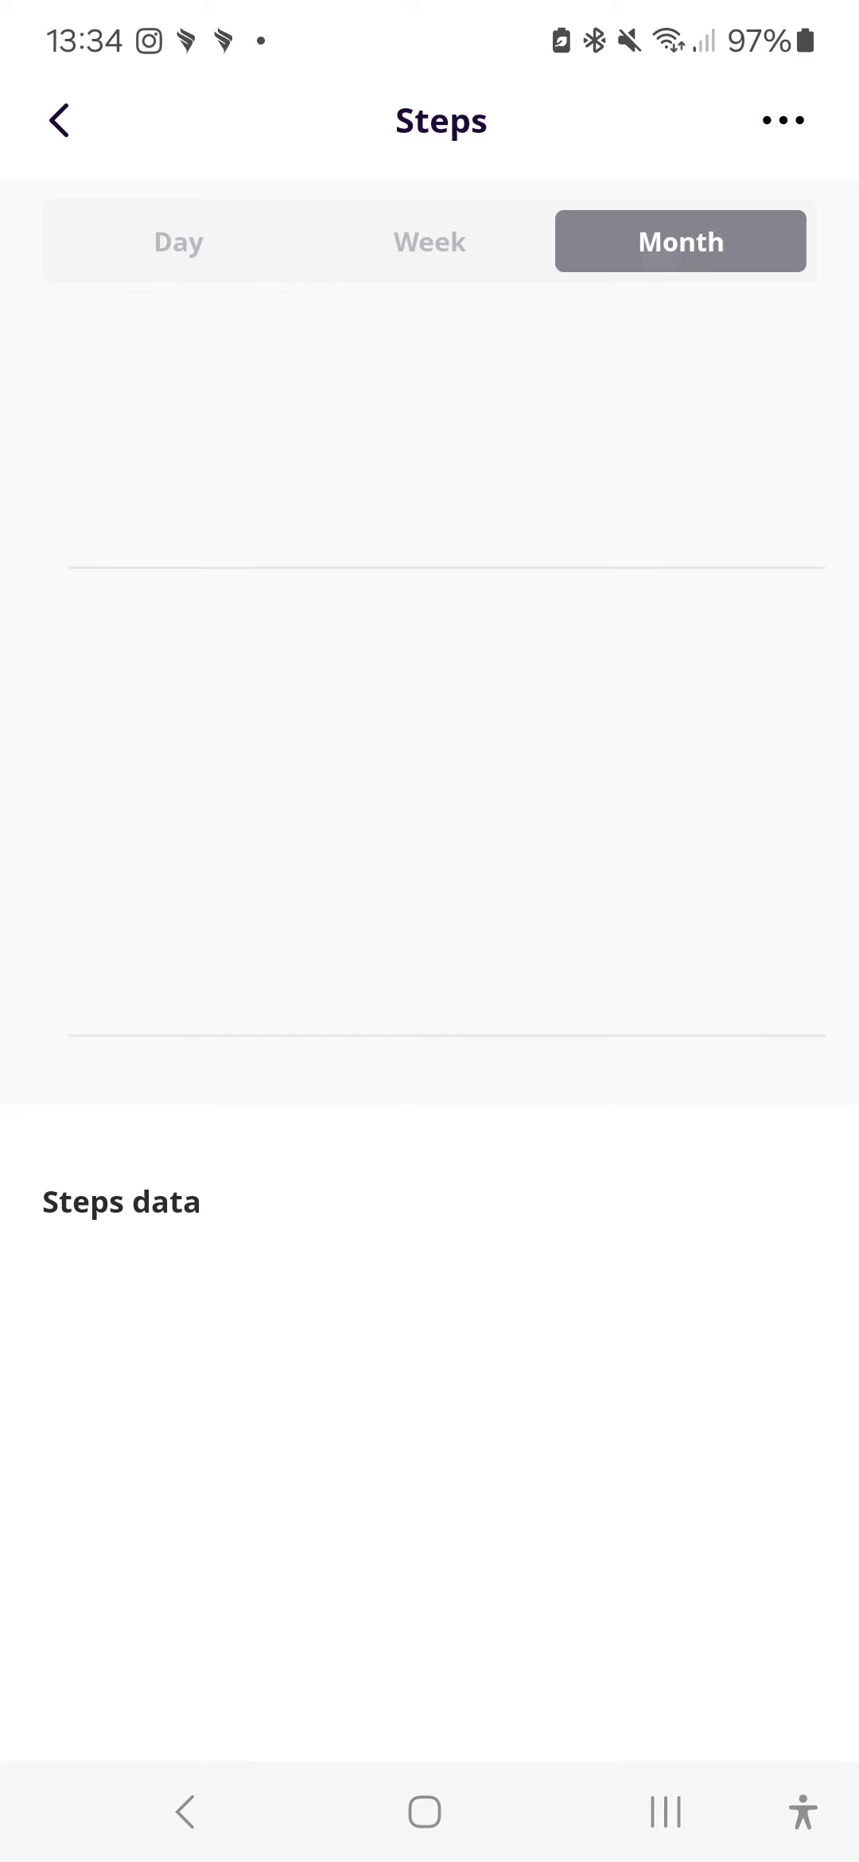
pyautogui.click(176, 240)
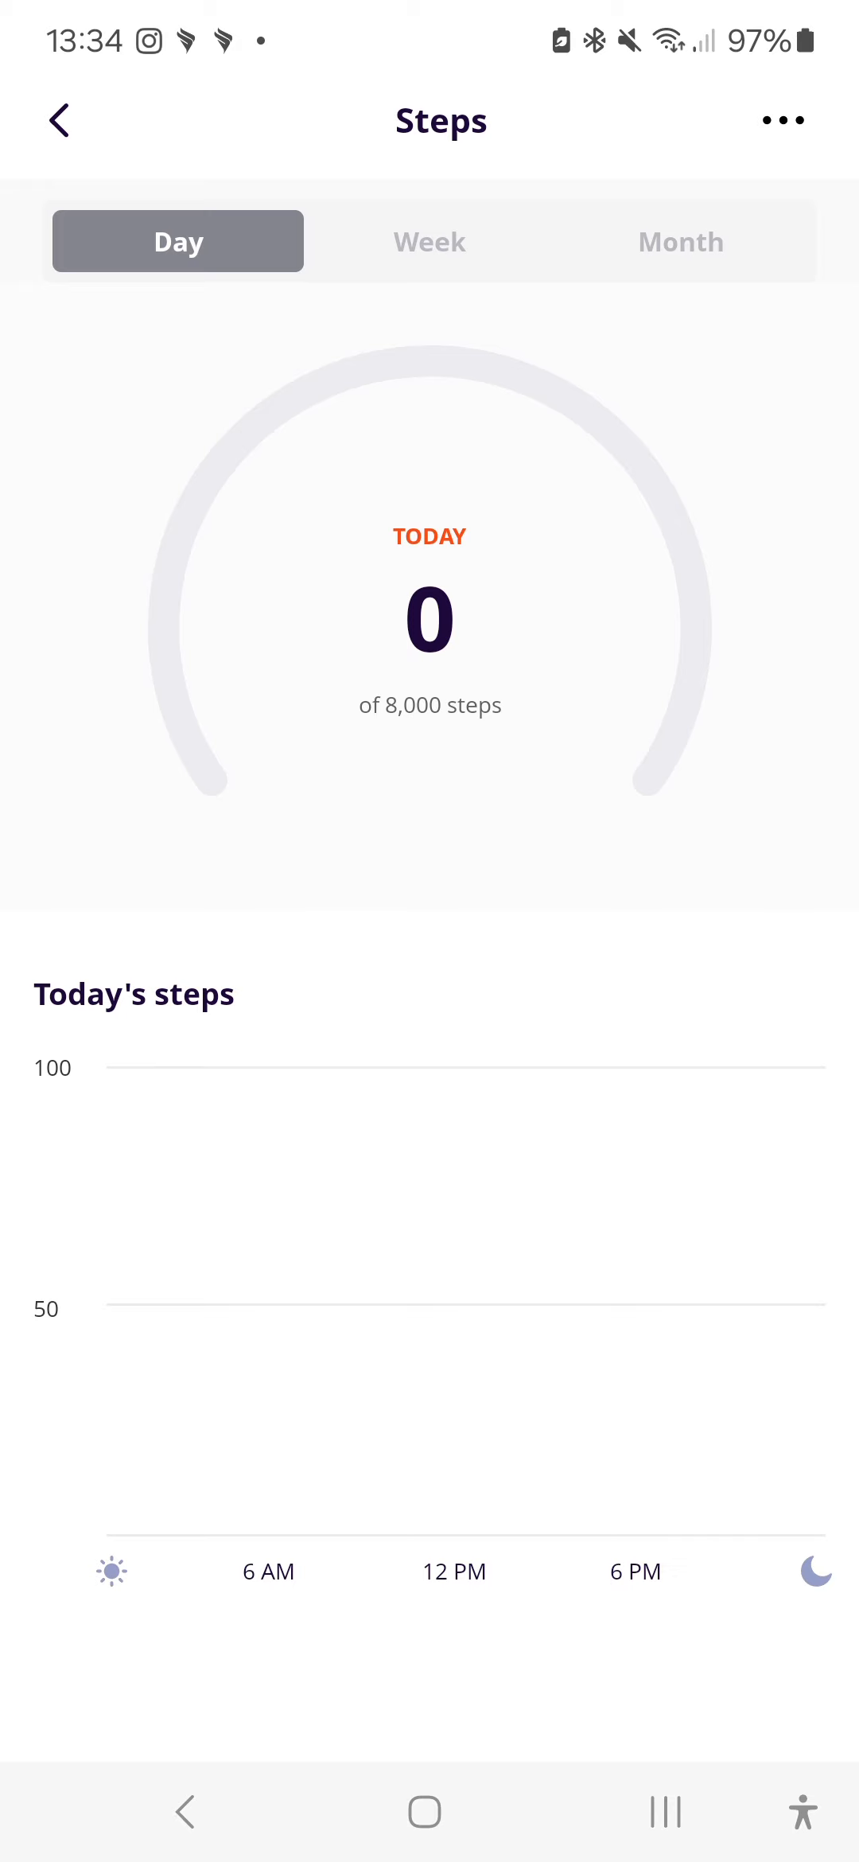
pyautogui.click(57, 120)
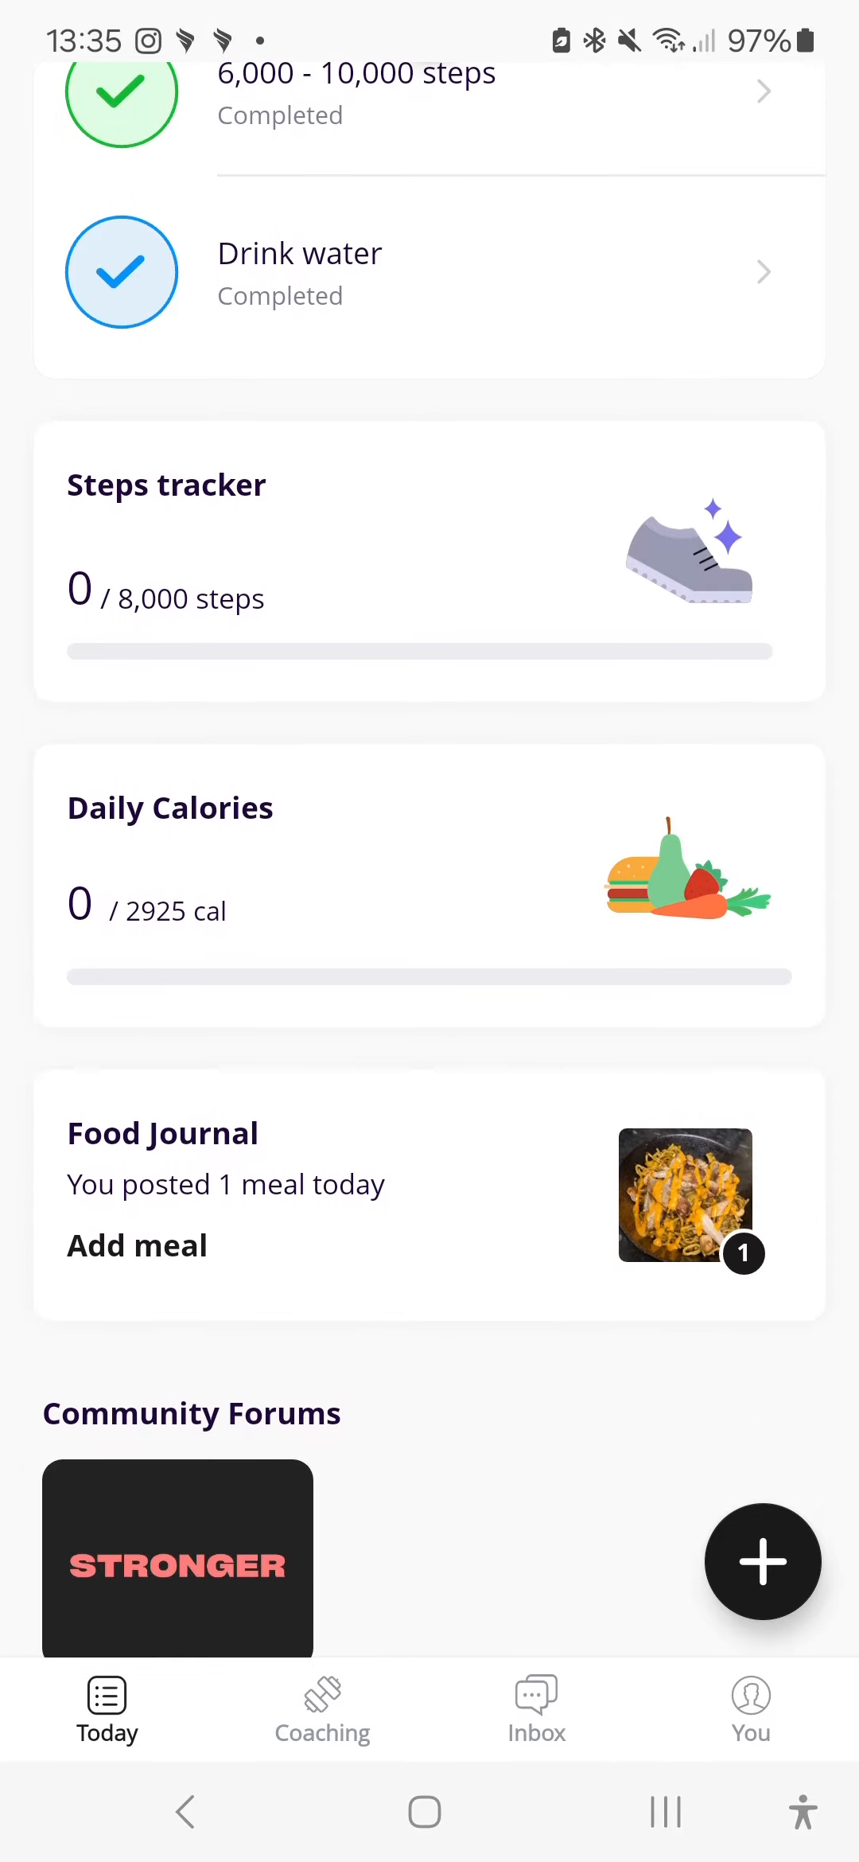
# Step: Scroll the Nutrition Daily View and Today tab down to the Food Journal card
pyautogui.scroll(-3)
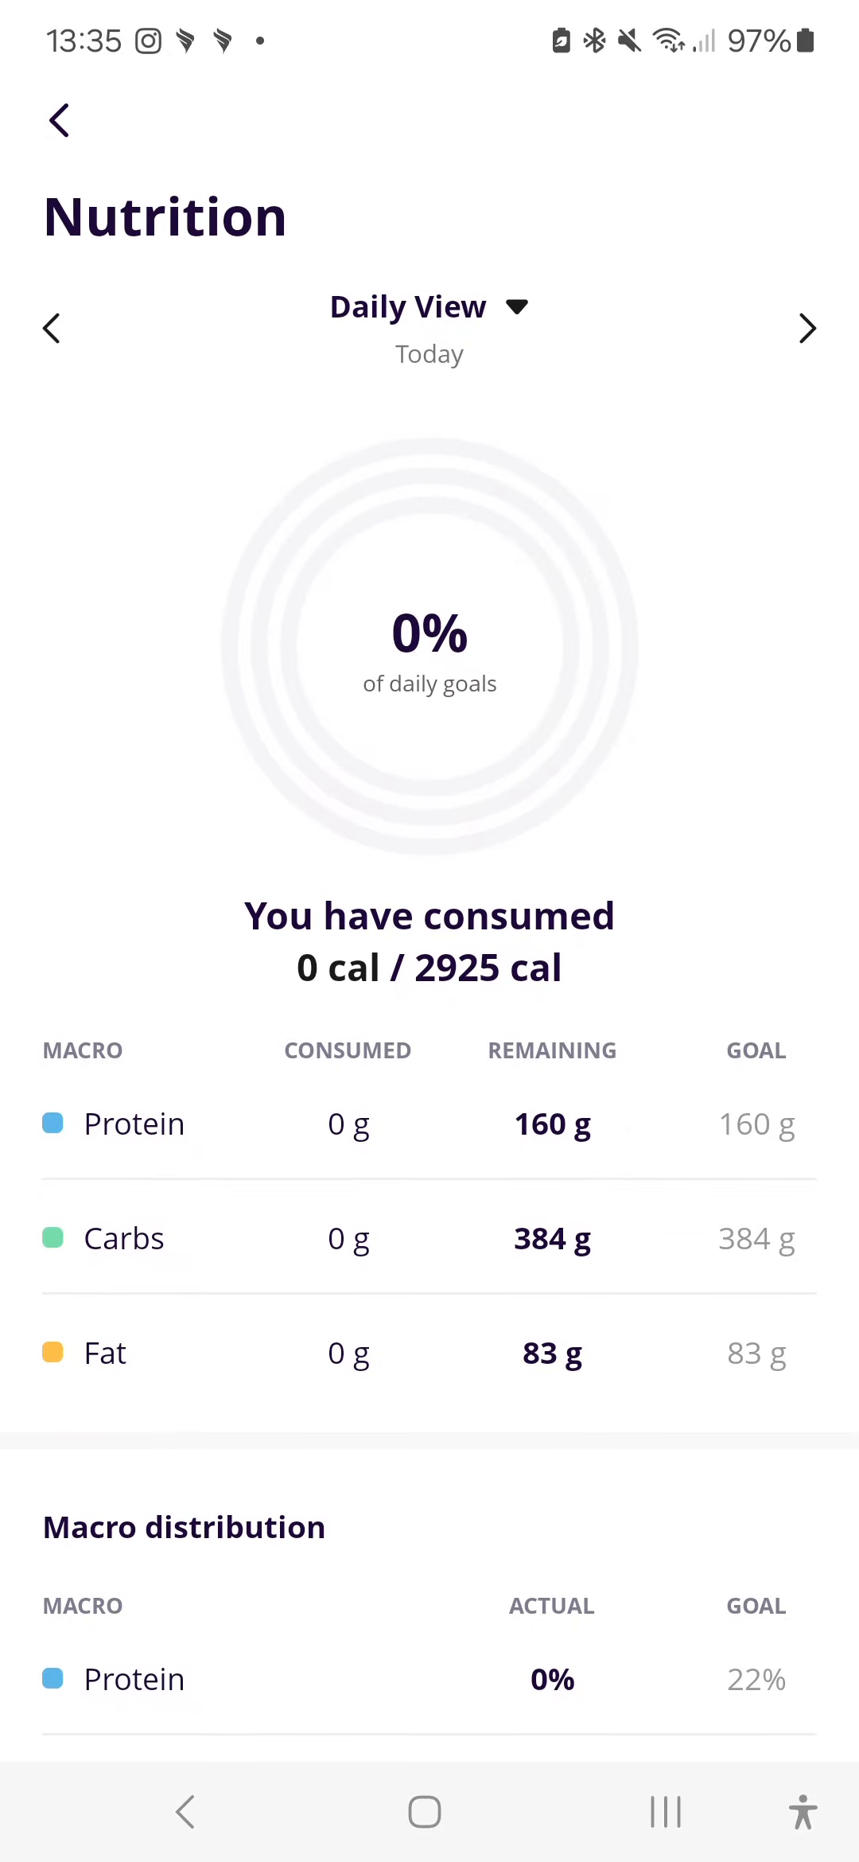
pyautogui.scroll(-3)
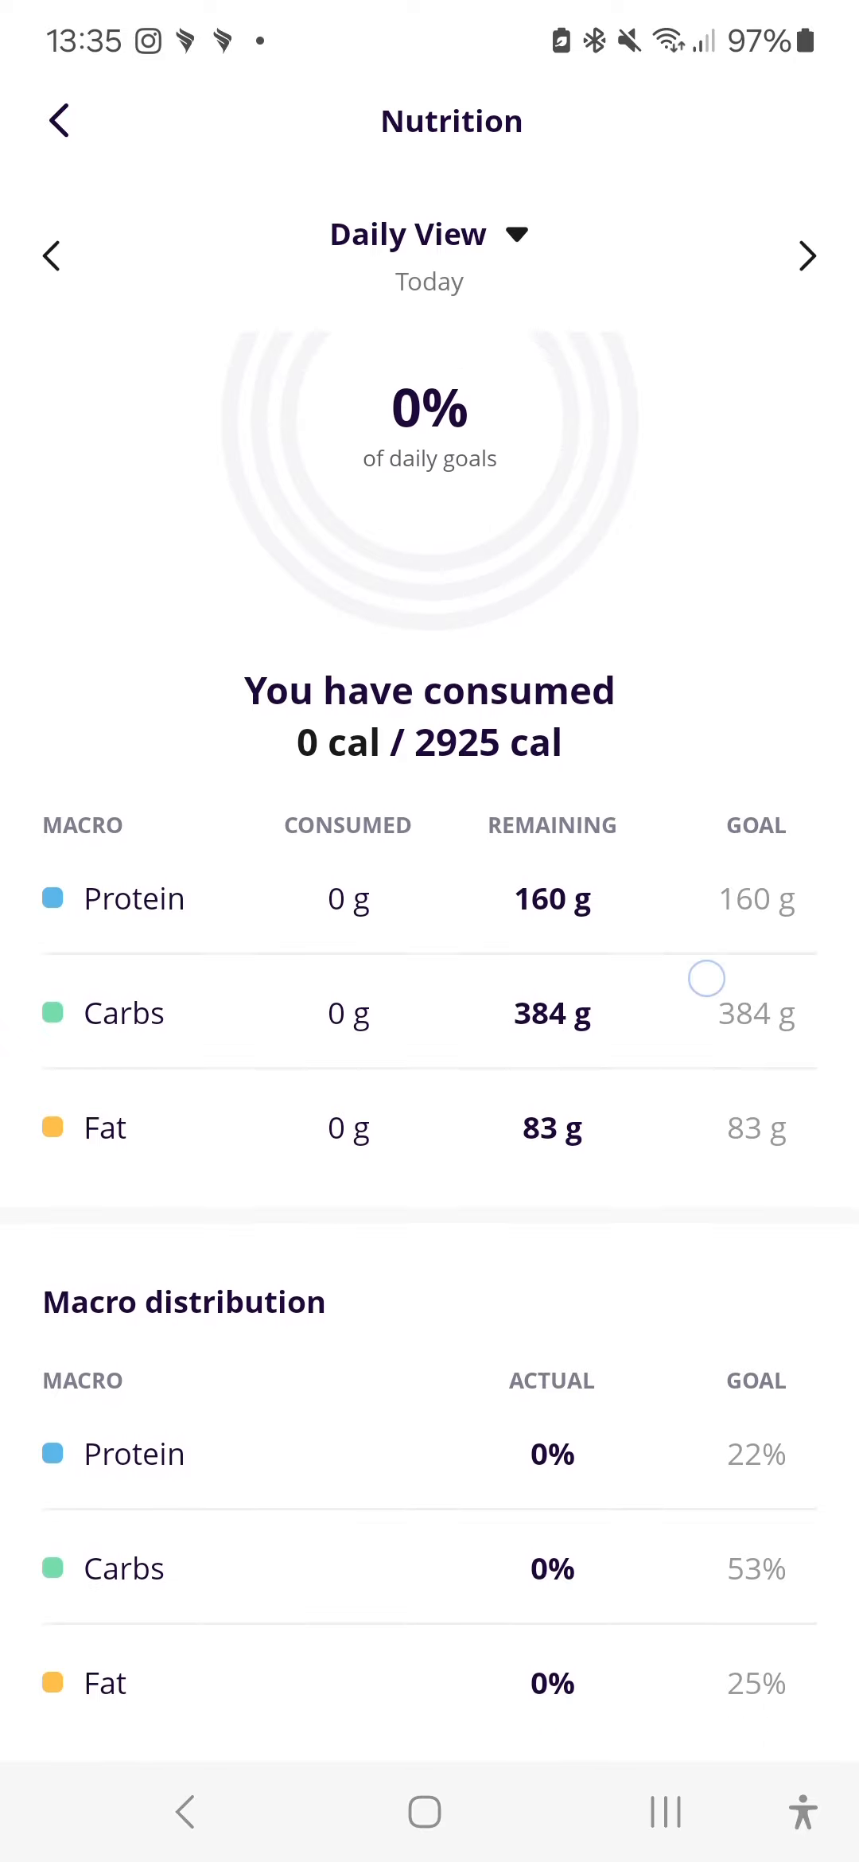
pyautogui.scroll(-3)
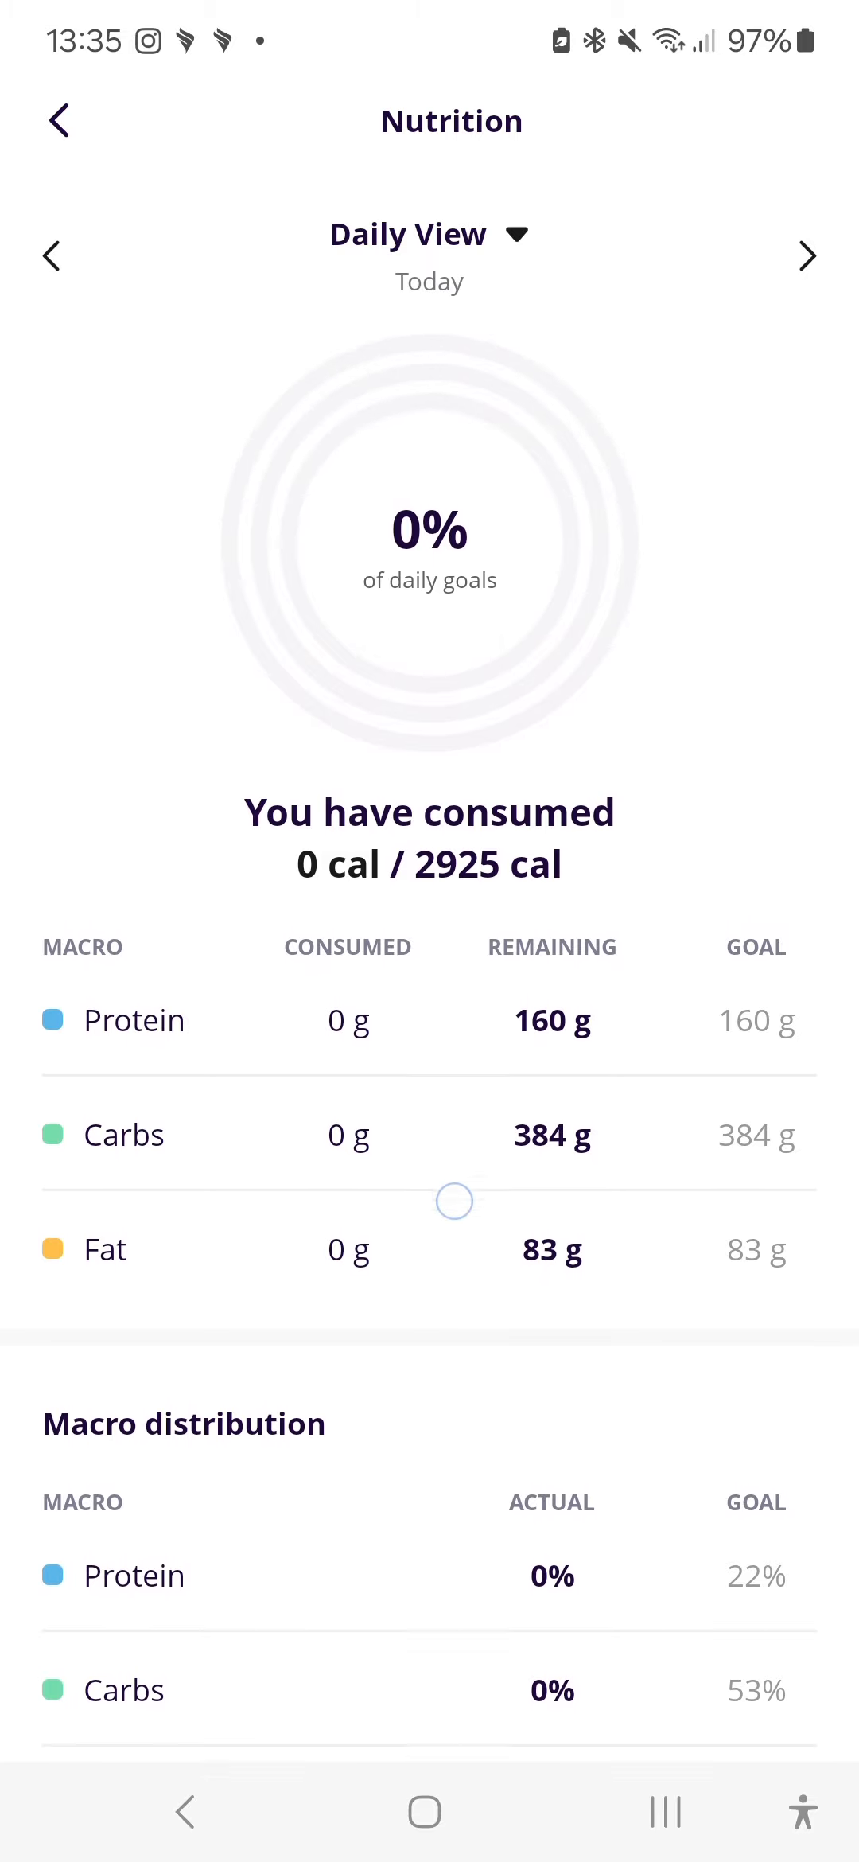
pyautogui.scroll(-3)
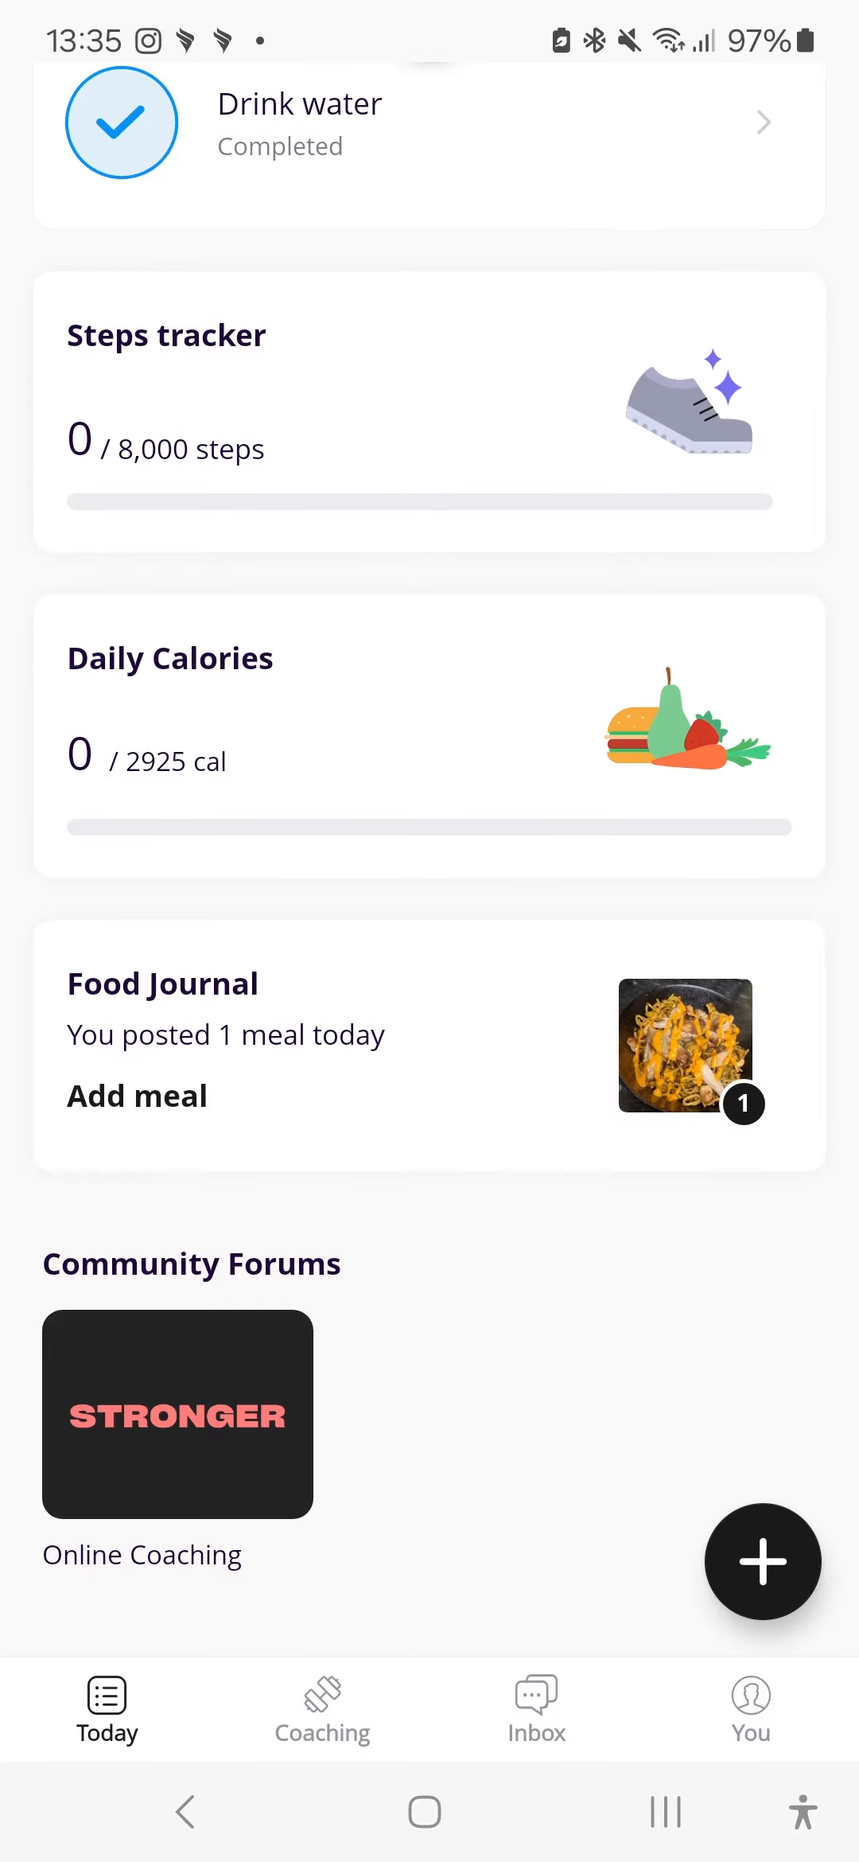
# Step: From today's Food Journal with the chicken noodles entry, start a new empty meal entry
pyautogui.click(163, 982)
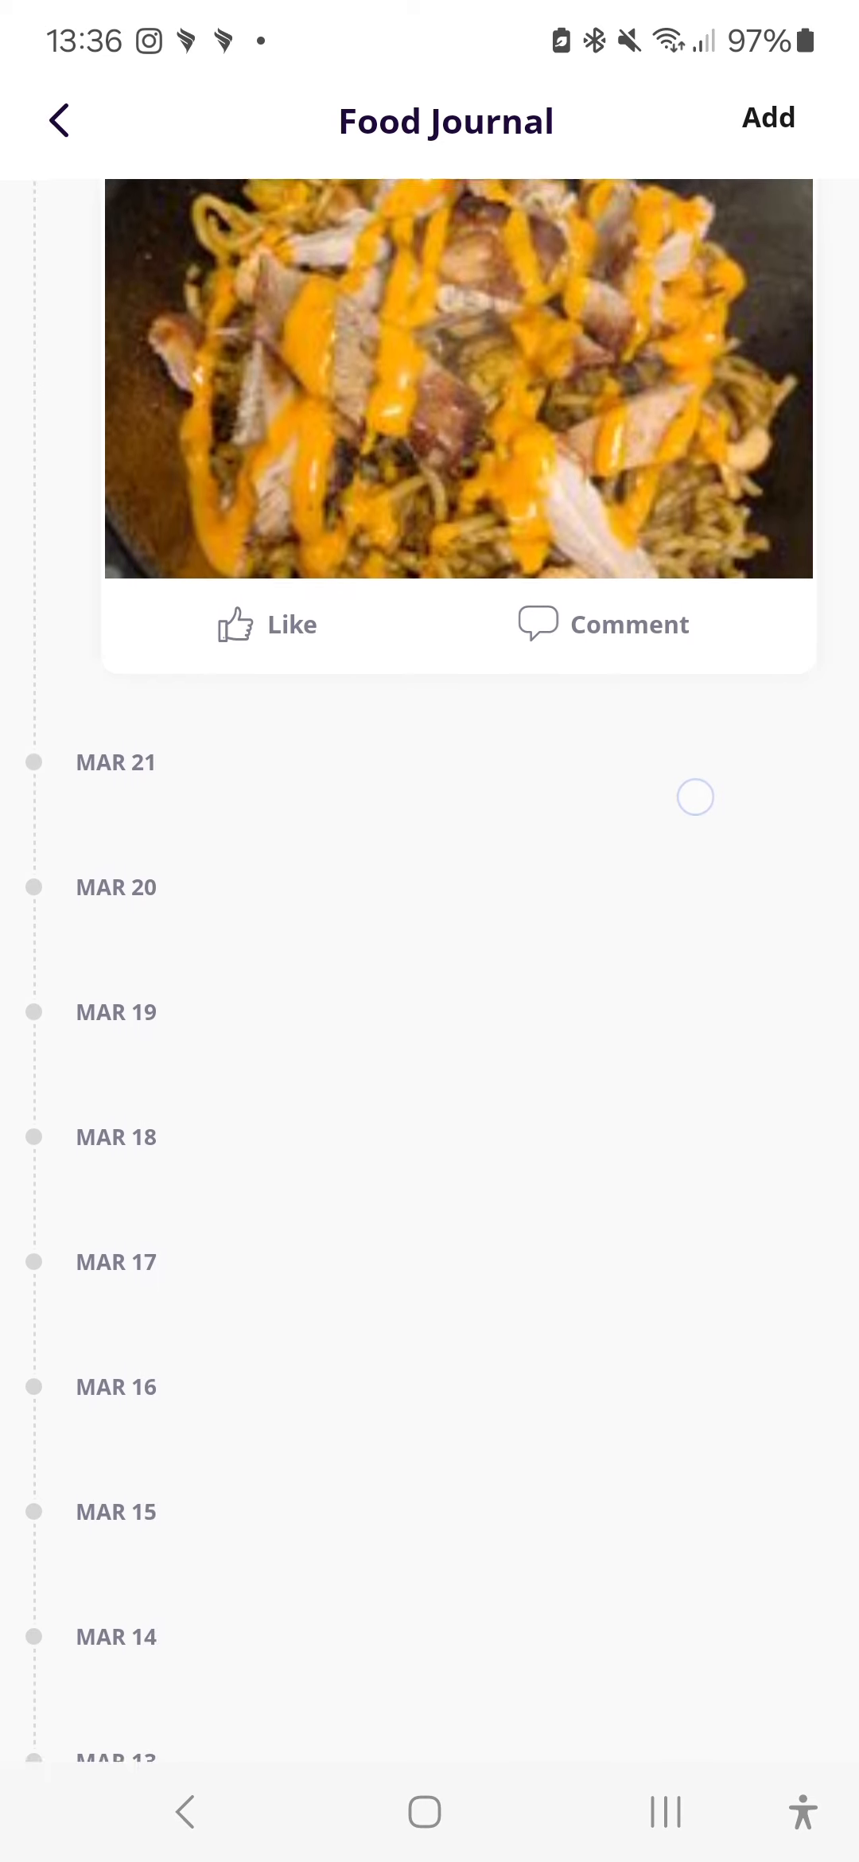
pyautogui.scroll(-3)
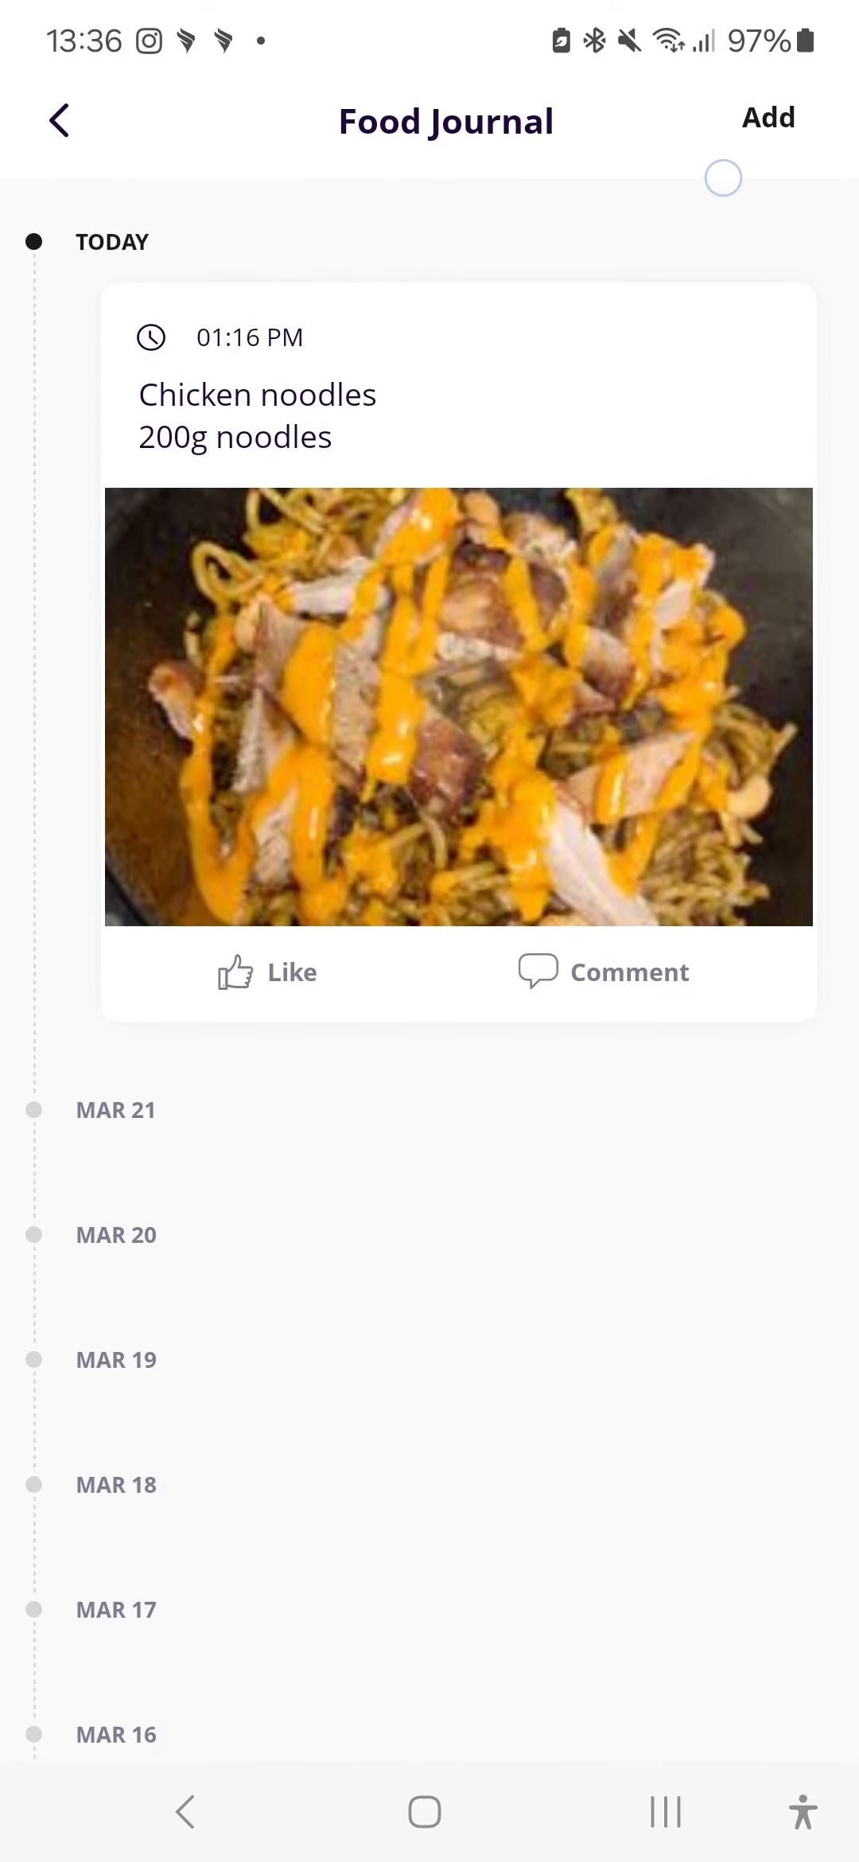
pyautogui.click(767, 118)
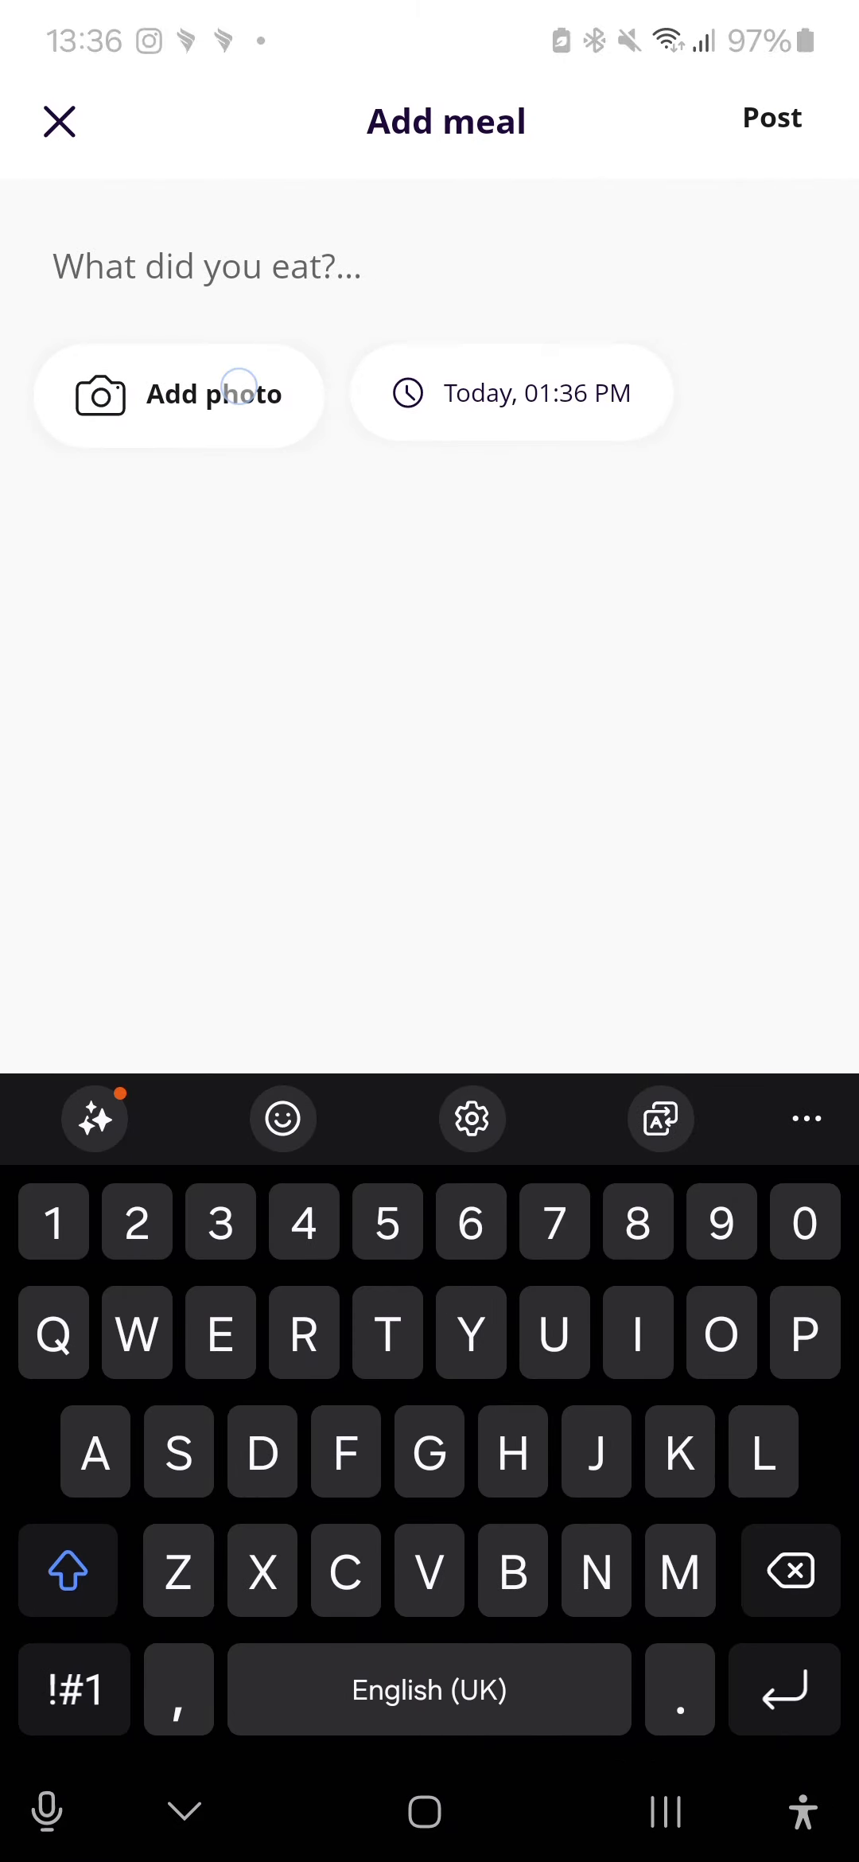
# Step: Attach a dish photo from Recent and describe the meal as Oats, 80g oats, Scoop of whey
pyautogui.click(178, 394)
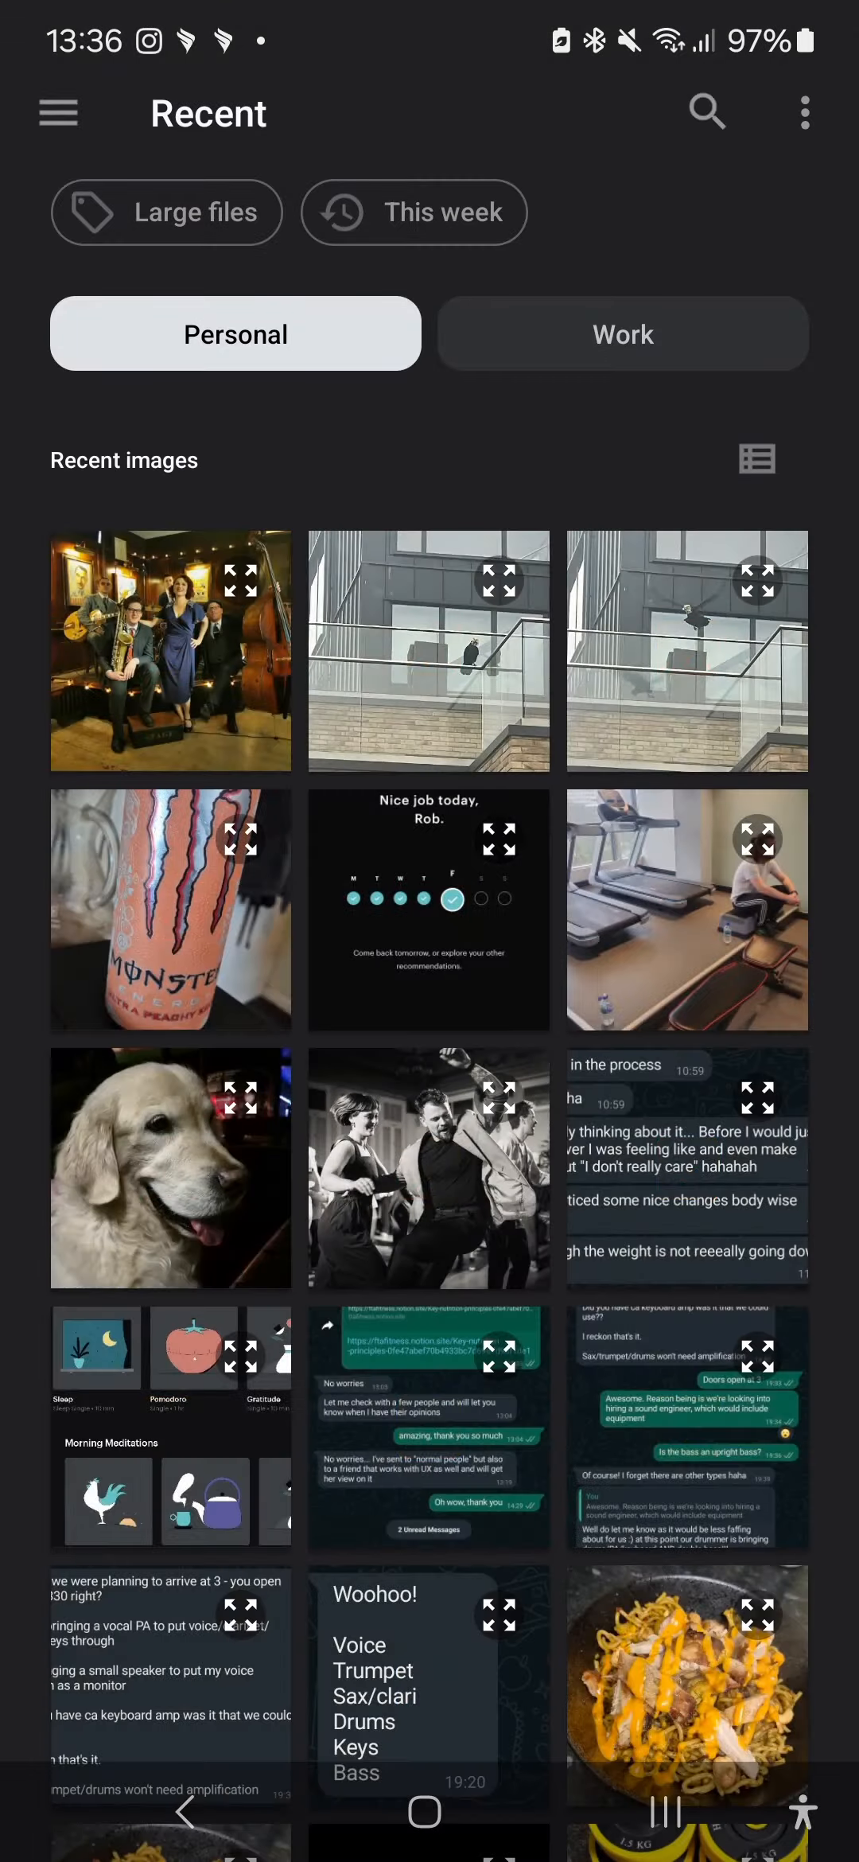
pyautogui.scroll(-3)
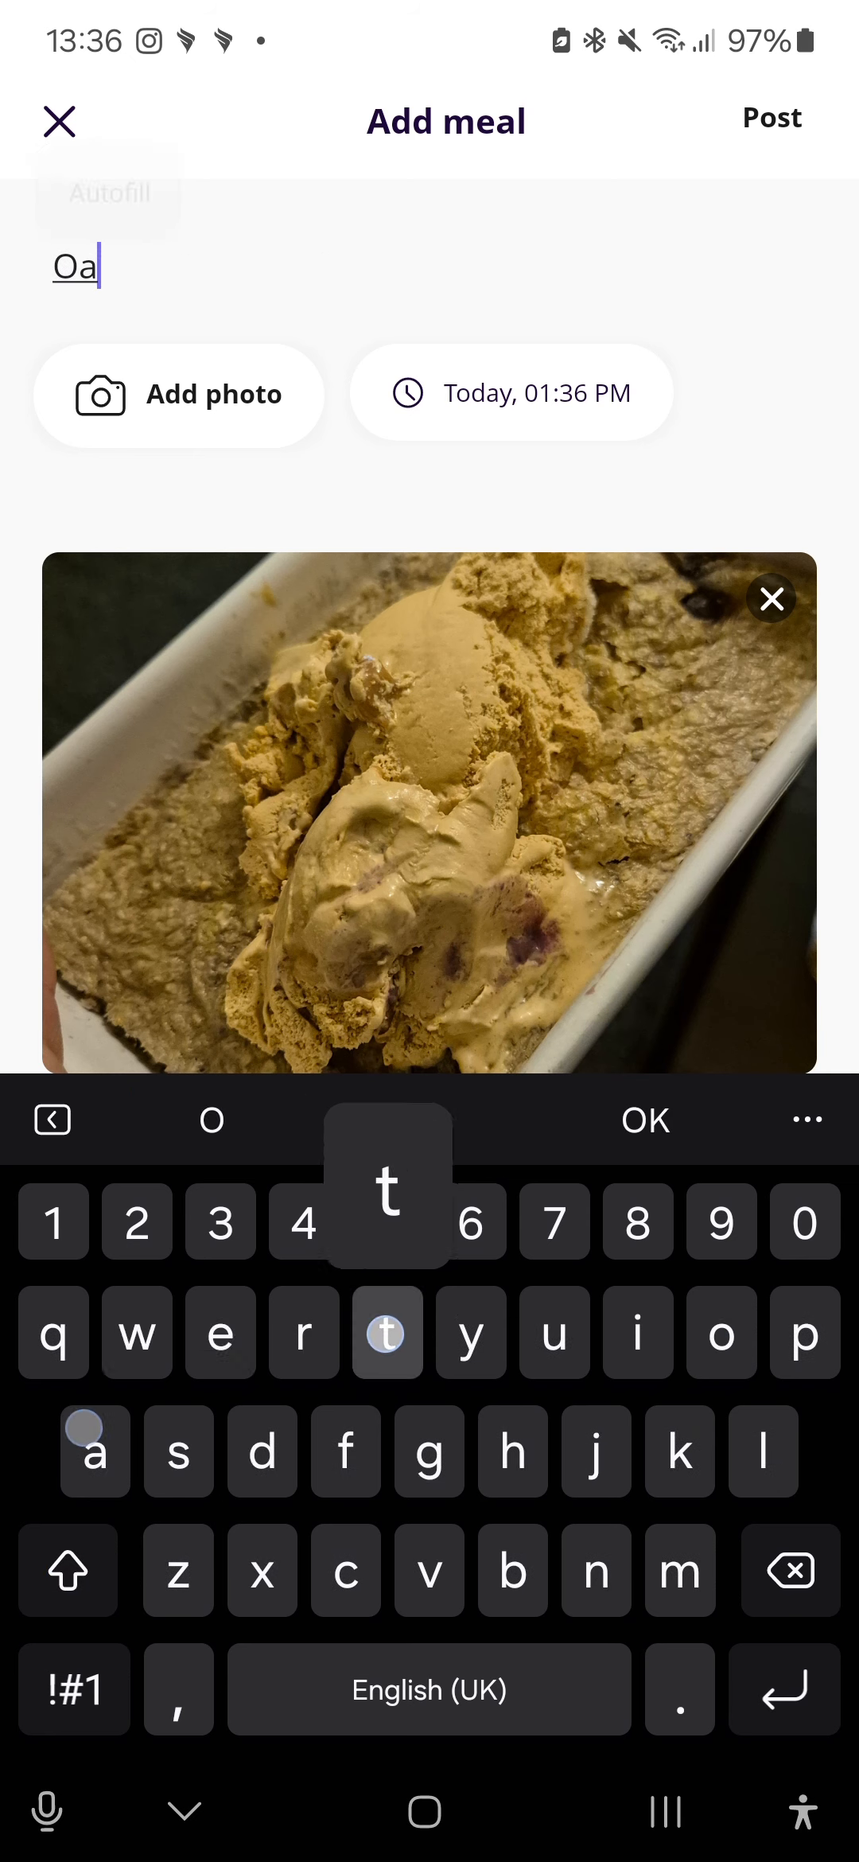
pyautogui.write('ts')
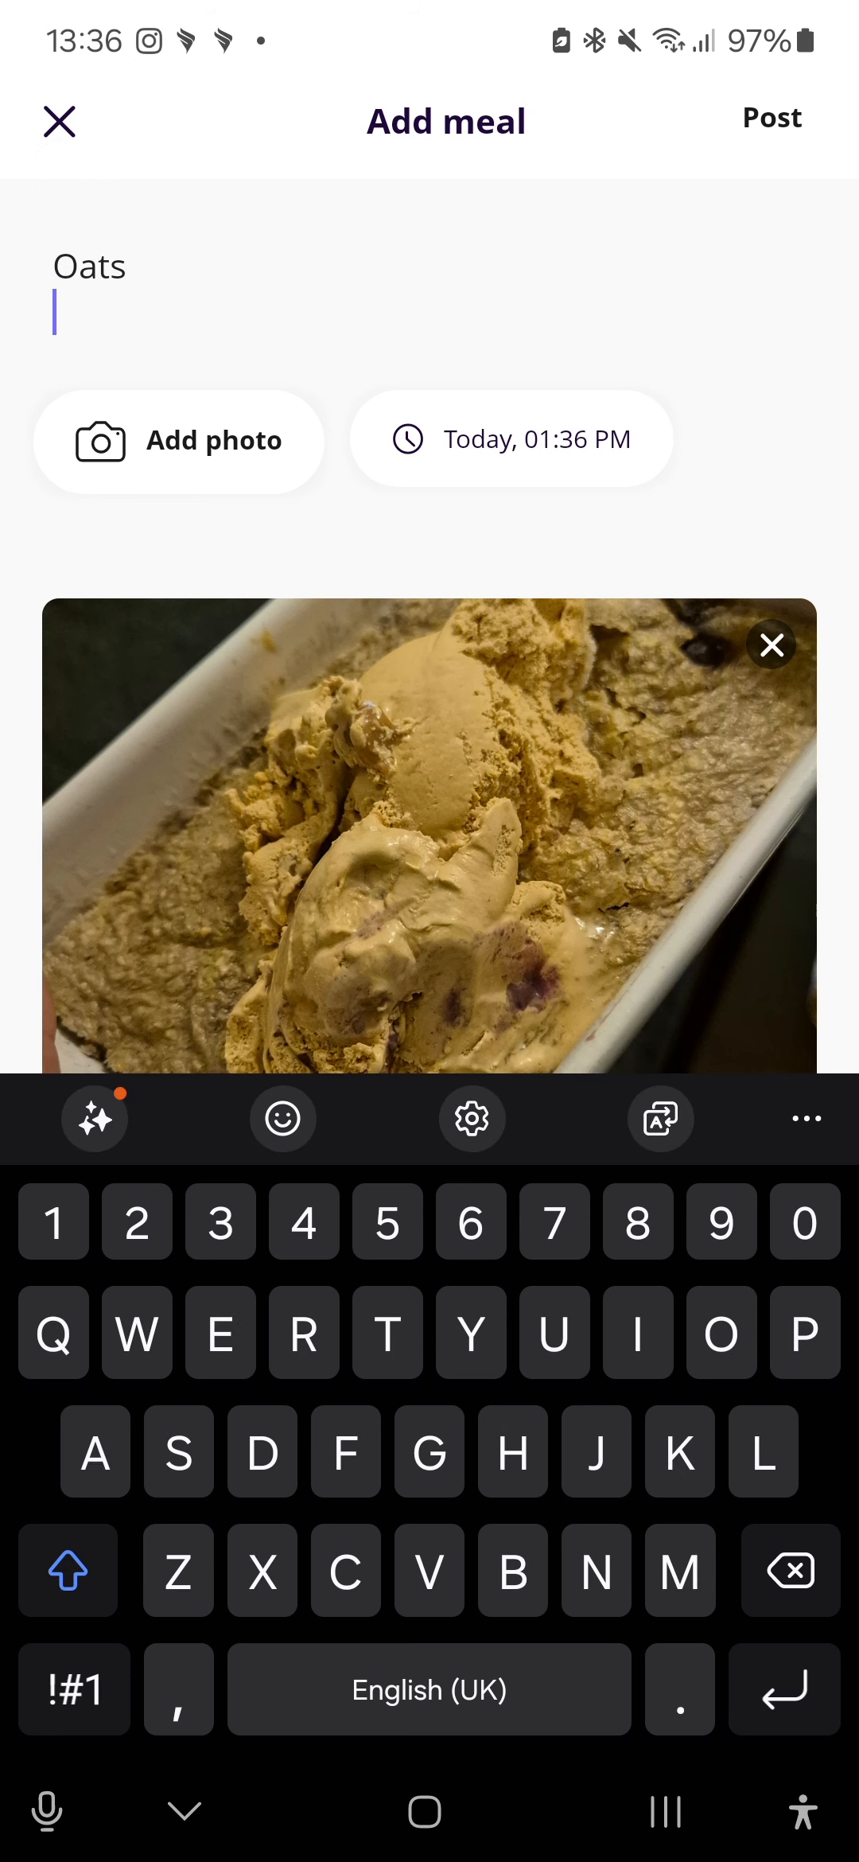
pyautogui.write('80')
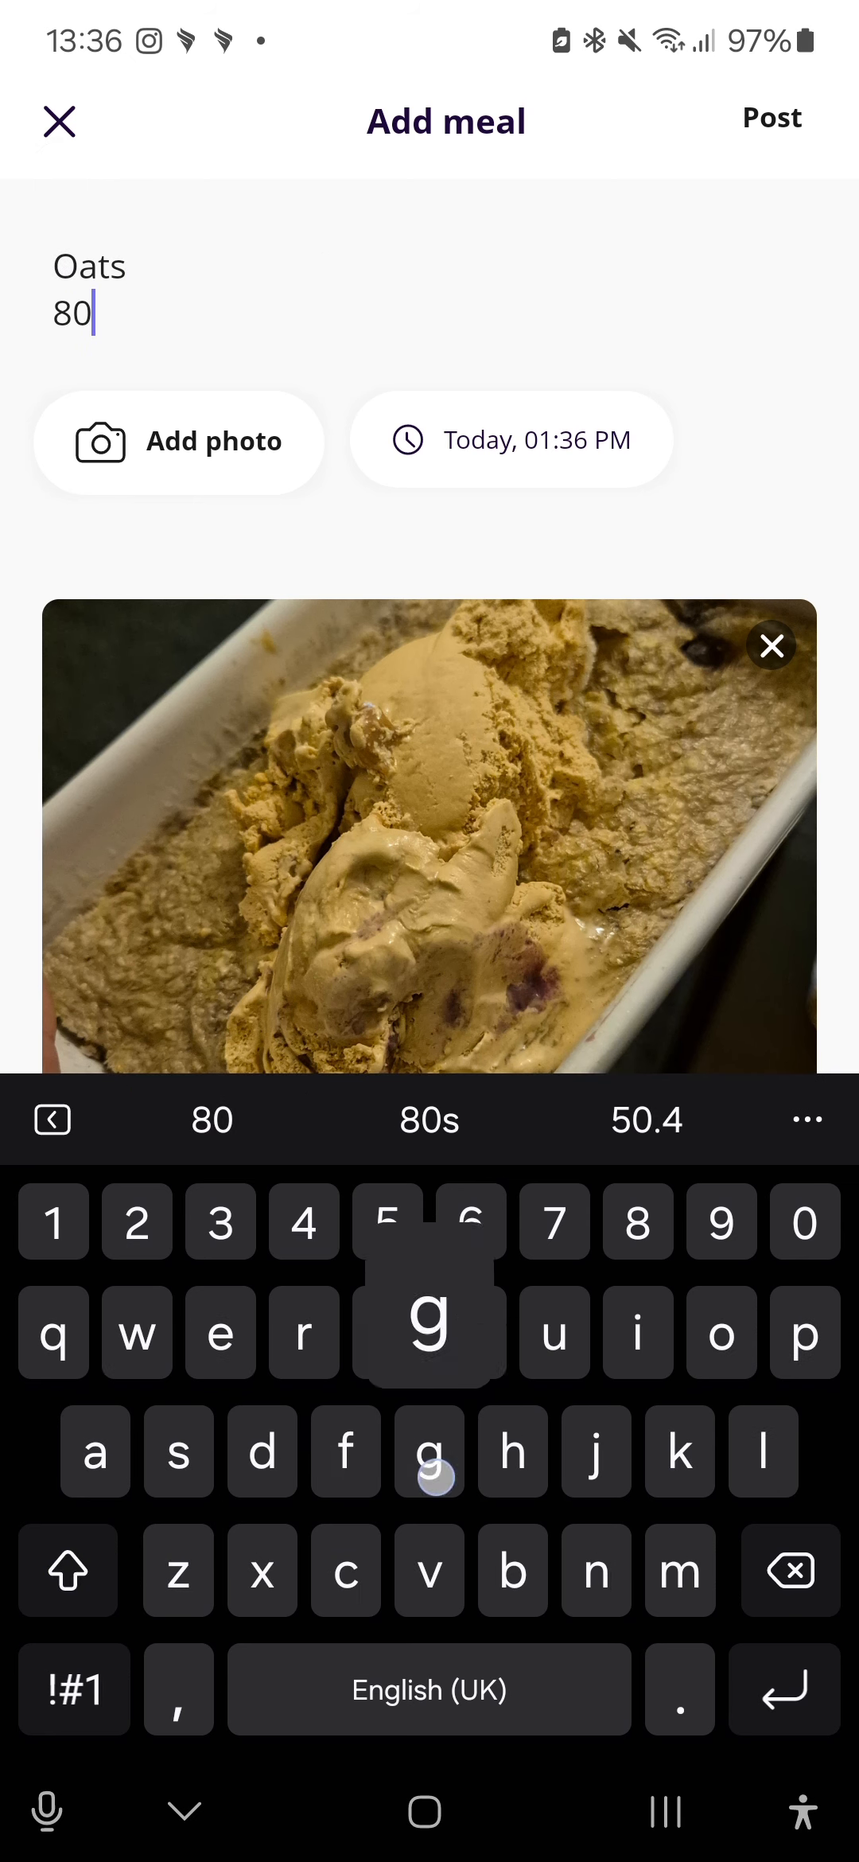
pyautogui.write('g oats')
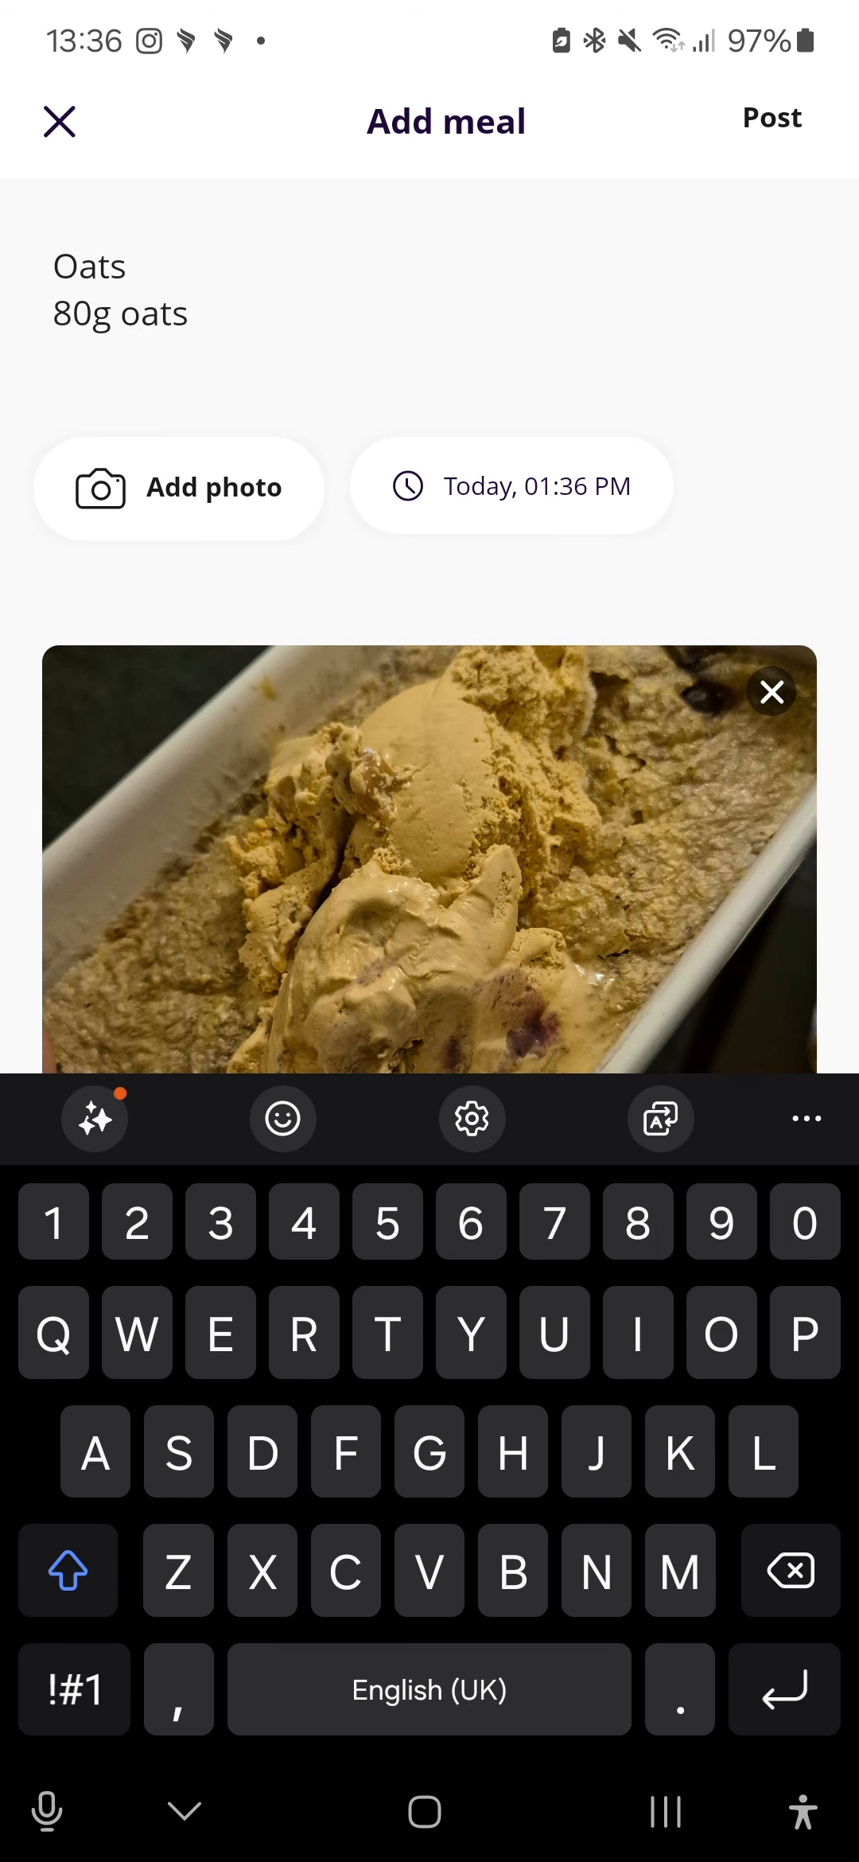
pyautogui.write('Scoop of whey')
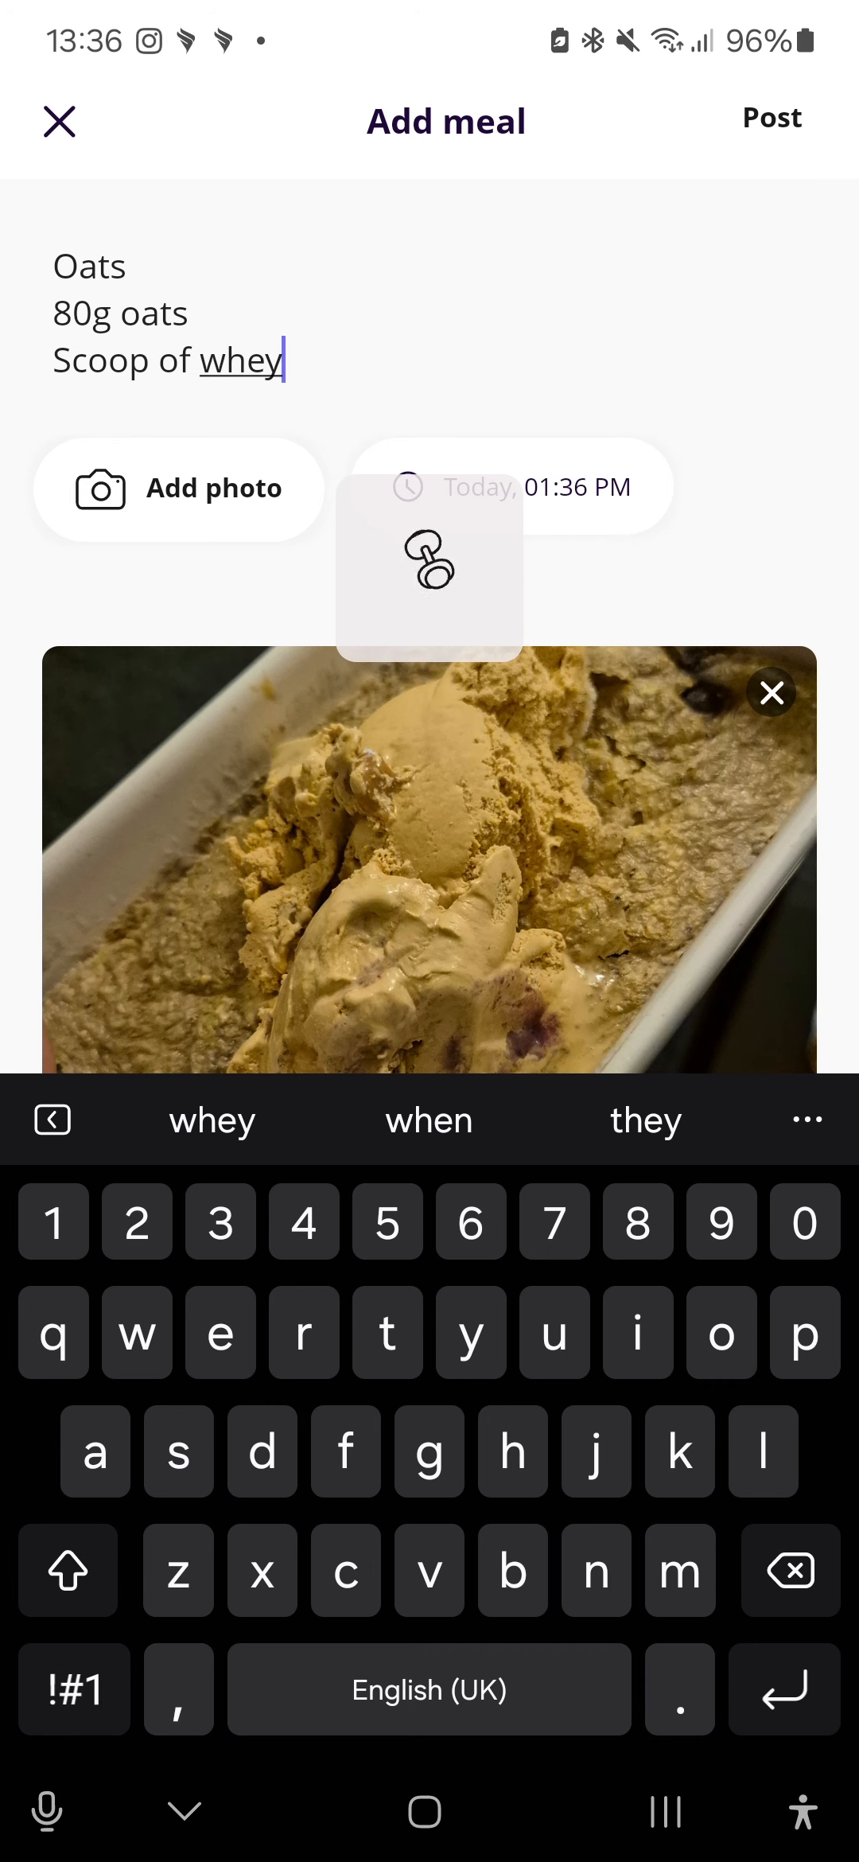
# Step: Post the oats meal so the journal and Today screen show 2 meals today
pyautogui.click(772, 118)
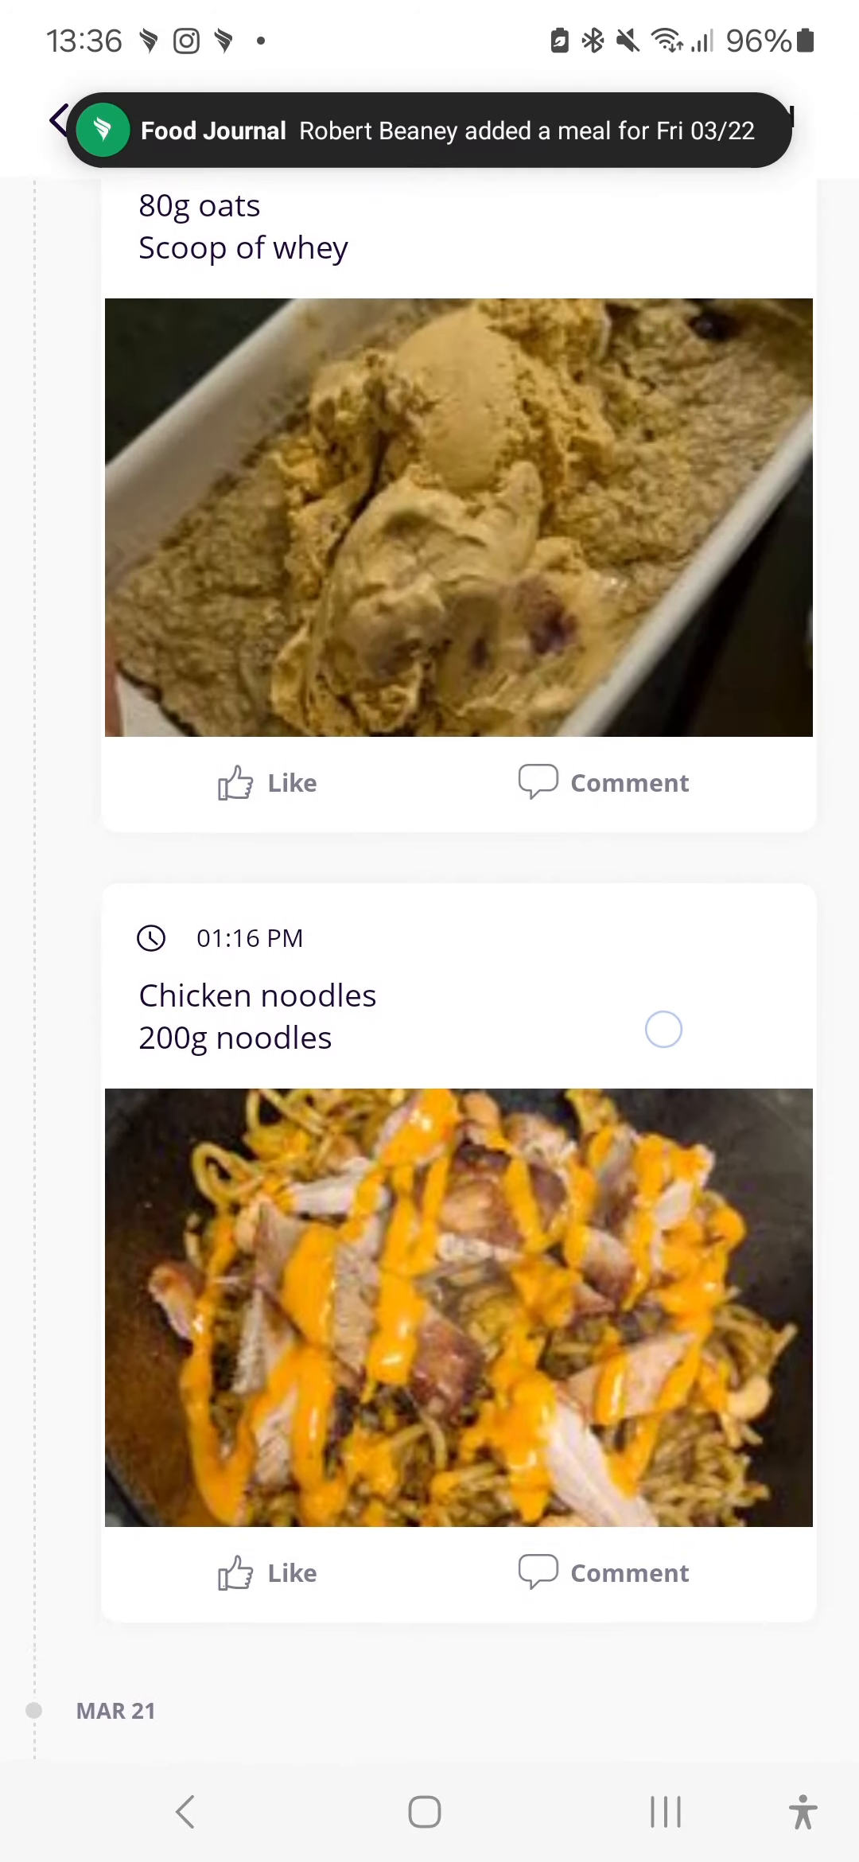
pyautogui.scroll(-3)
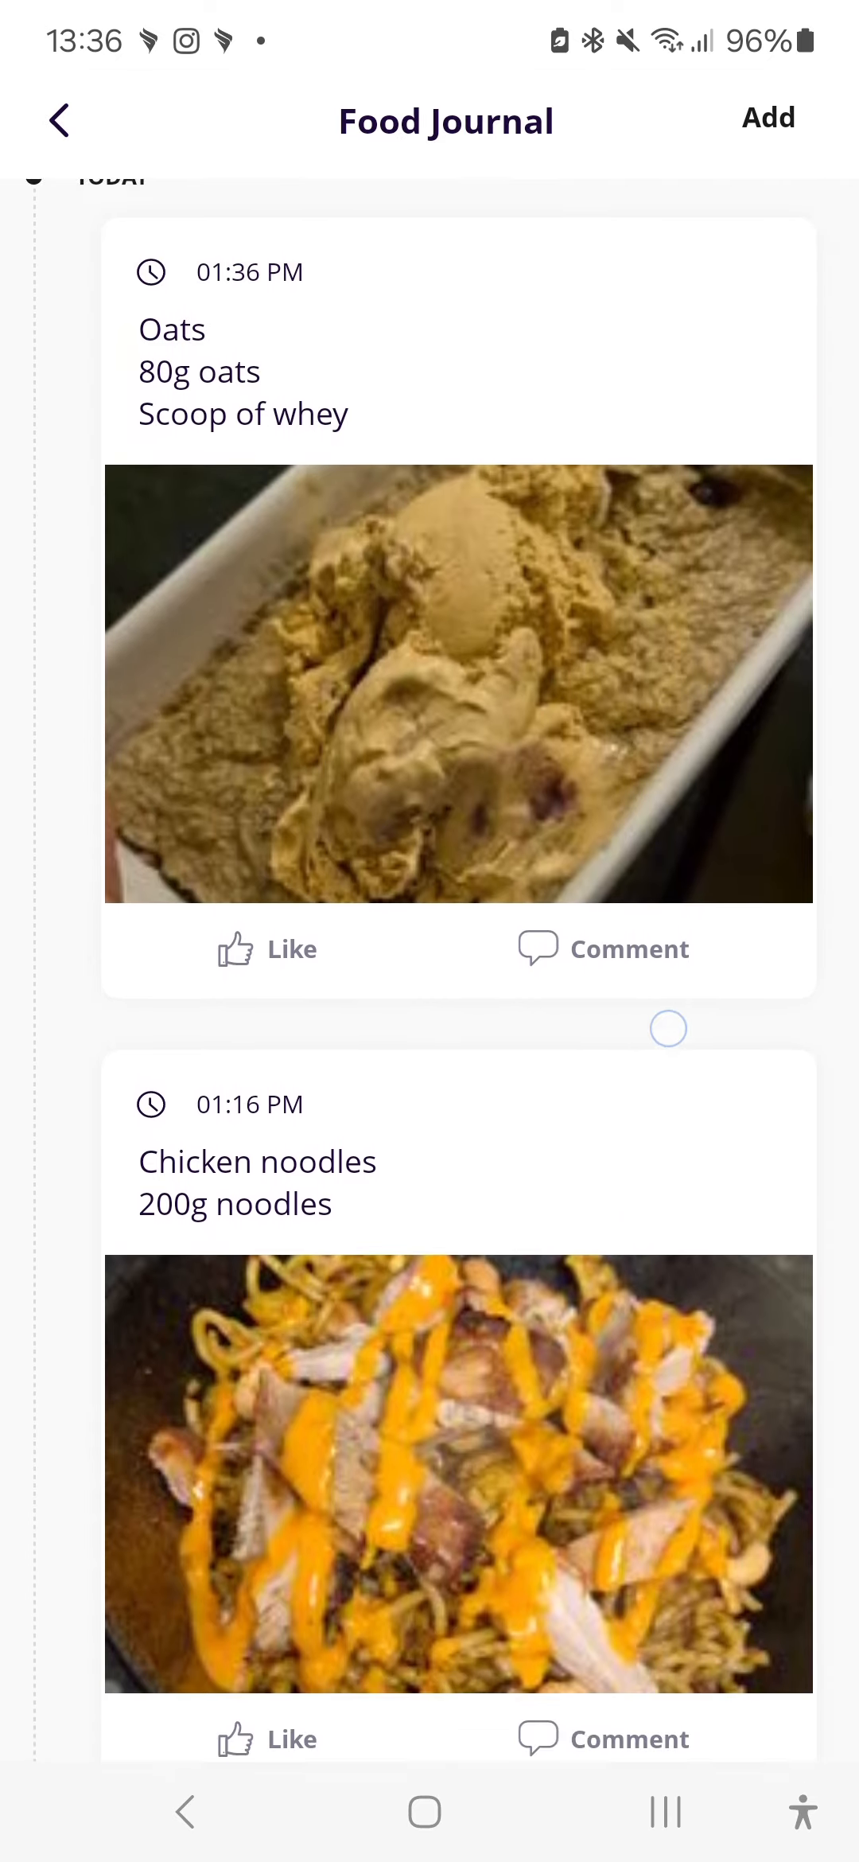
pyautogui.scroll(-3)
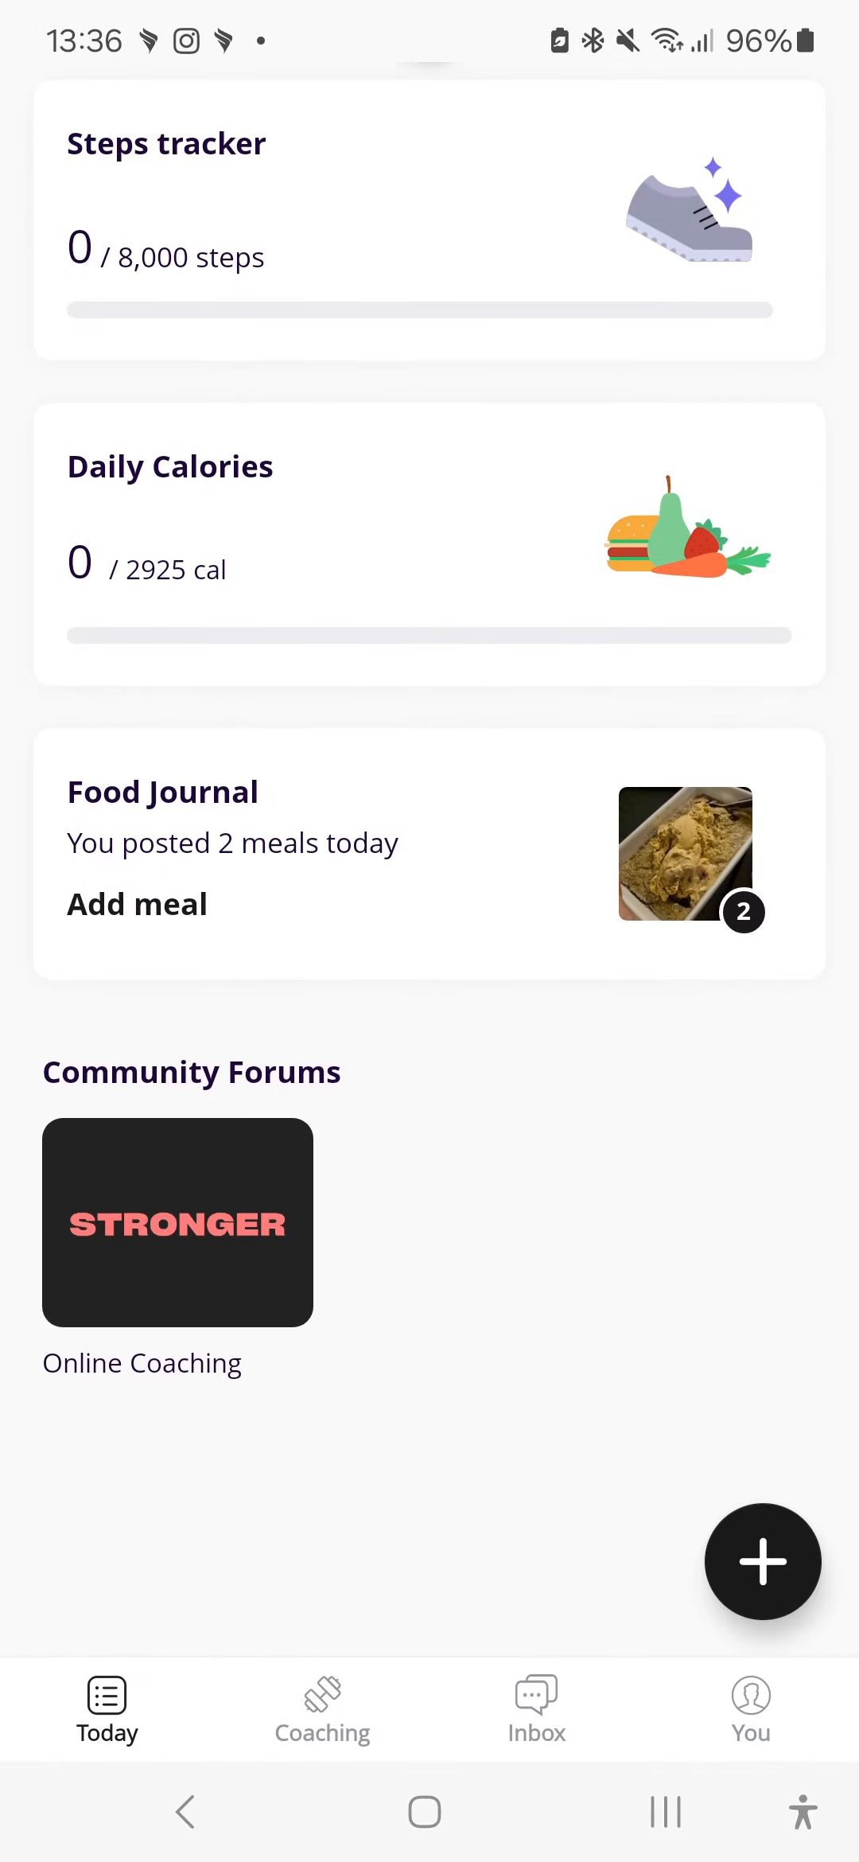
pyautogui.click(762, 1563)
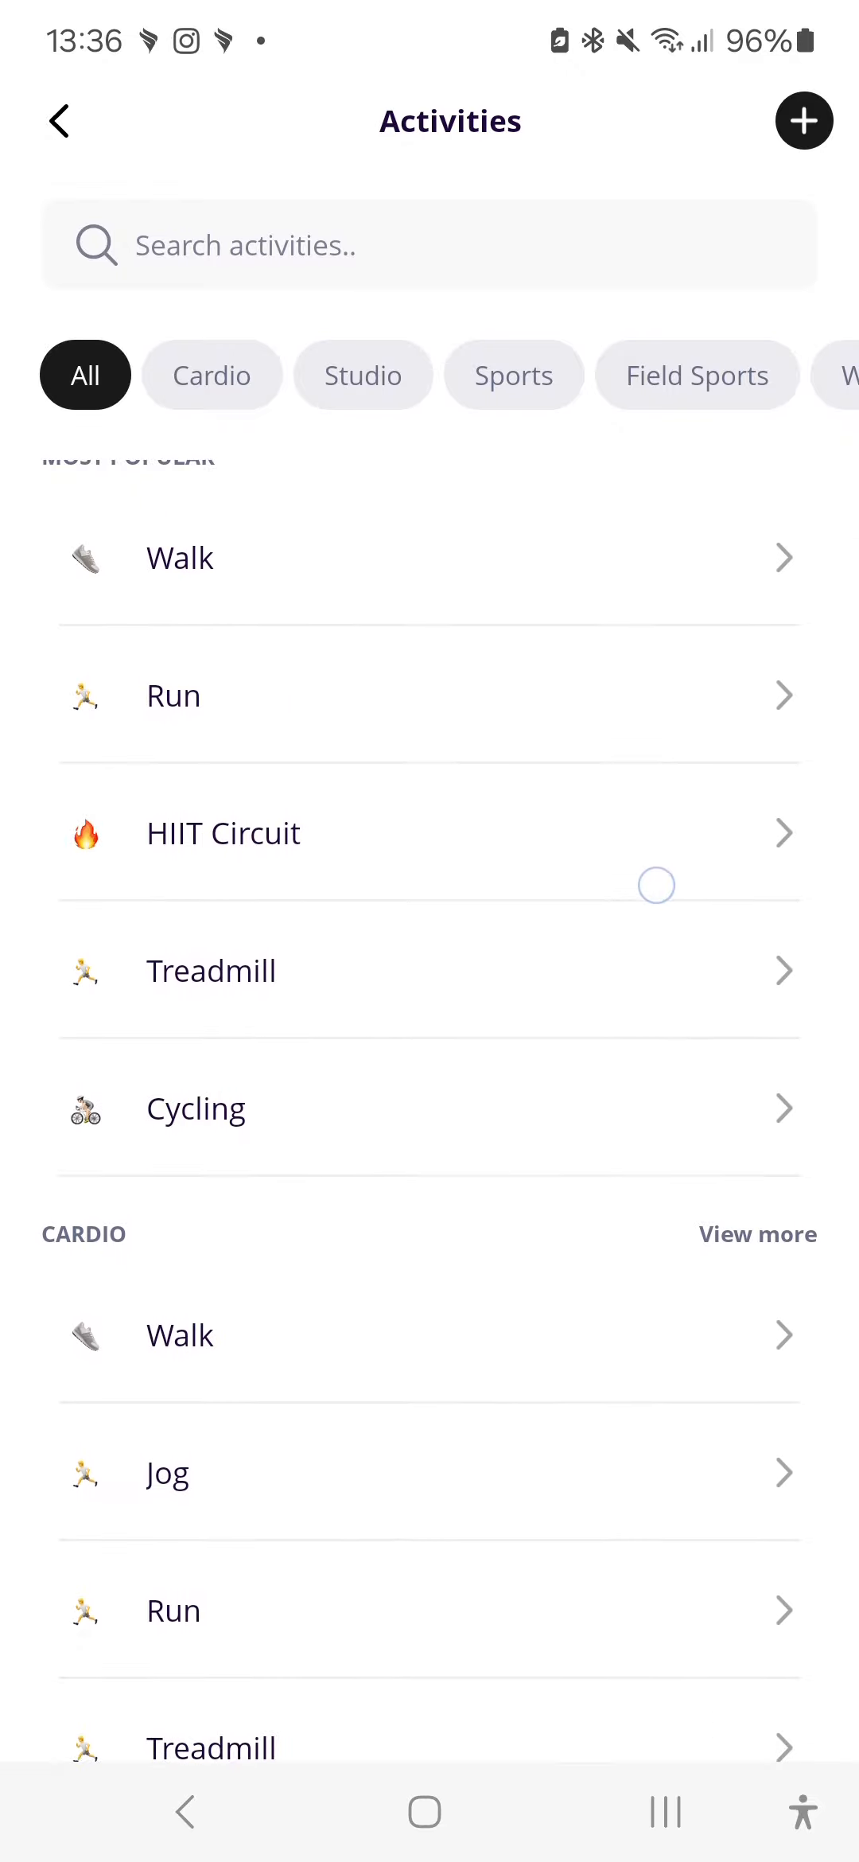
pyautogui.scroll(-3)
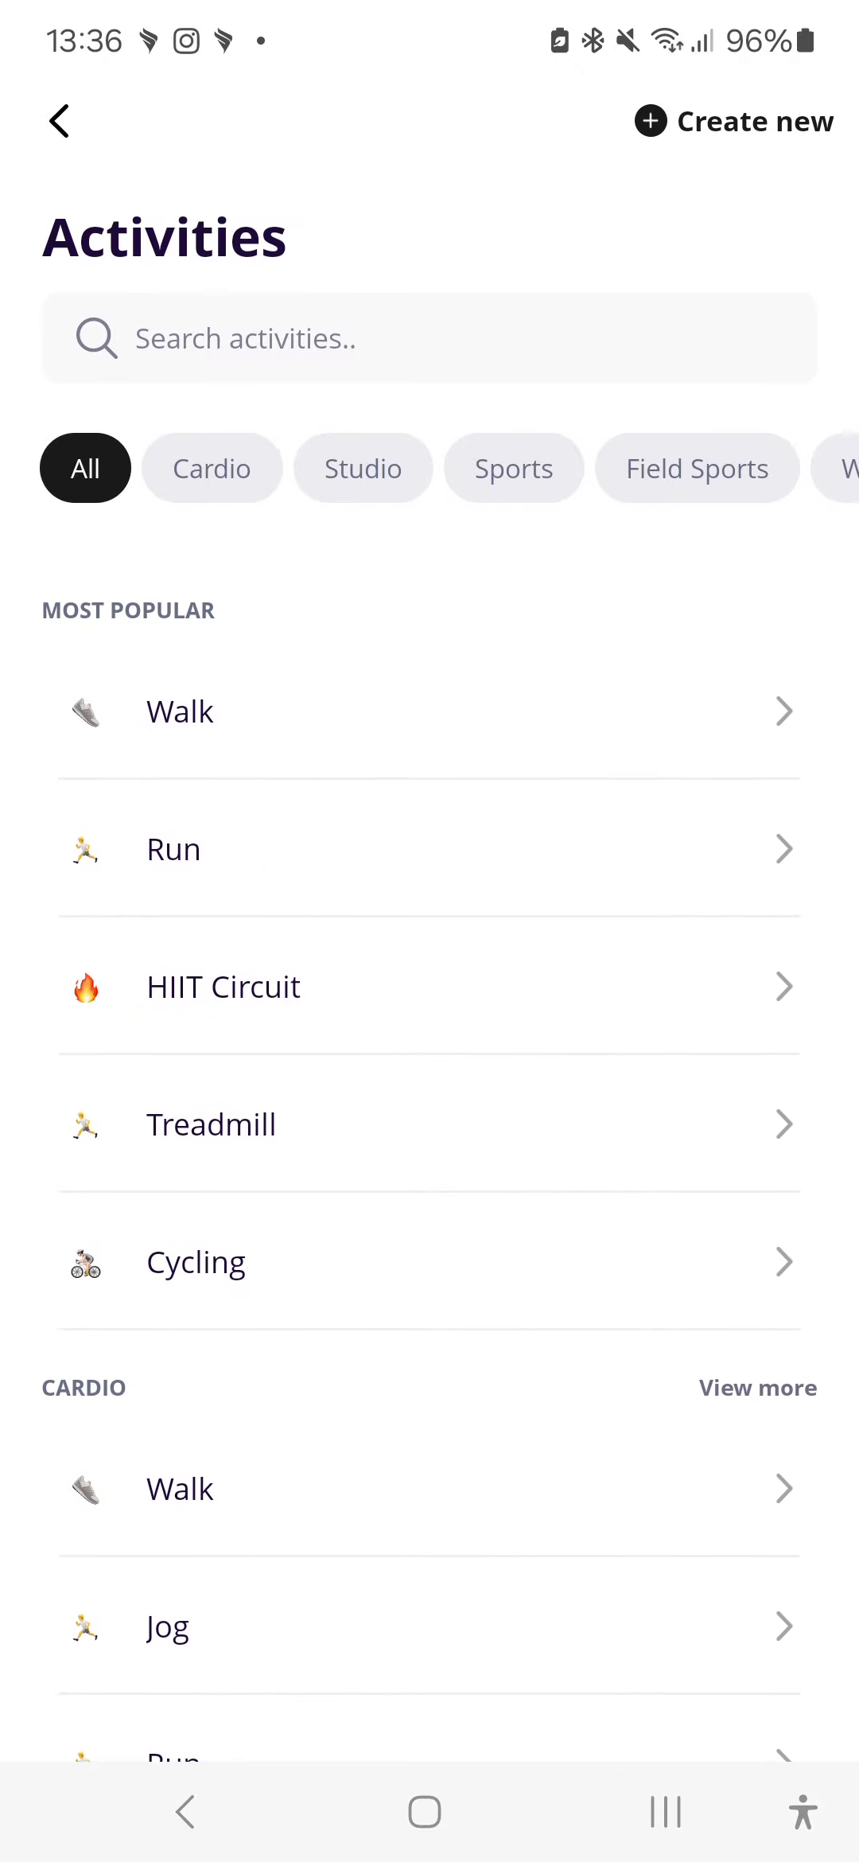
pyautogui.click(55, 120)
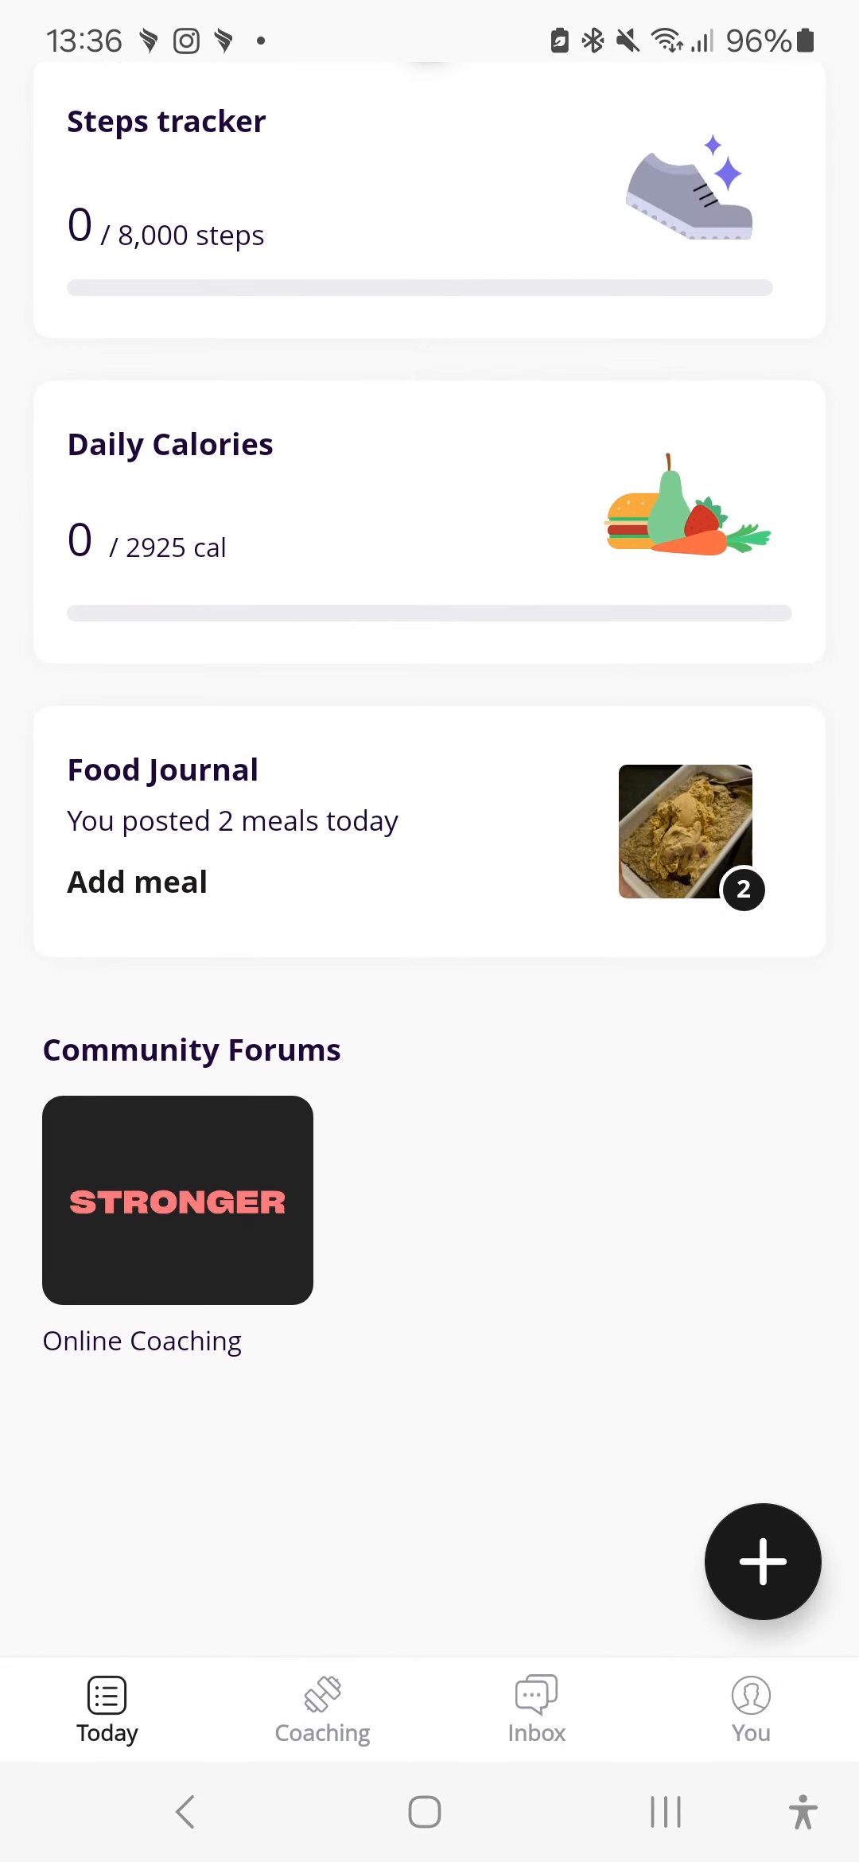
# Step: Show the weekly training calendar with Foundations - Day 1, then the weekly Task view
pyautogui.click(322, 1708)
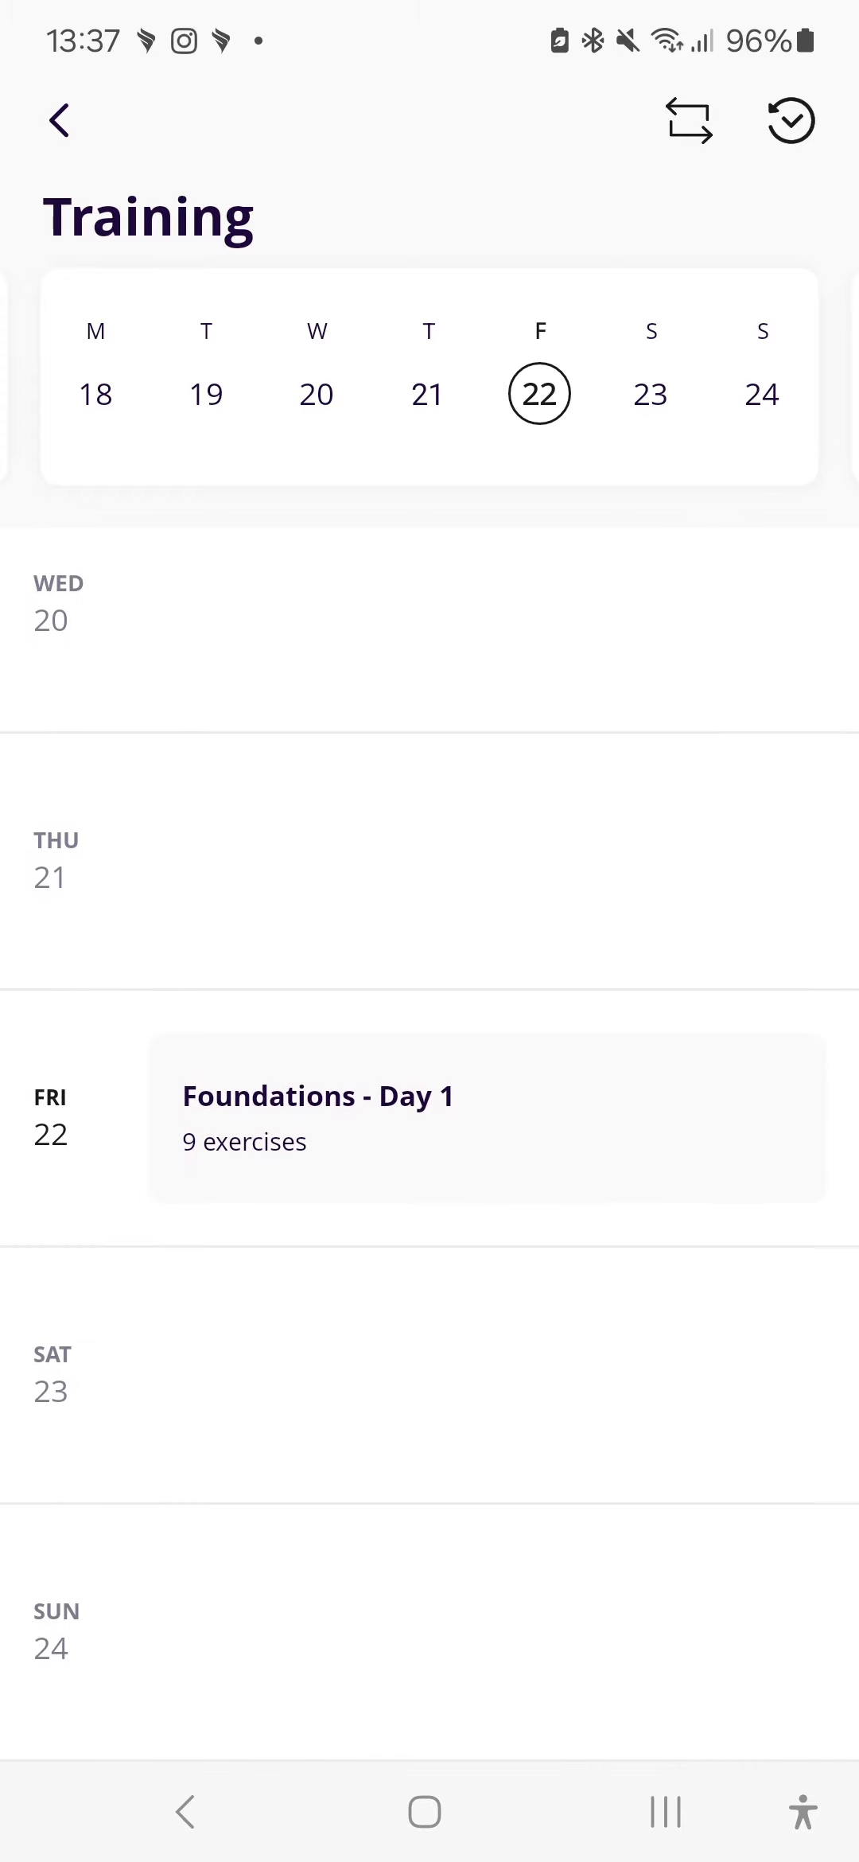
pyautogui.click(690, 121)
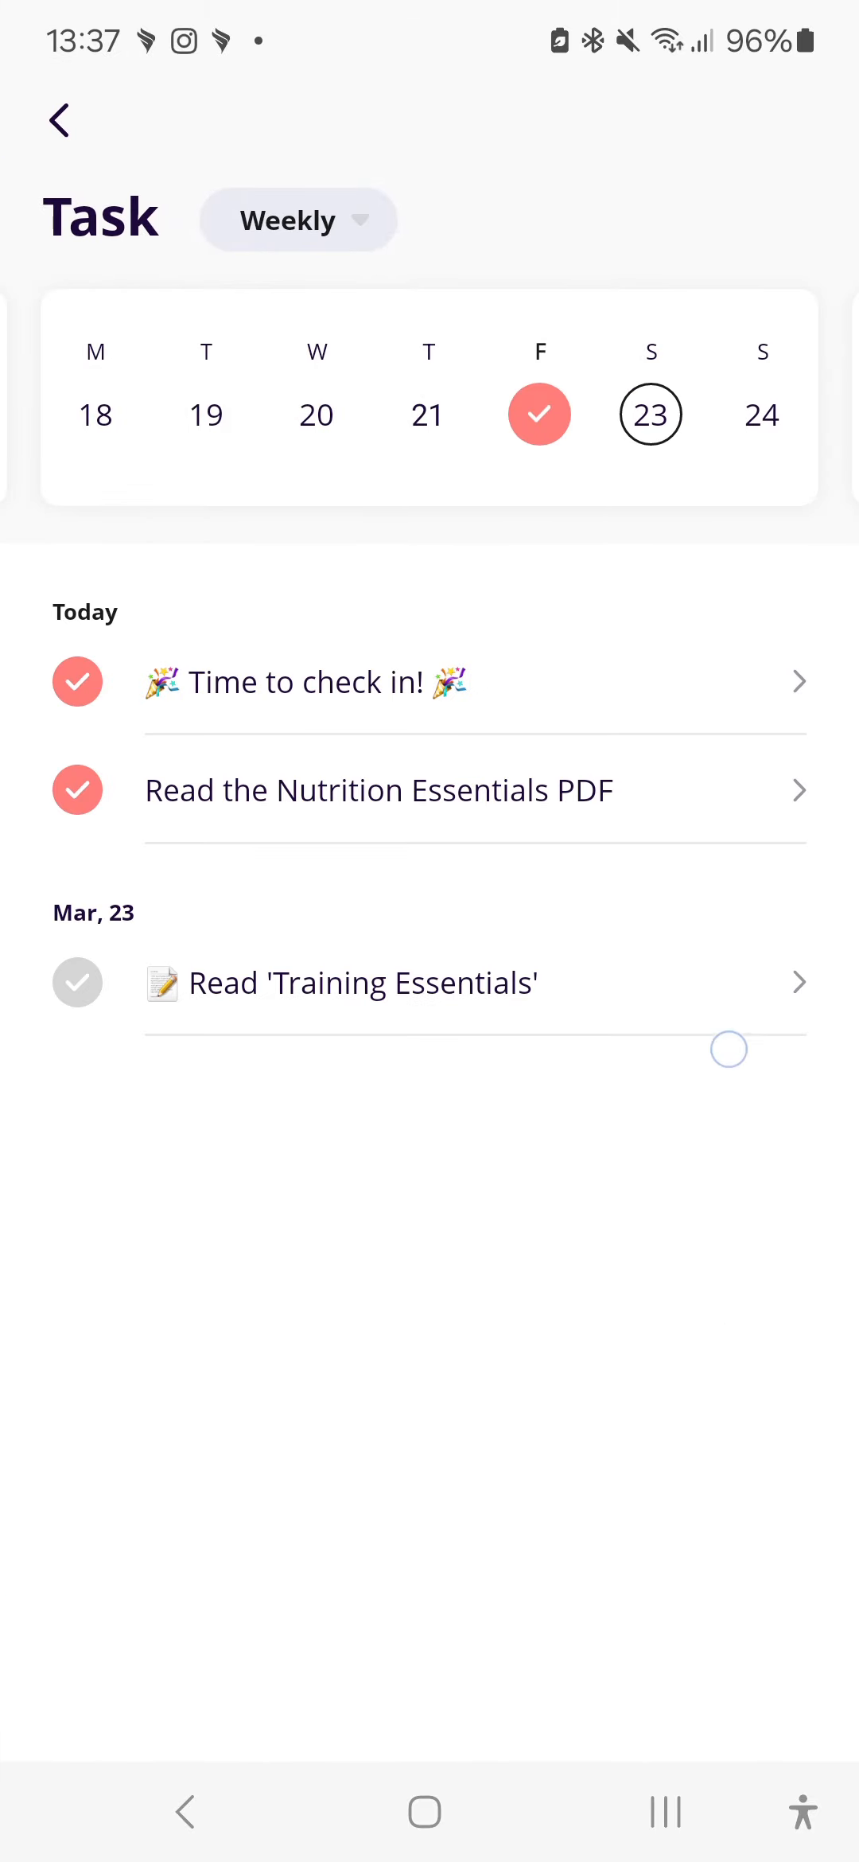
# Step: Switch the task view to Daily and back to Weekly, then move on to the weekly Nutrition view
pyautogui.click(298, 220)
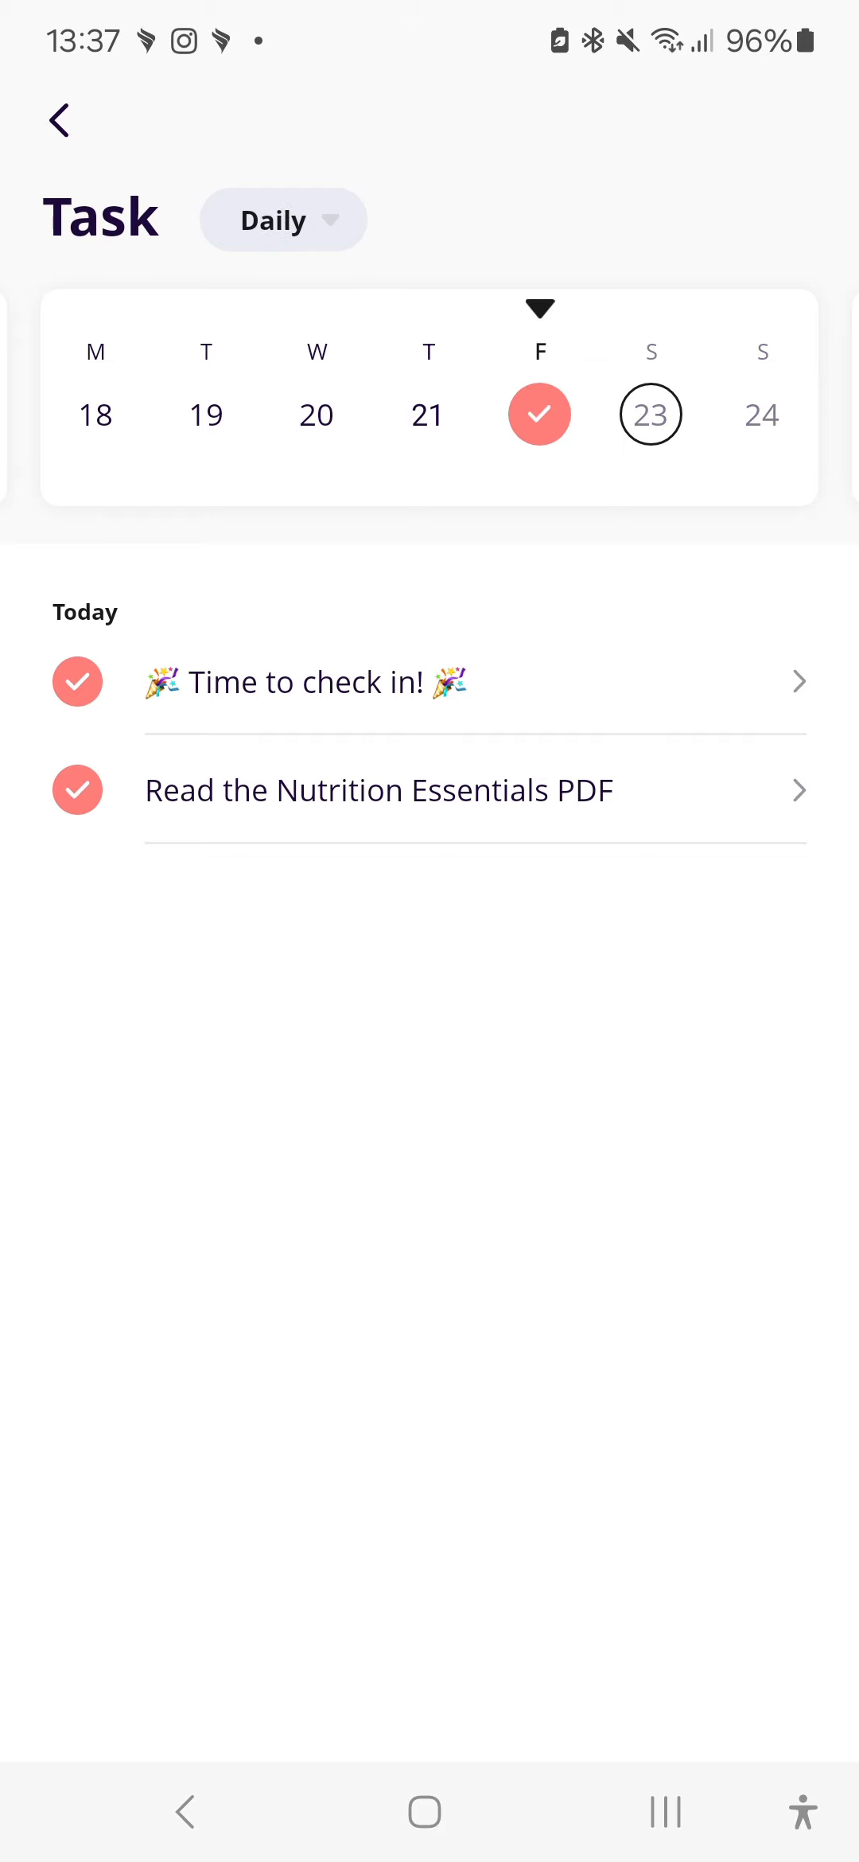
pyautogui.click(284, 220)
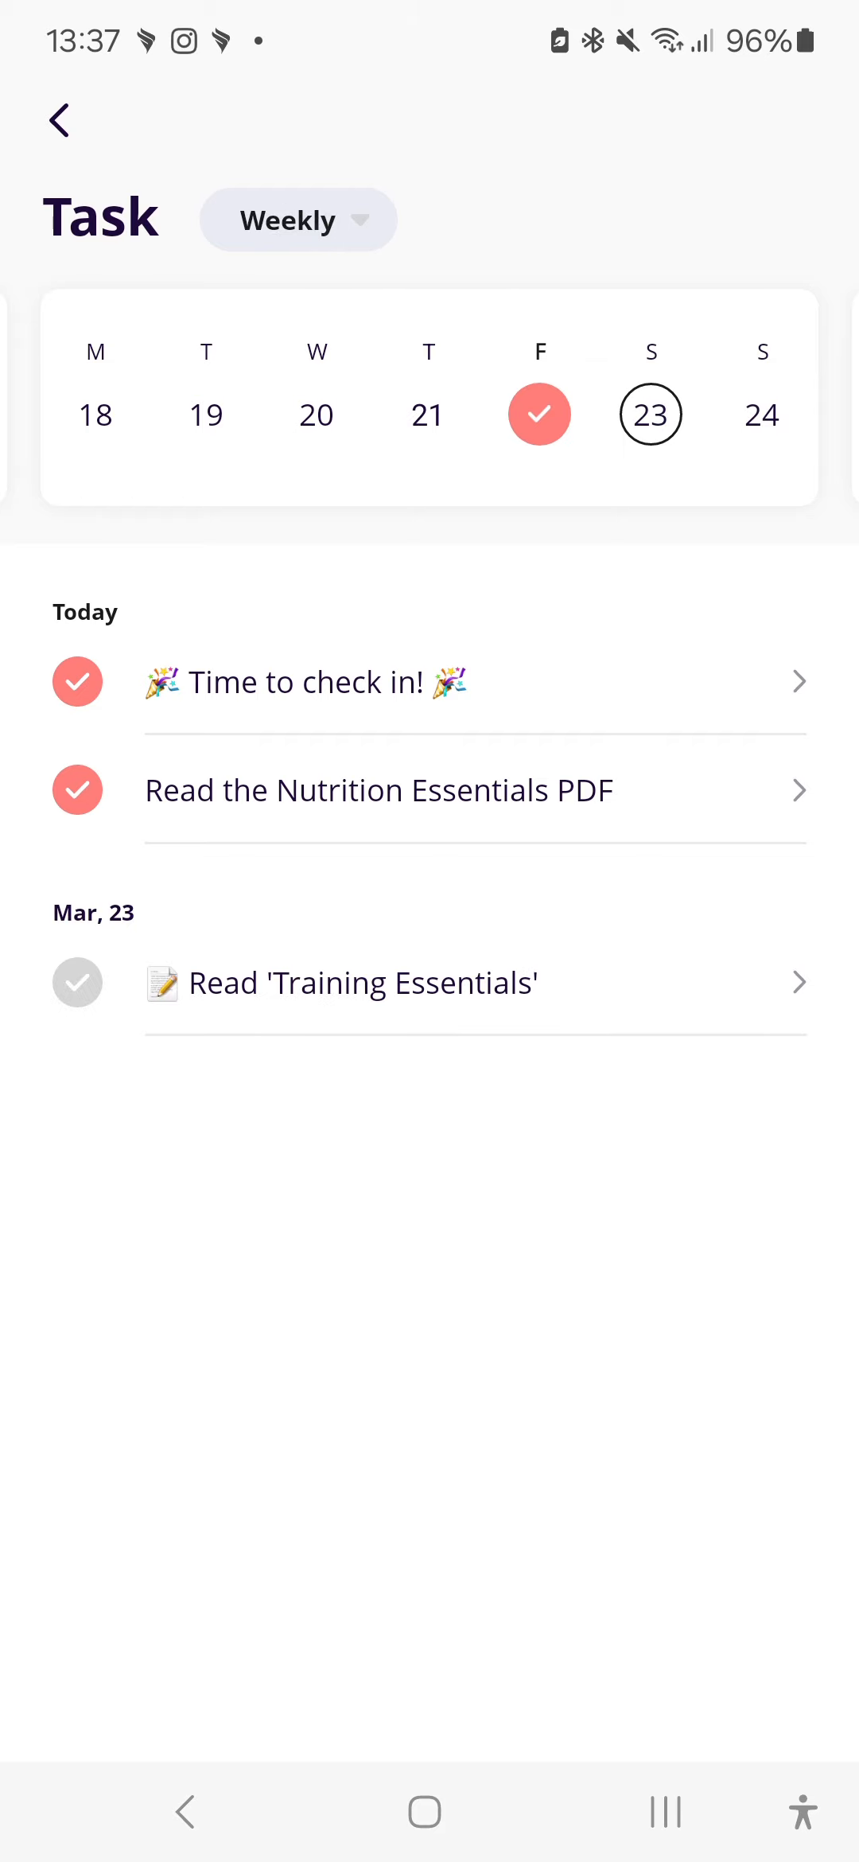
pyautogui.click(320, 1708)
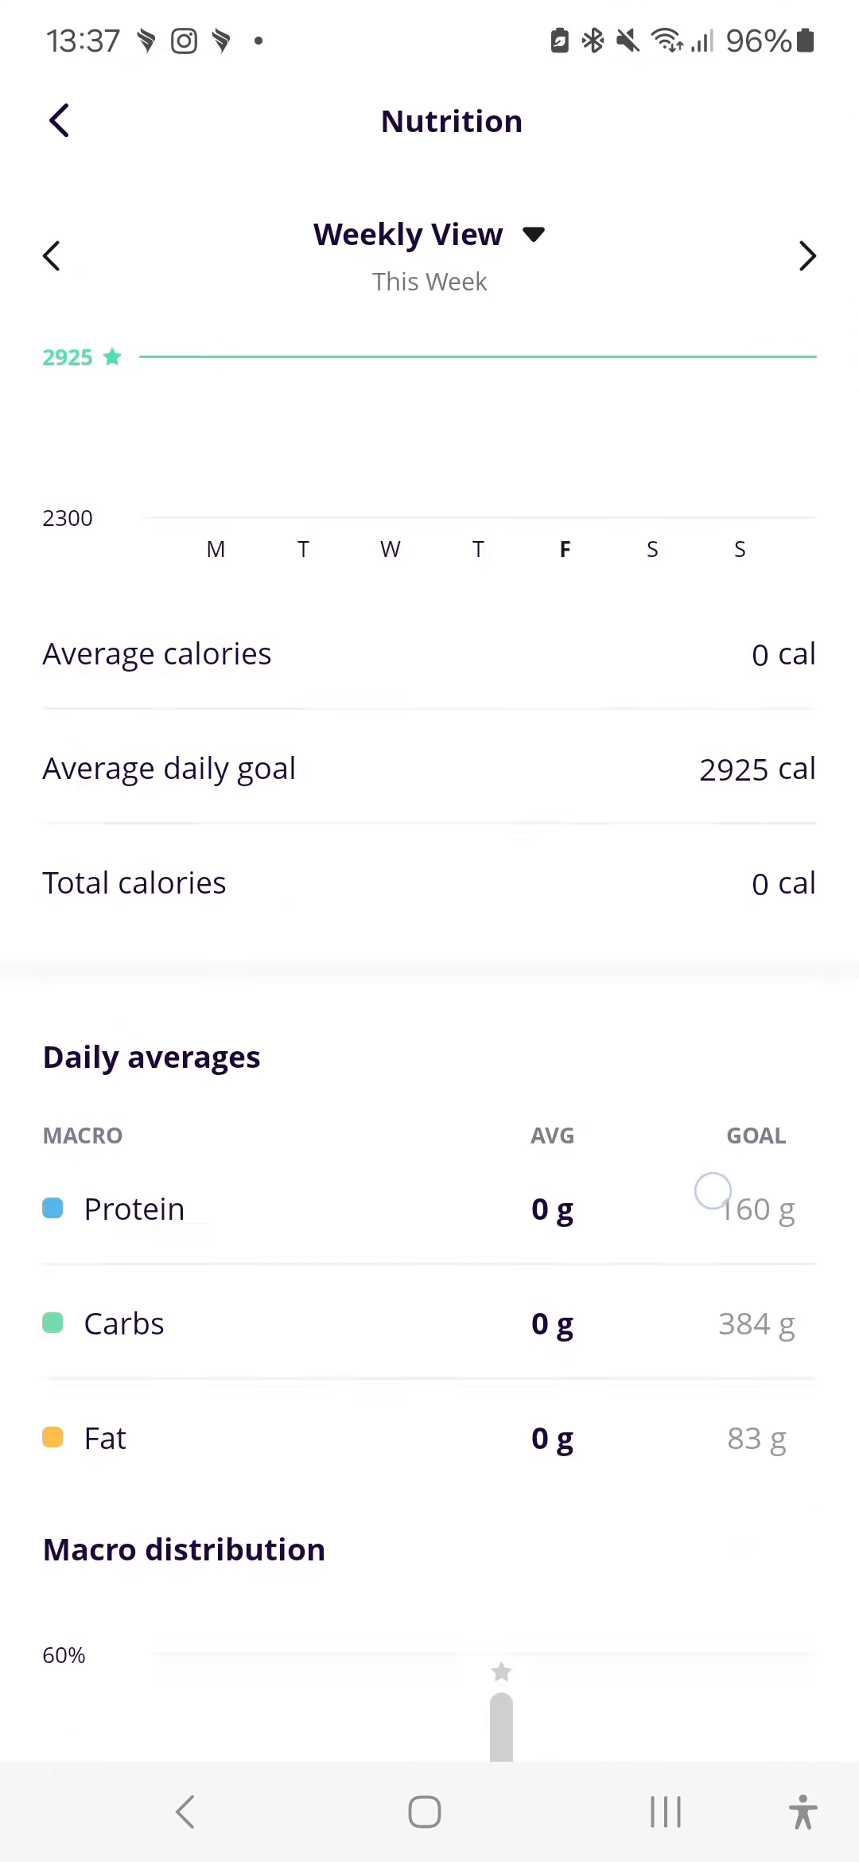
# Step: Review the Nutrition Weekly View against the 2925-calorie goal and return to the Coaching overview
pyautogui.scroll(-3)
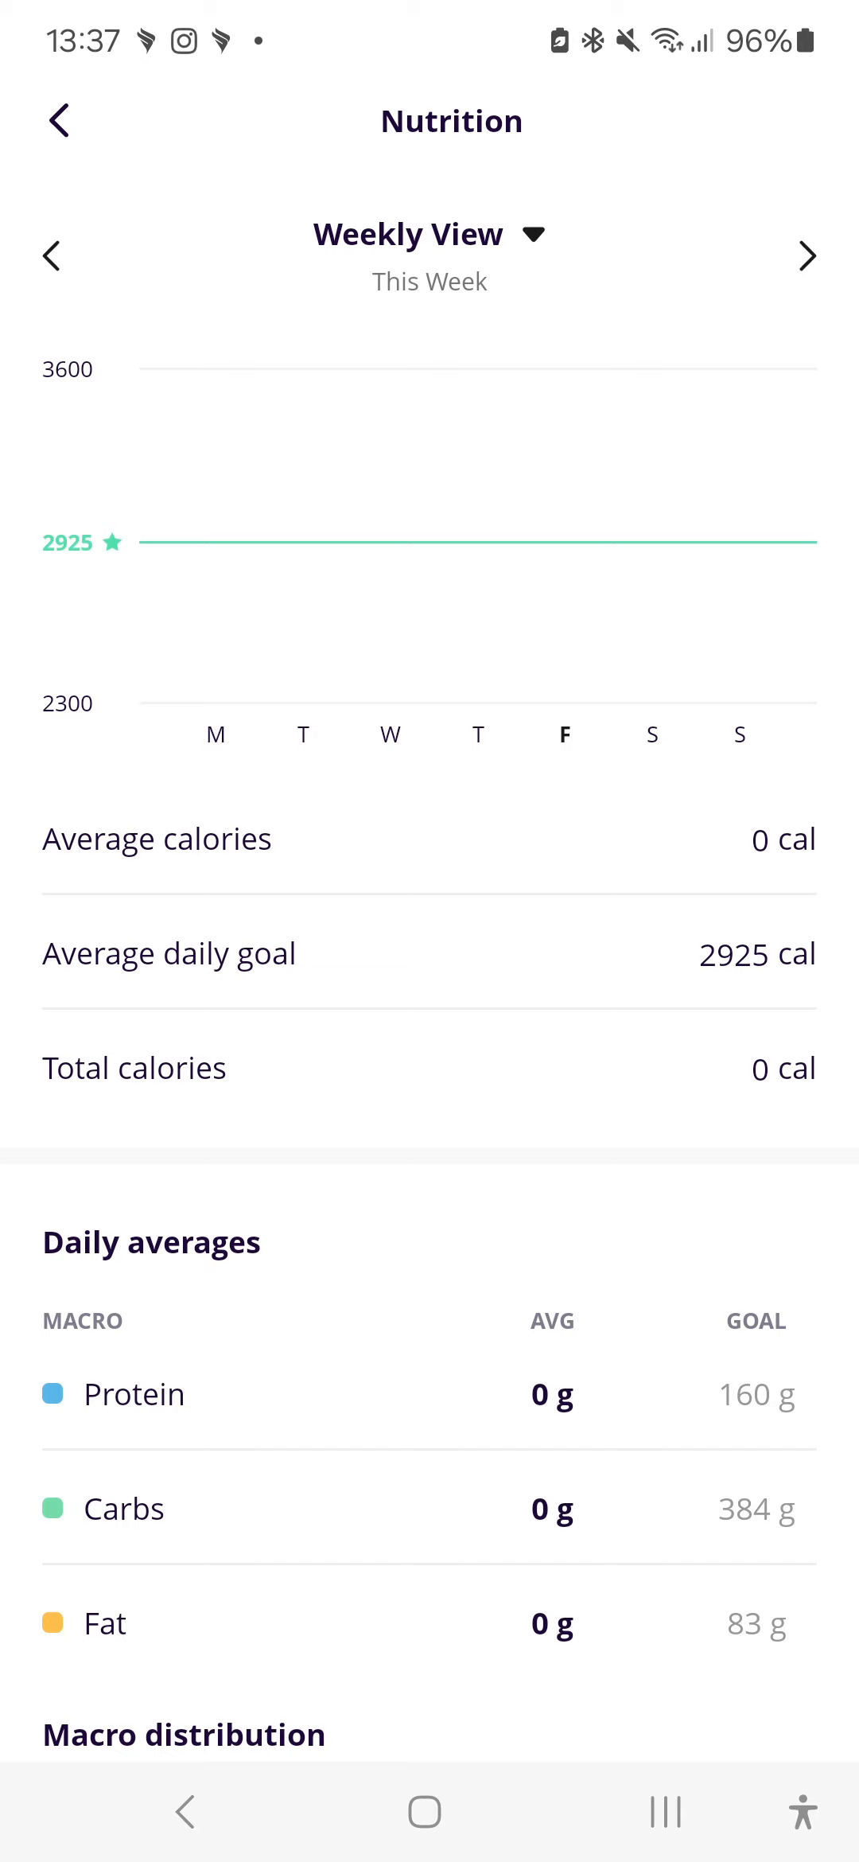
pyautogui.click(429, 234)
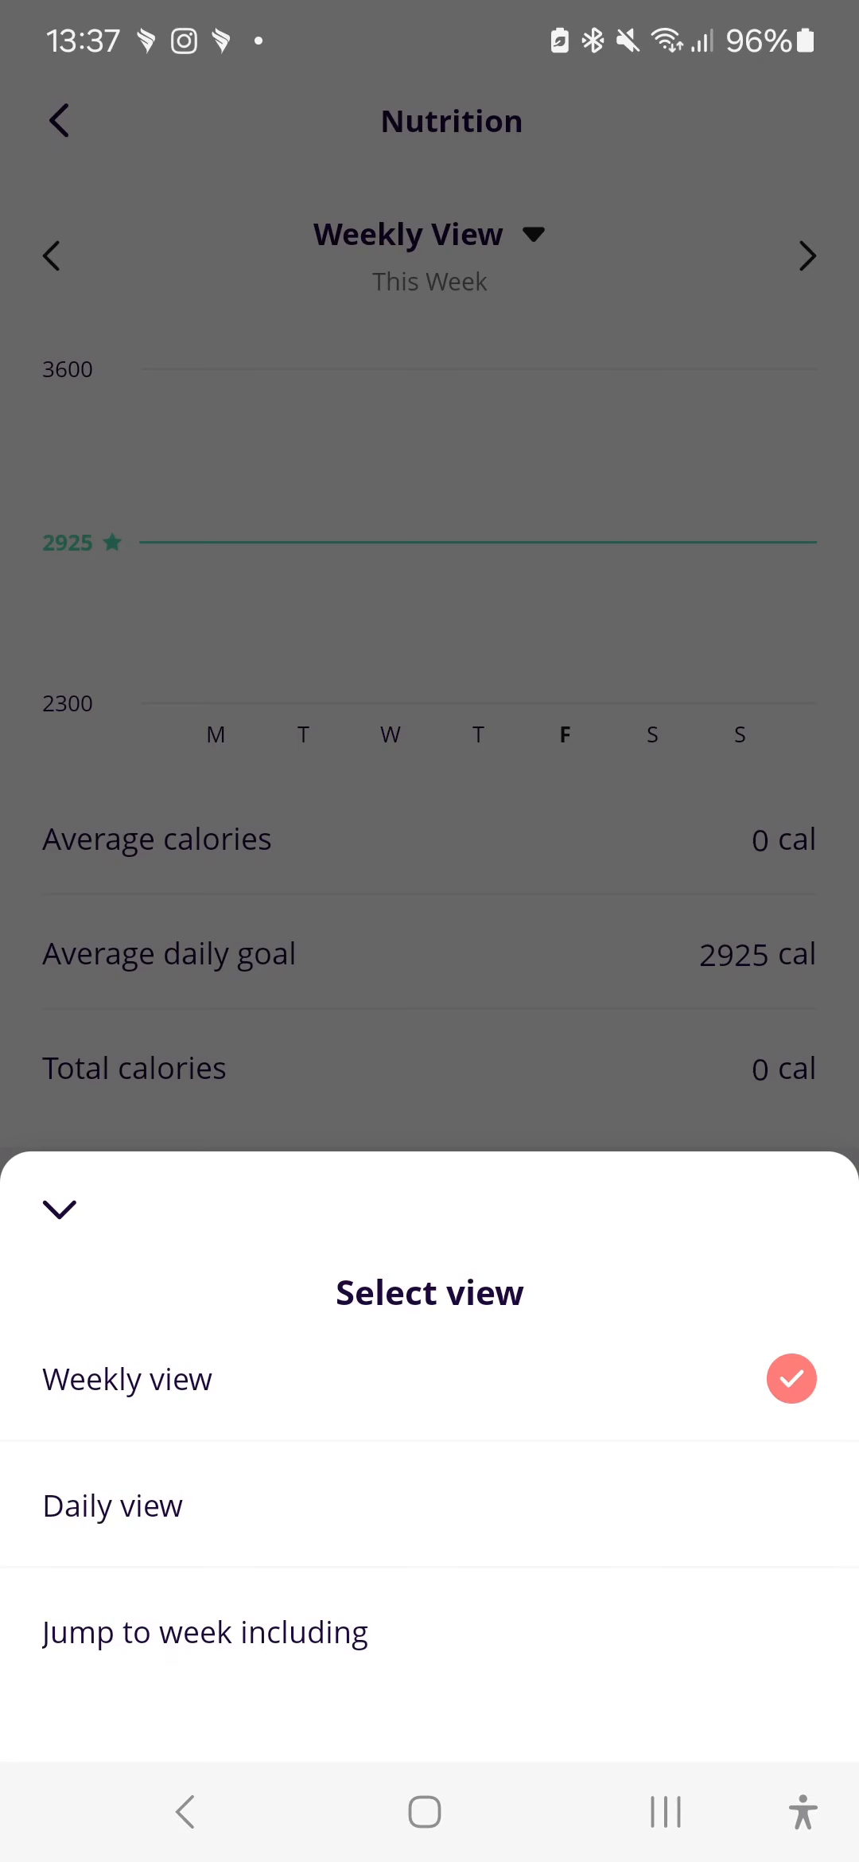
pyautogui.click(113, 1504)
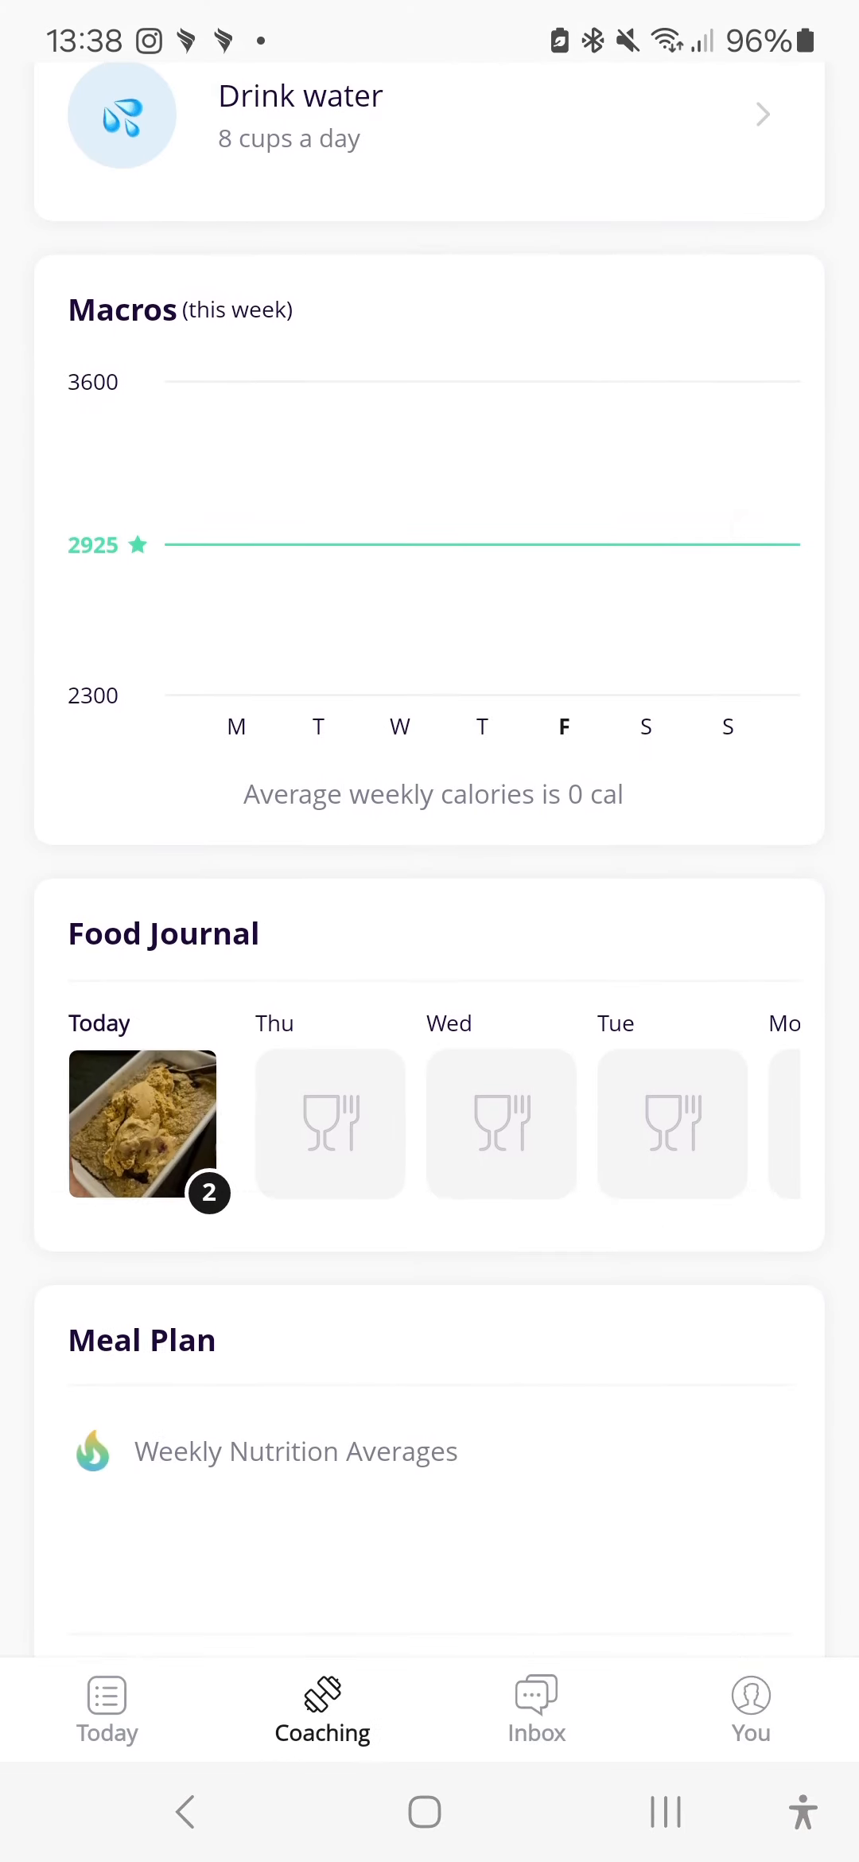
pyautogui.scroll(-3)
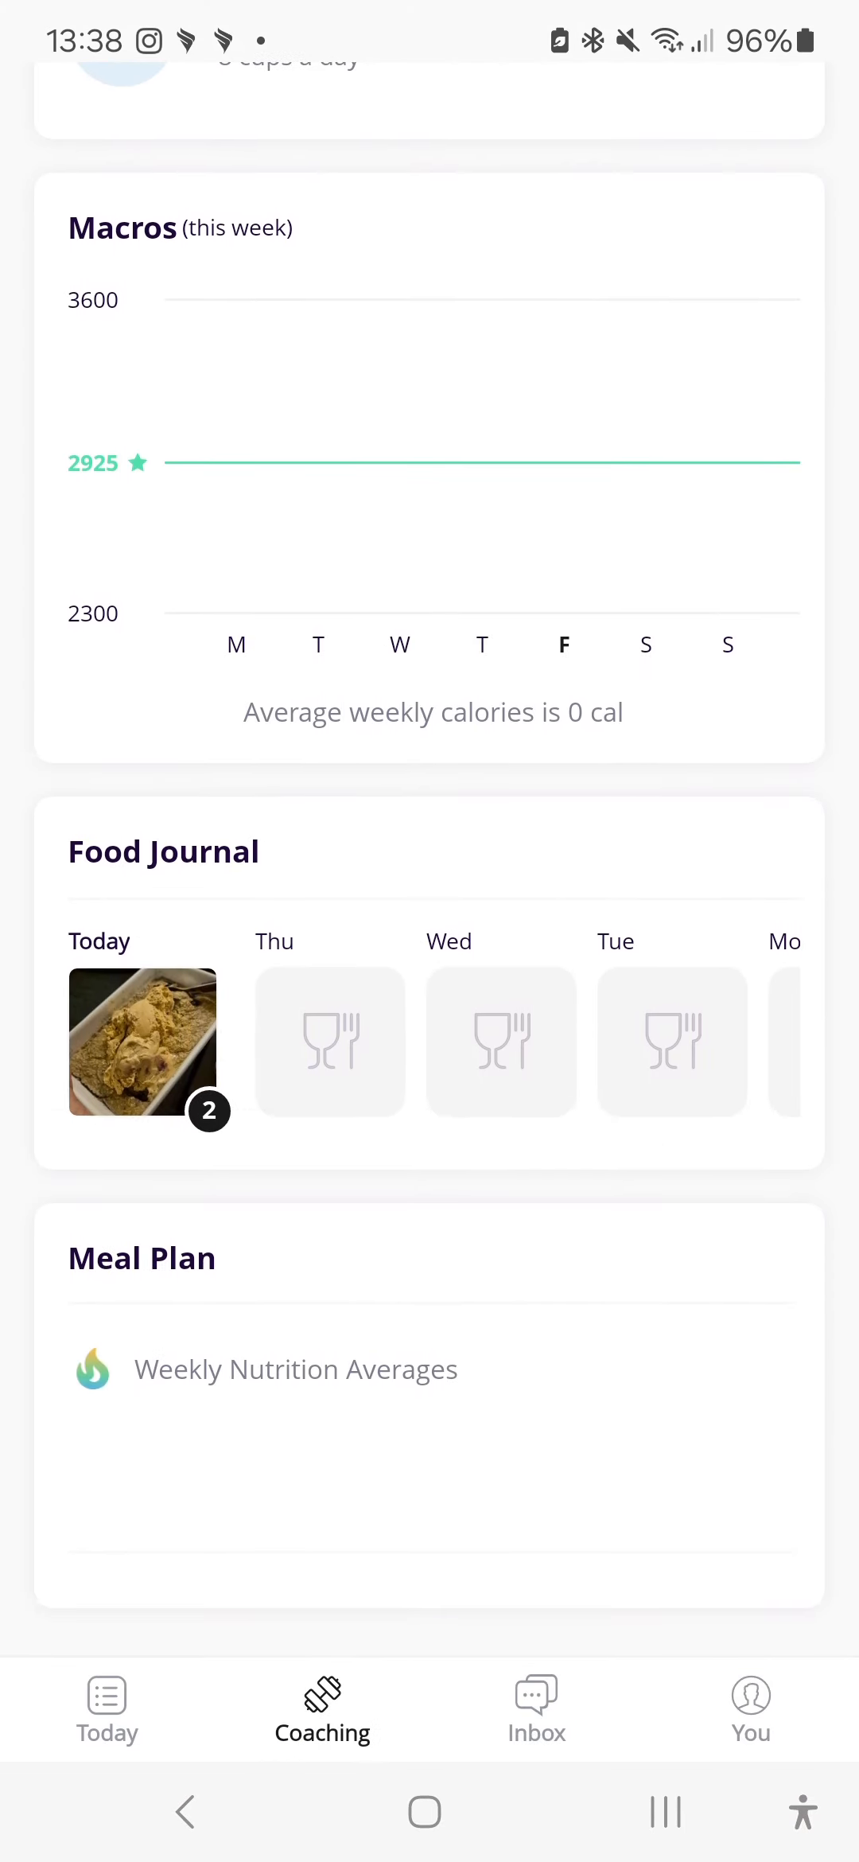
pyautogui.scroll(-3)
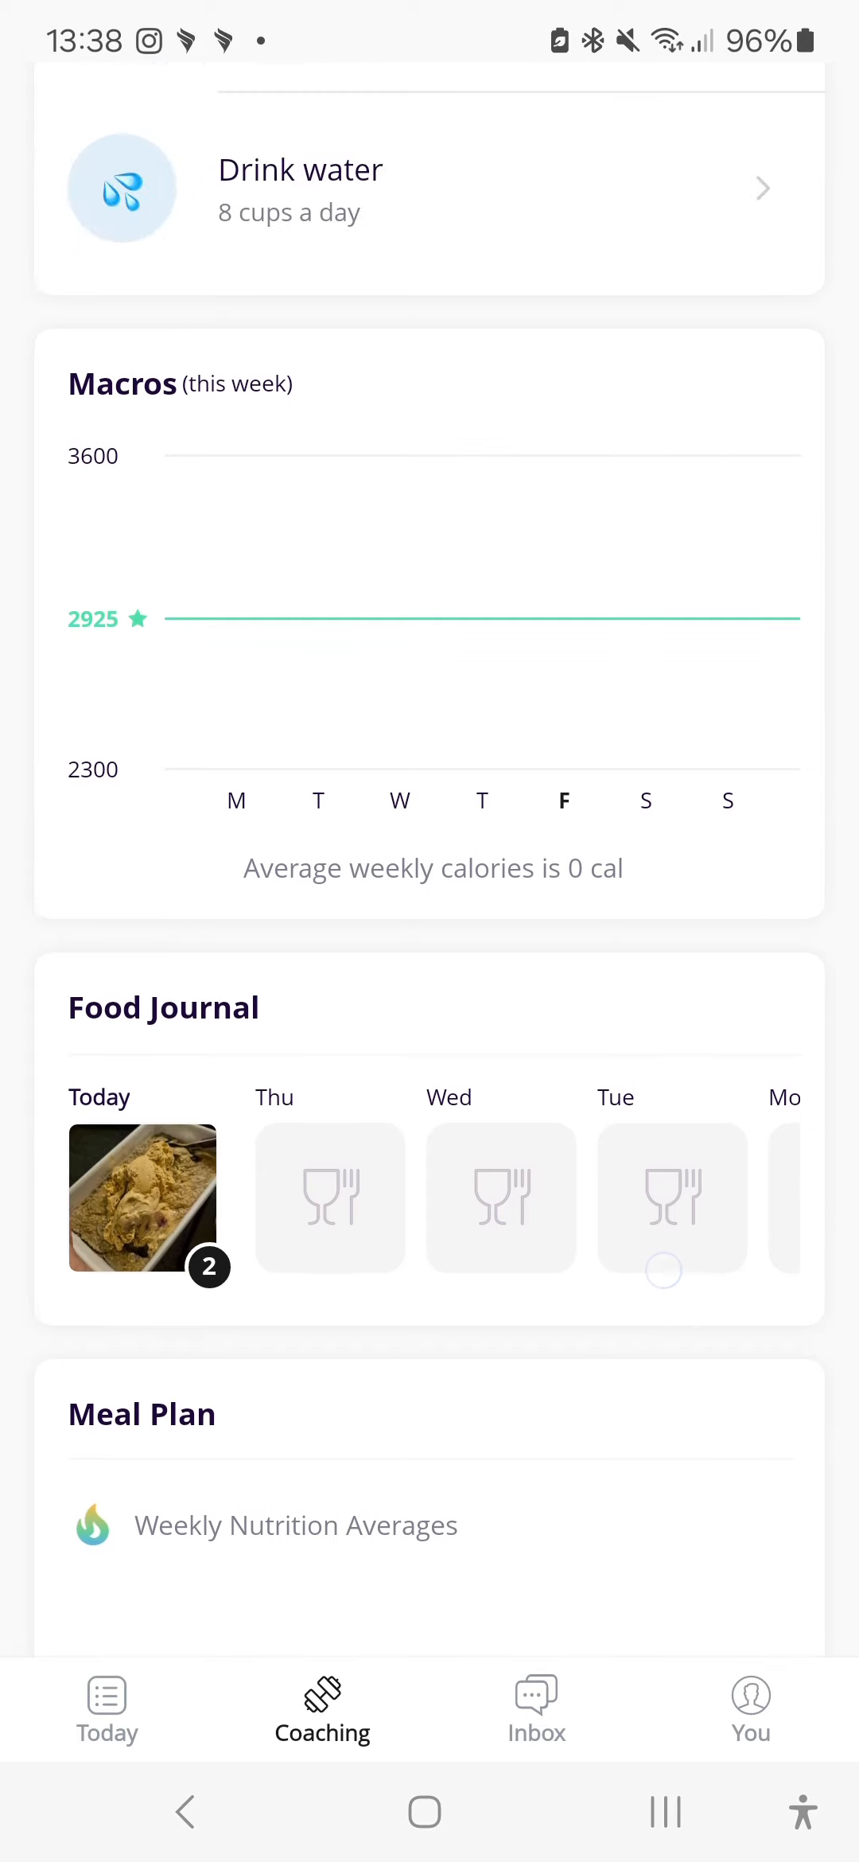
pyautogui.scroll(-3)
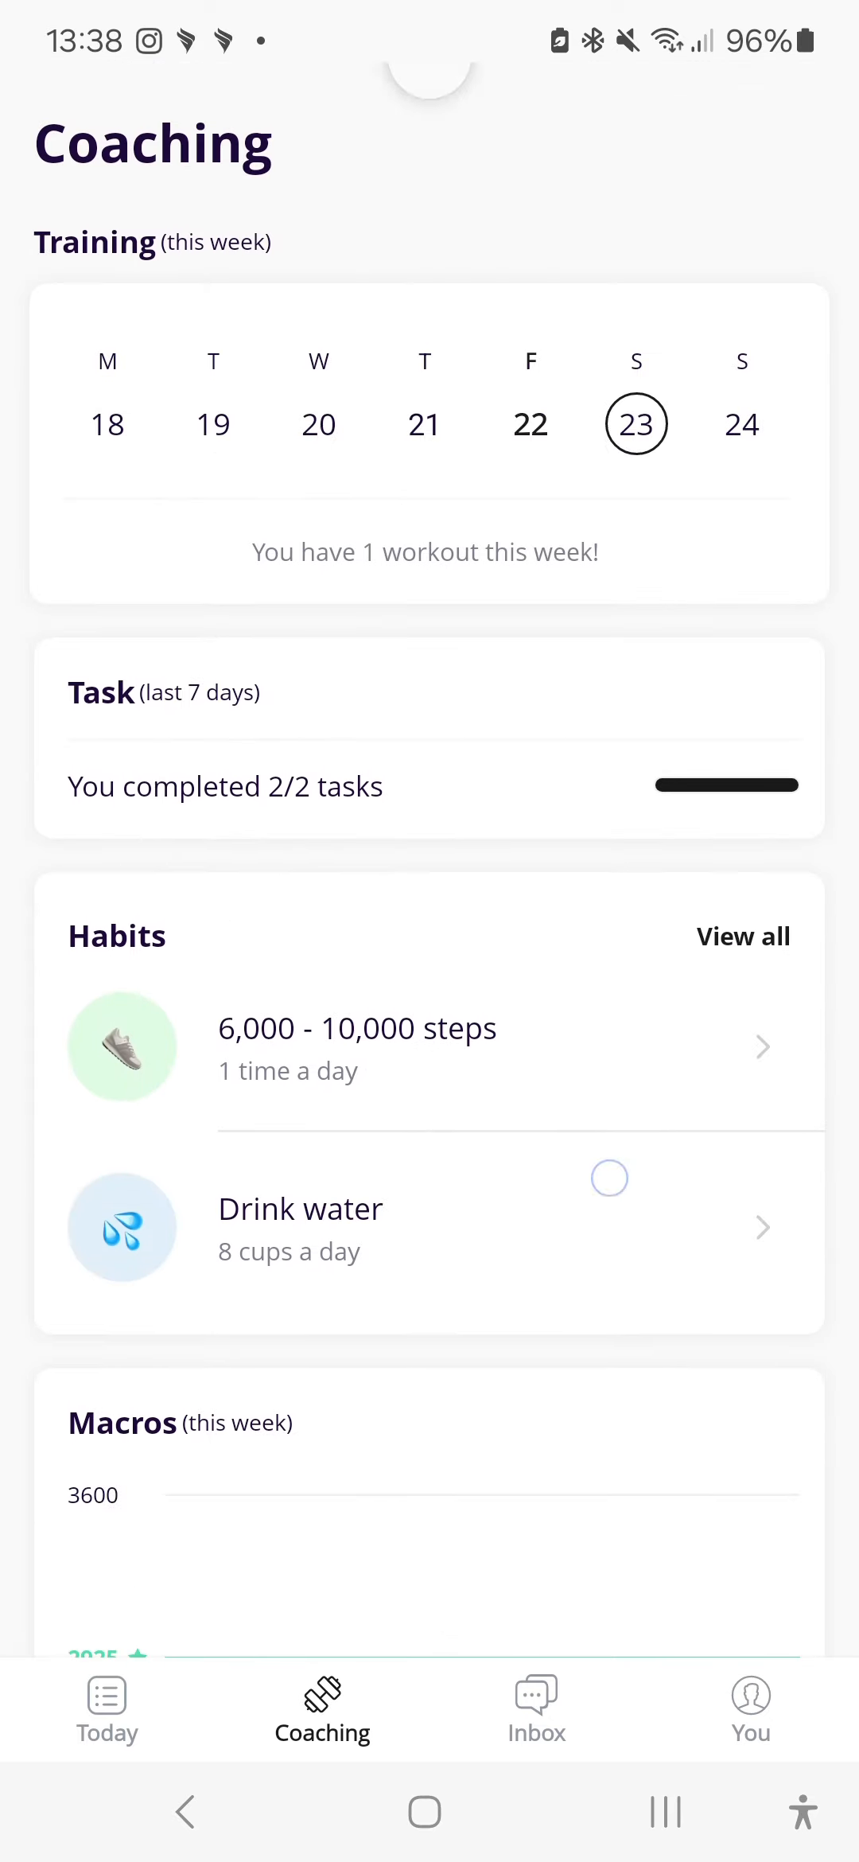
# Step: Glance at the coach's inbox conversation, then leave it for the one-month Weight tracker
pyautogui.click(534, 1706)
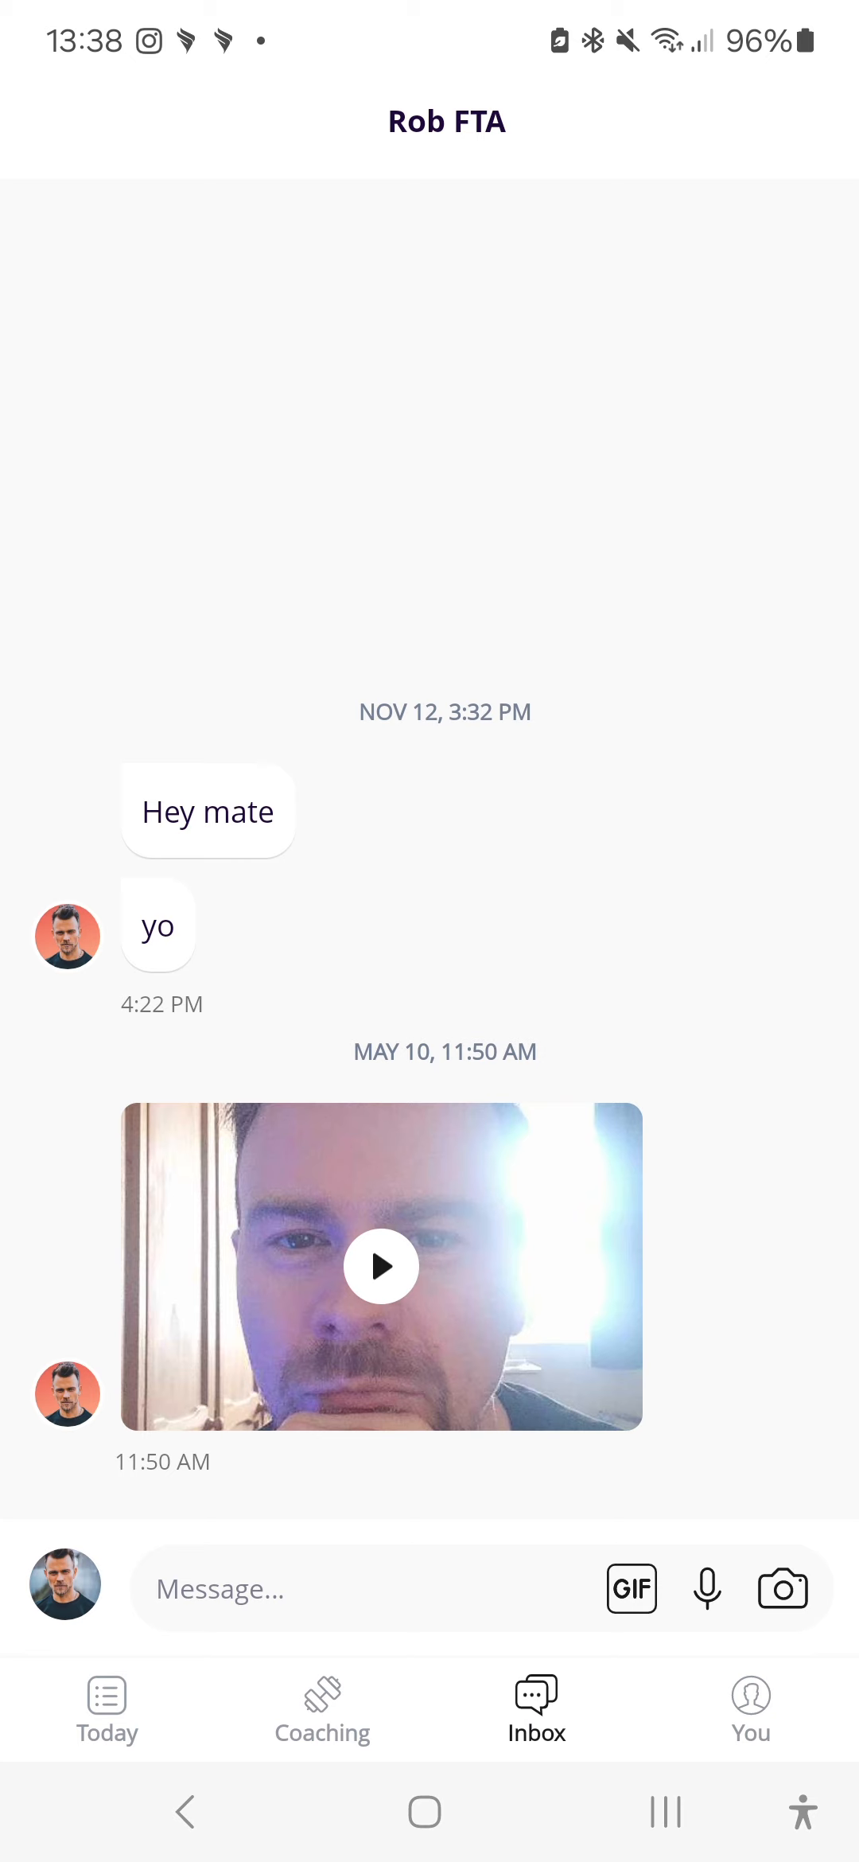
pyautogui.click(750, 1709)
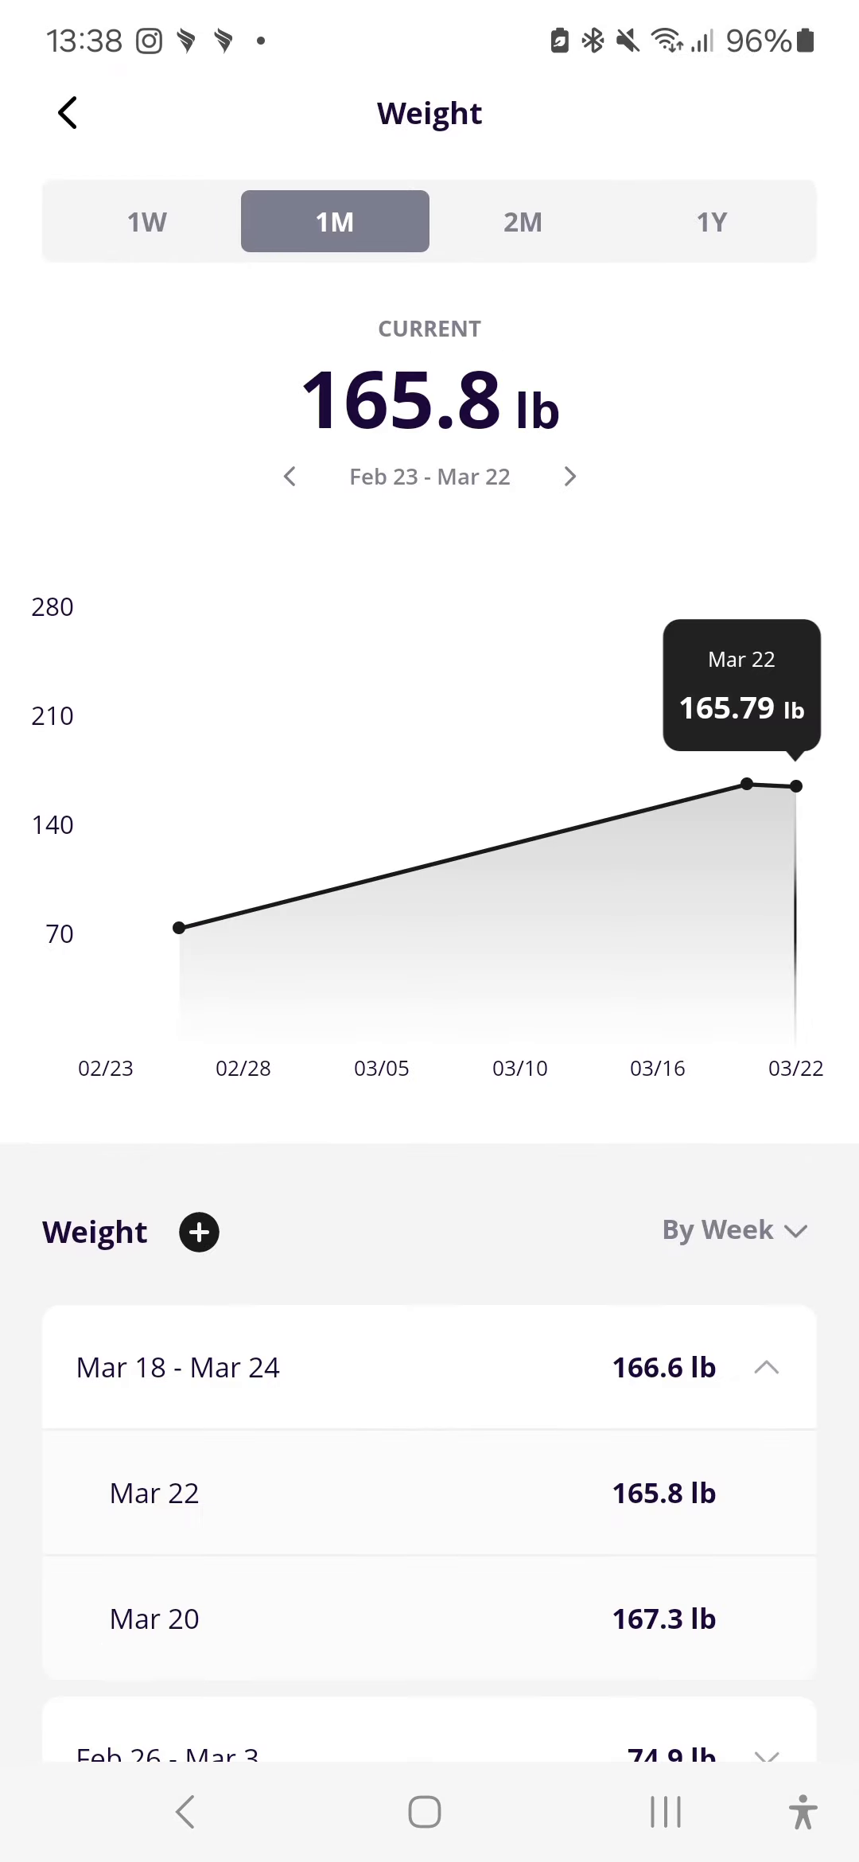
# Step: Show a 1Y weight history, then open the membership portal Dashboard link from the You page
pyautogui.click(522, 221)
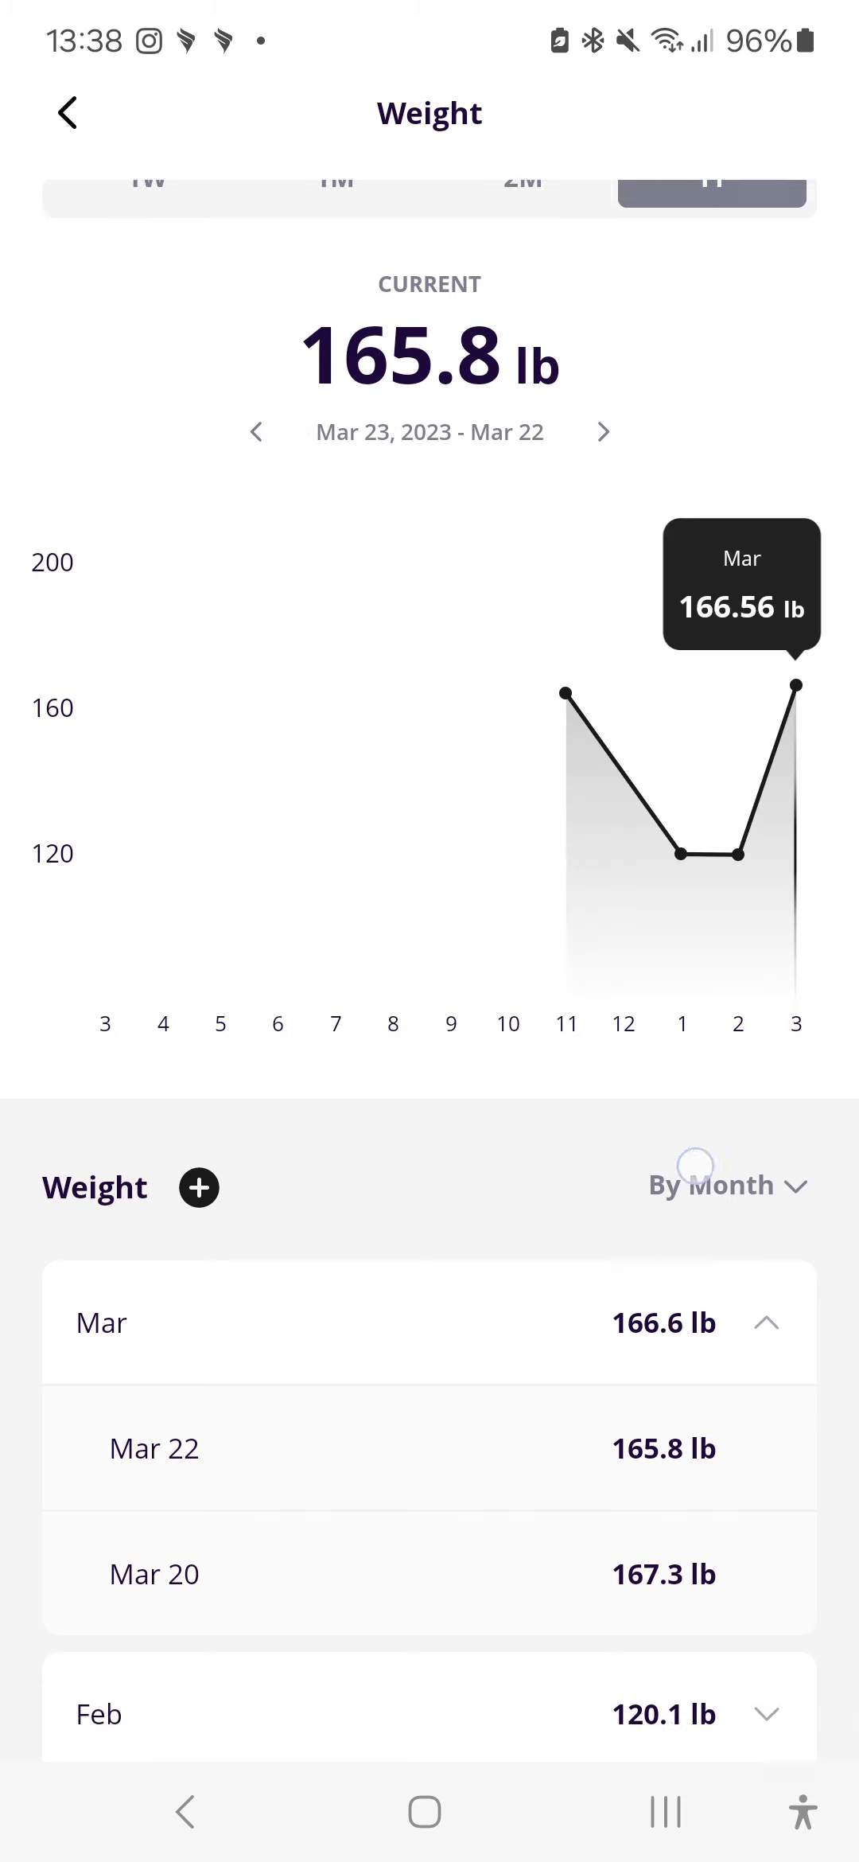
pyautogui.scroll(-3)
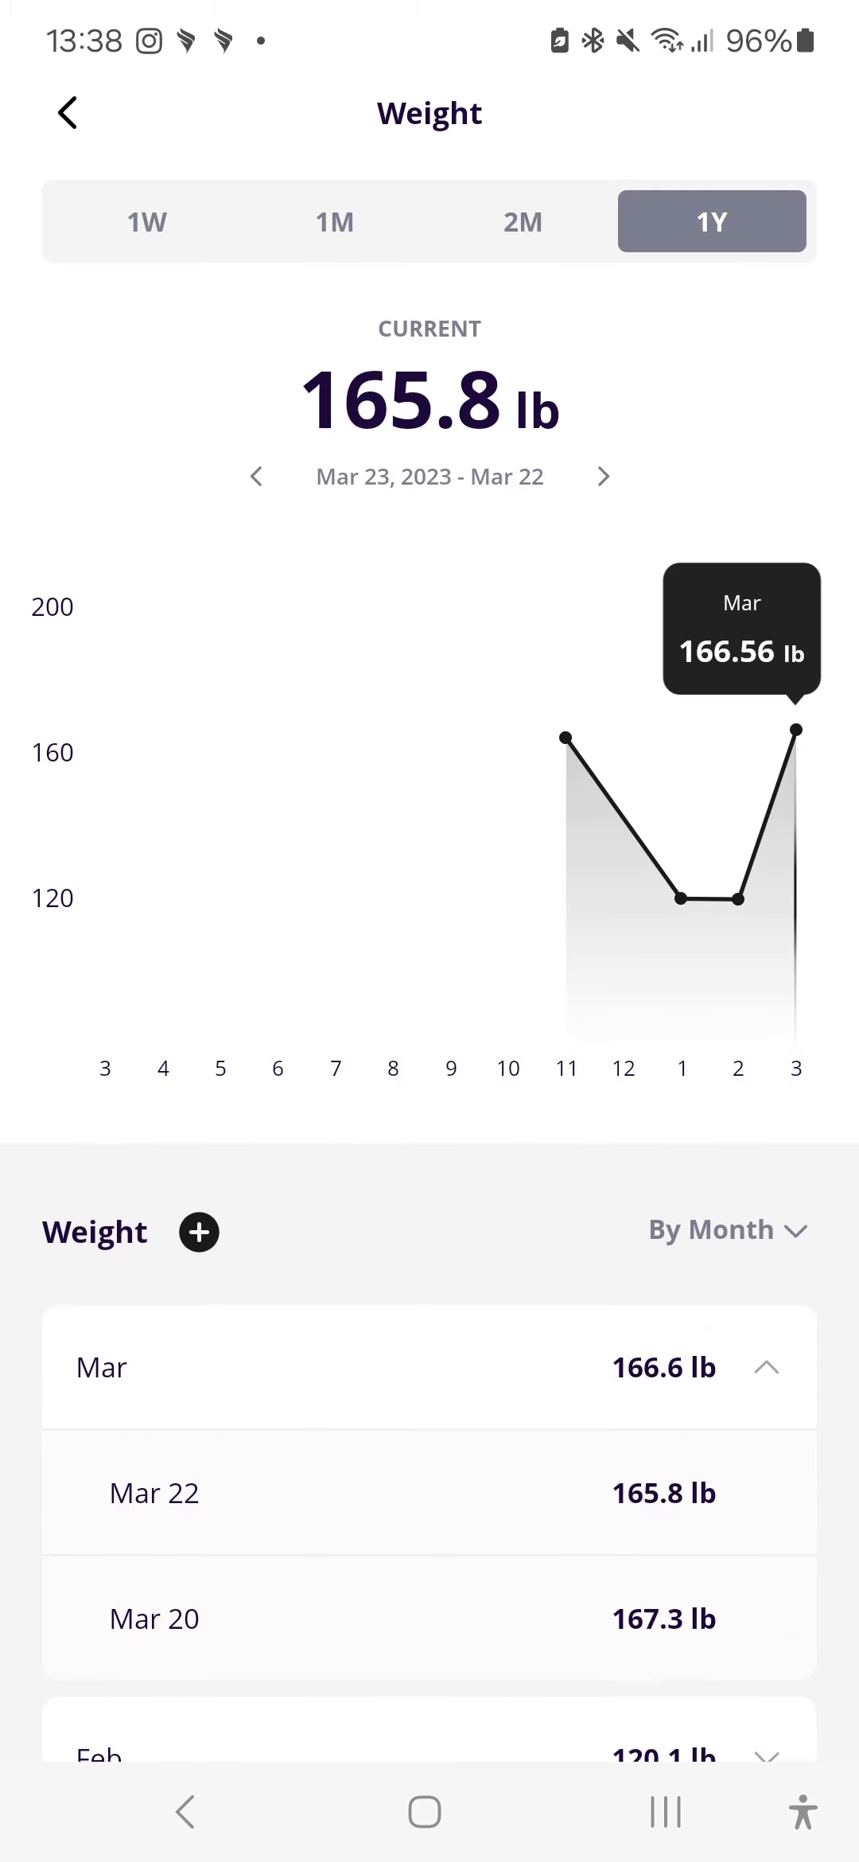
pyautogui.click(68, 113)
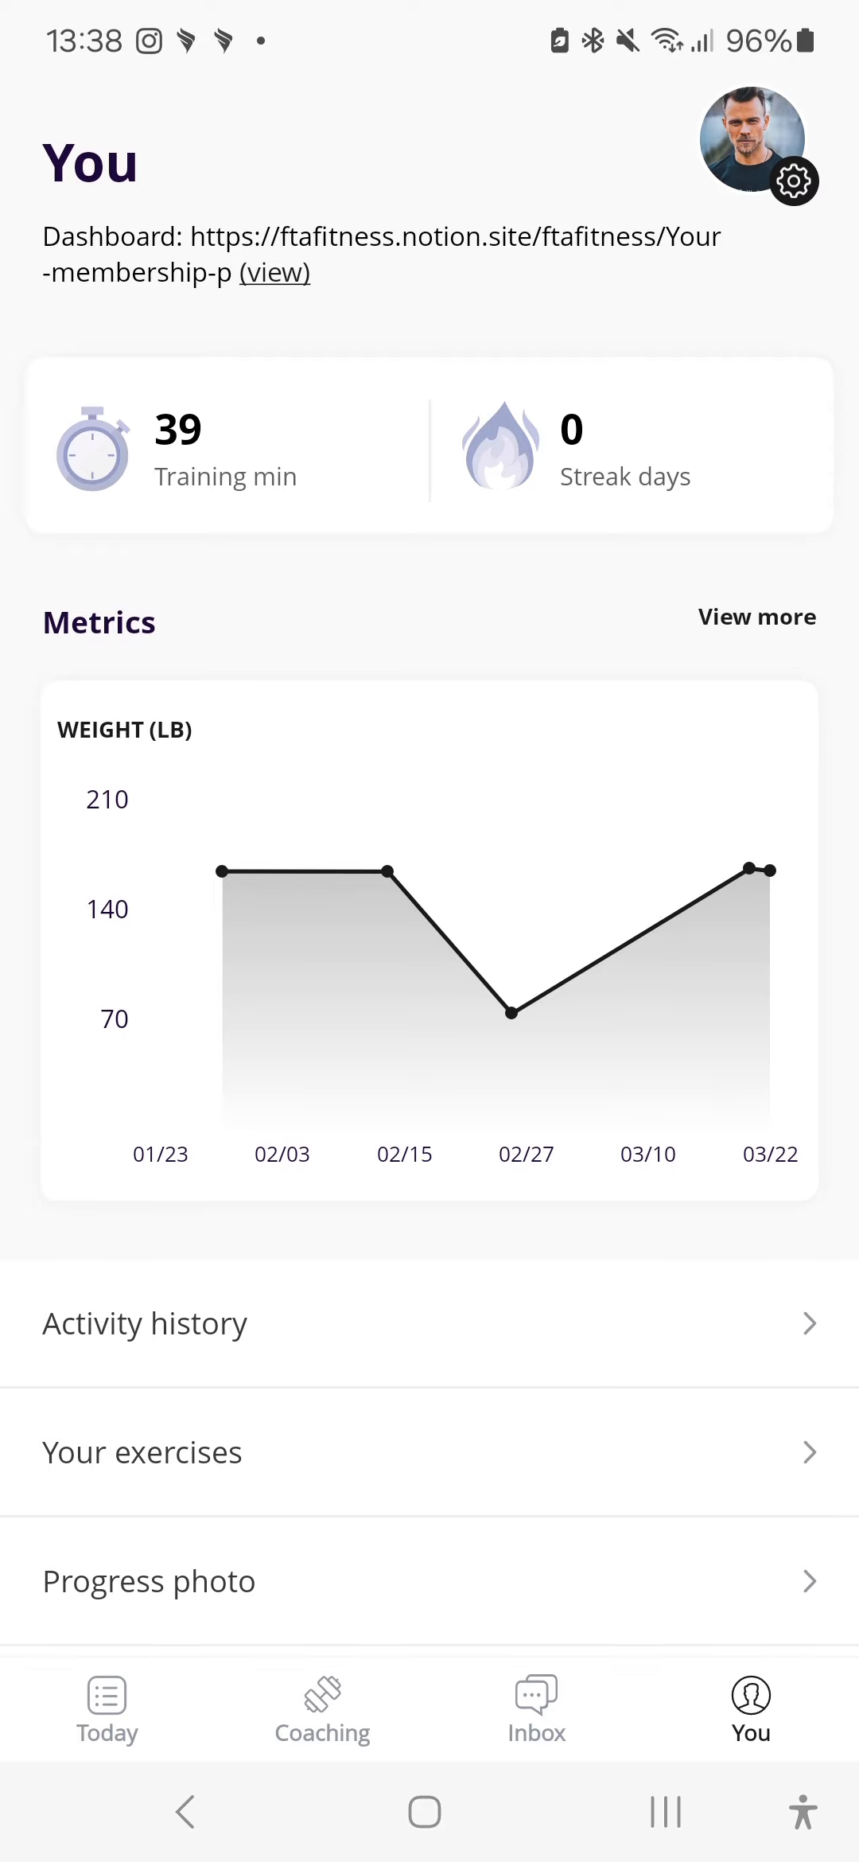
pyautogui.click(275, 272)
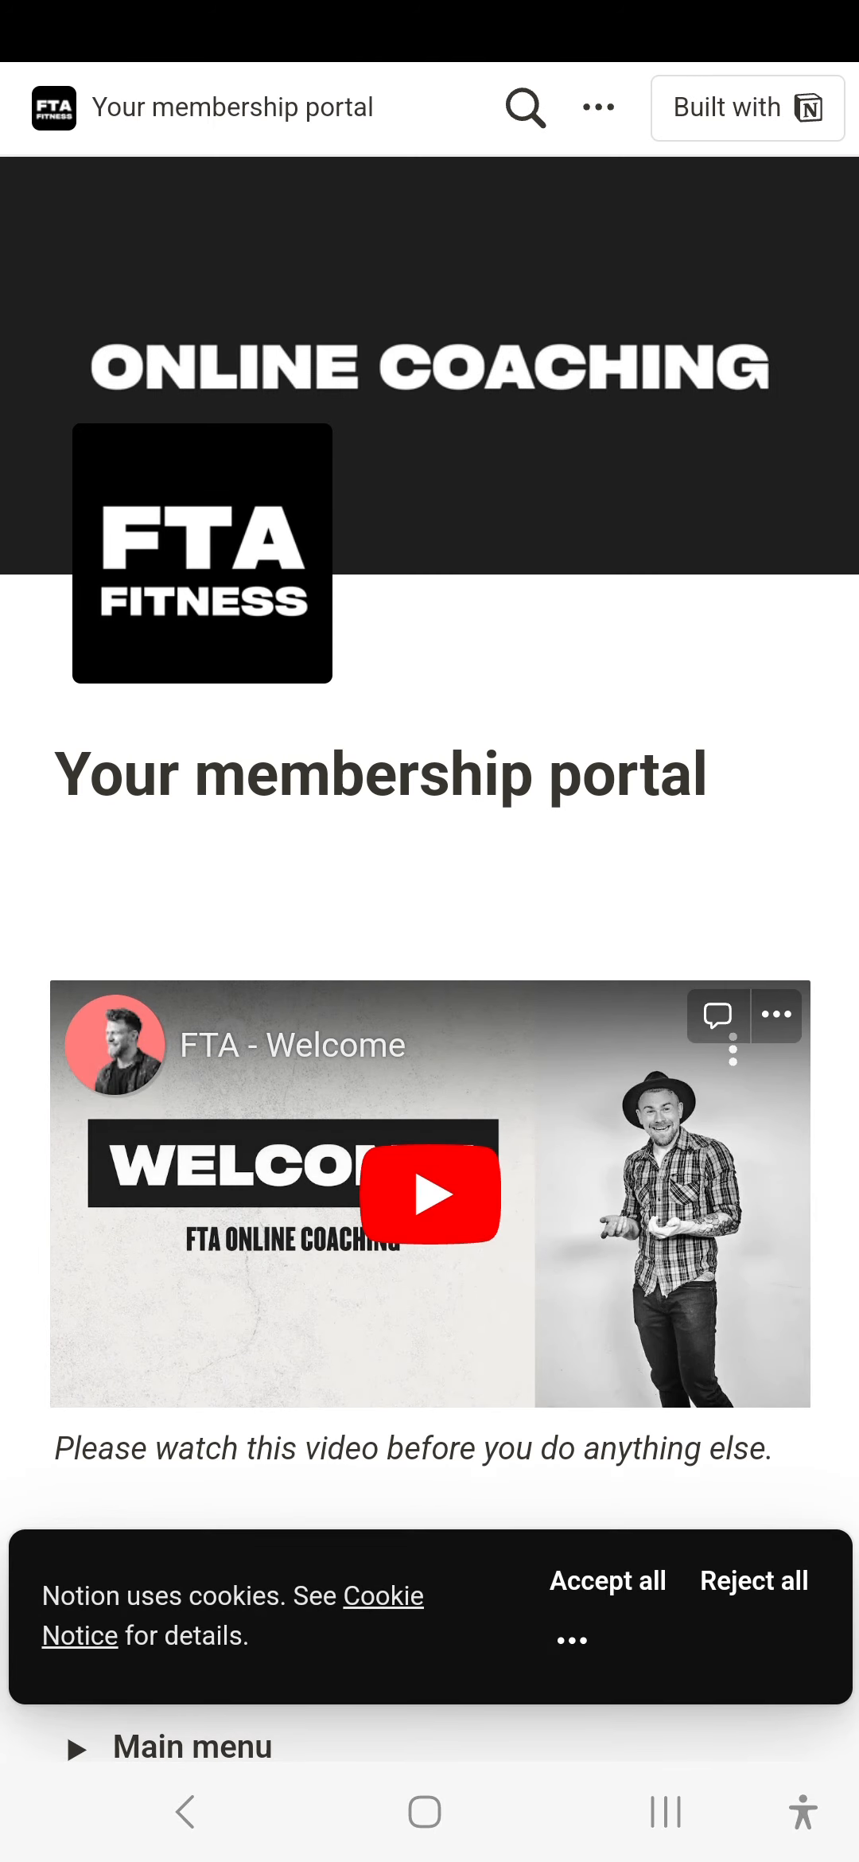
# Step: Expand the Notion portal's Main menu plus its Training, Resources and Nutrition sections
pyautogui.scroll(-3)
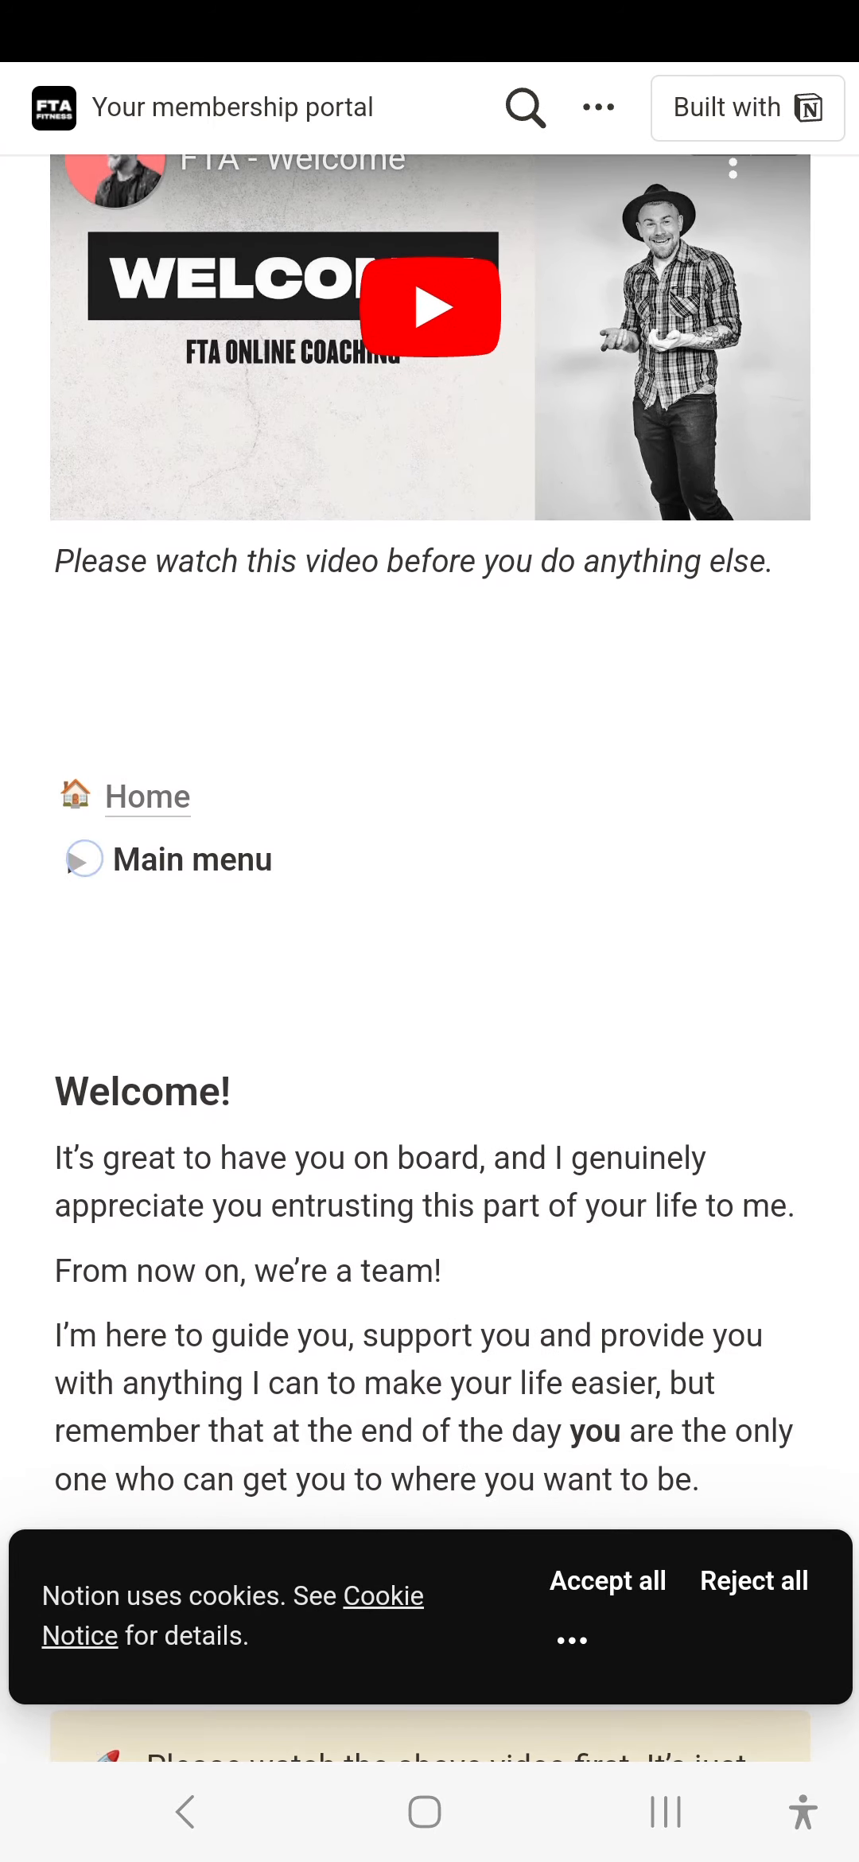
pyautogui.click(77, 857)
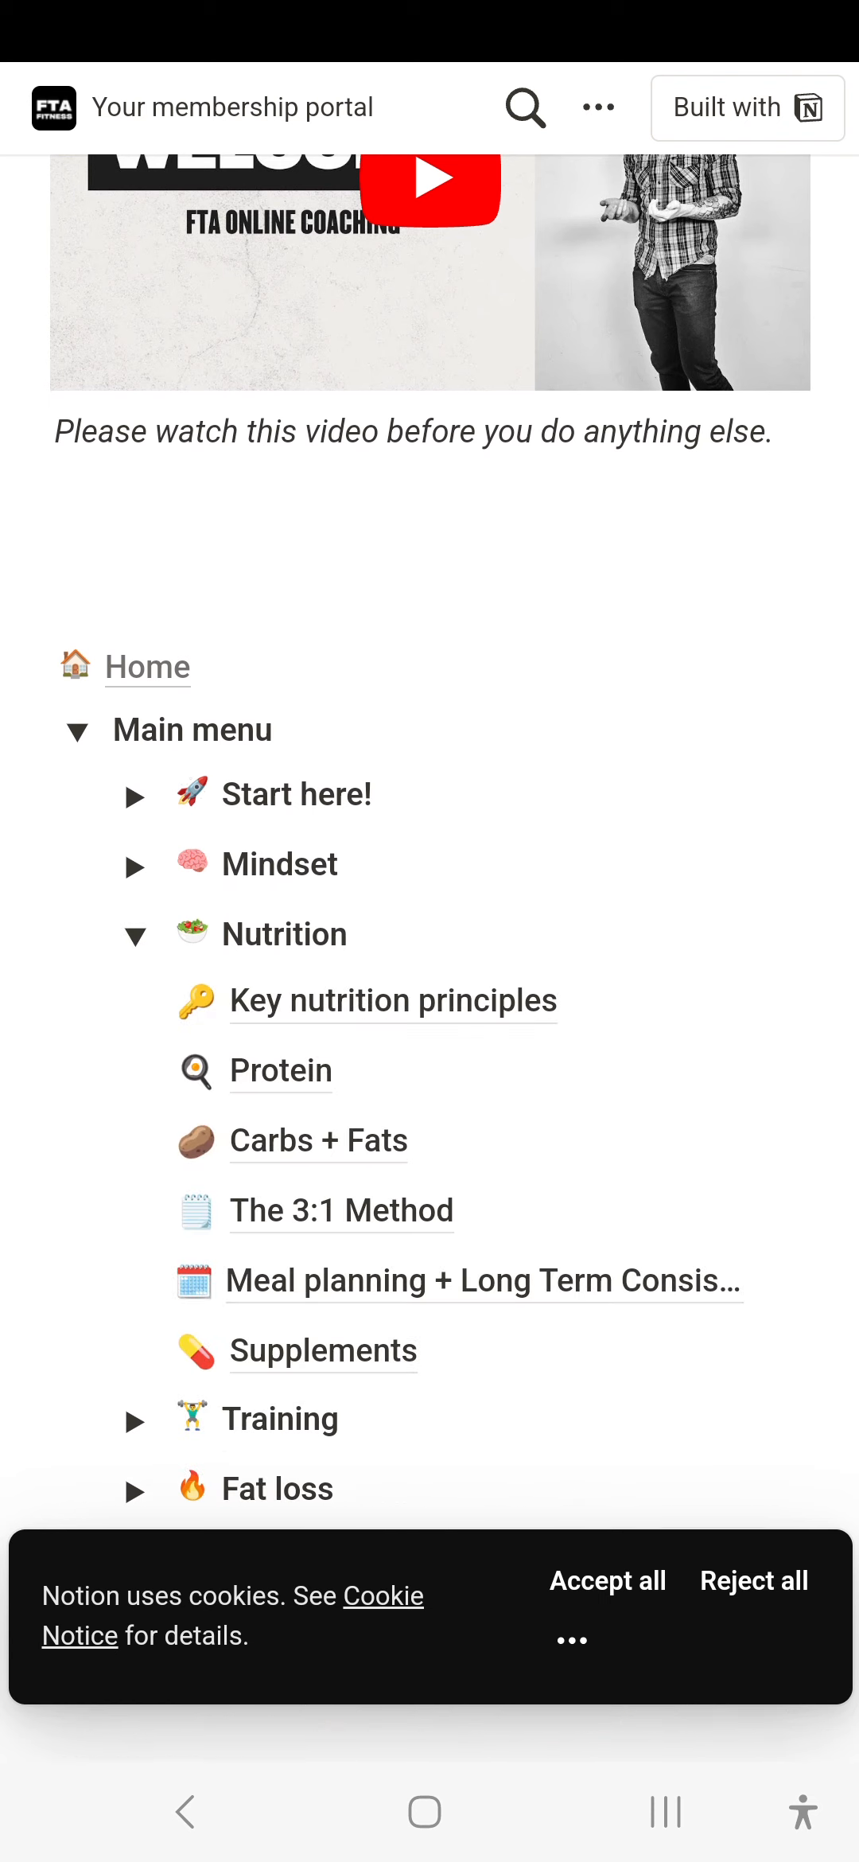
pyautogui.click(135, 933)
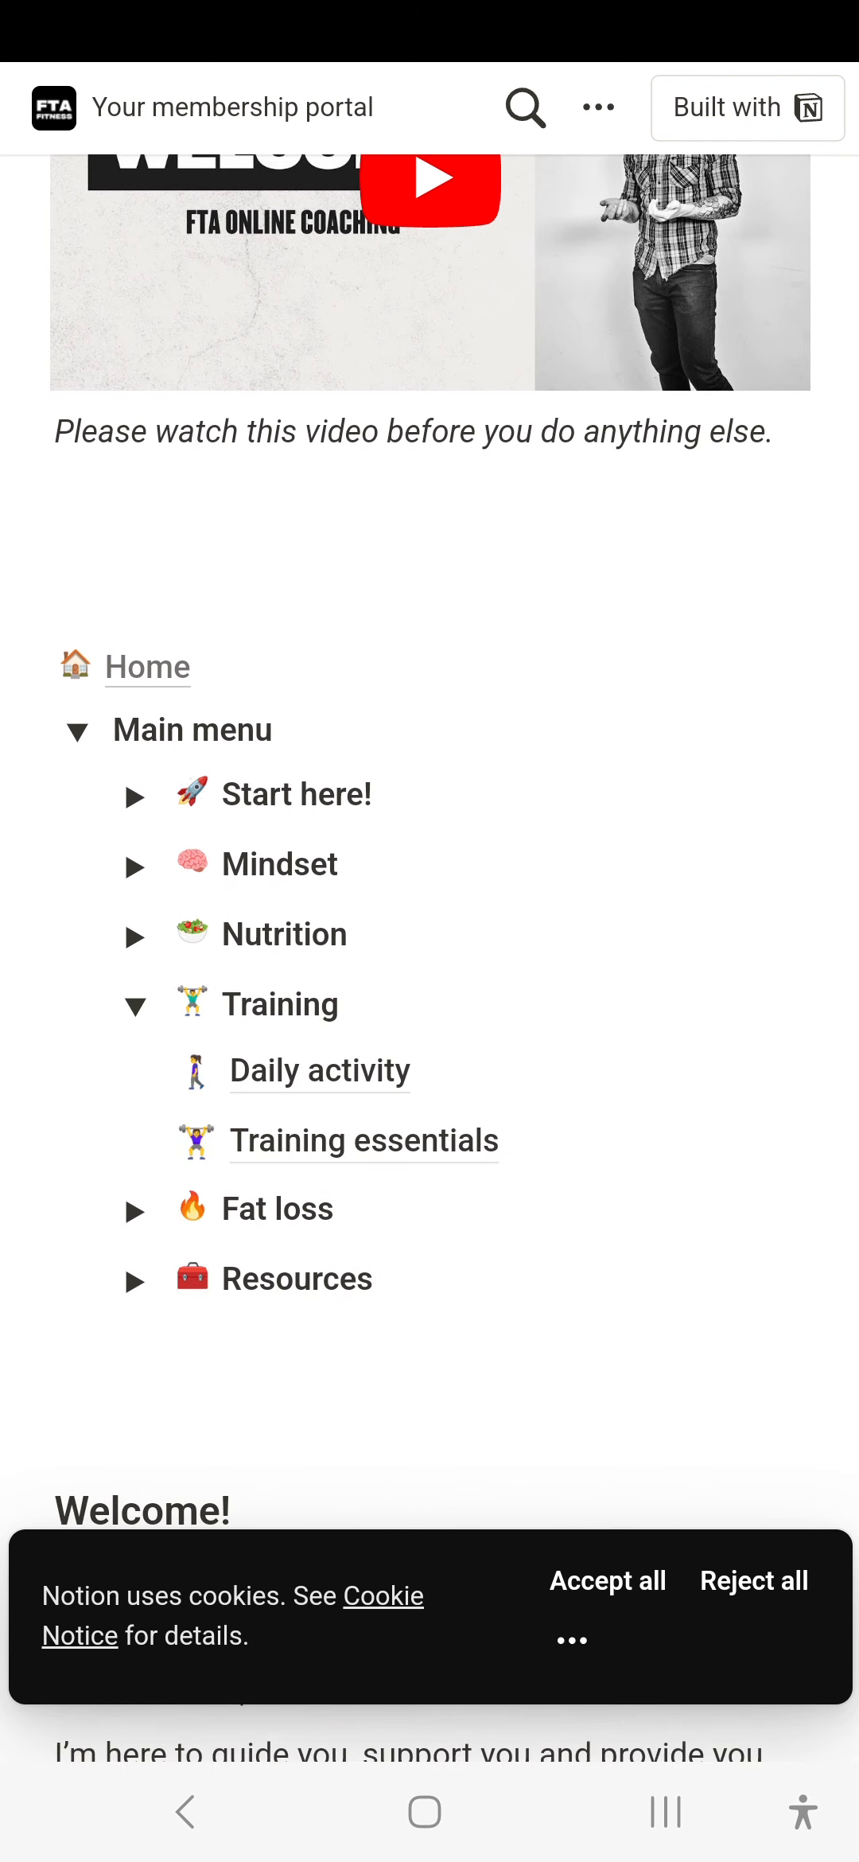
pyautogui.scroll(-3)
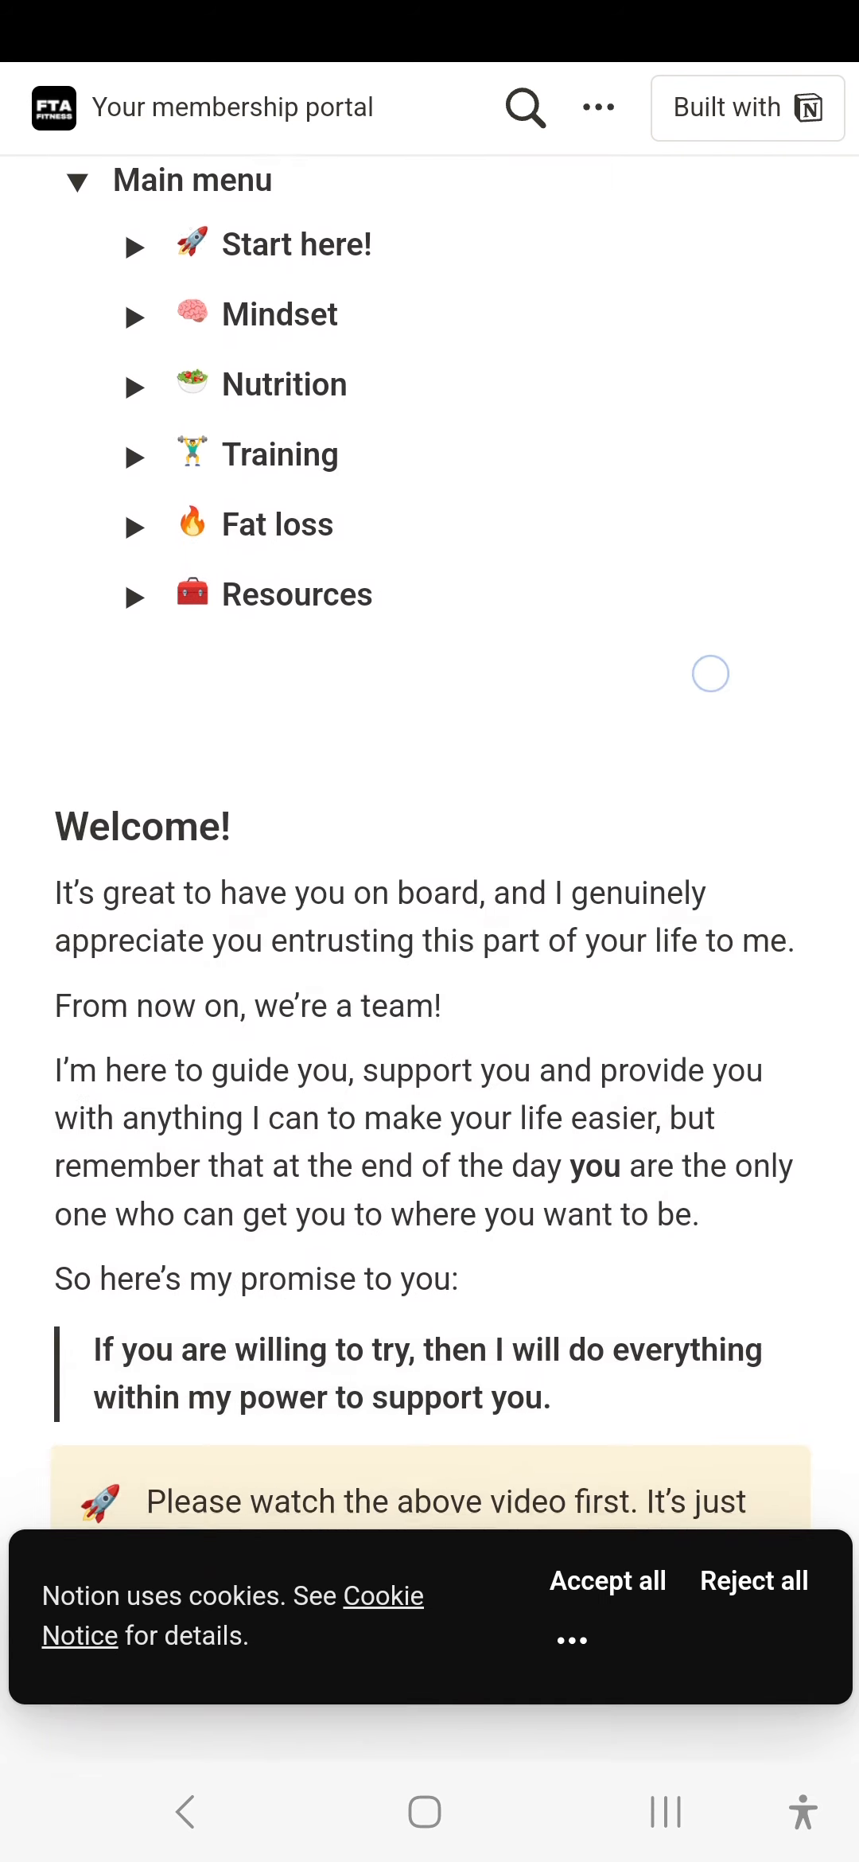
pyautogui.scroll(-3)
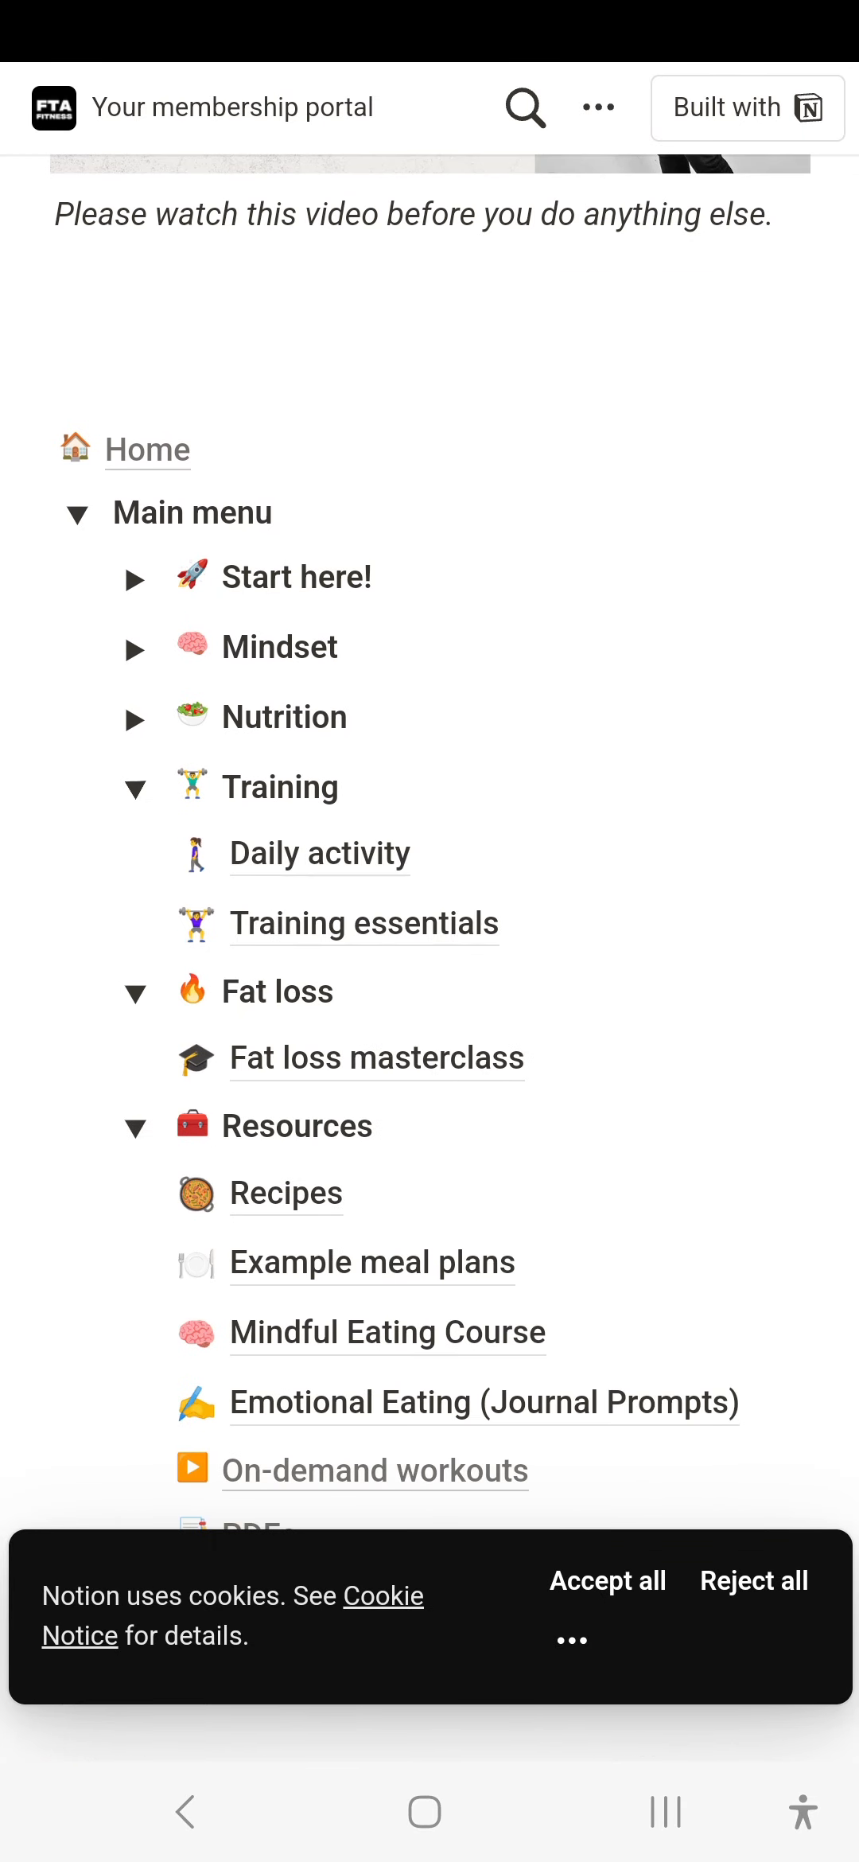
pyautogui.click(135, 716)
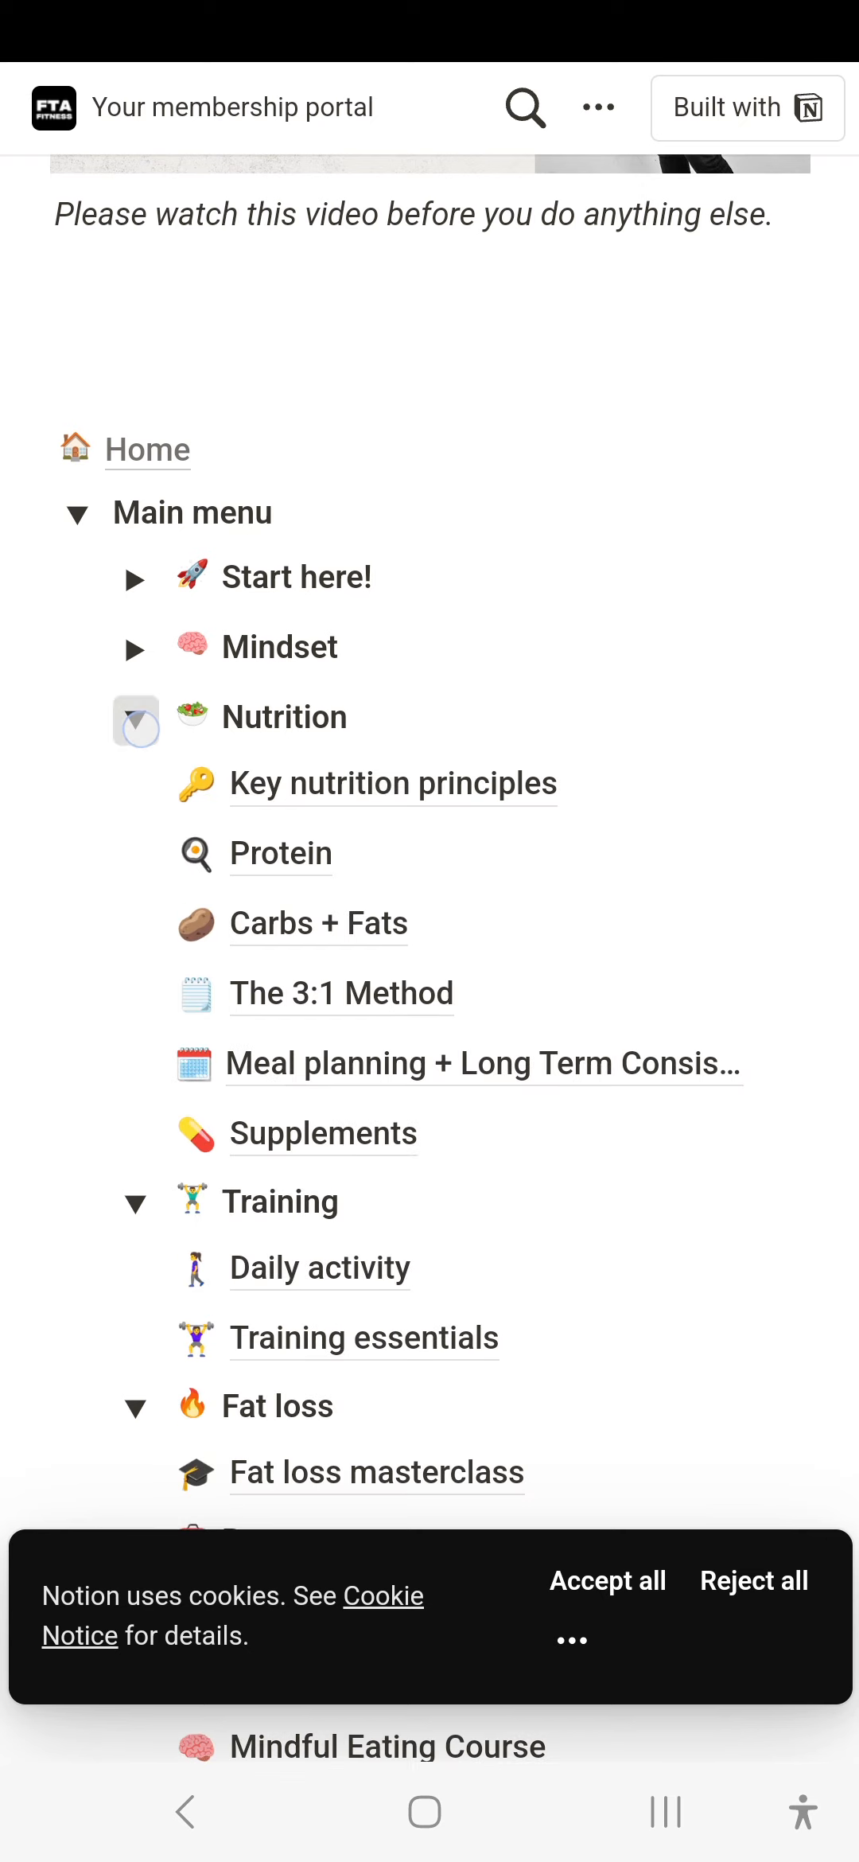
pyautogui.click(135, 718)
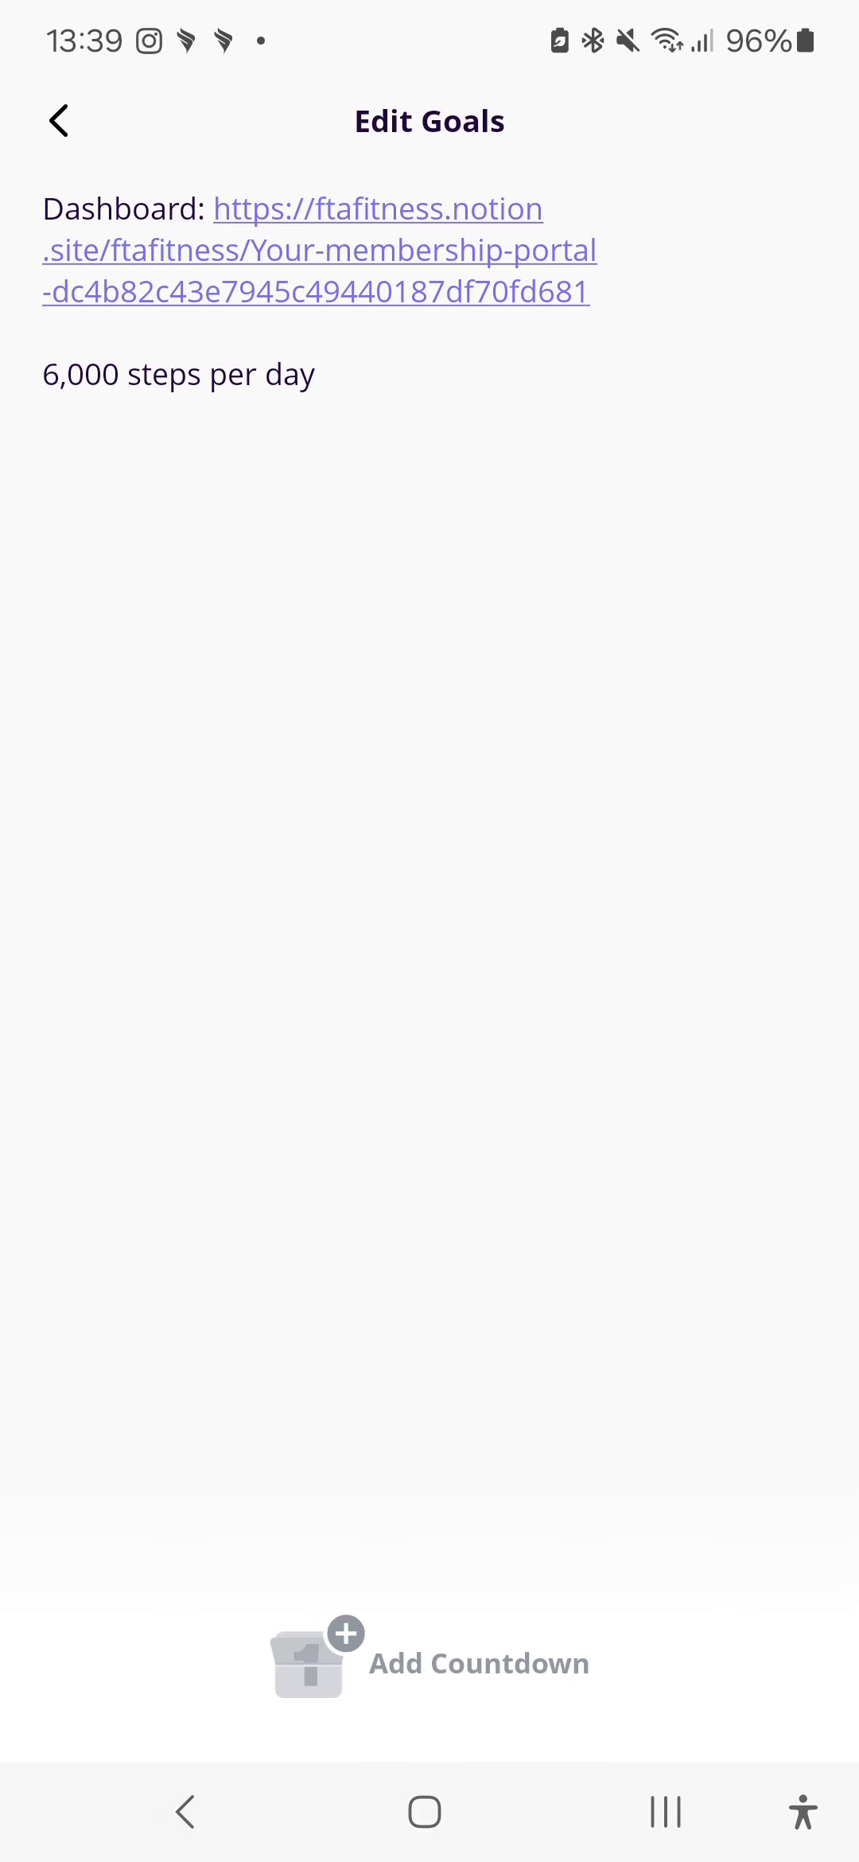
# Step: Back out of Edit Goals, the activity history and the exercise list
pyautogui.click(58, 121)
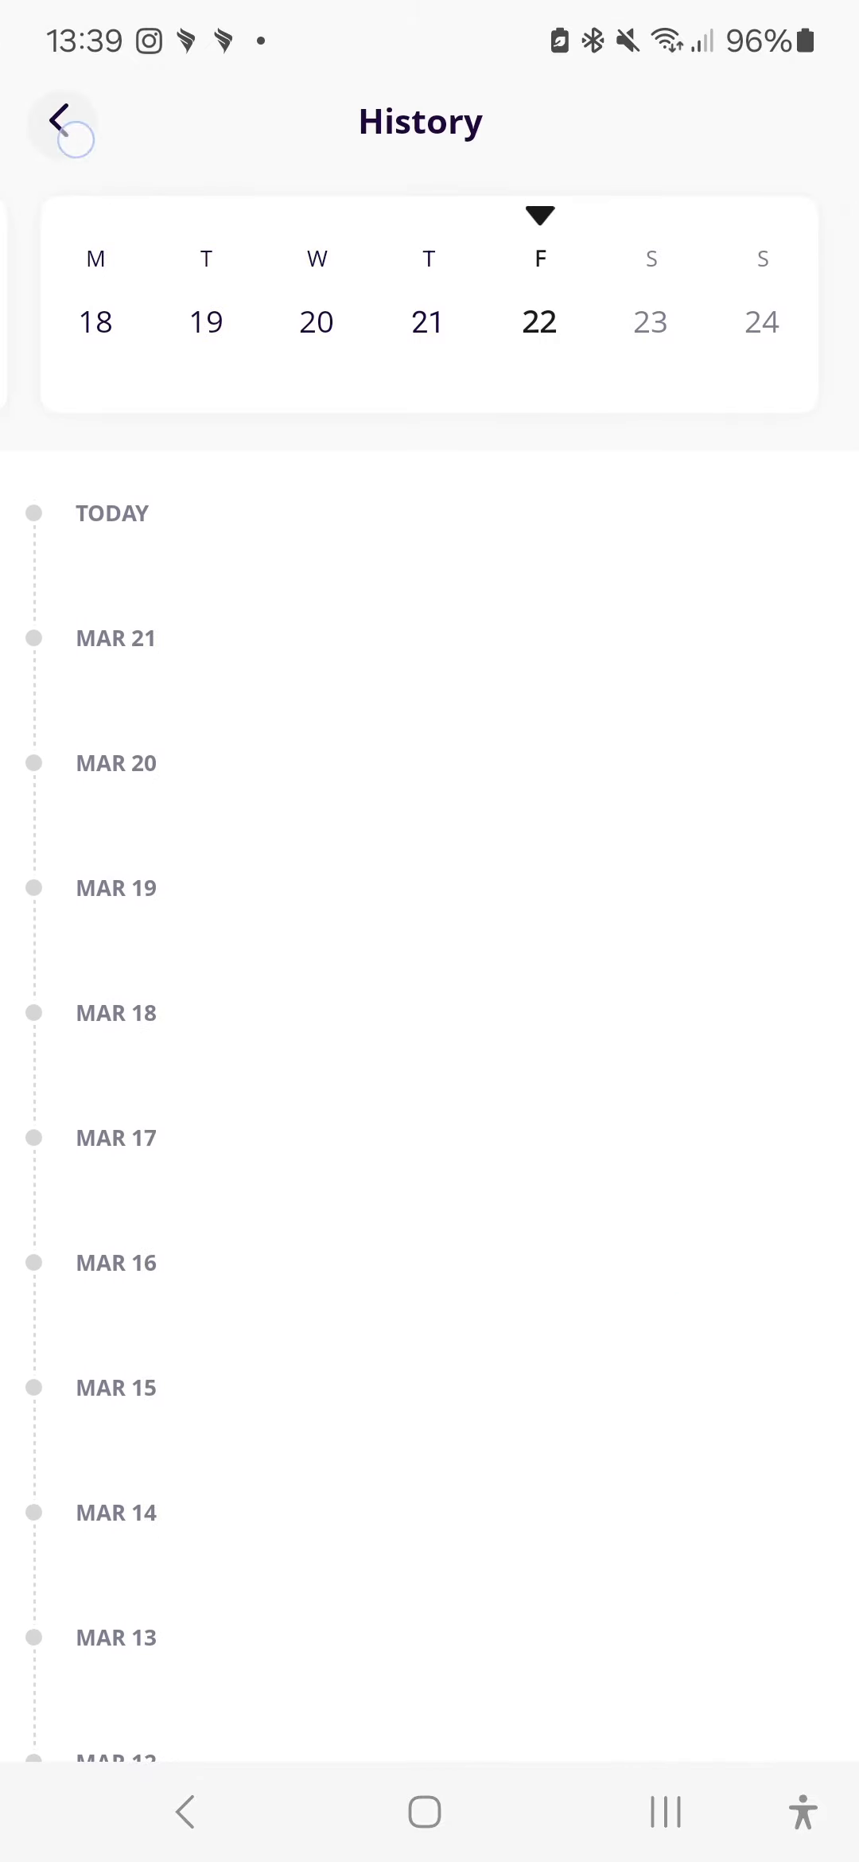
pyautogui.click(59, 120)
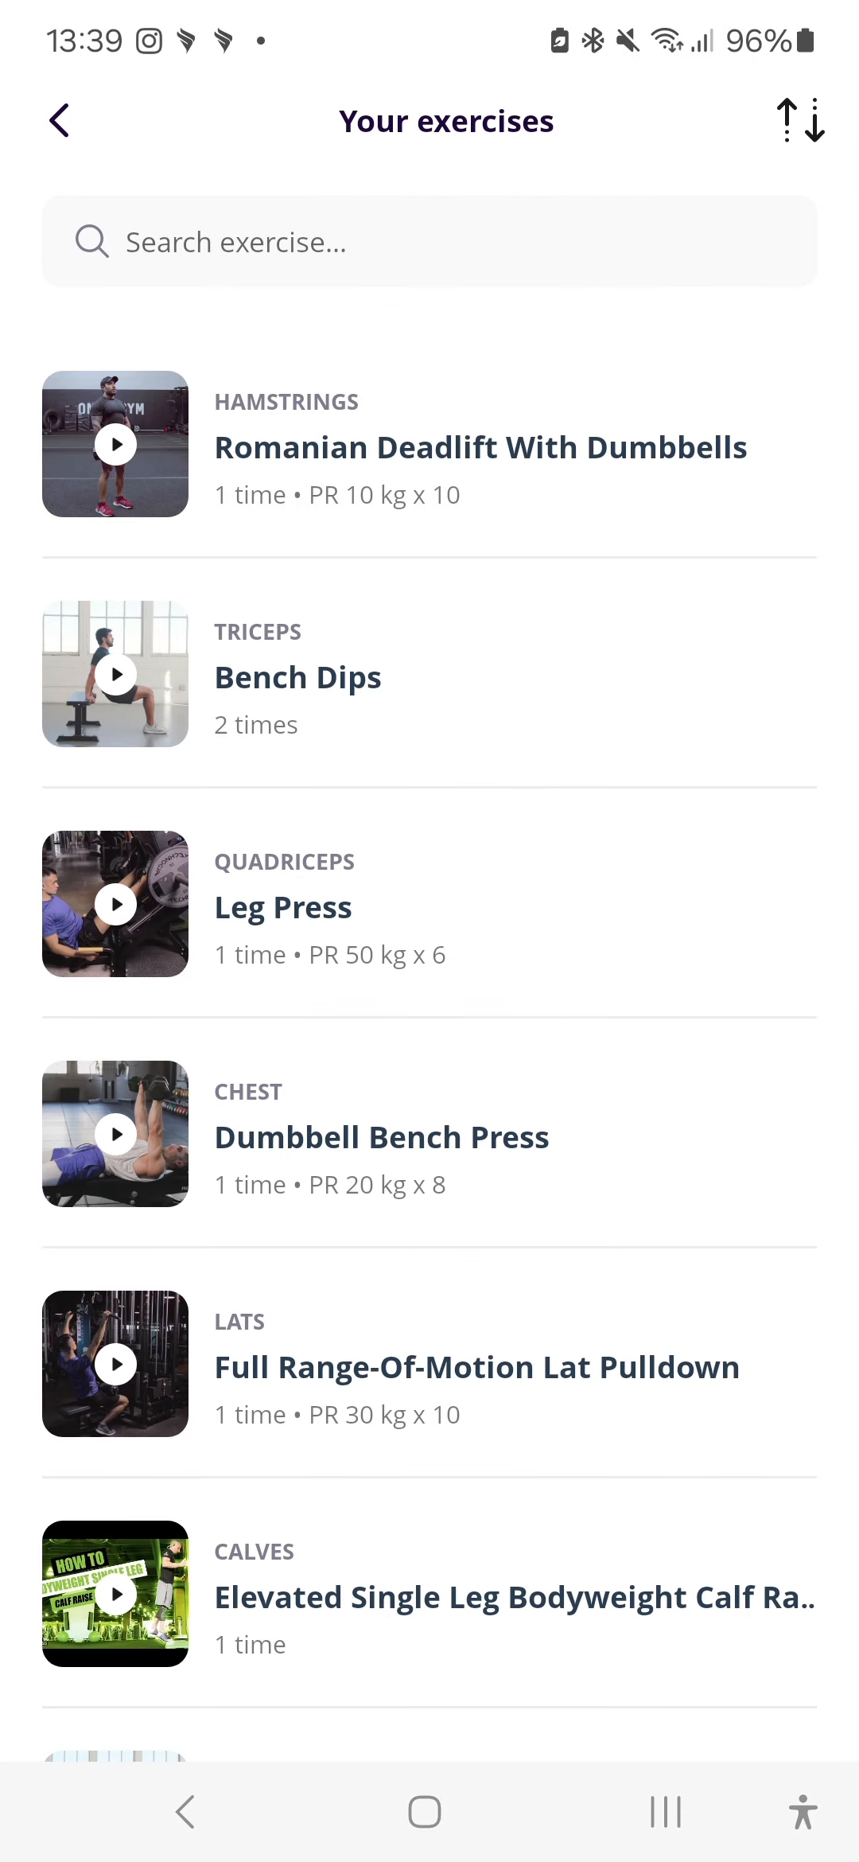
pyautogui.click(298, 676)
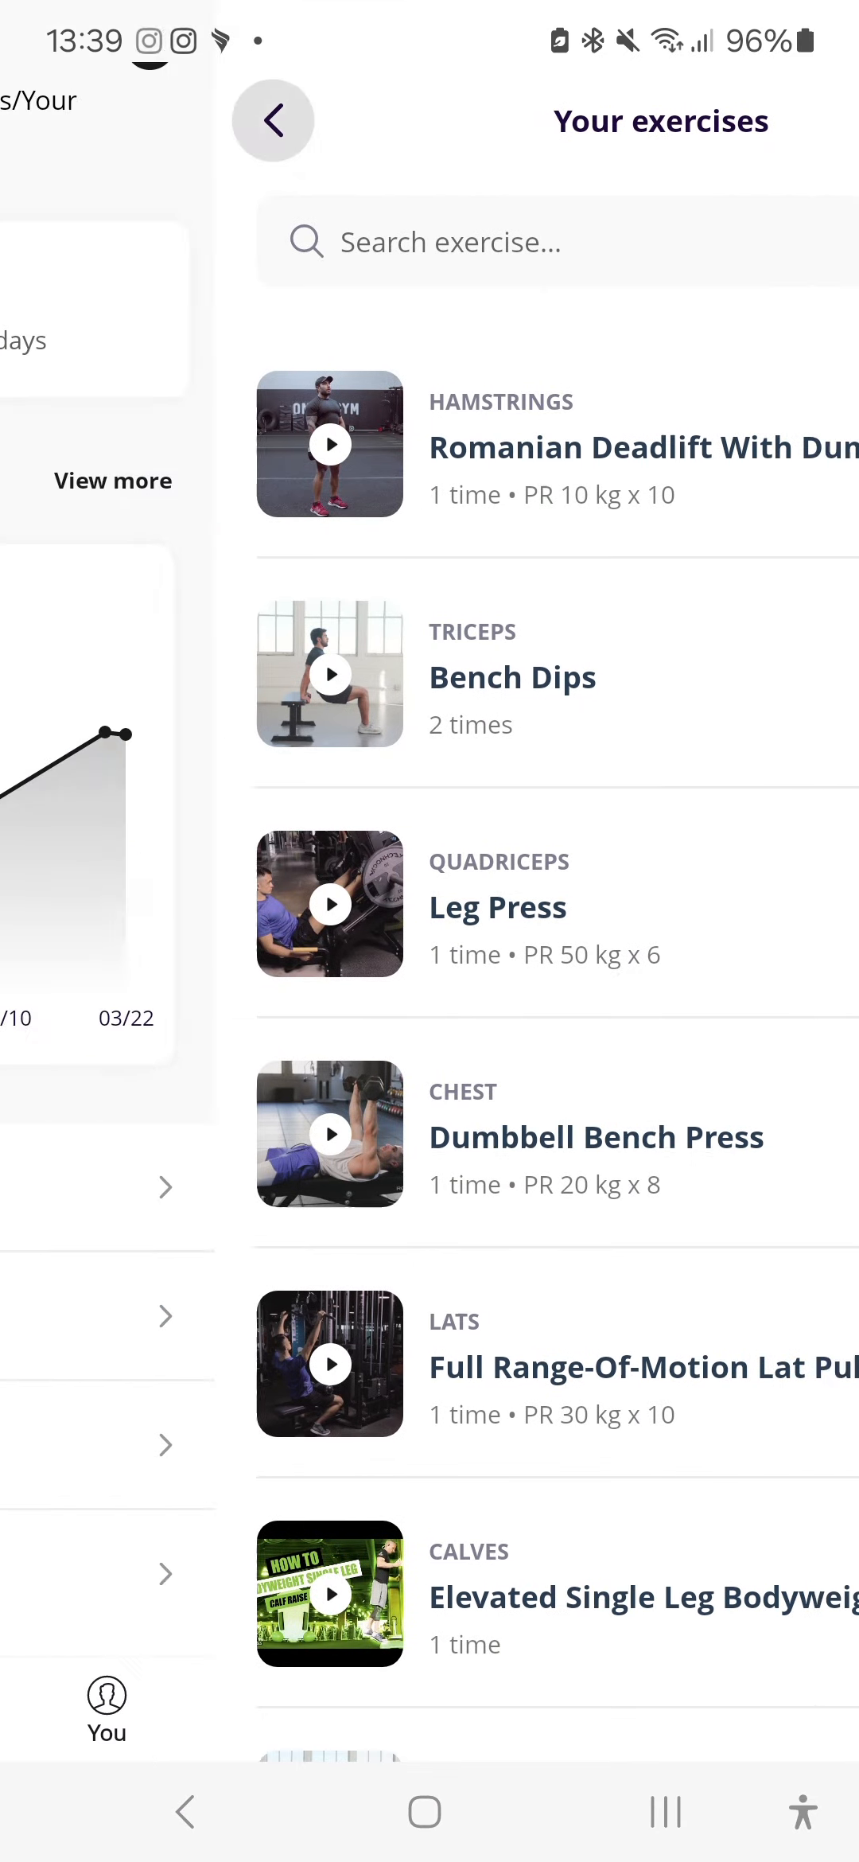
# Step: View the progress photo gallery, then return to the Today feed
pyautogui.click(274, 120)
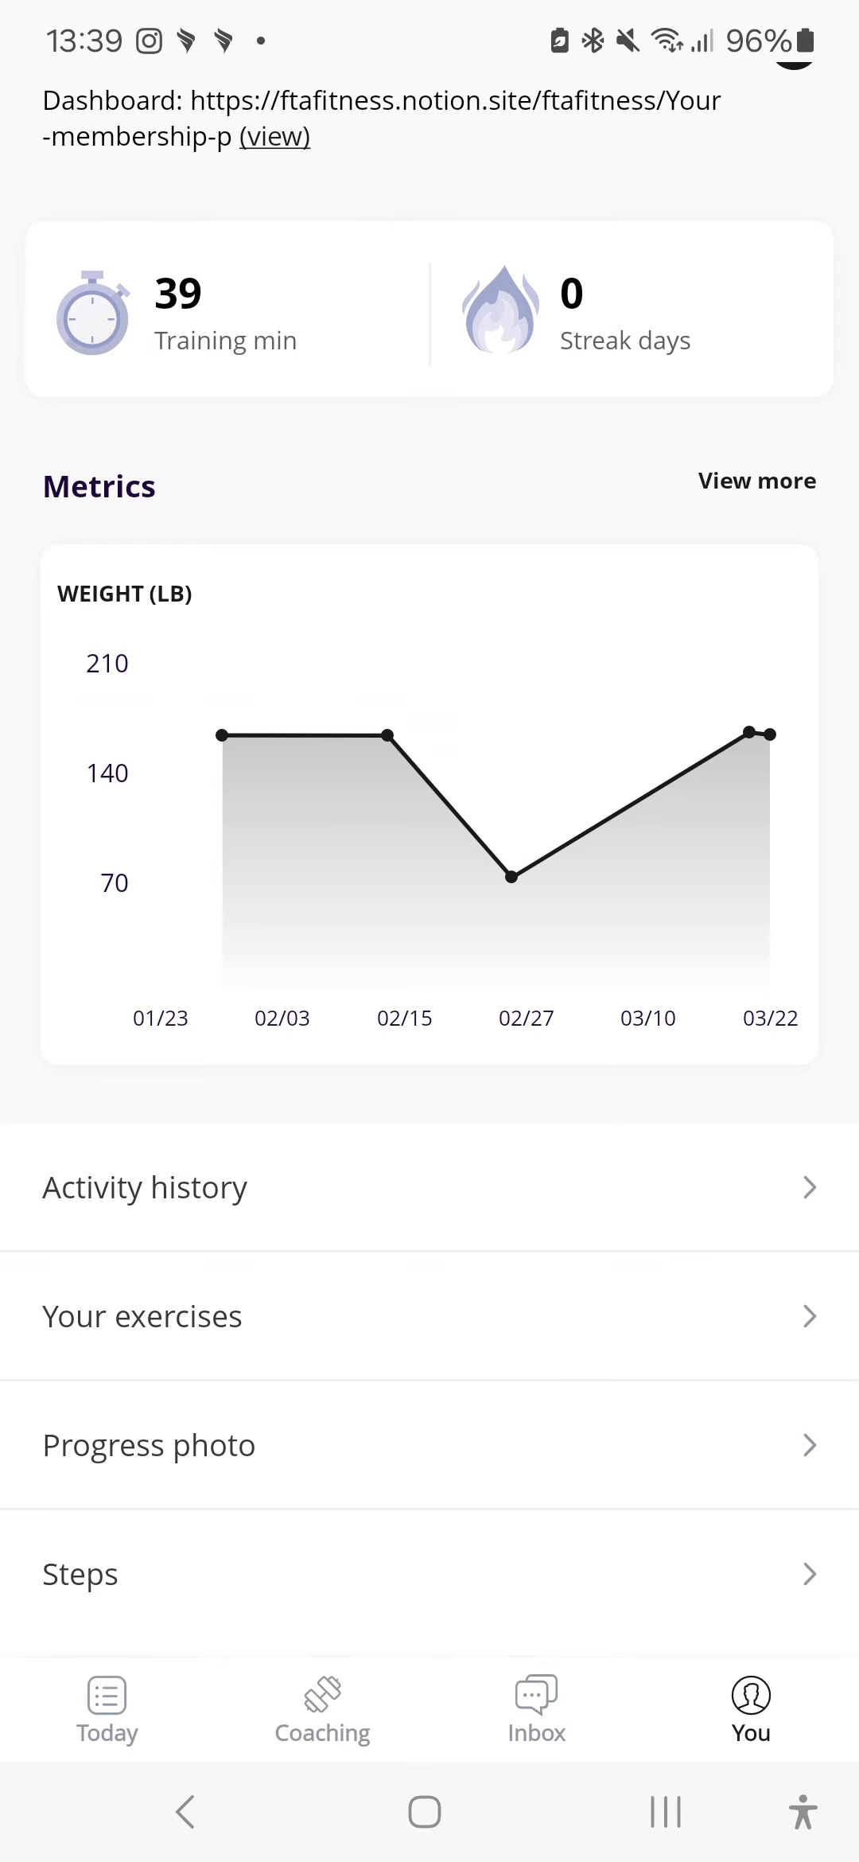
pyautogui.click(149, 1443)
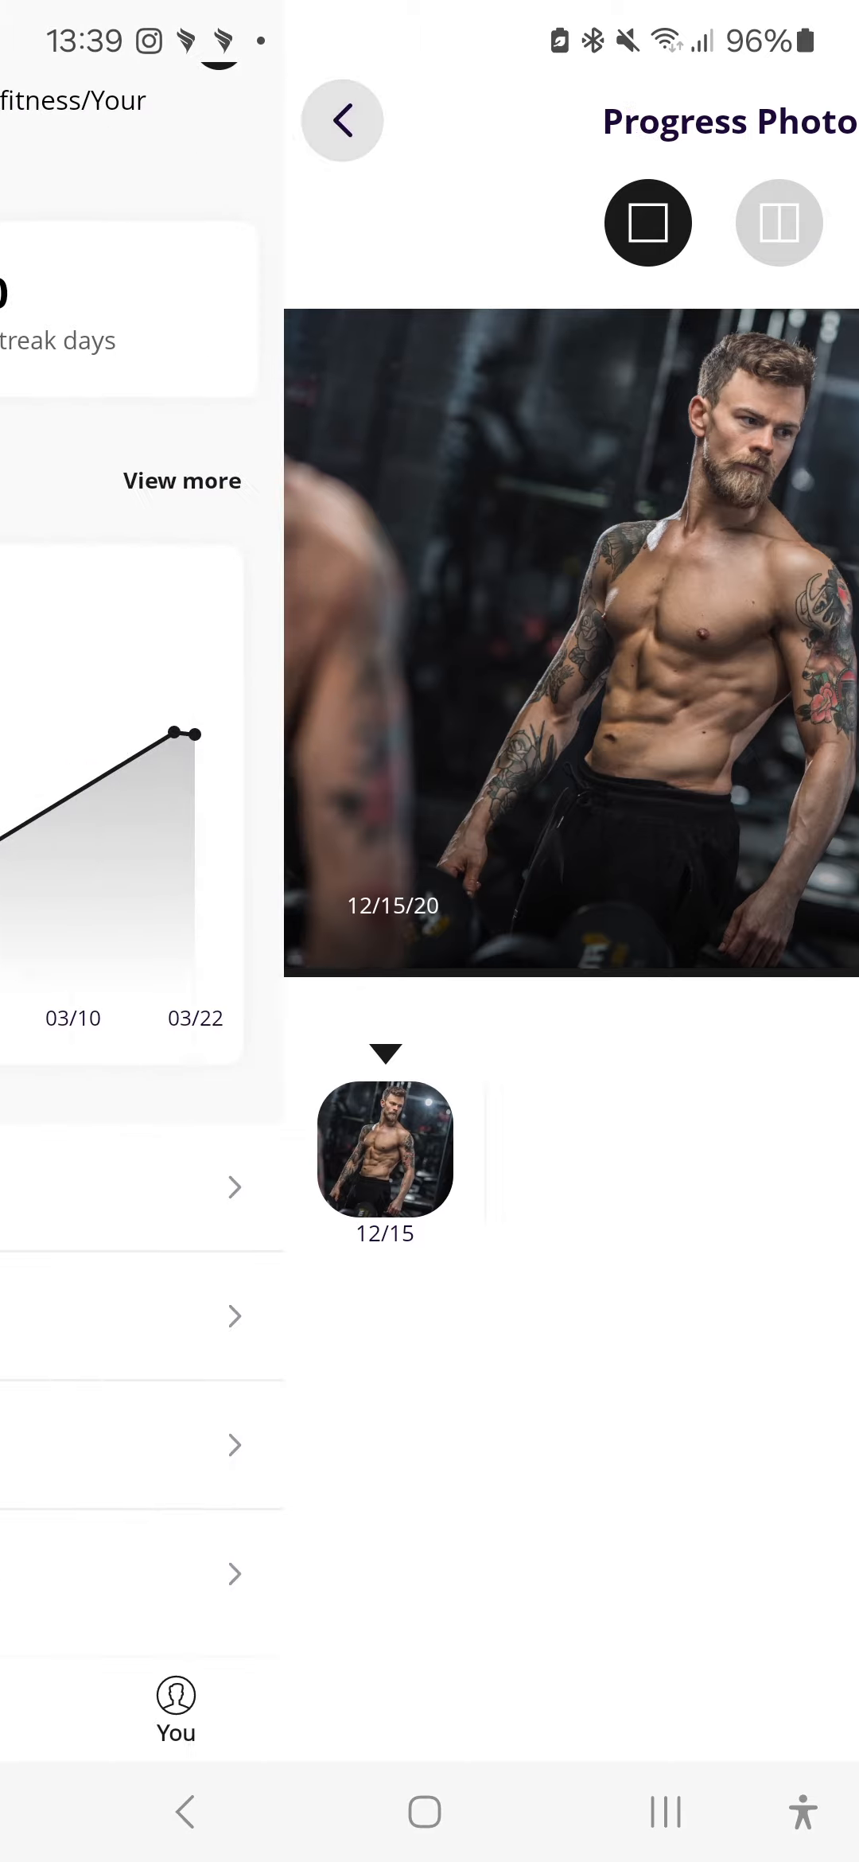
pyautogui.click(342, 119)
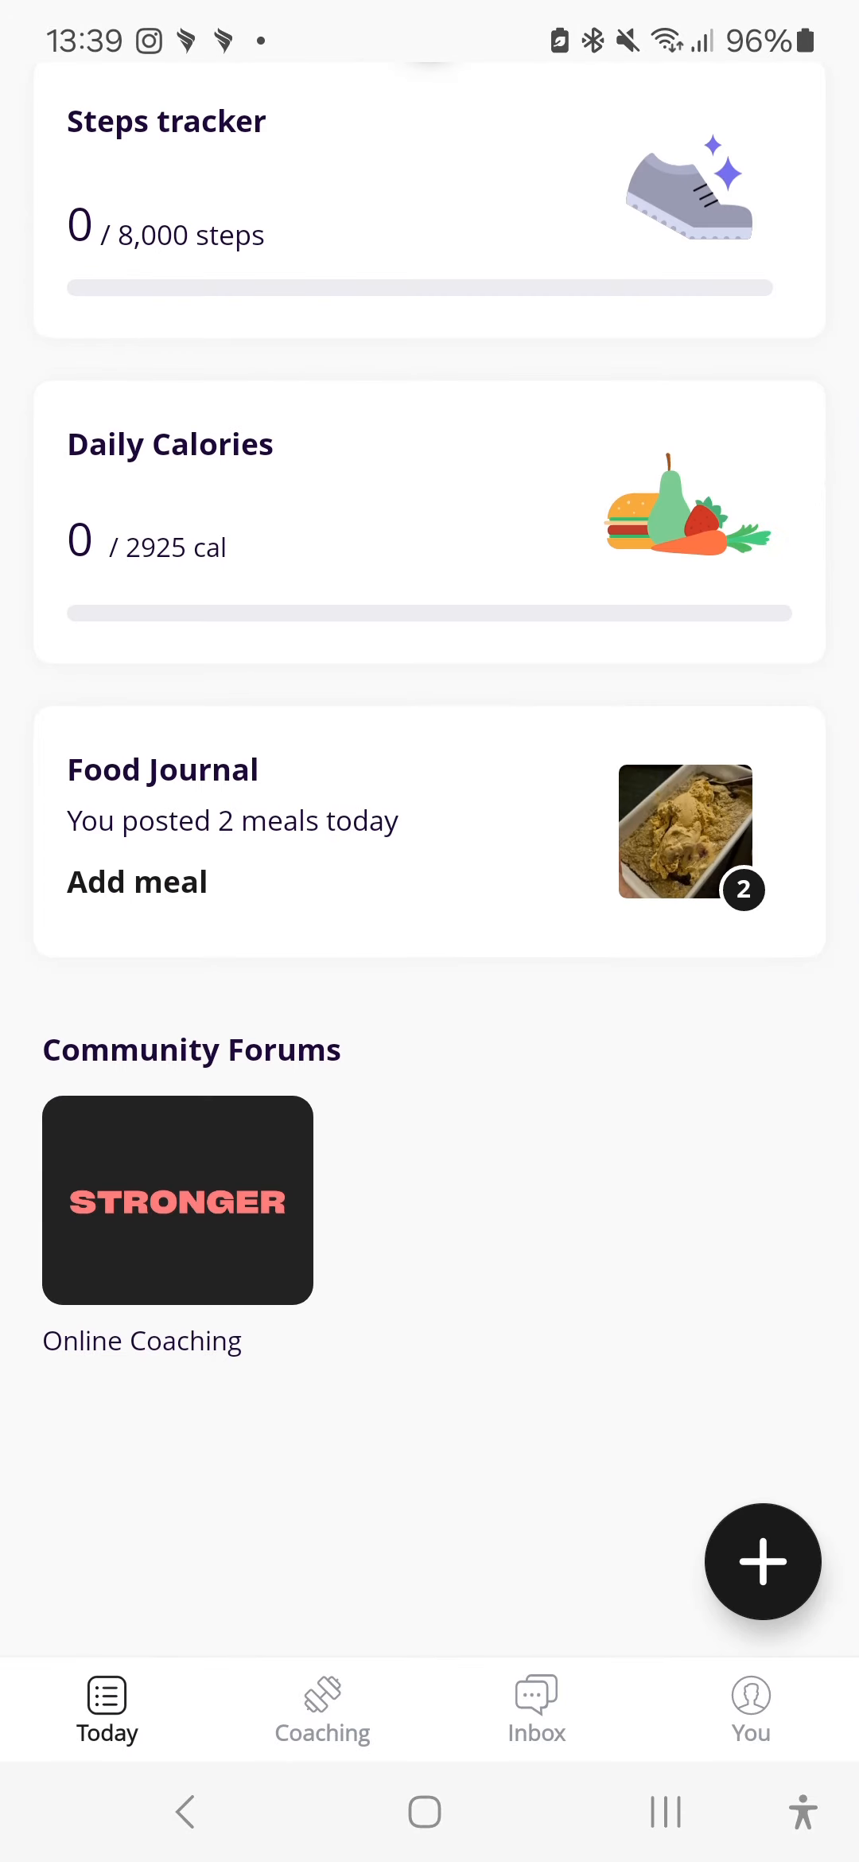
pyautogui.click(176, 1200)
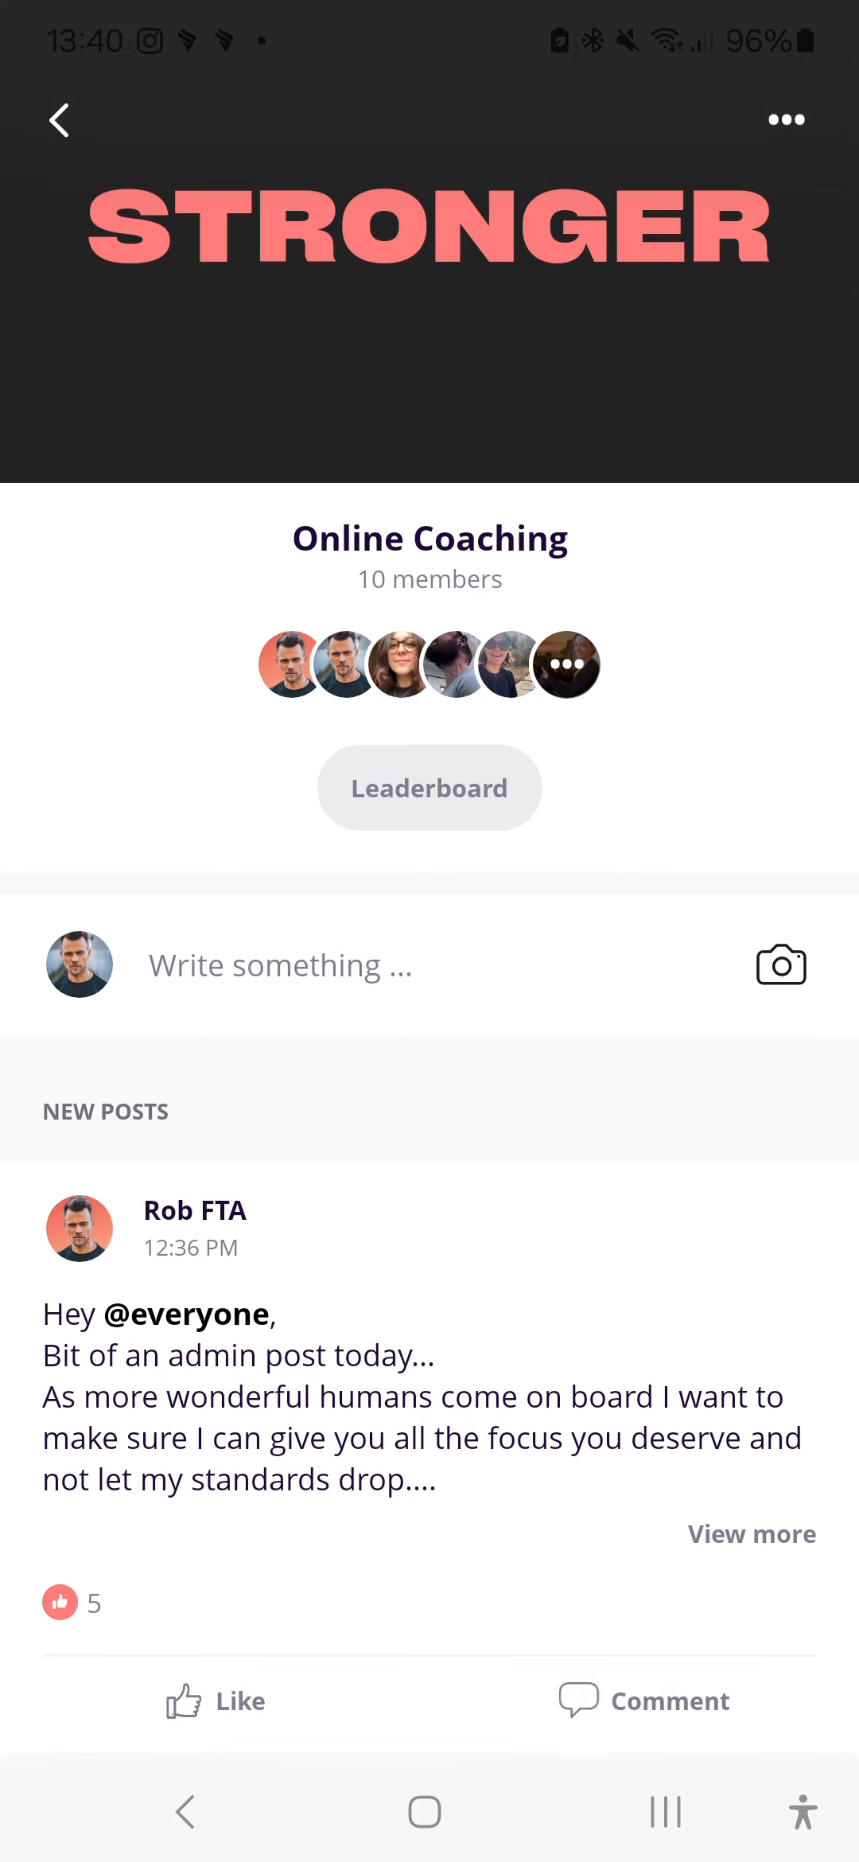
pyautogui.scroll(-3)
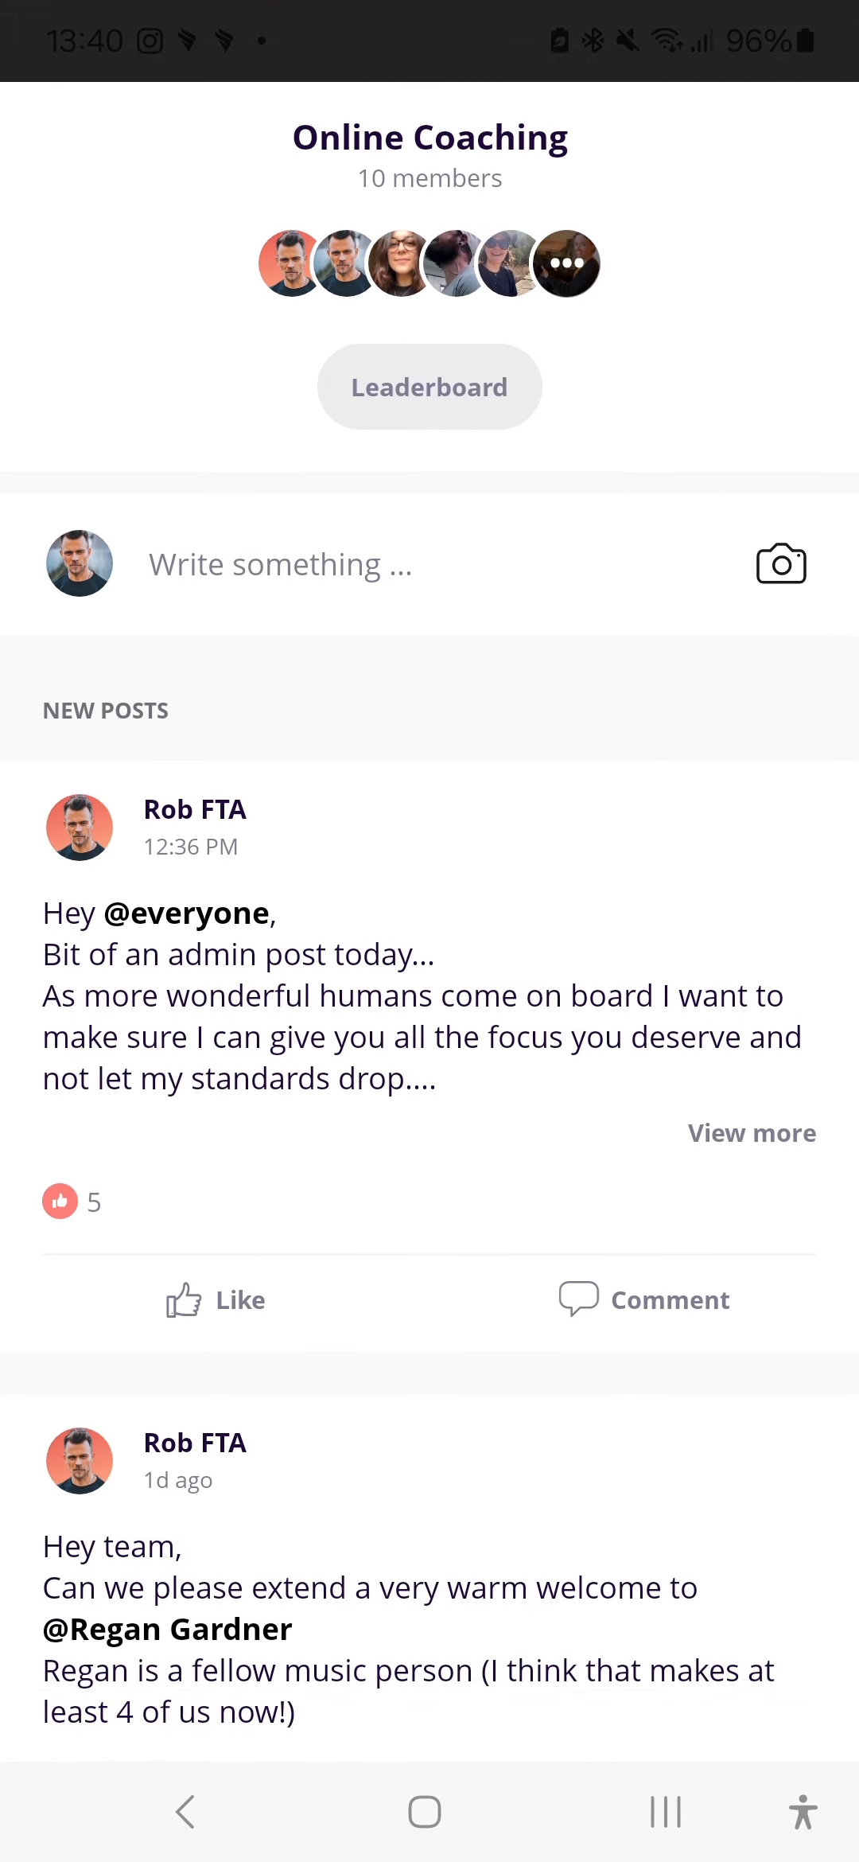
pyautogui.scroll(-3)
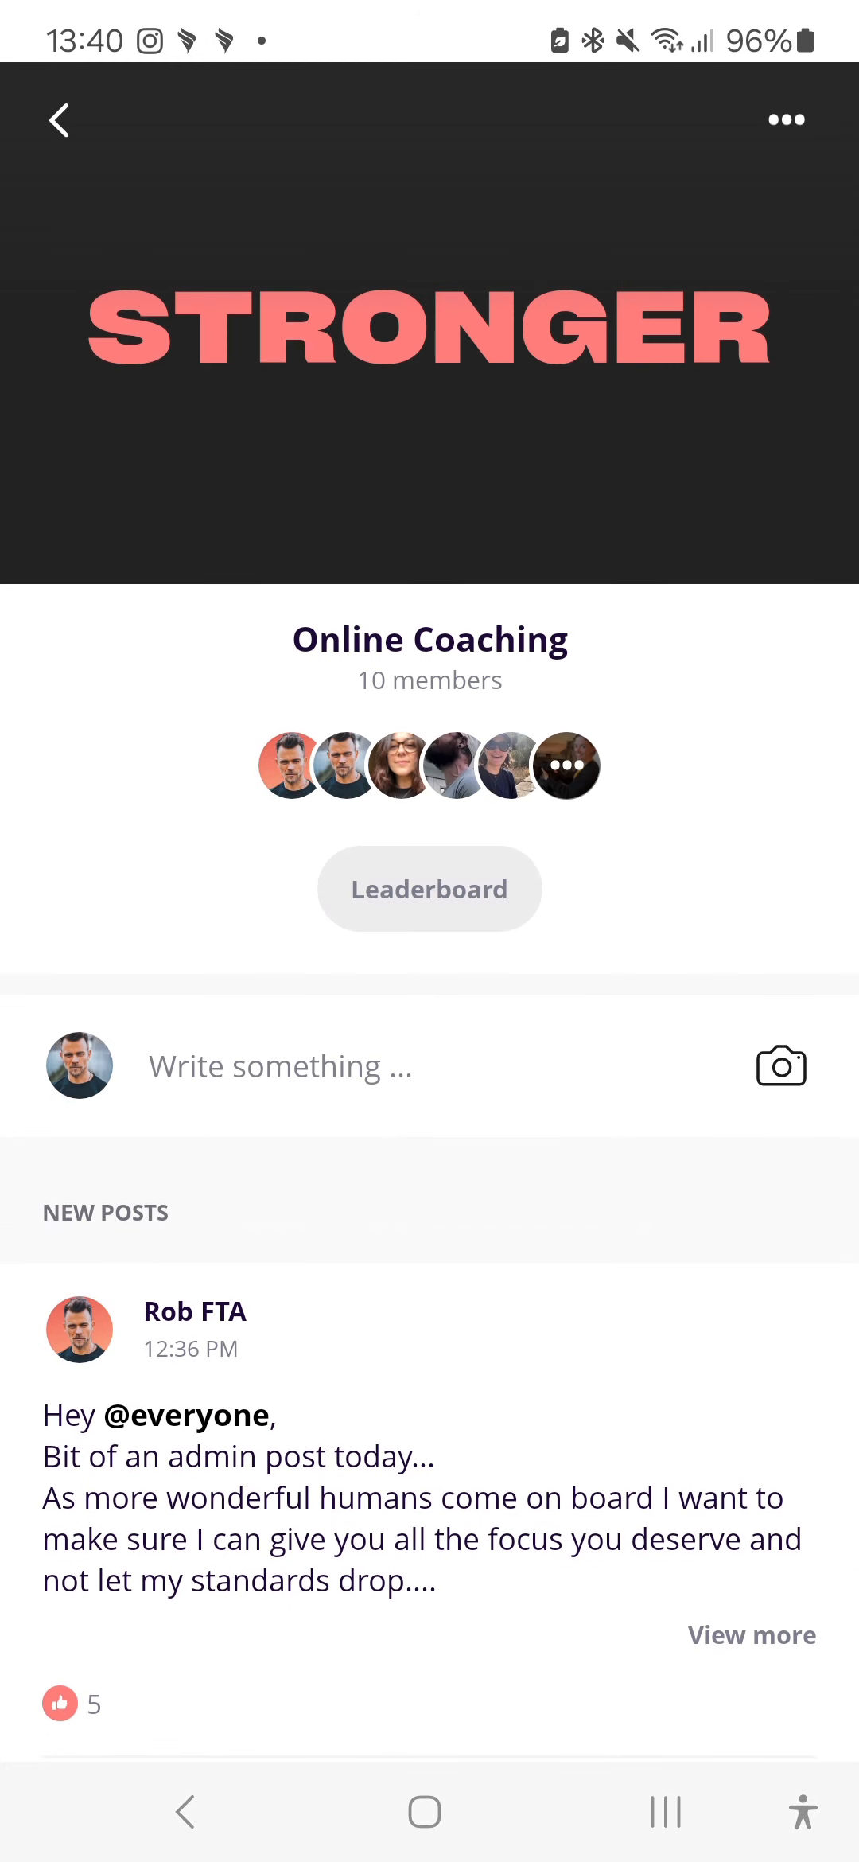
pyautogui.click(59, 119)
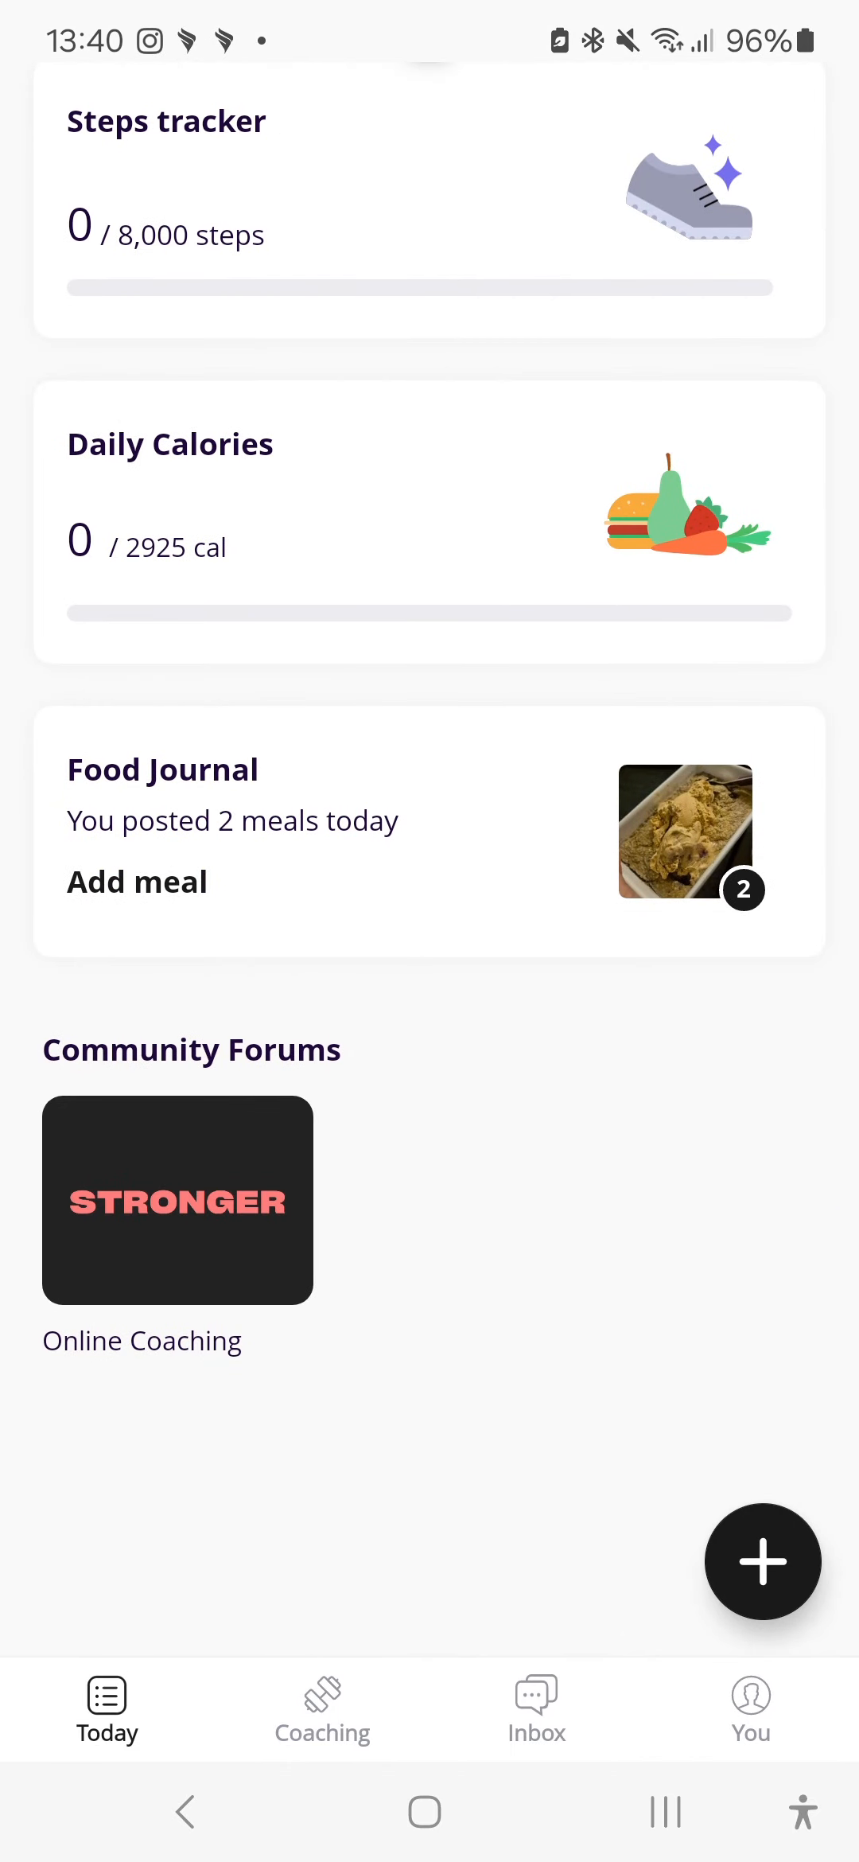
pyautogui.scroll(-3)
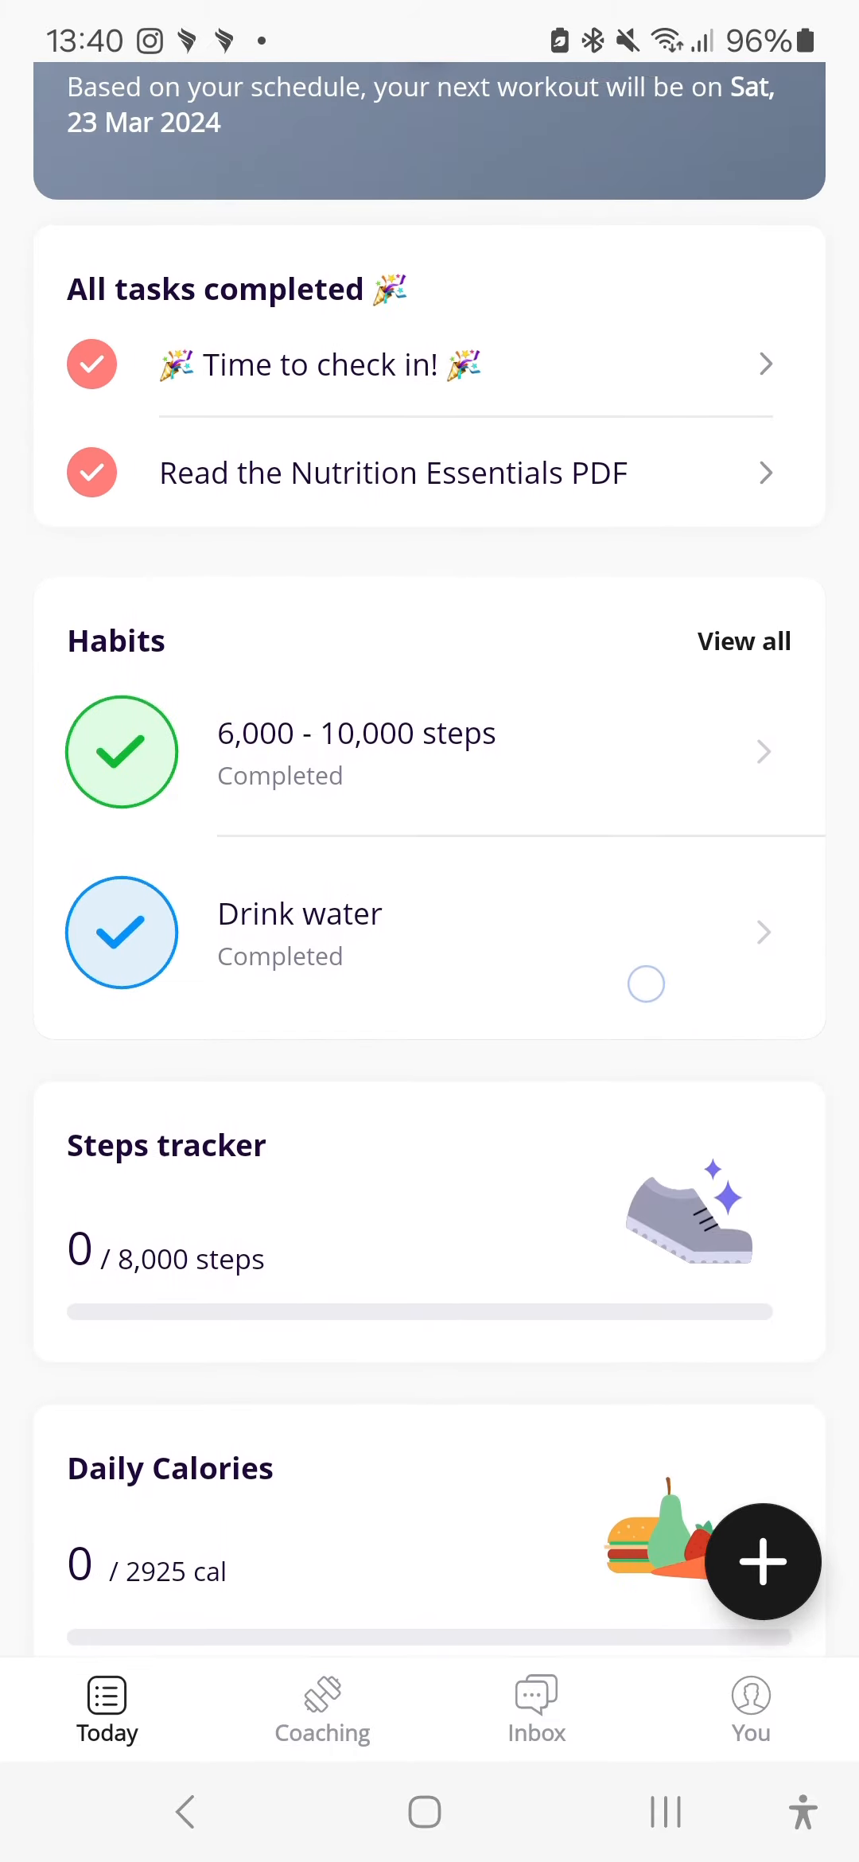
pyautogui.scroll(-3)
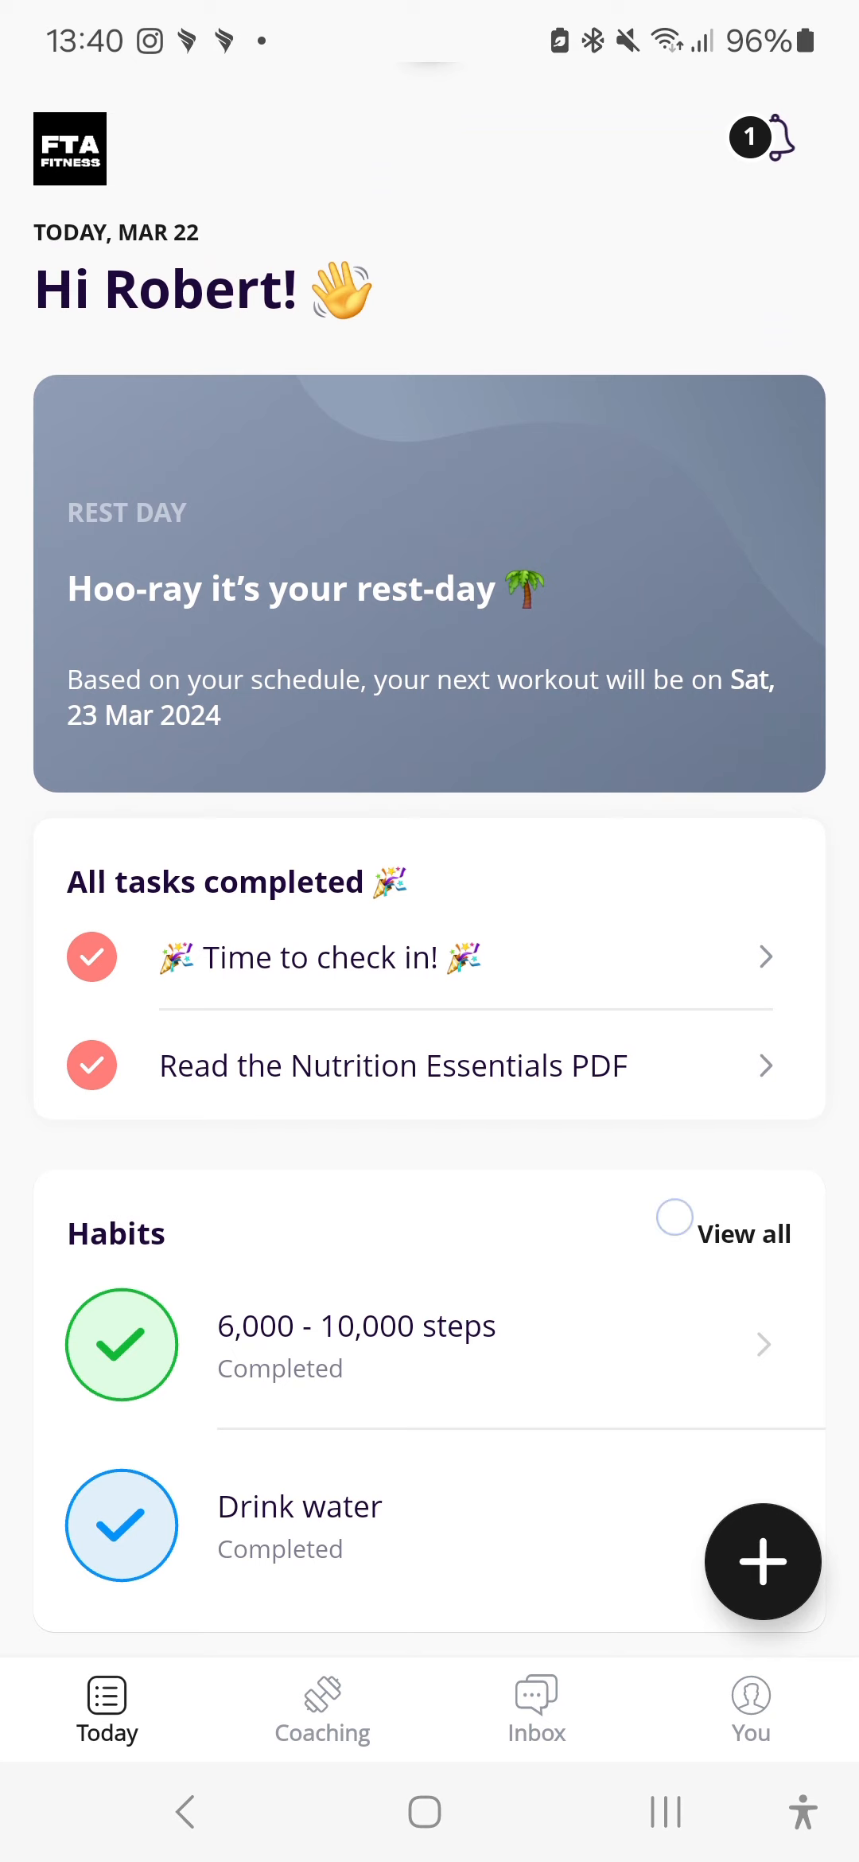
pyautogui.scroll(-3)
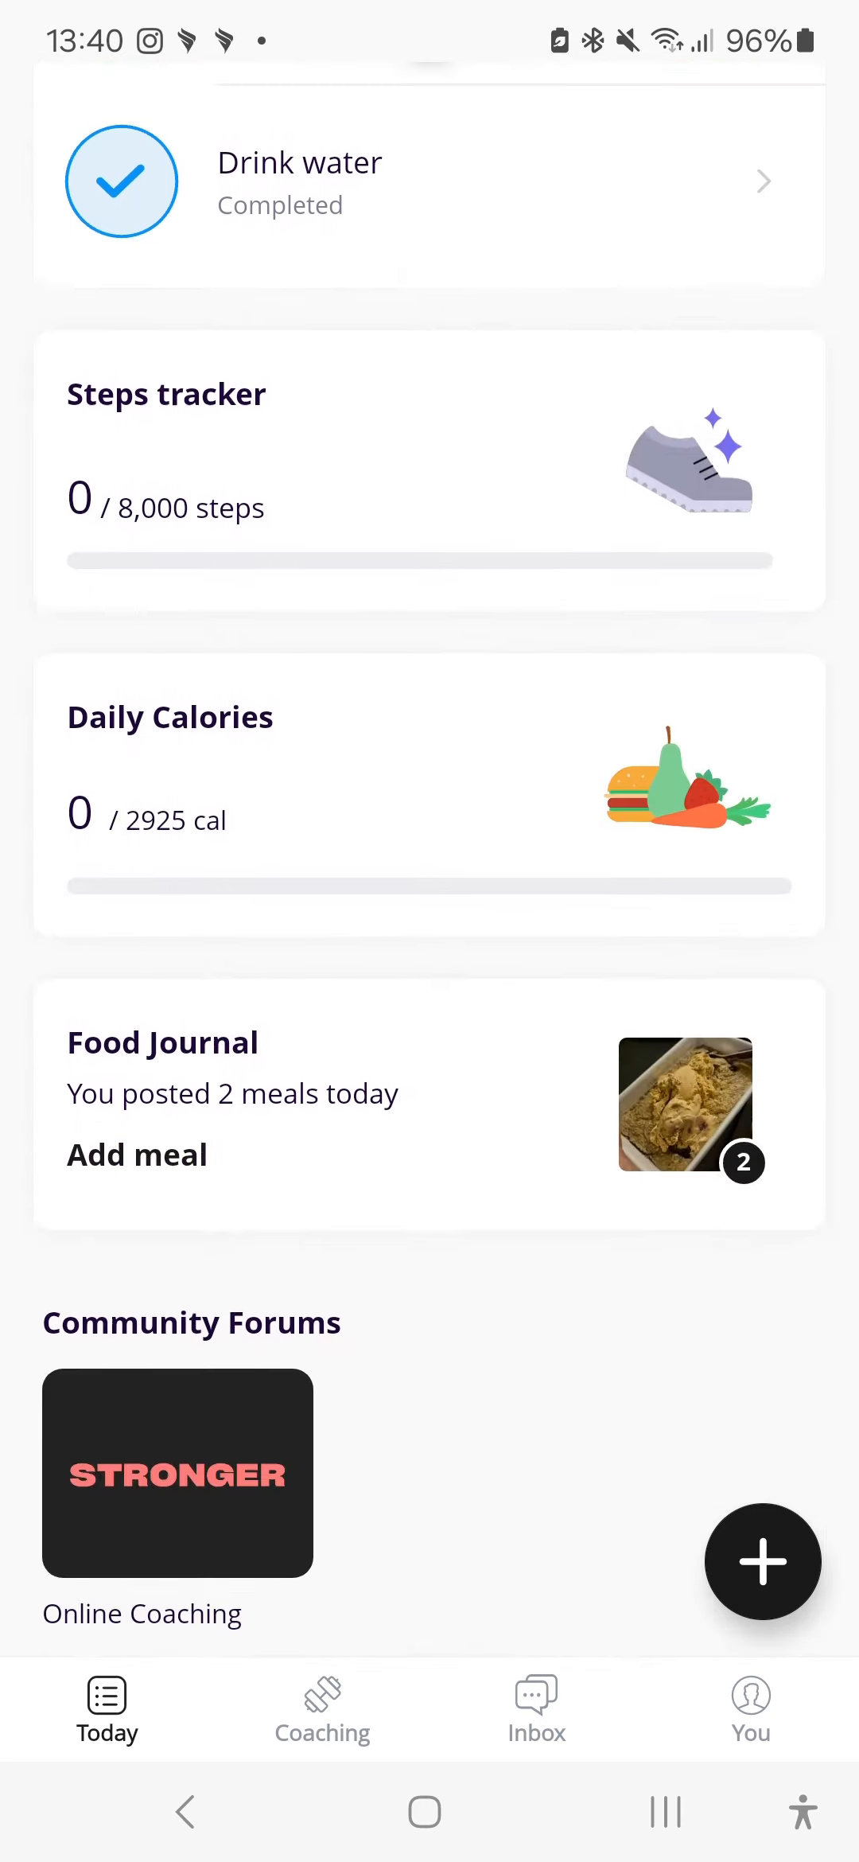